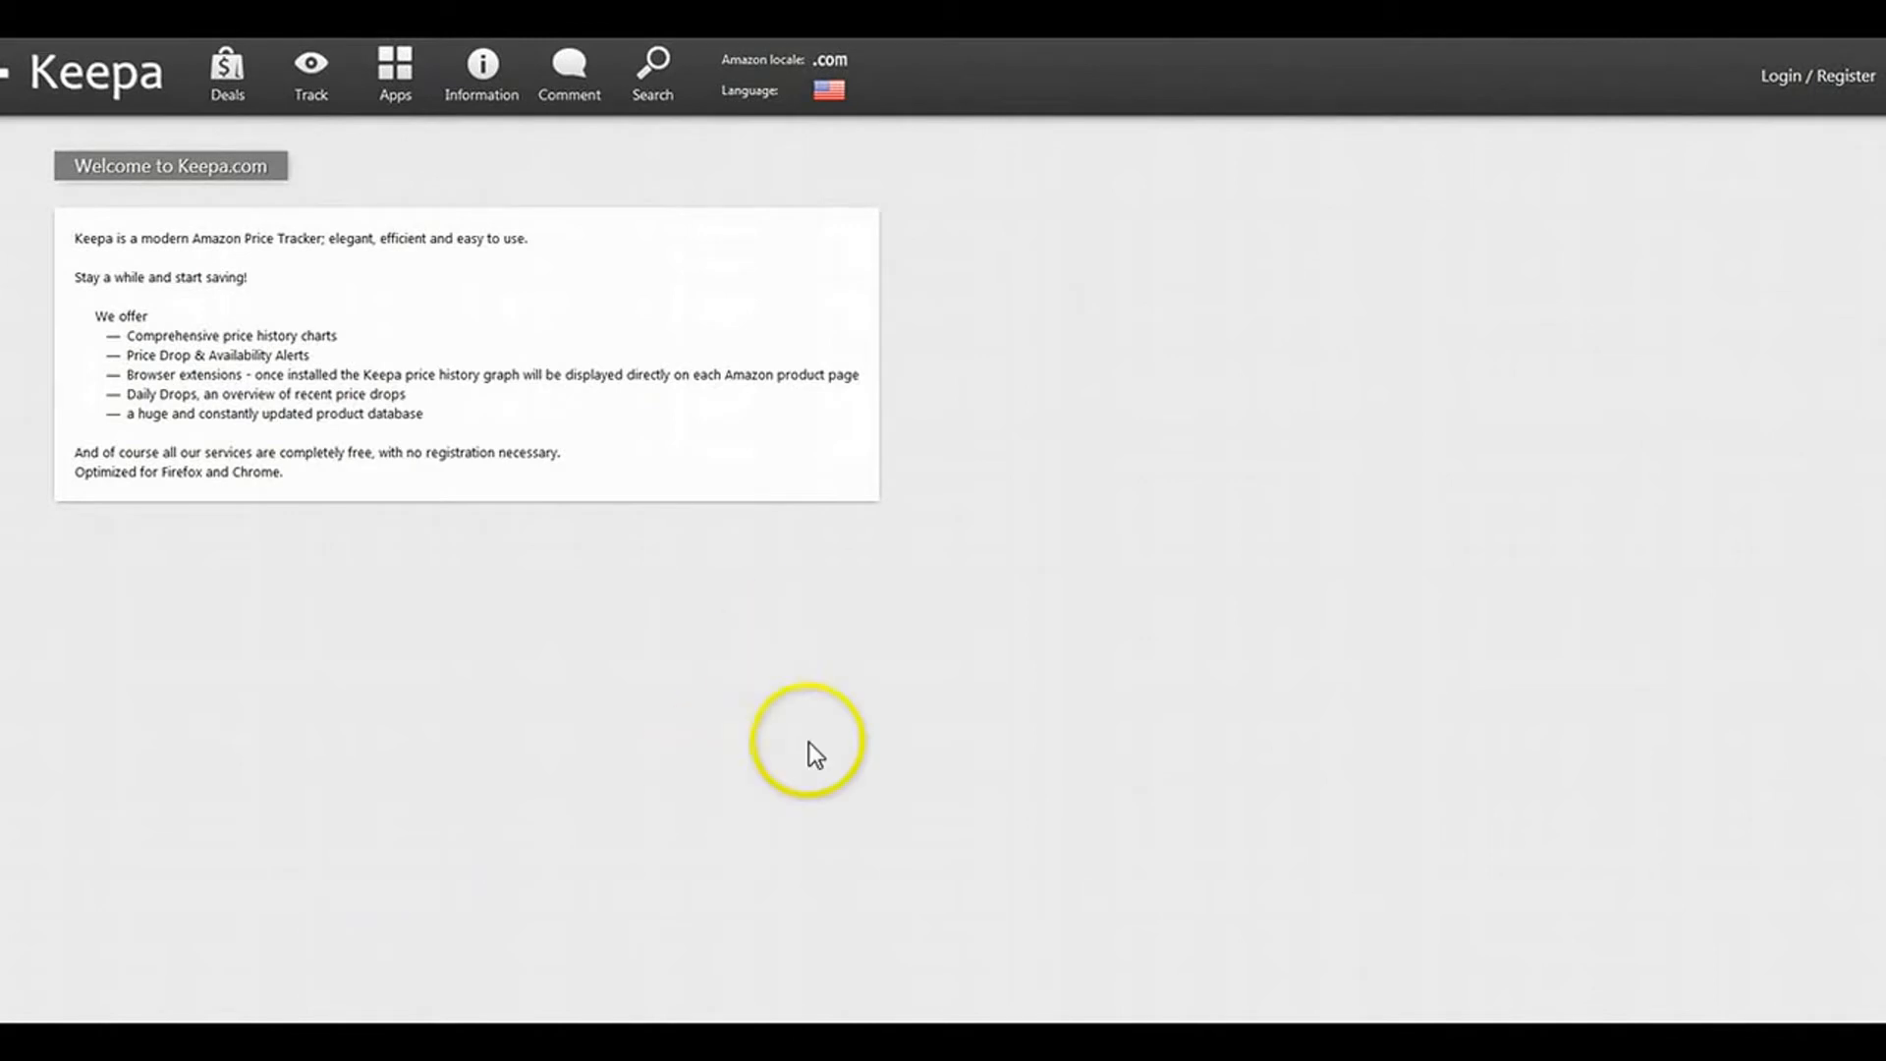
mouse_move(1533, 247)
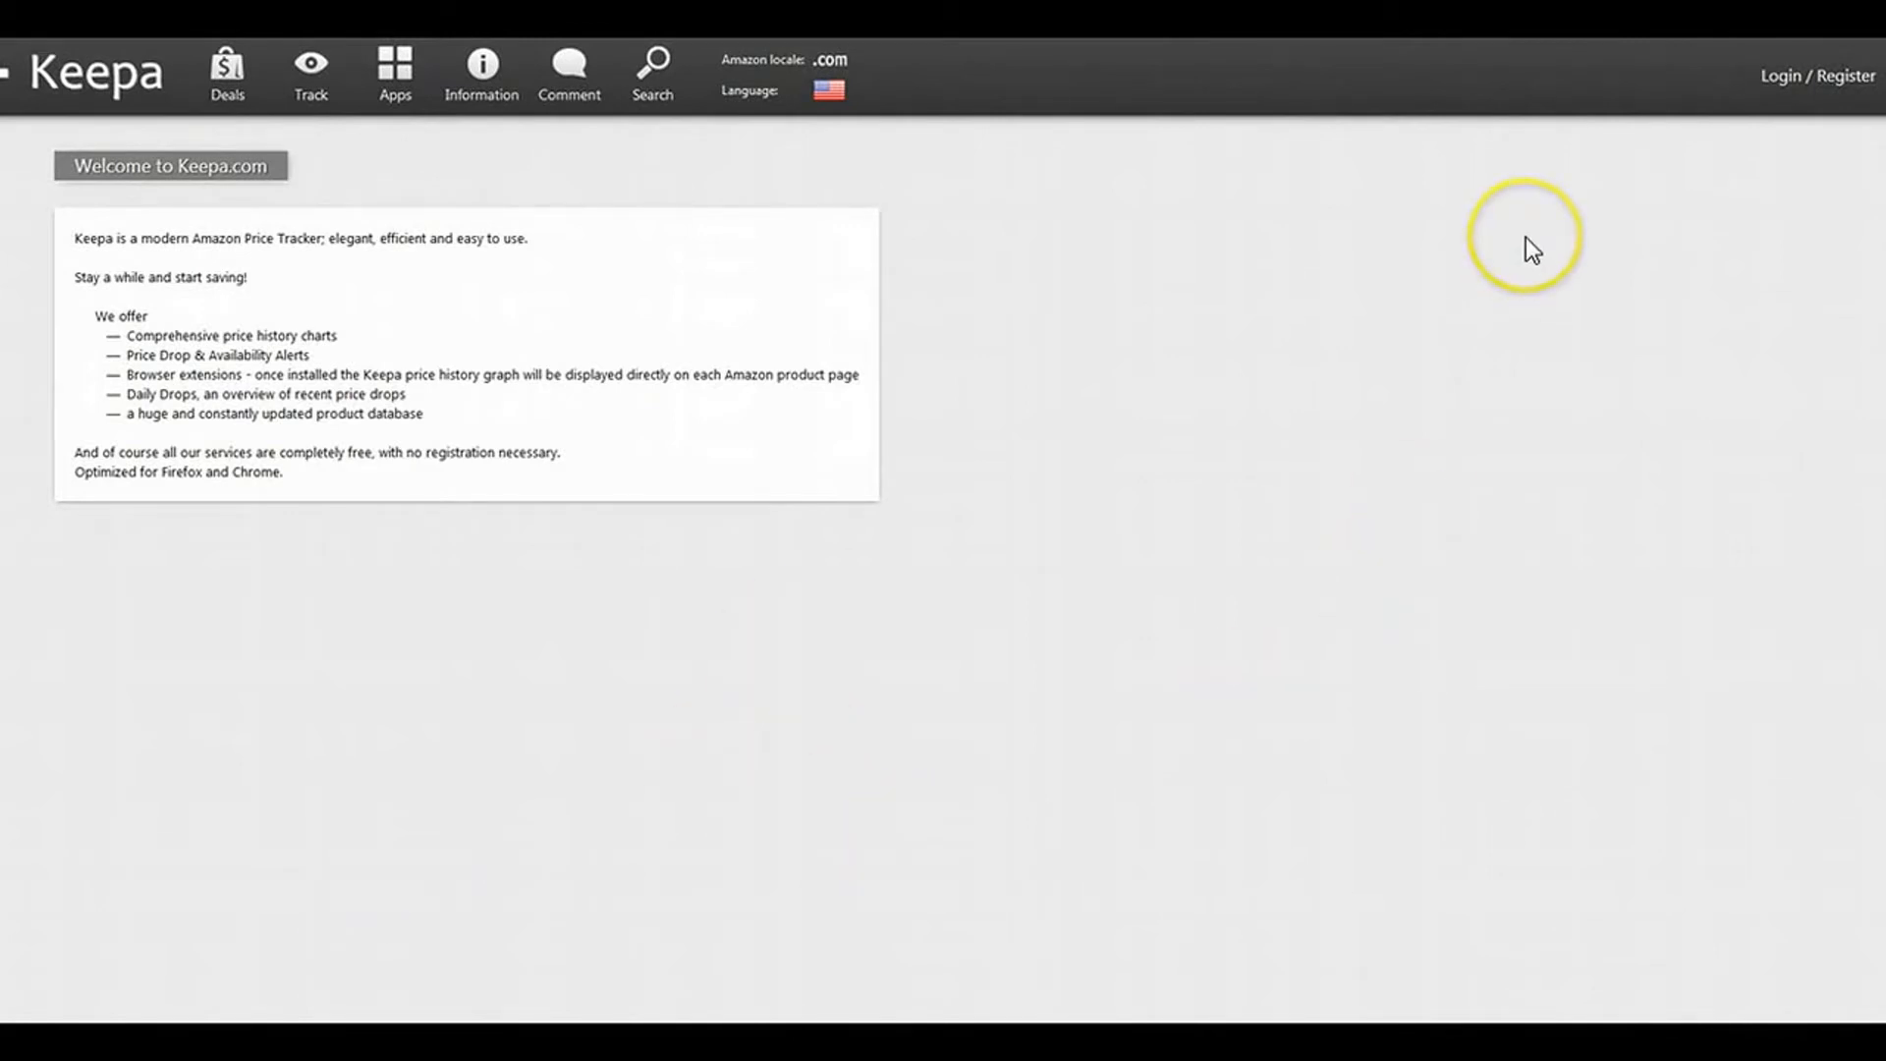
mouse_move(1532, 249)
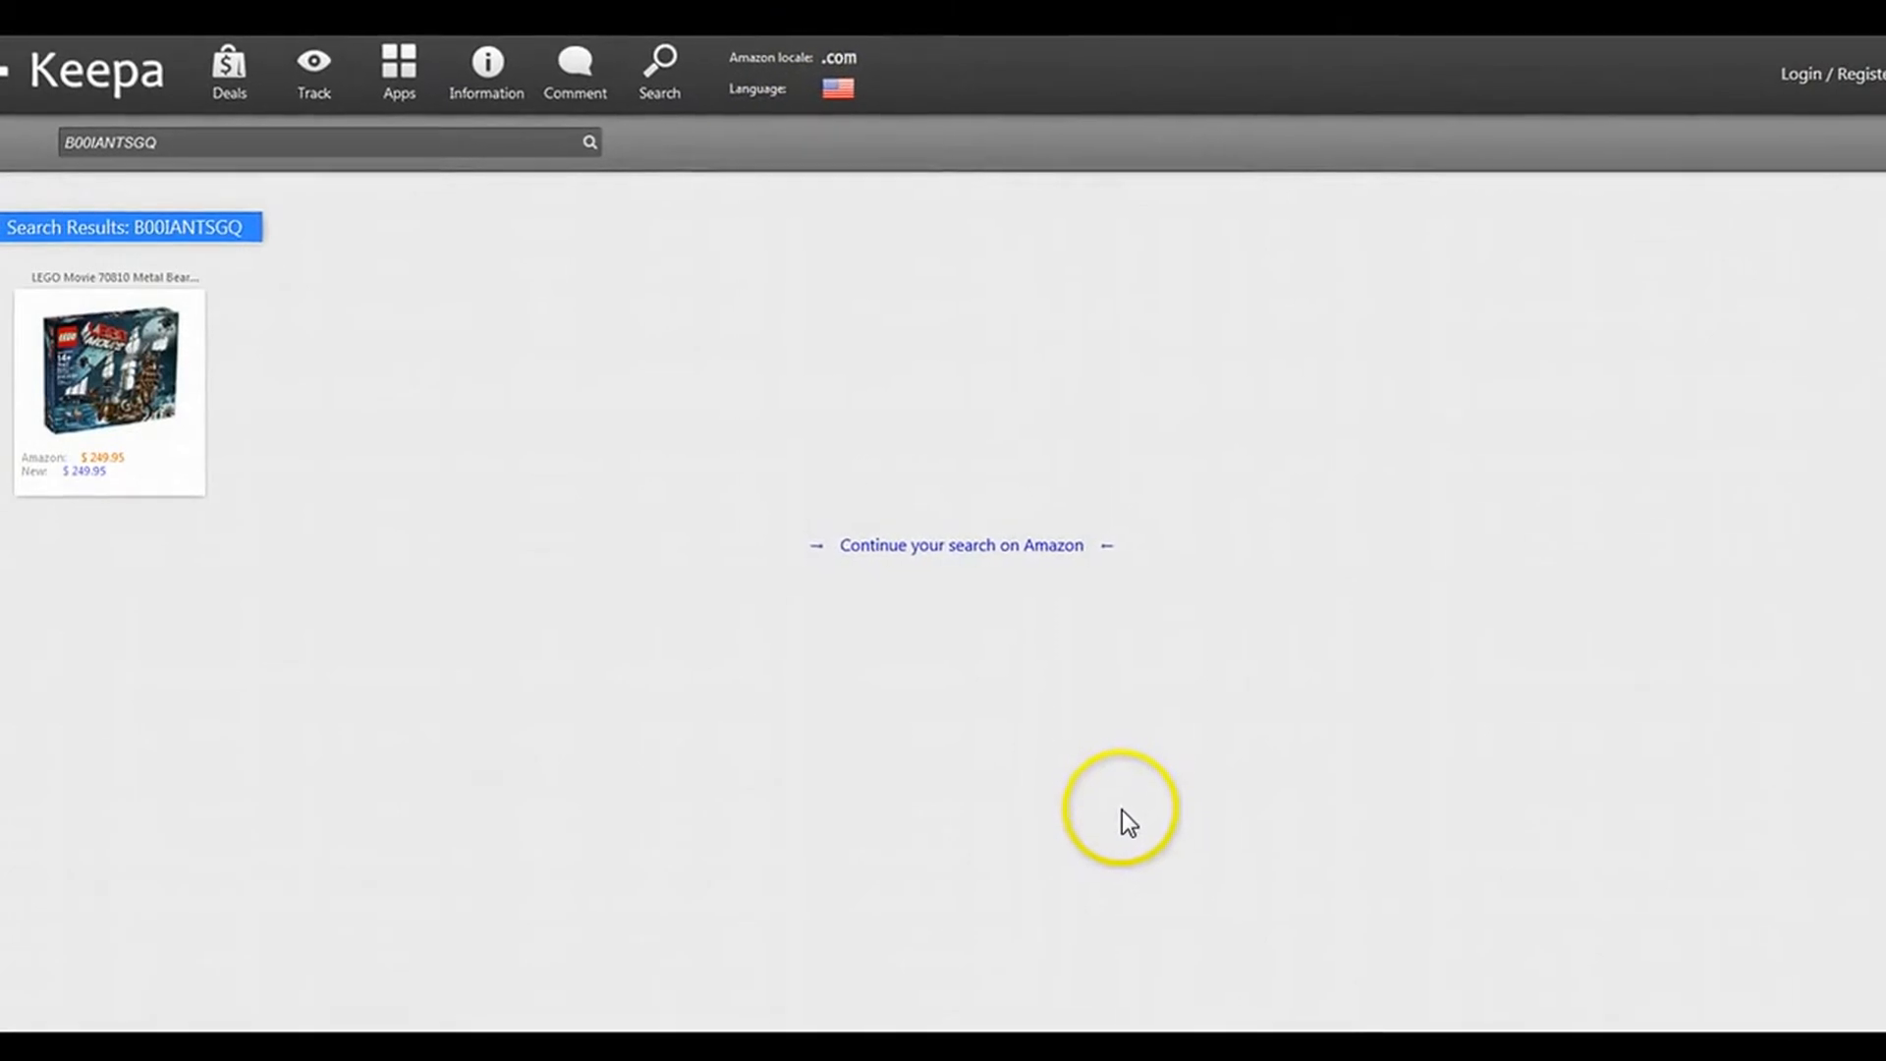
mouse_move(277, 421)
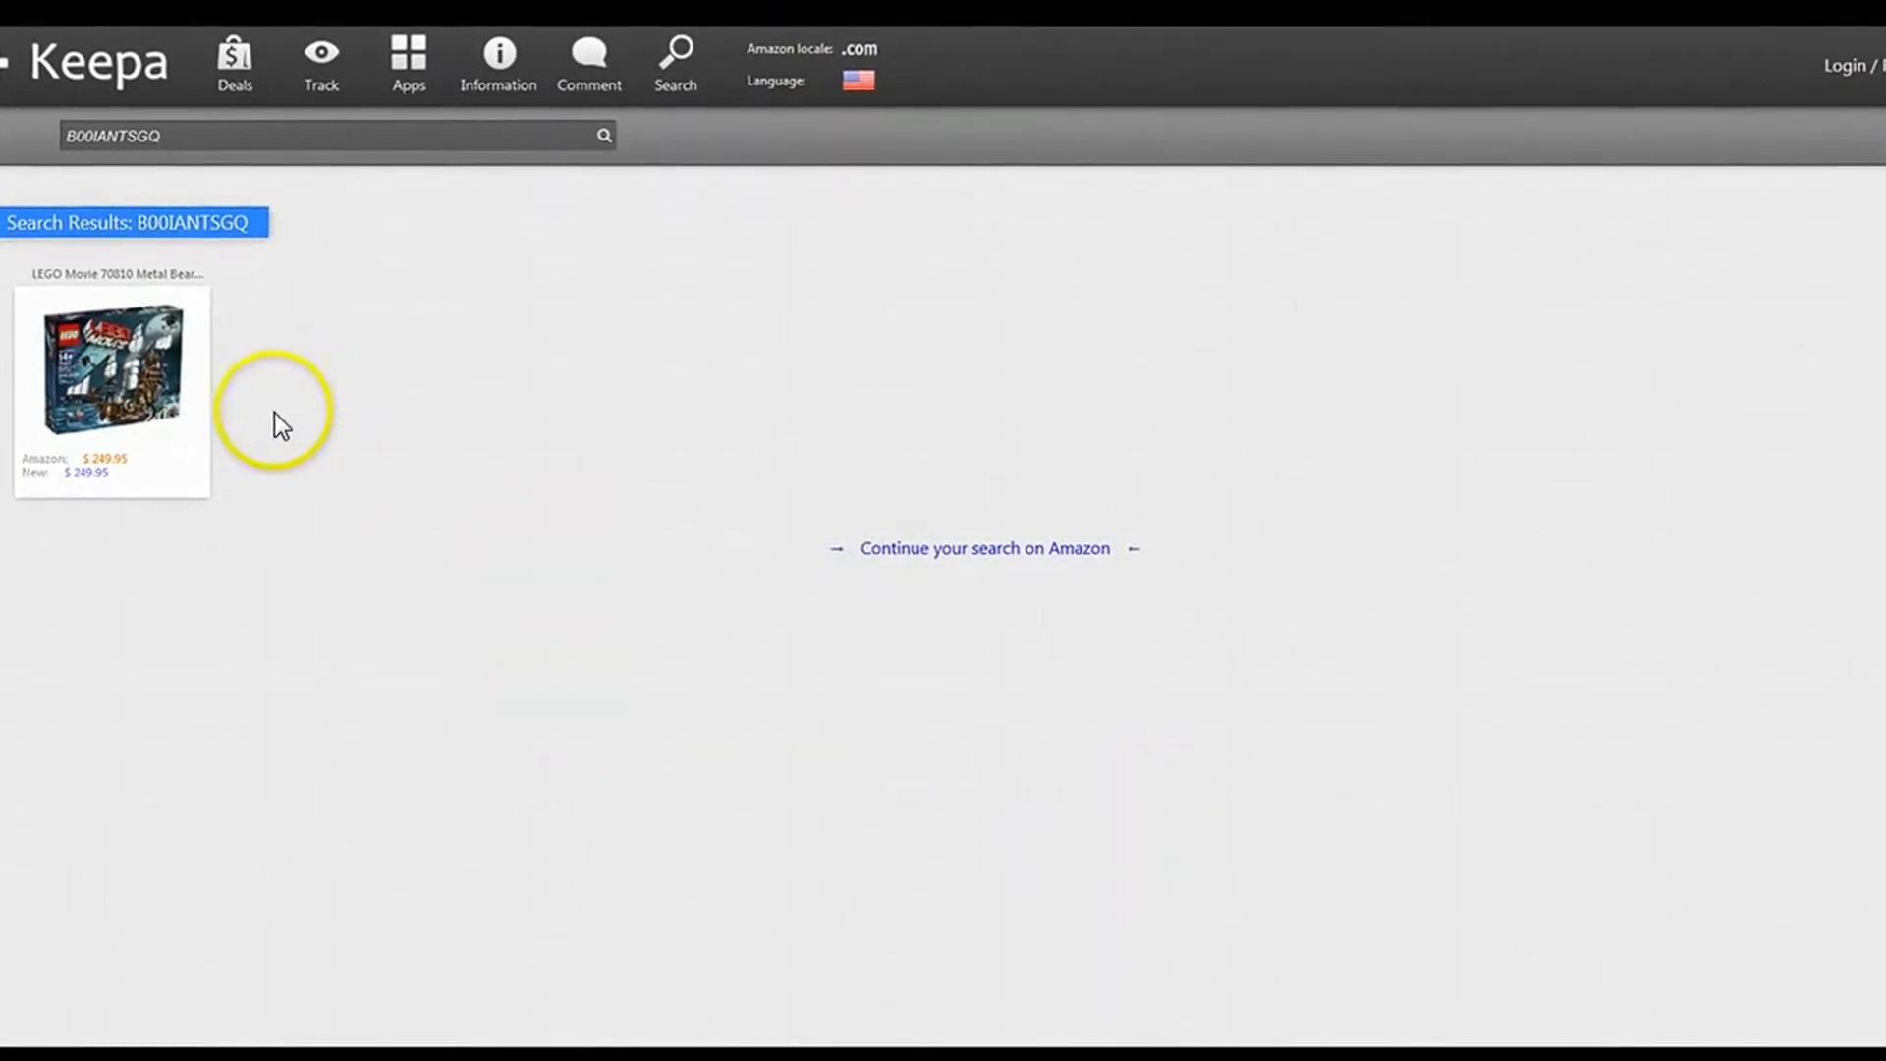
Step: Open the price history chart for LEGO Movie 70810 Metal Beard's Sea Cow from its result thumbnail
click(111, 373)
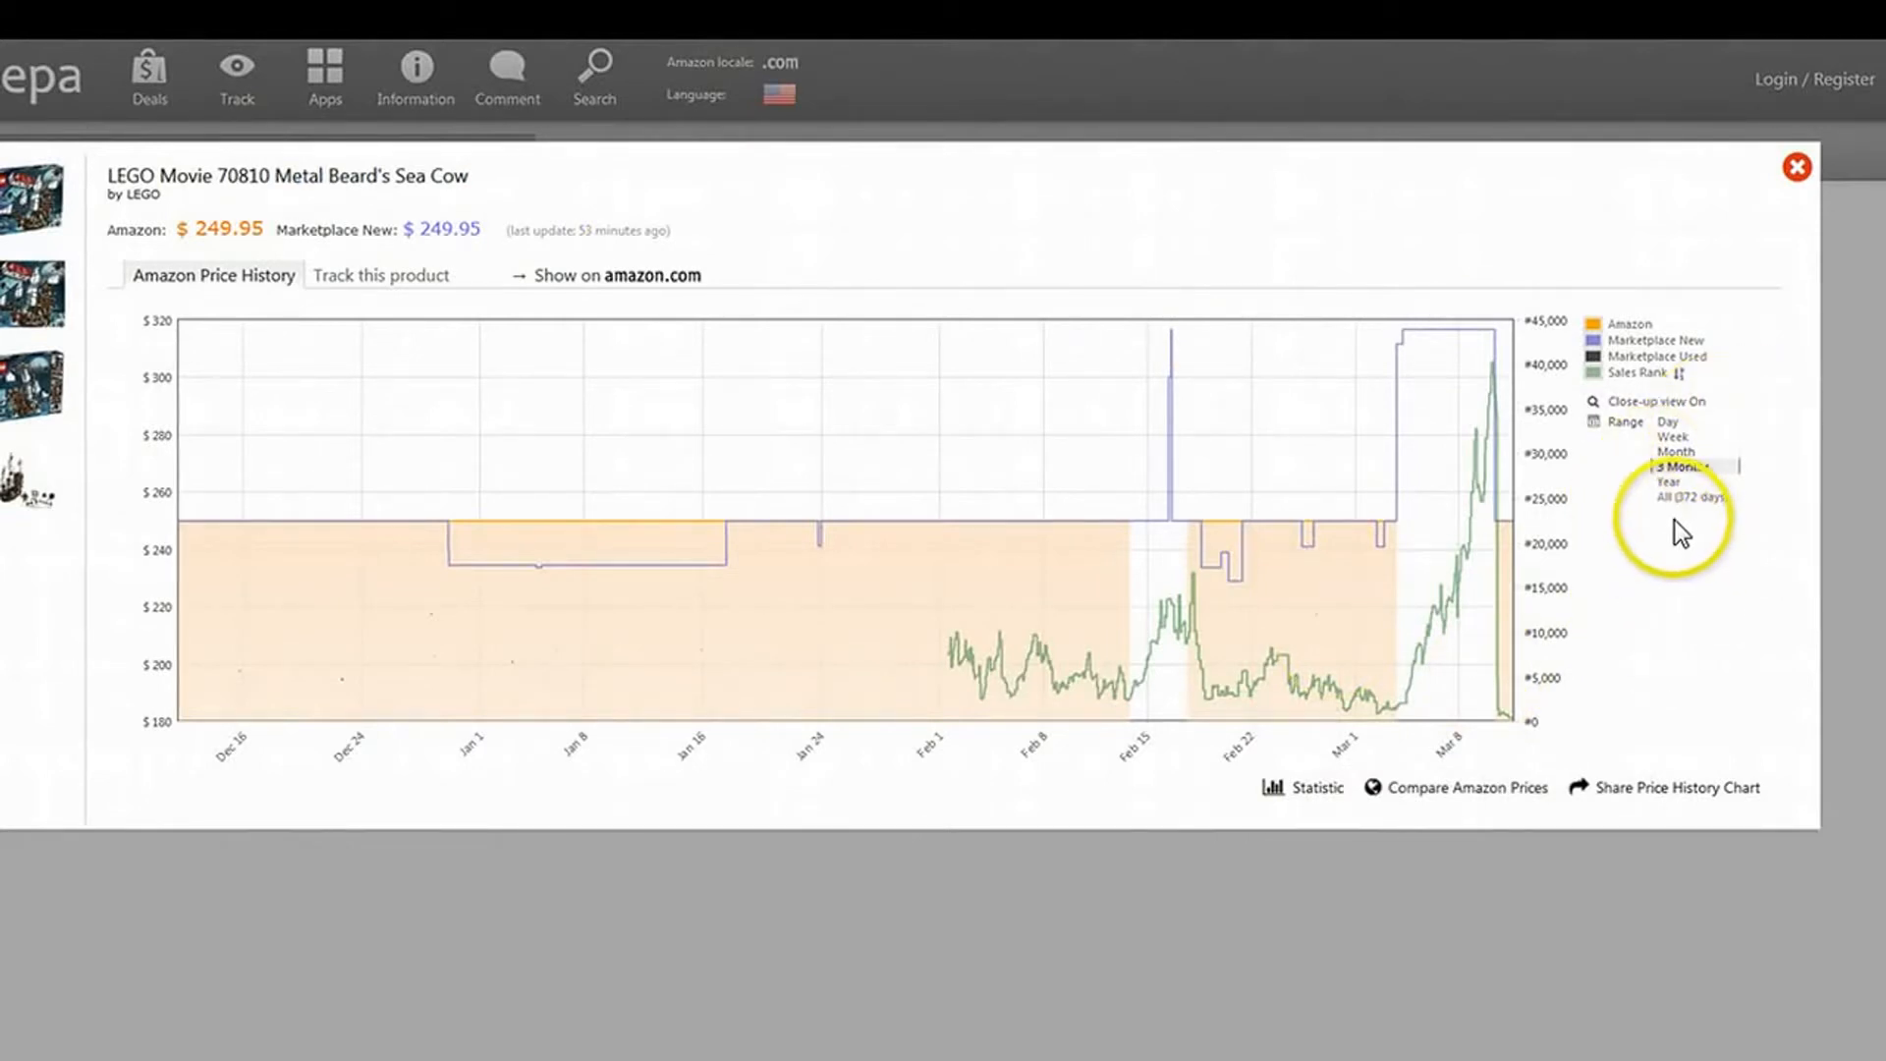
mouse_move(1375, 429)
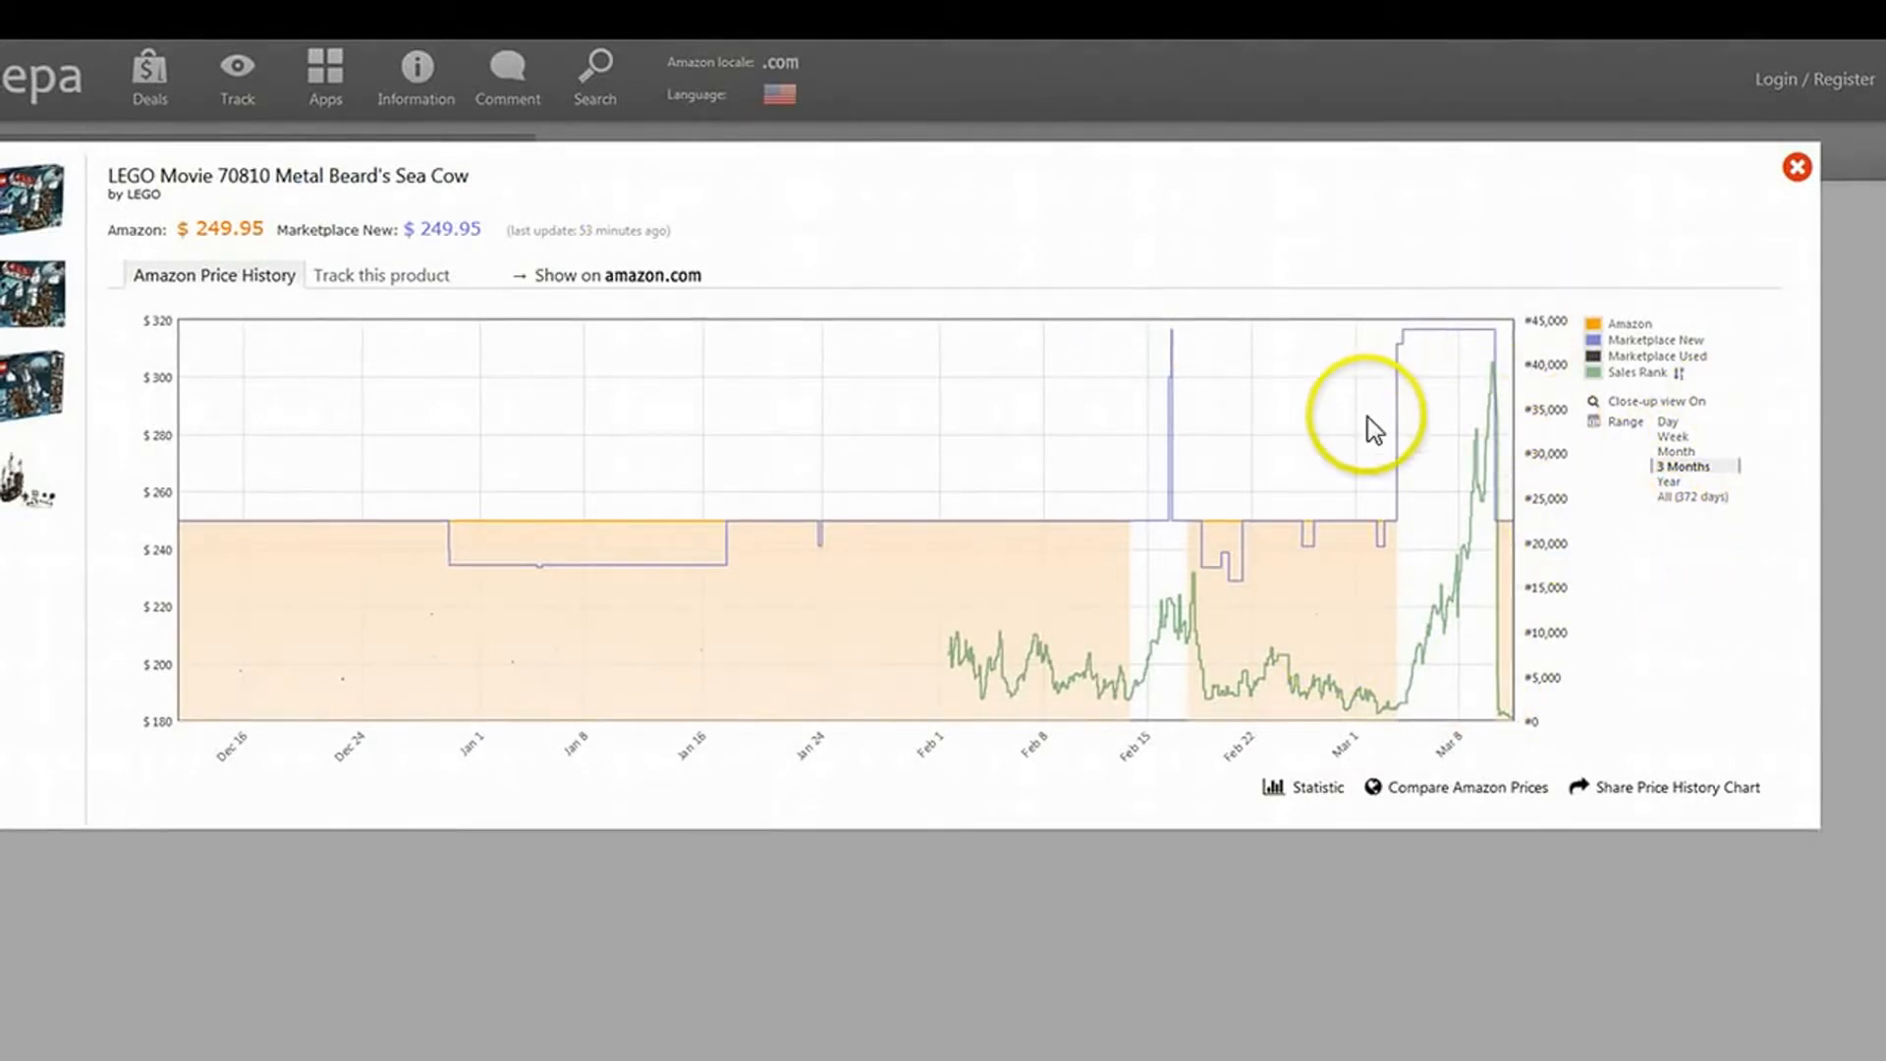
mouse_move(671, 700)
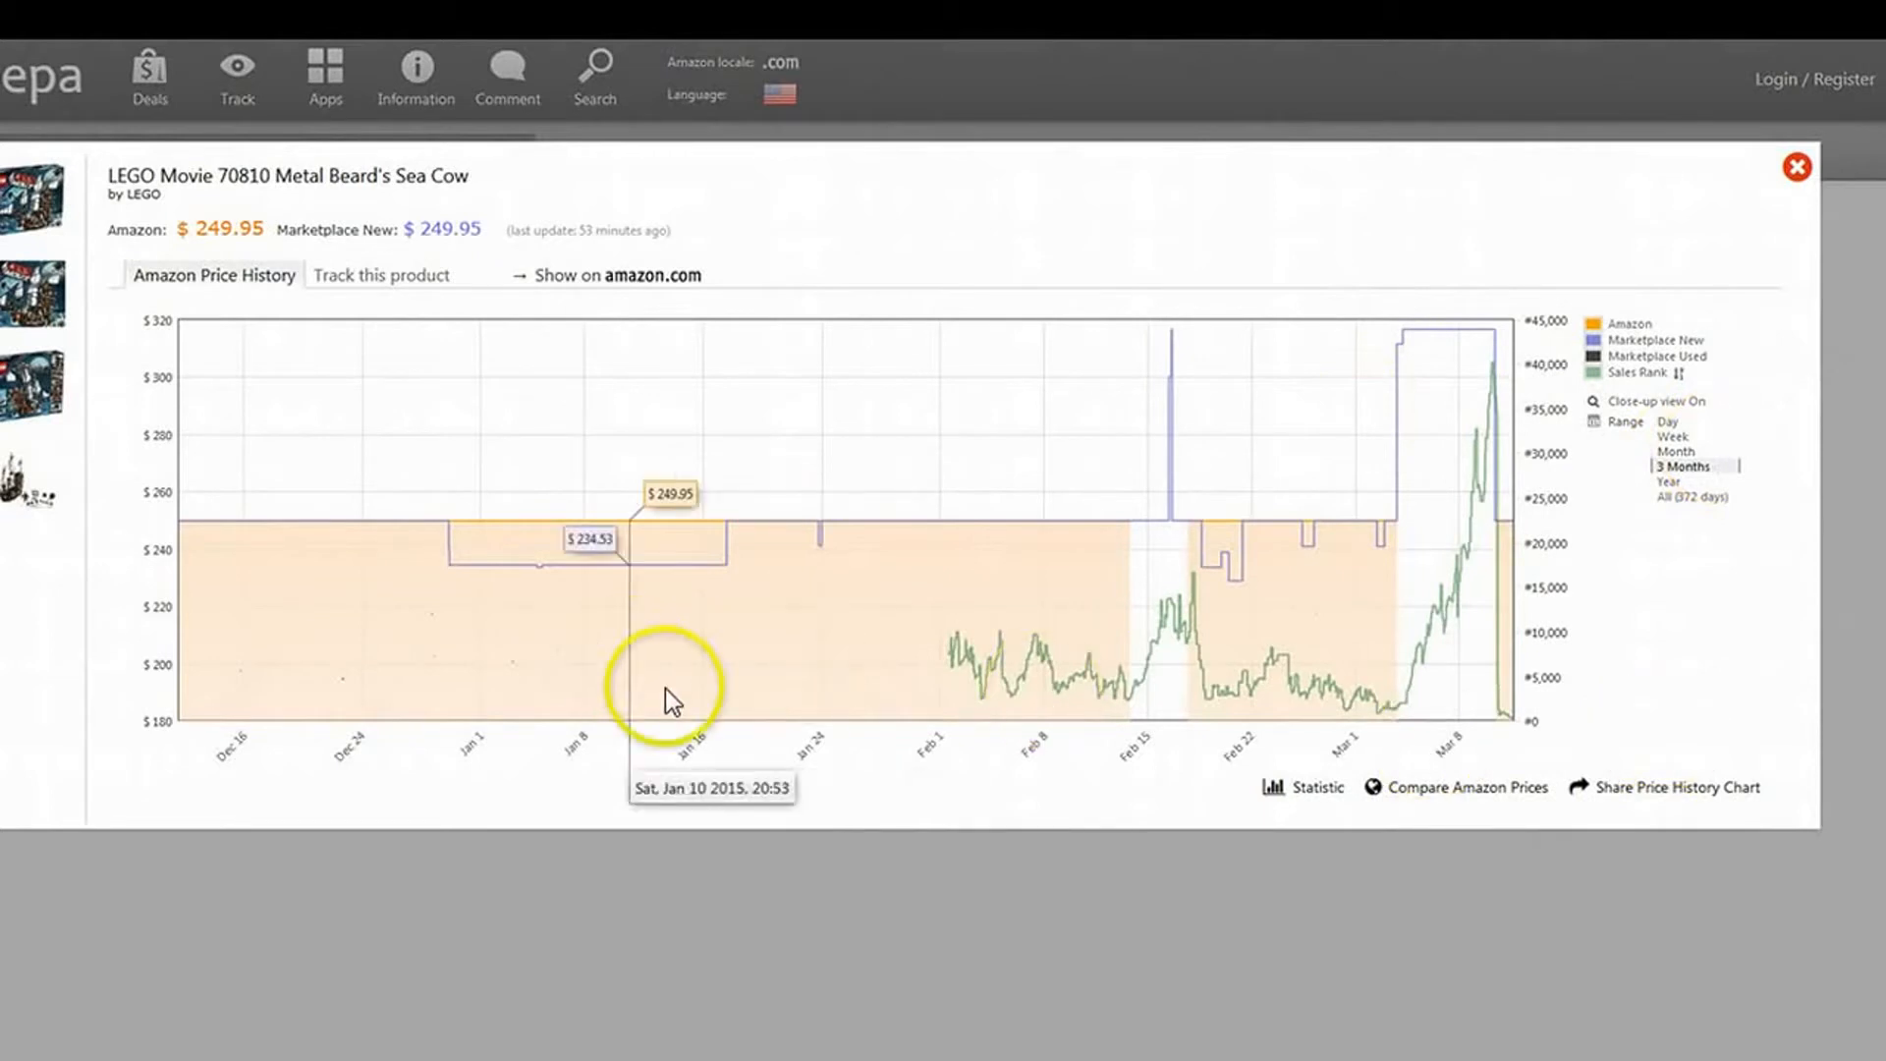
mouse_move(974, 701)
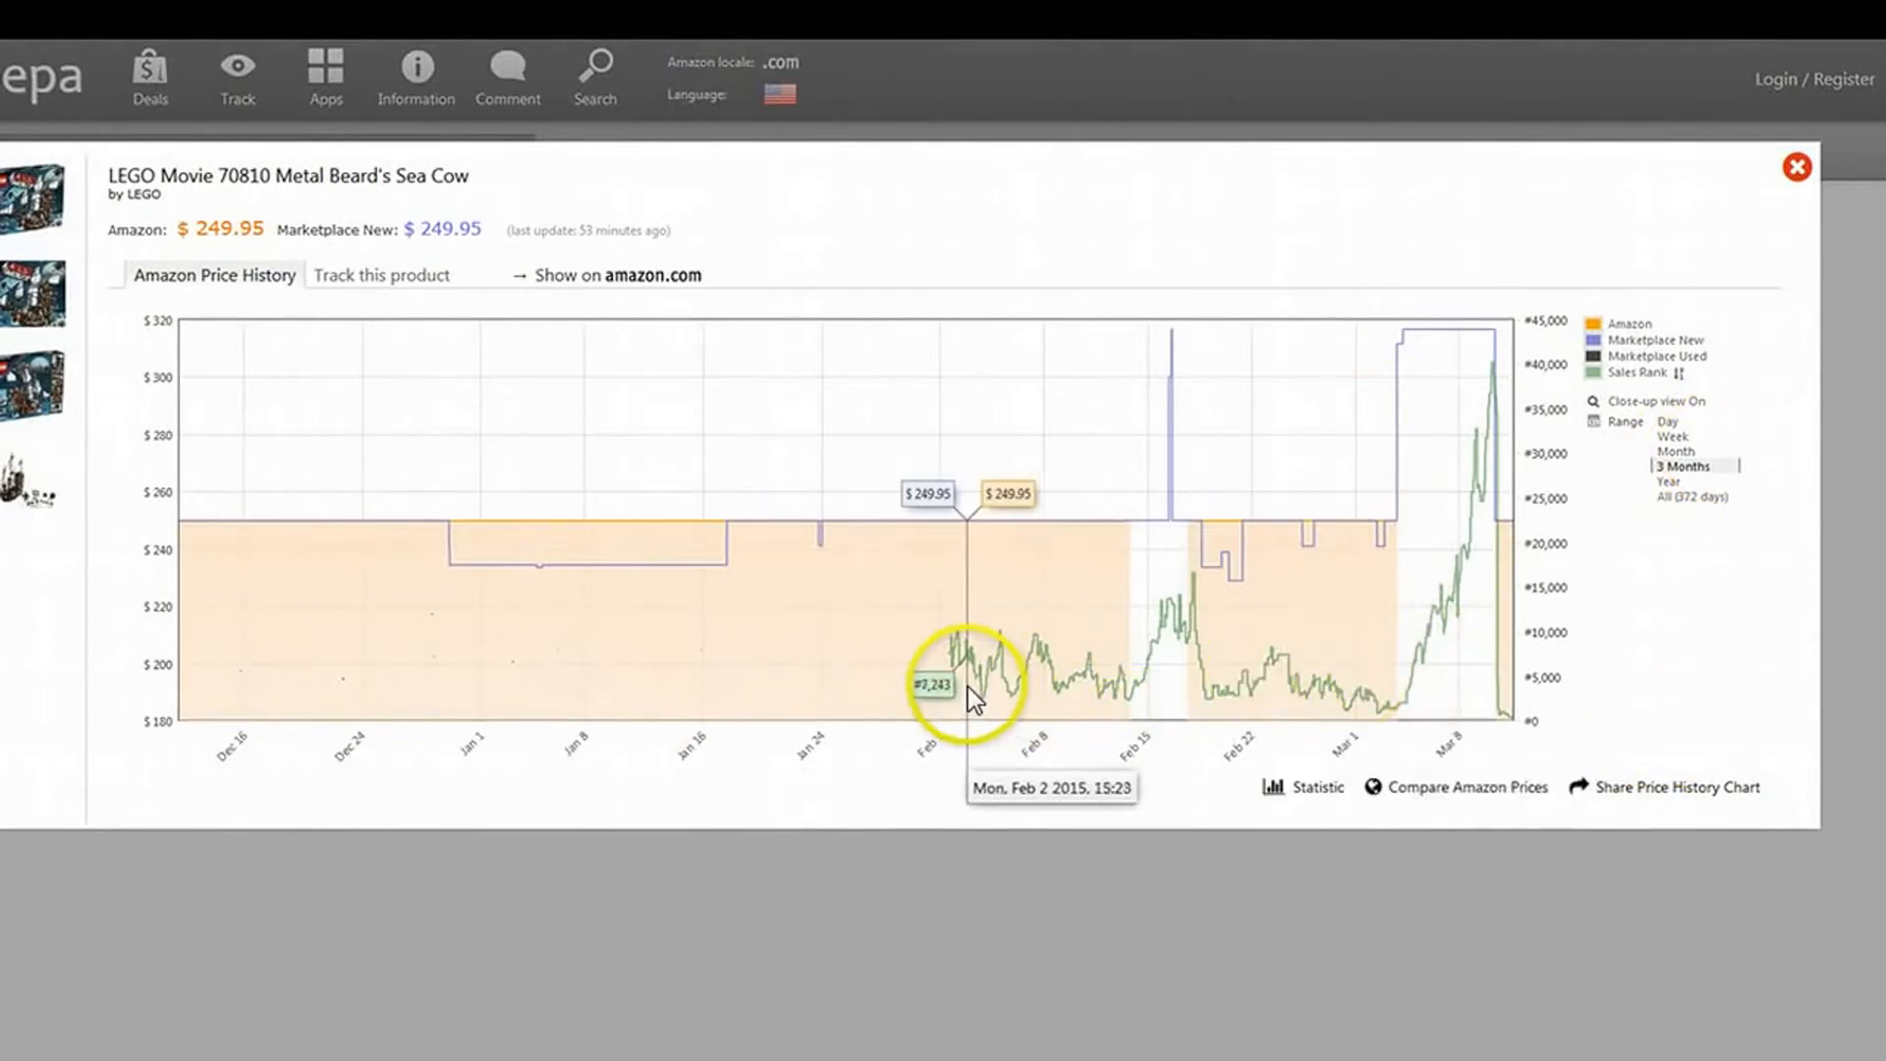
mouse_move(1158, 706)
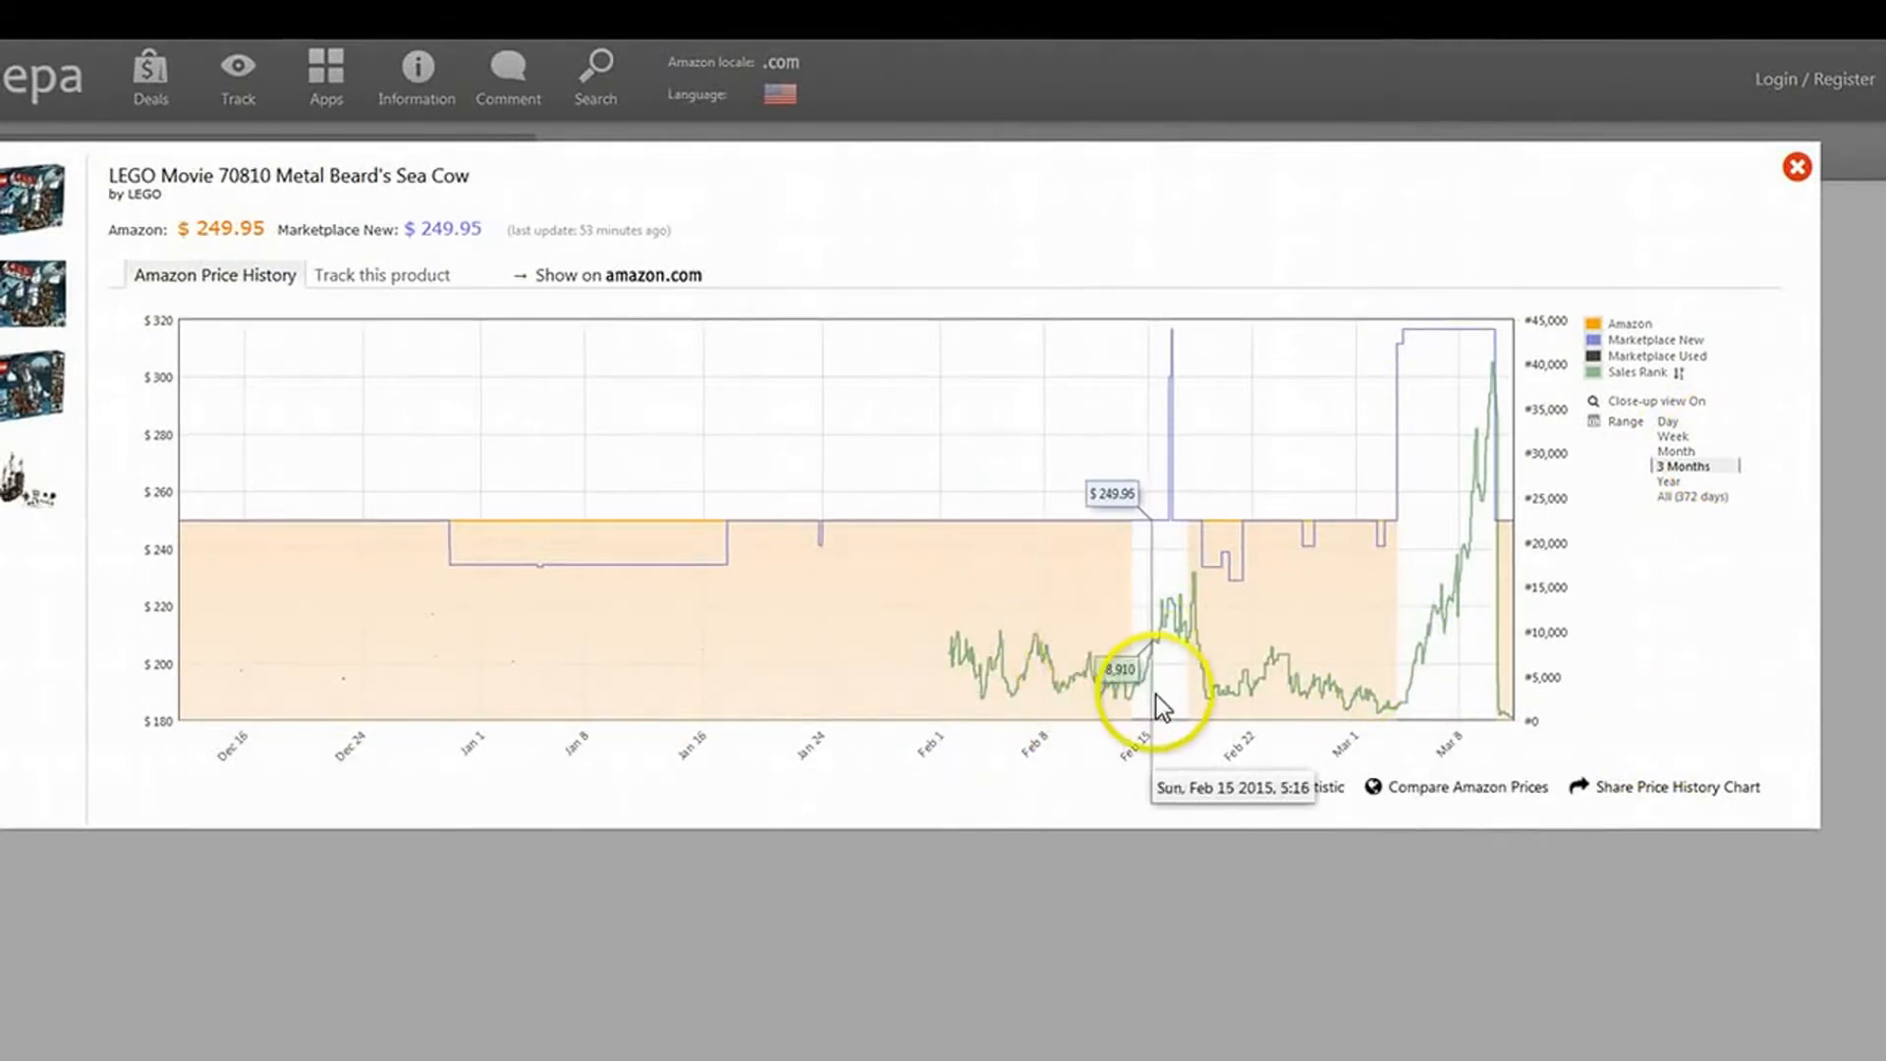
mouse_move(1122, 668)
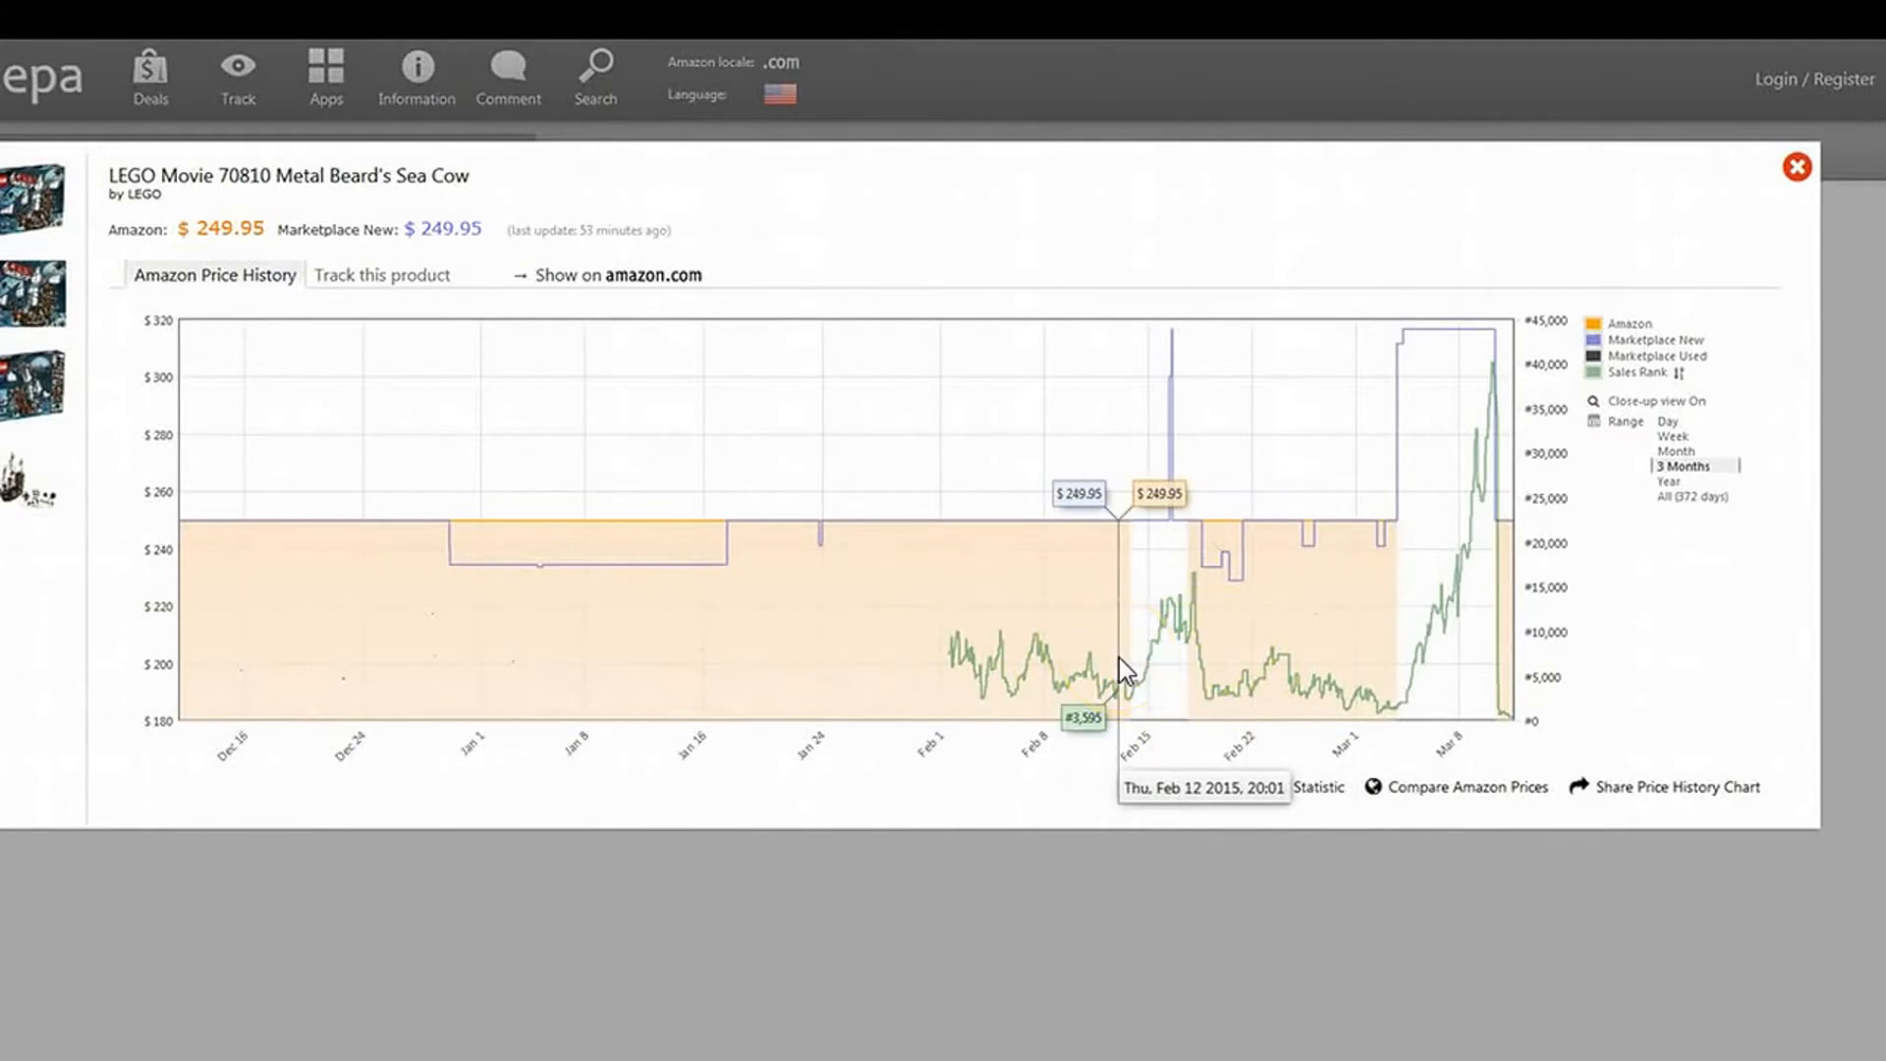
mouse_move(1125, 692)
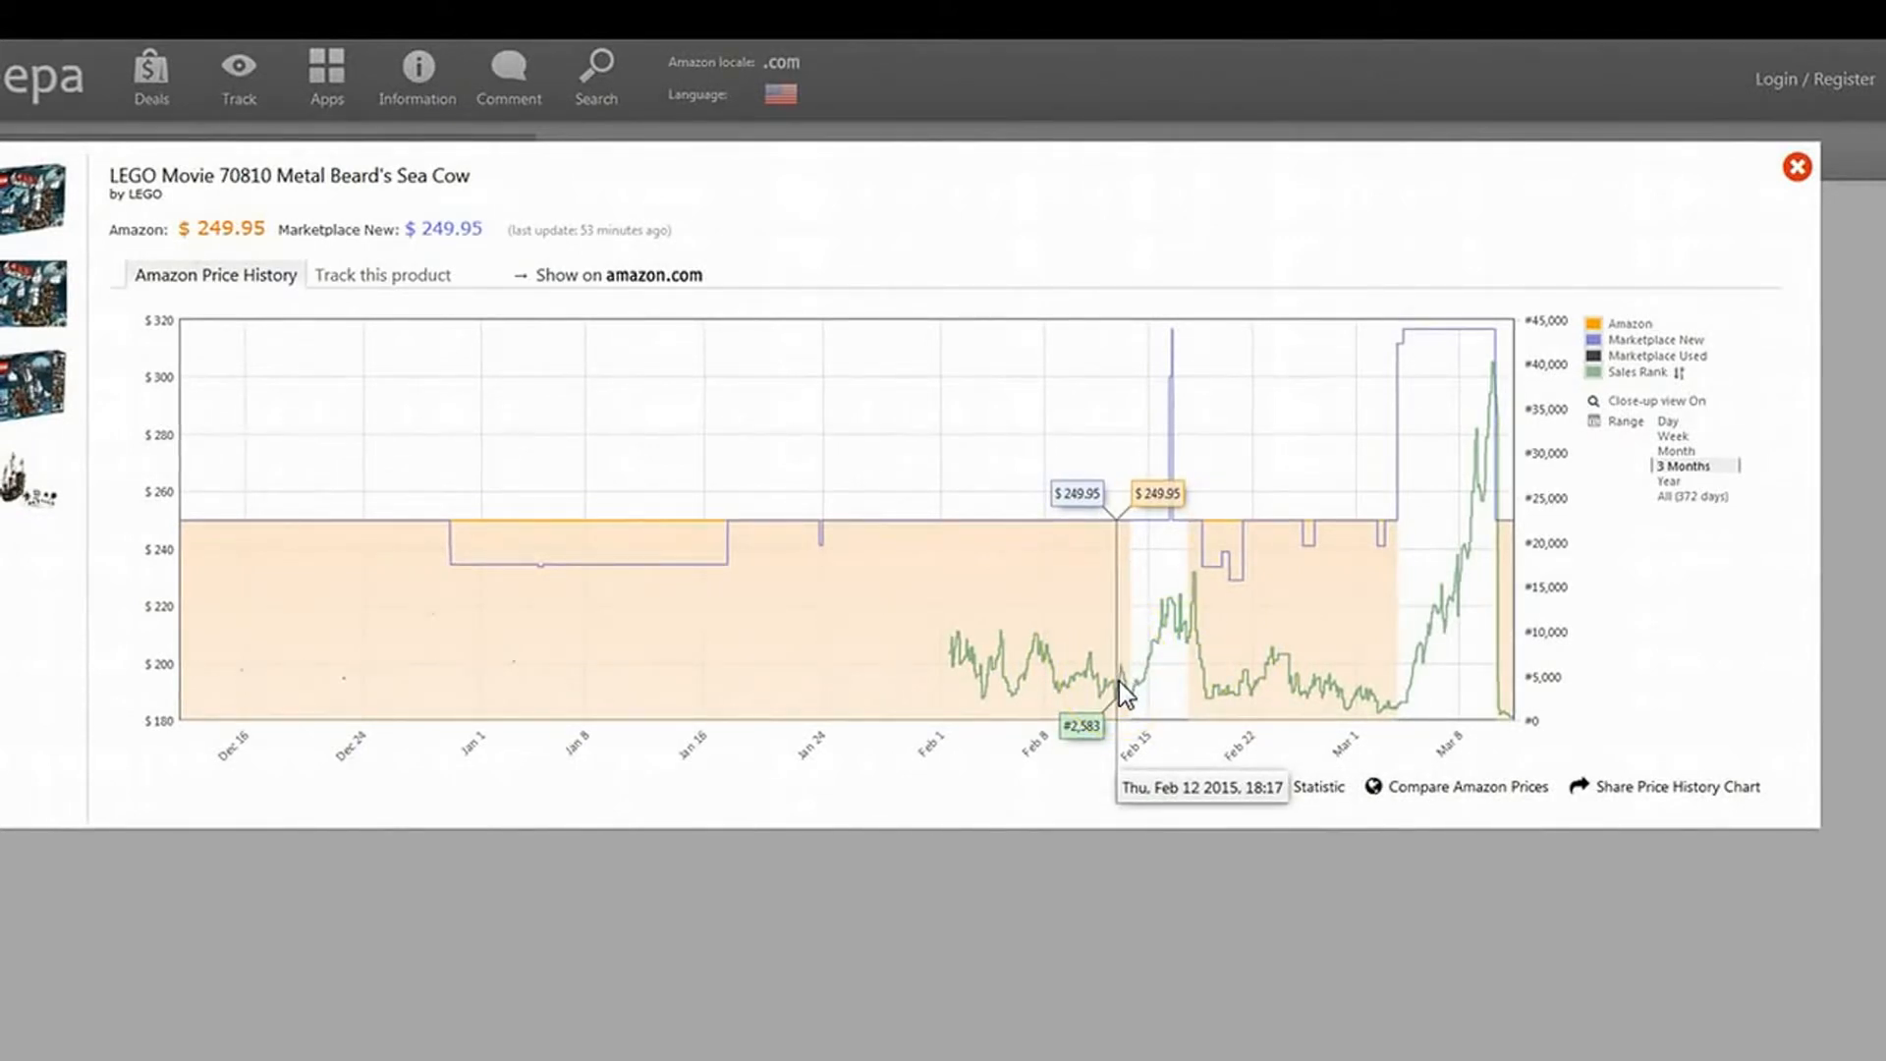
mouse_move(1800, 513)
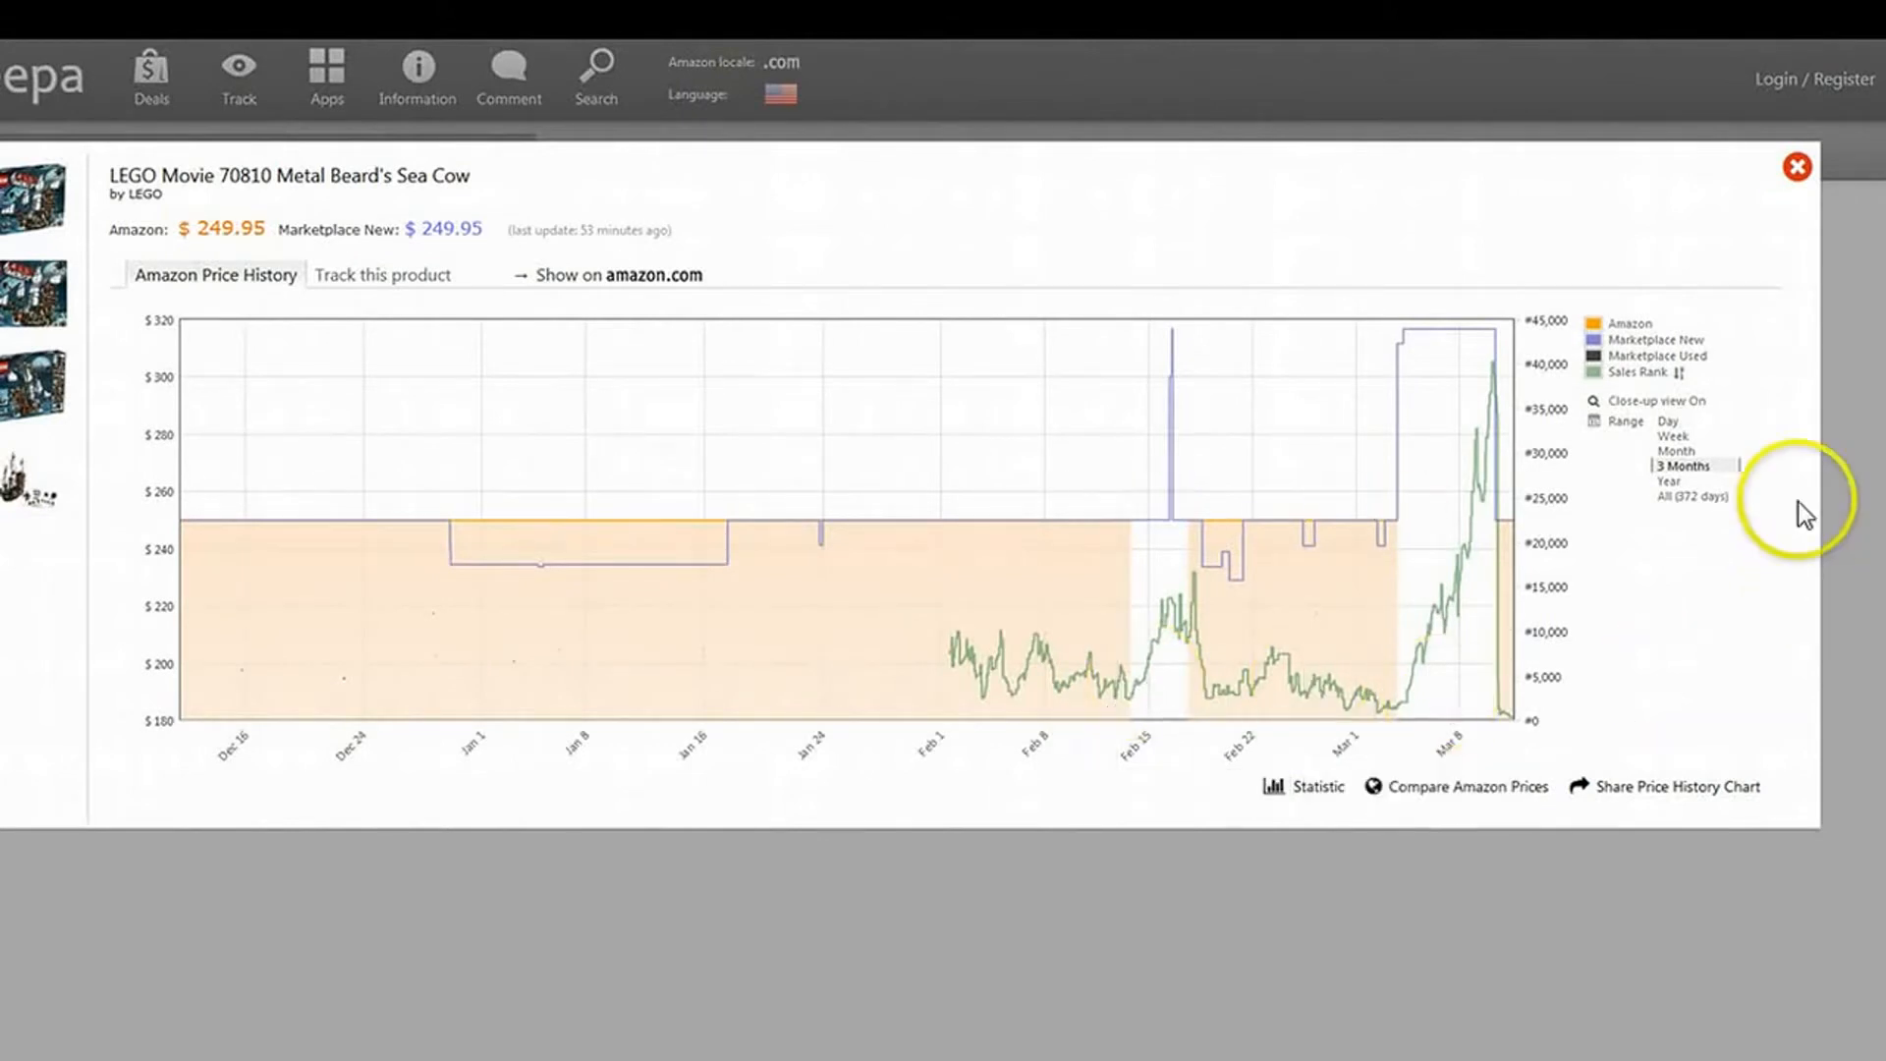
mouse_move(1710, 478)
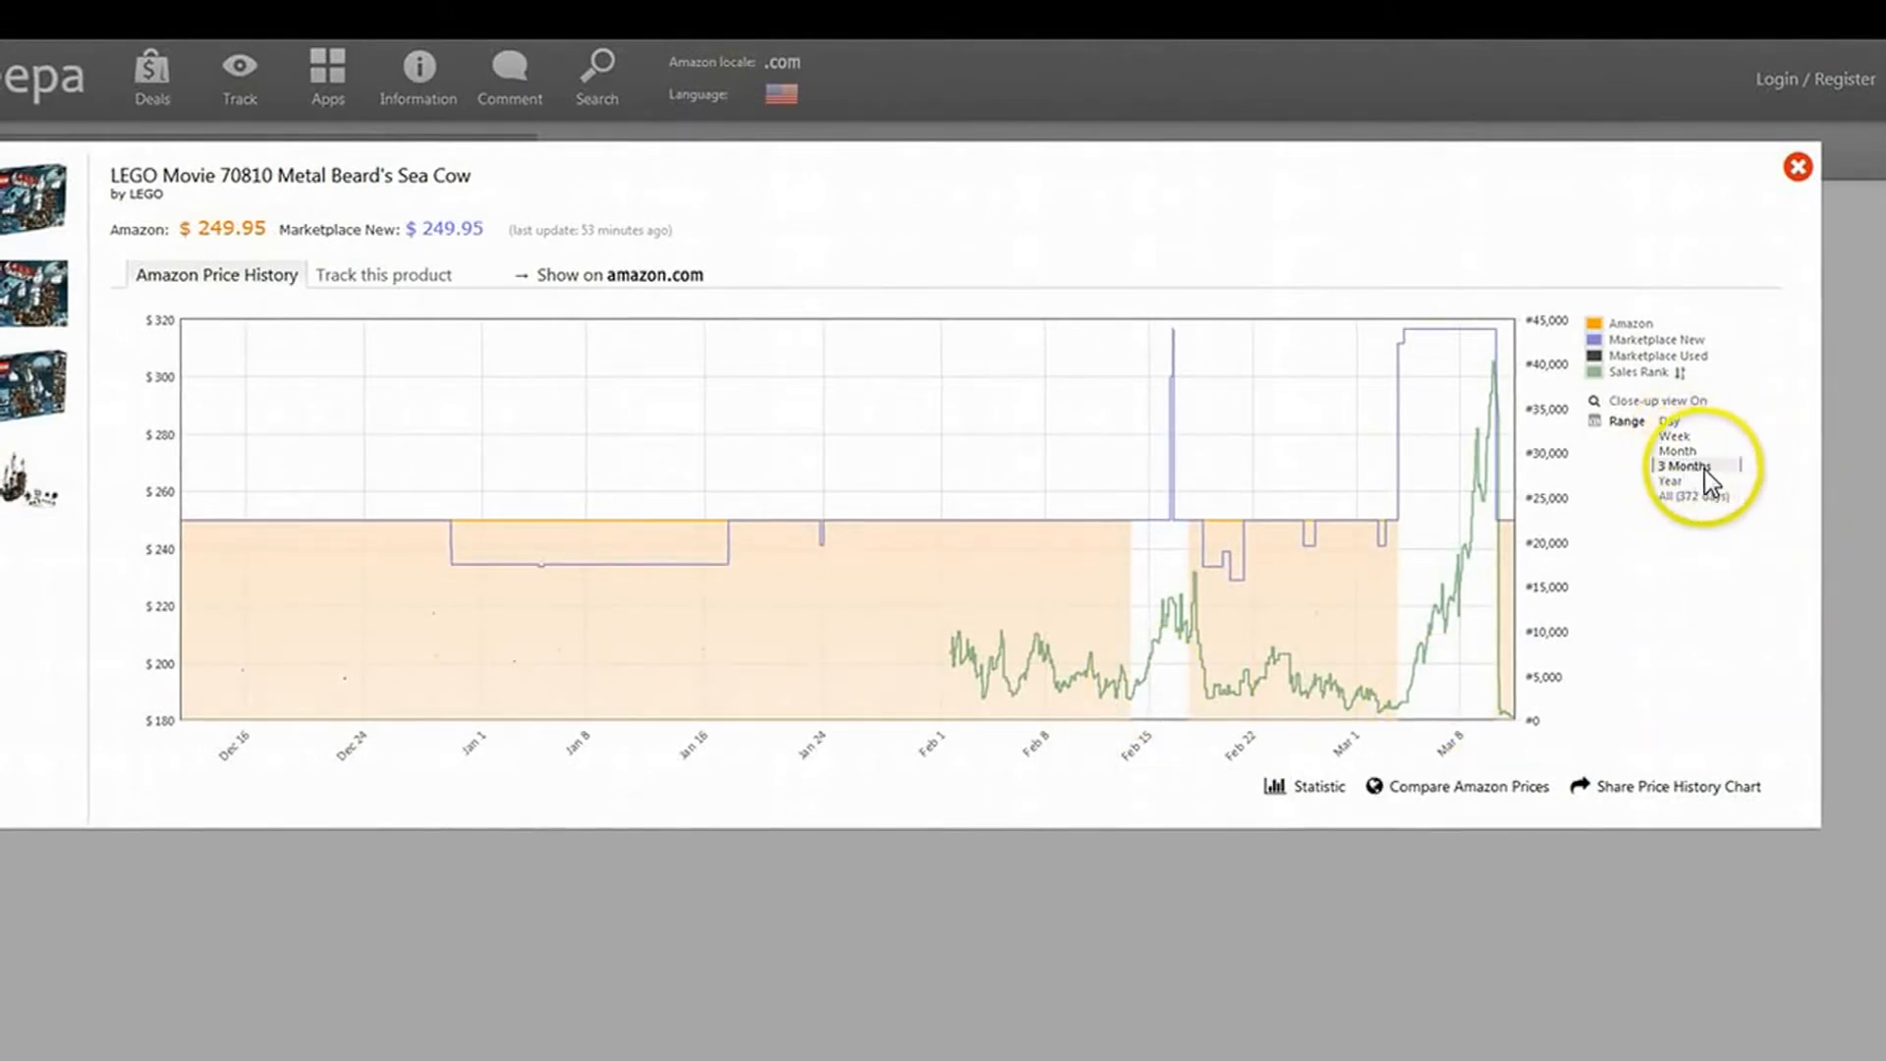
Step: Switch the LEGO set's chart range from All (372 days) to Week, covering March 5–11
click(1675, 495)
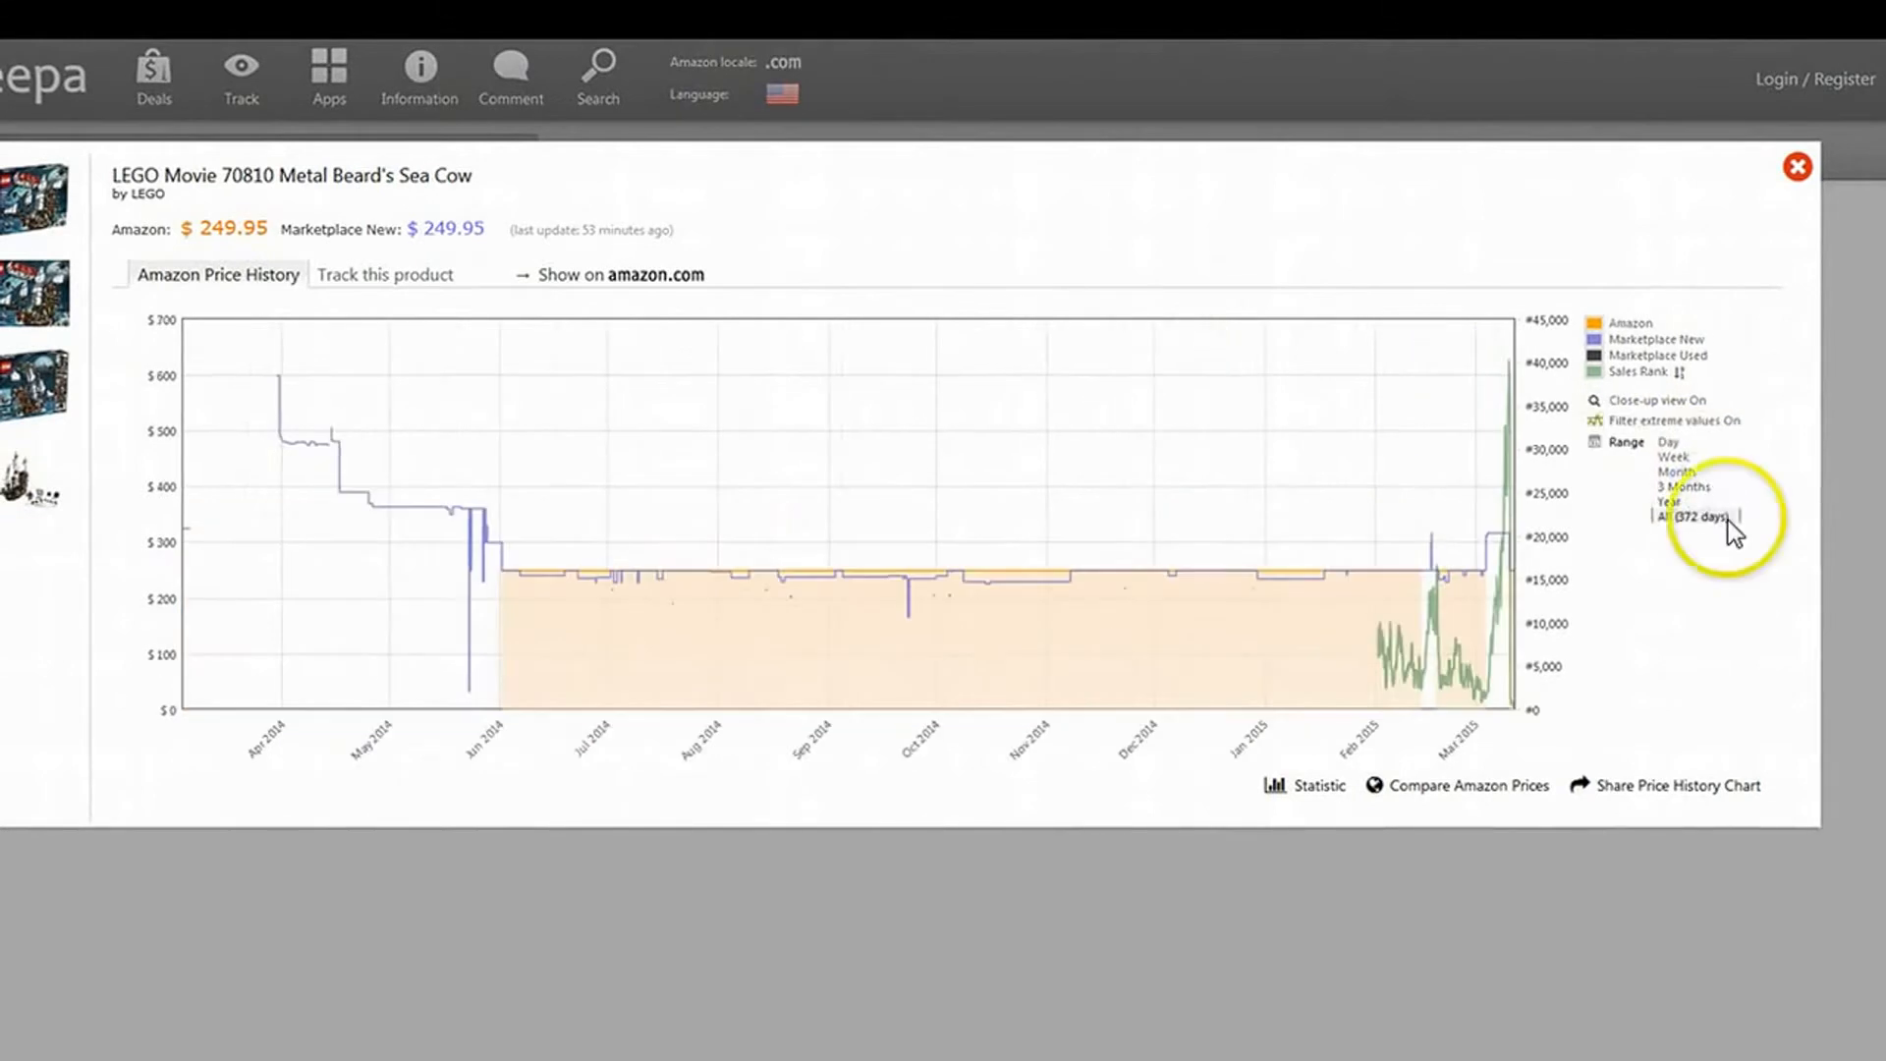
mouse_move(1617, 775)
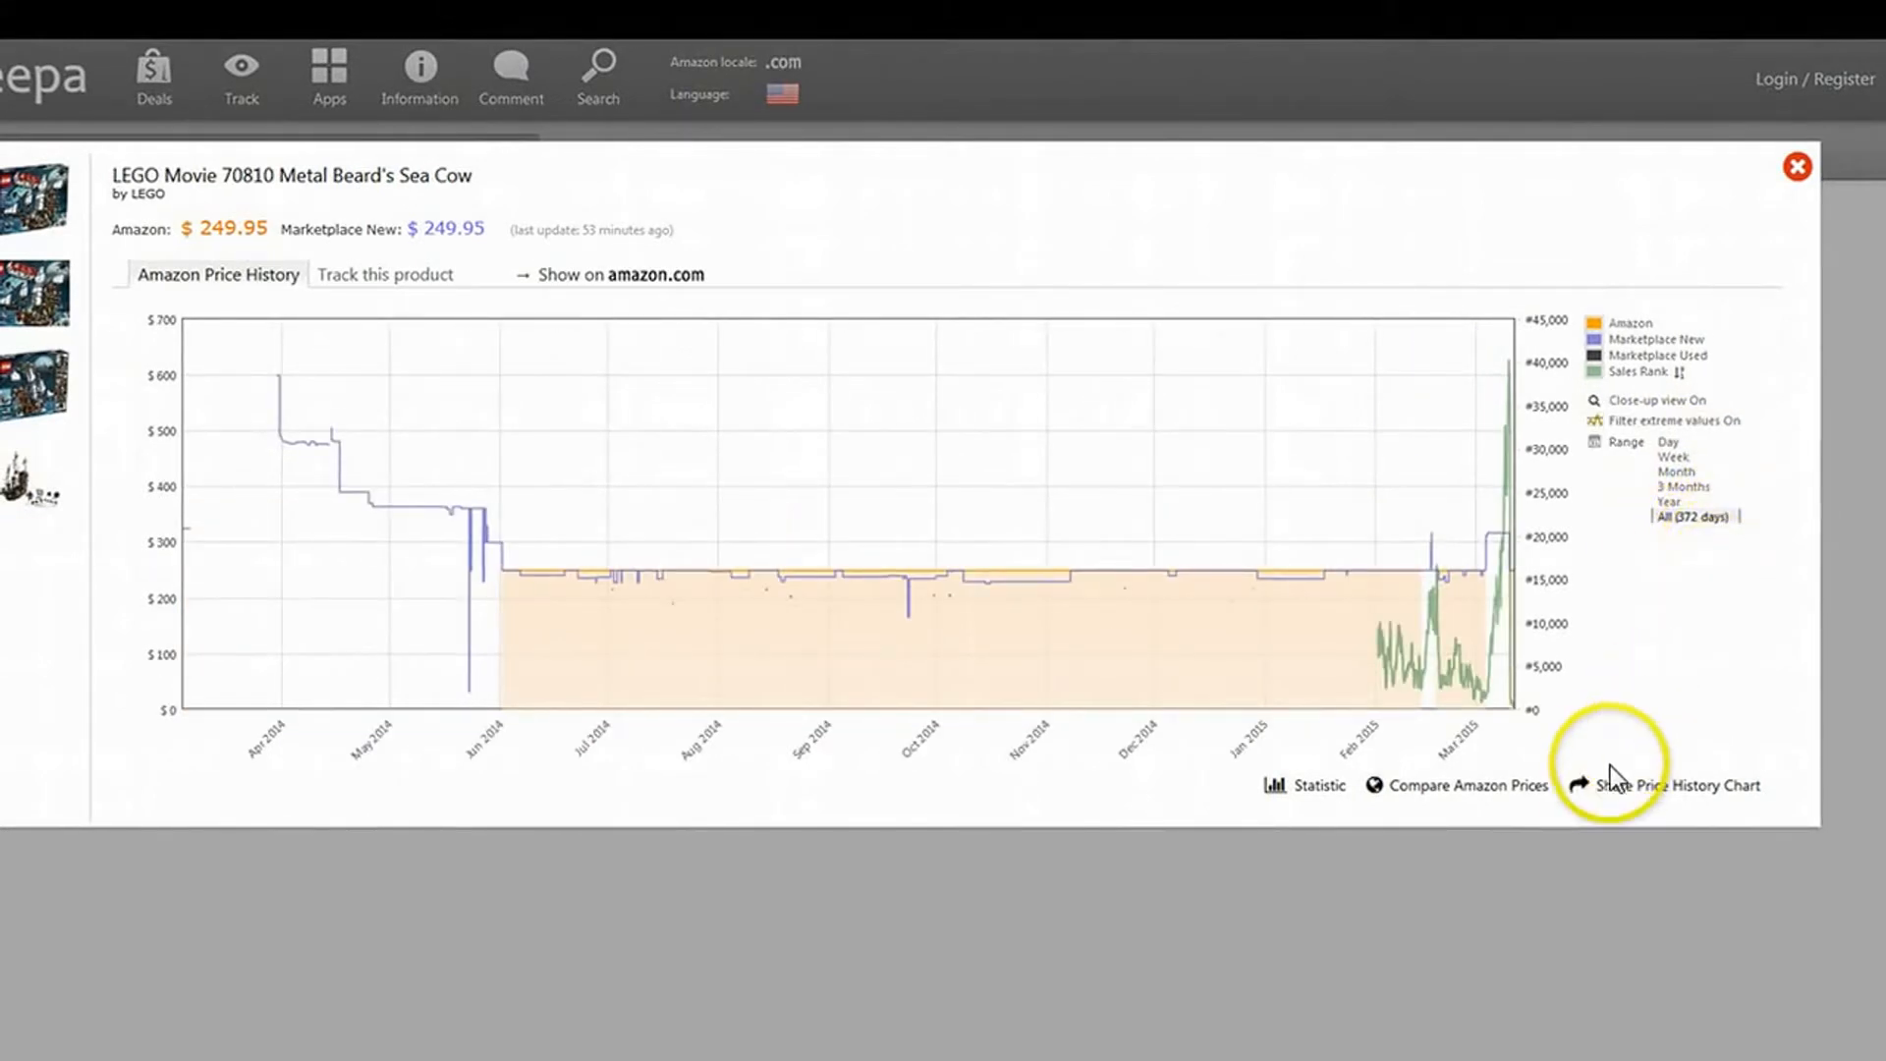
click(1306, 786)
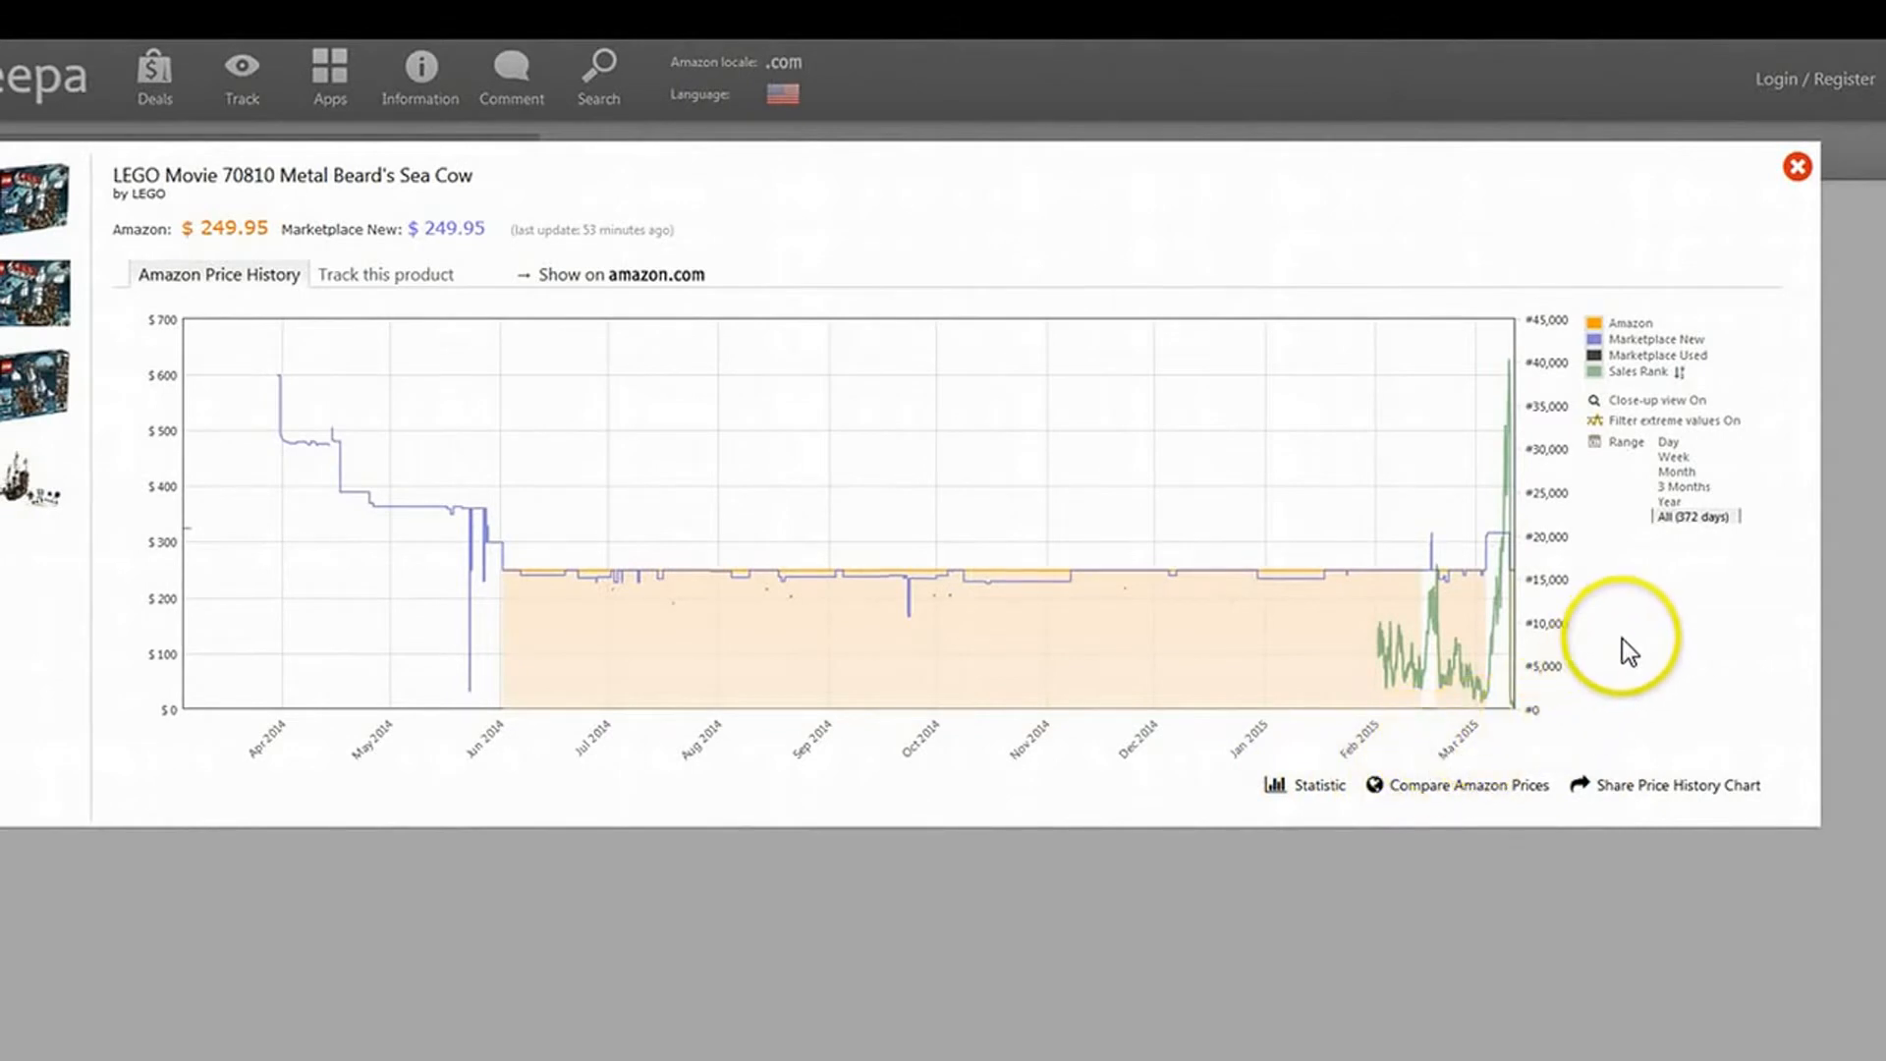
mouse_move(1380, 655)
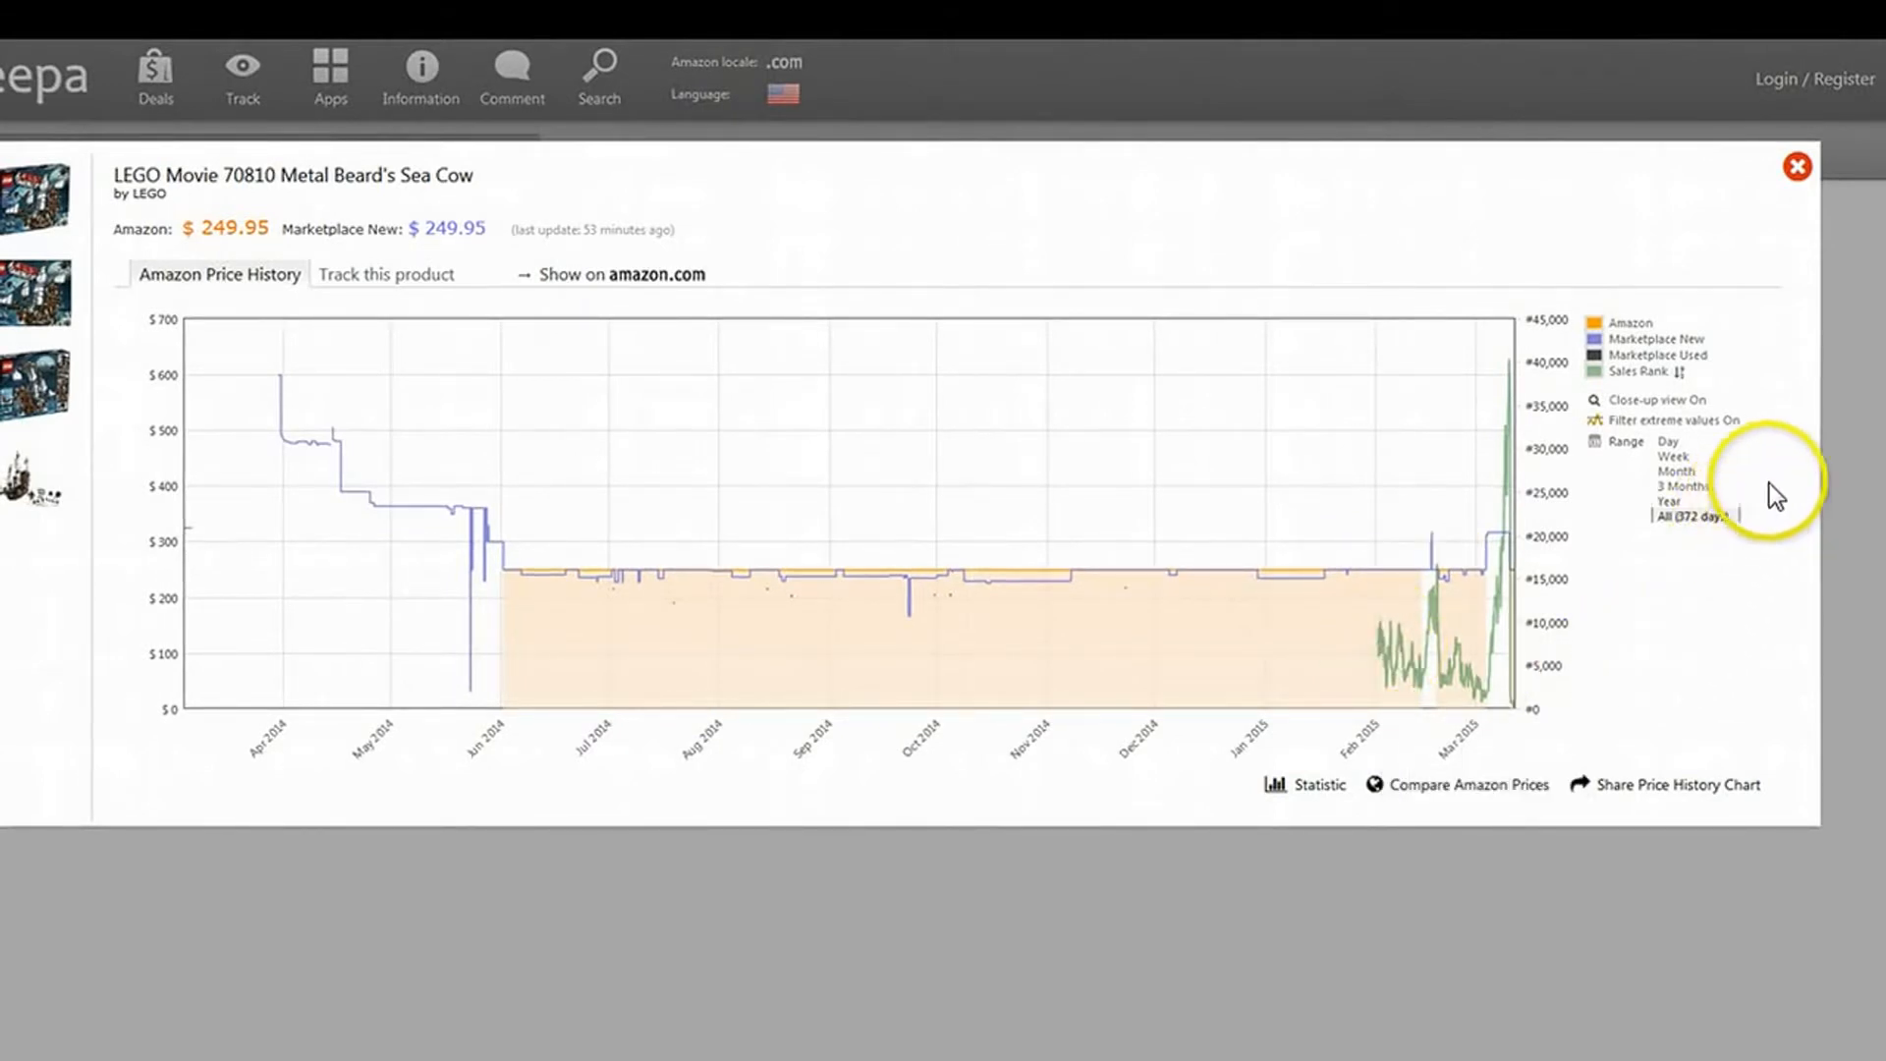
click(1673, 439)
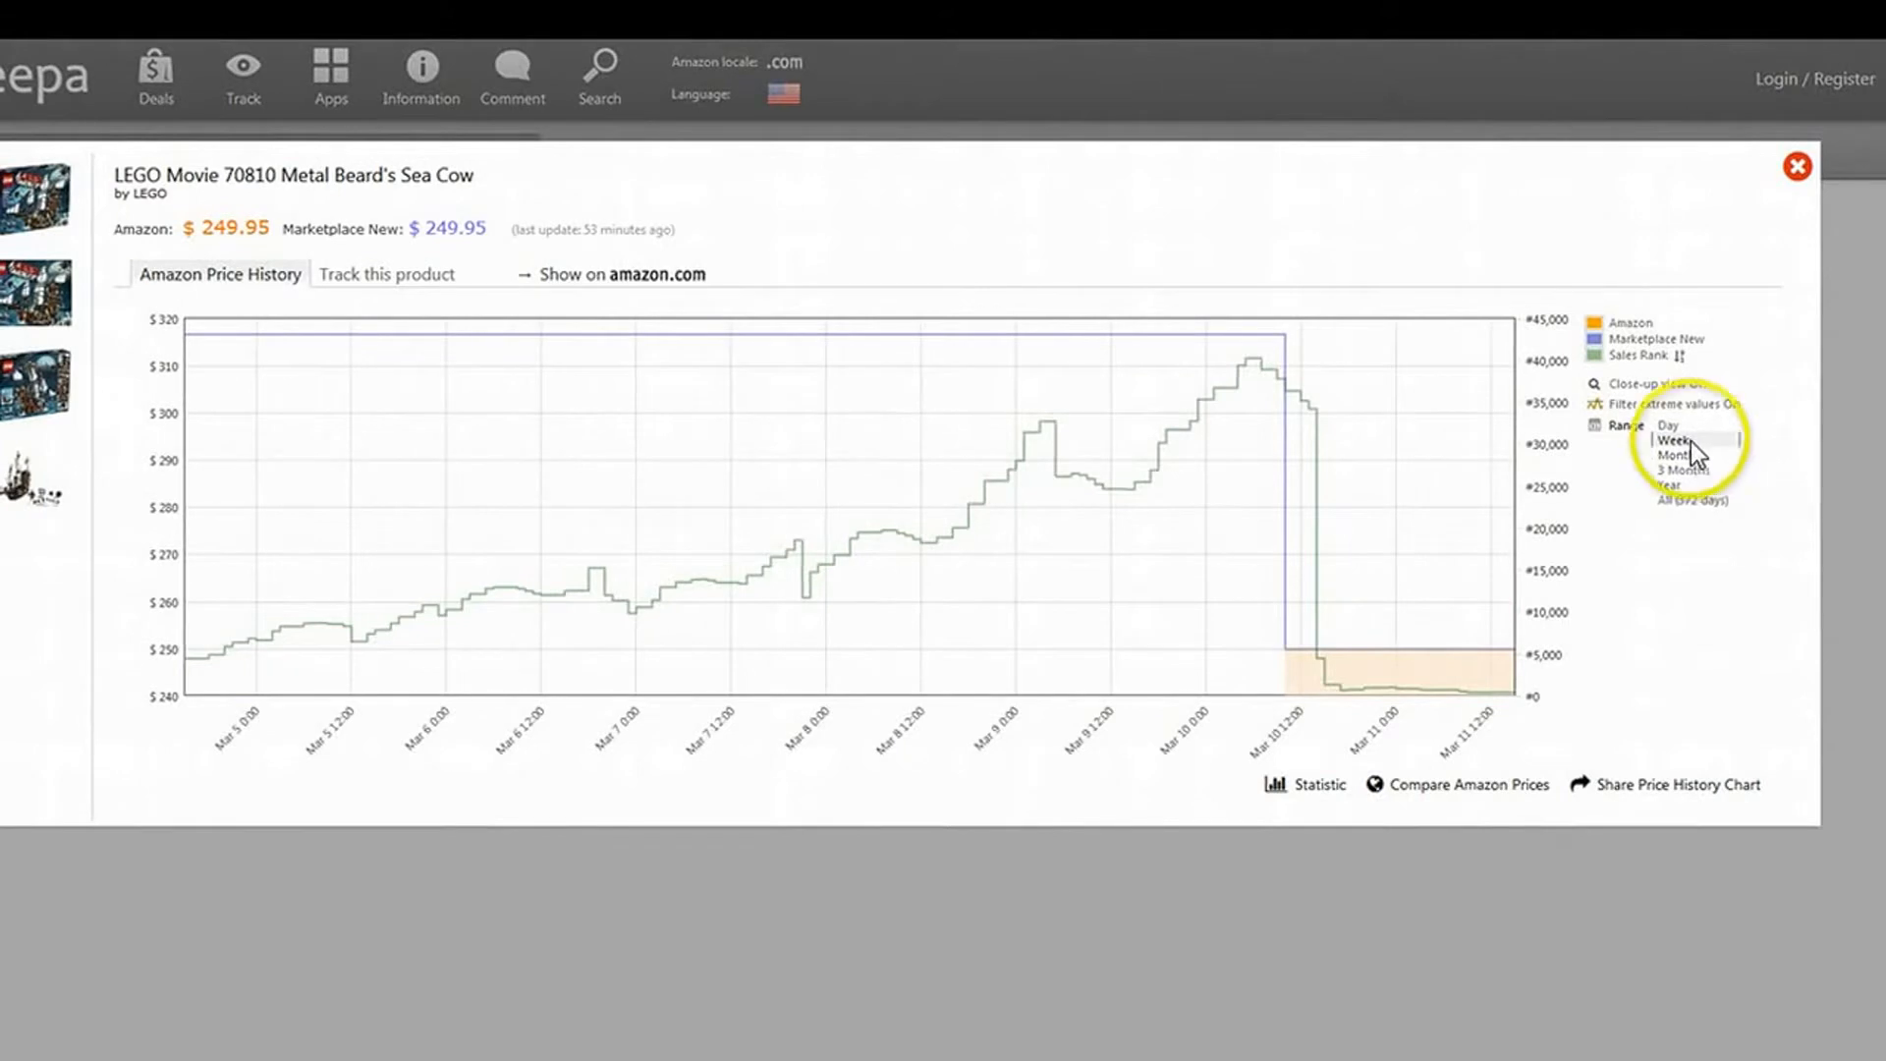
click(1666, 424)
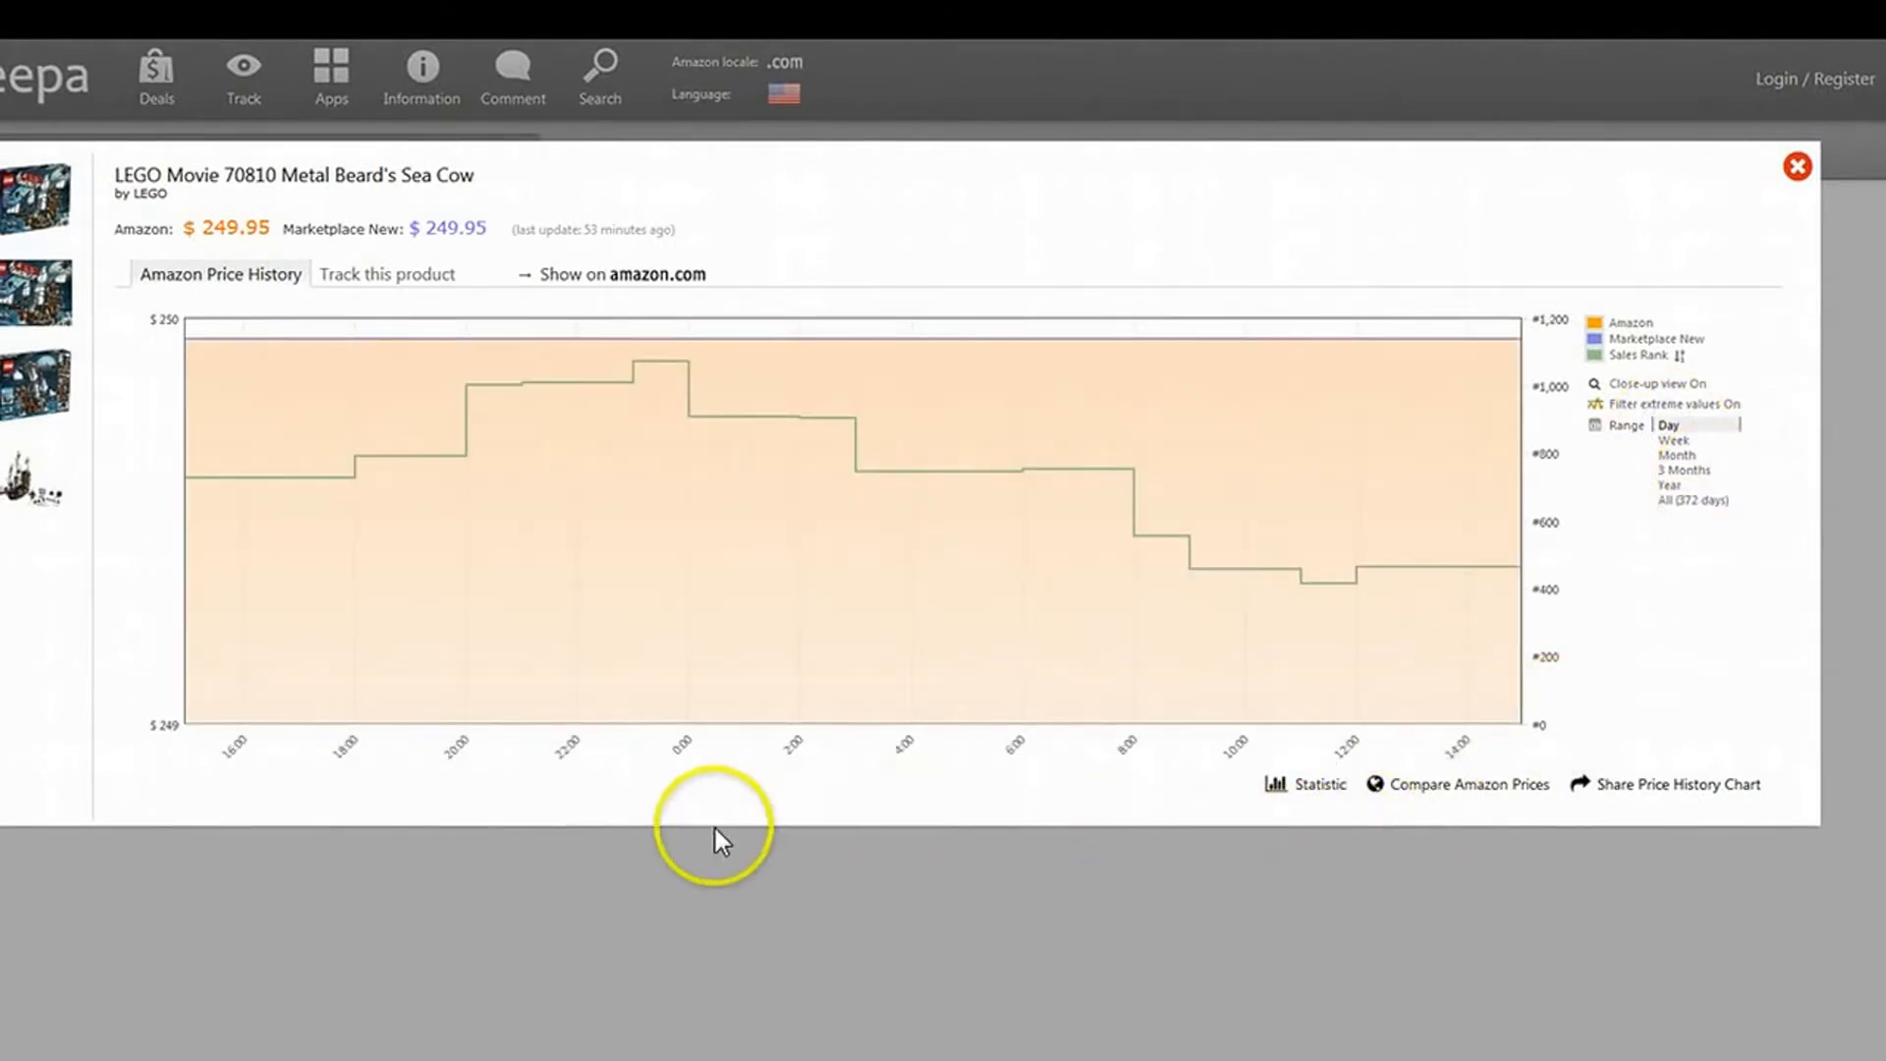
mouse_move(718, 838)
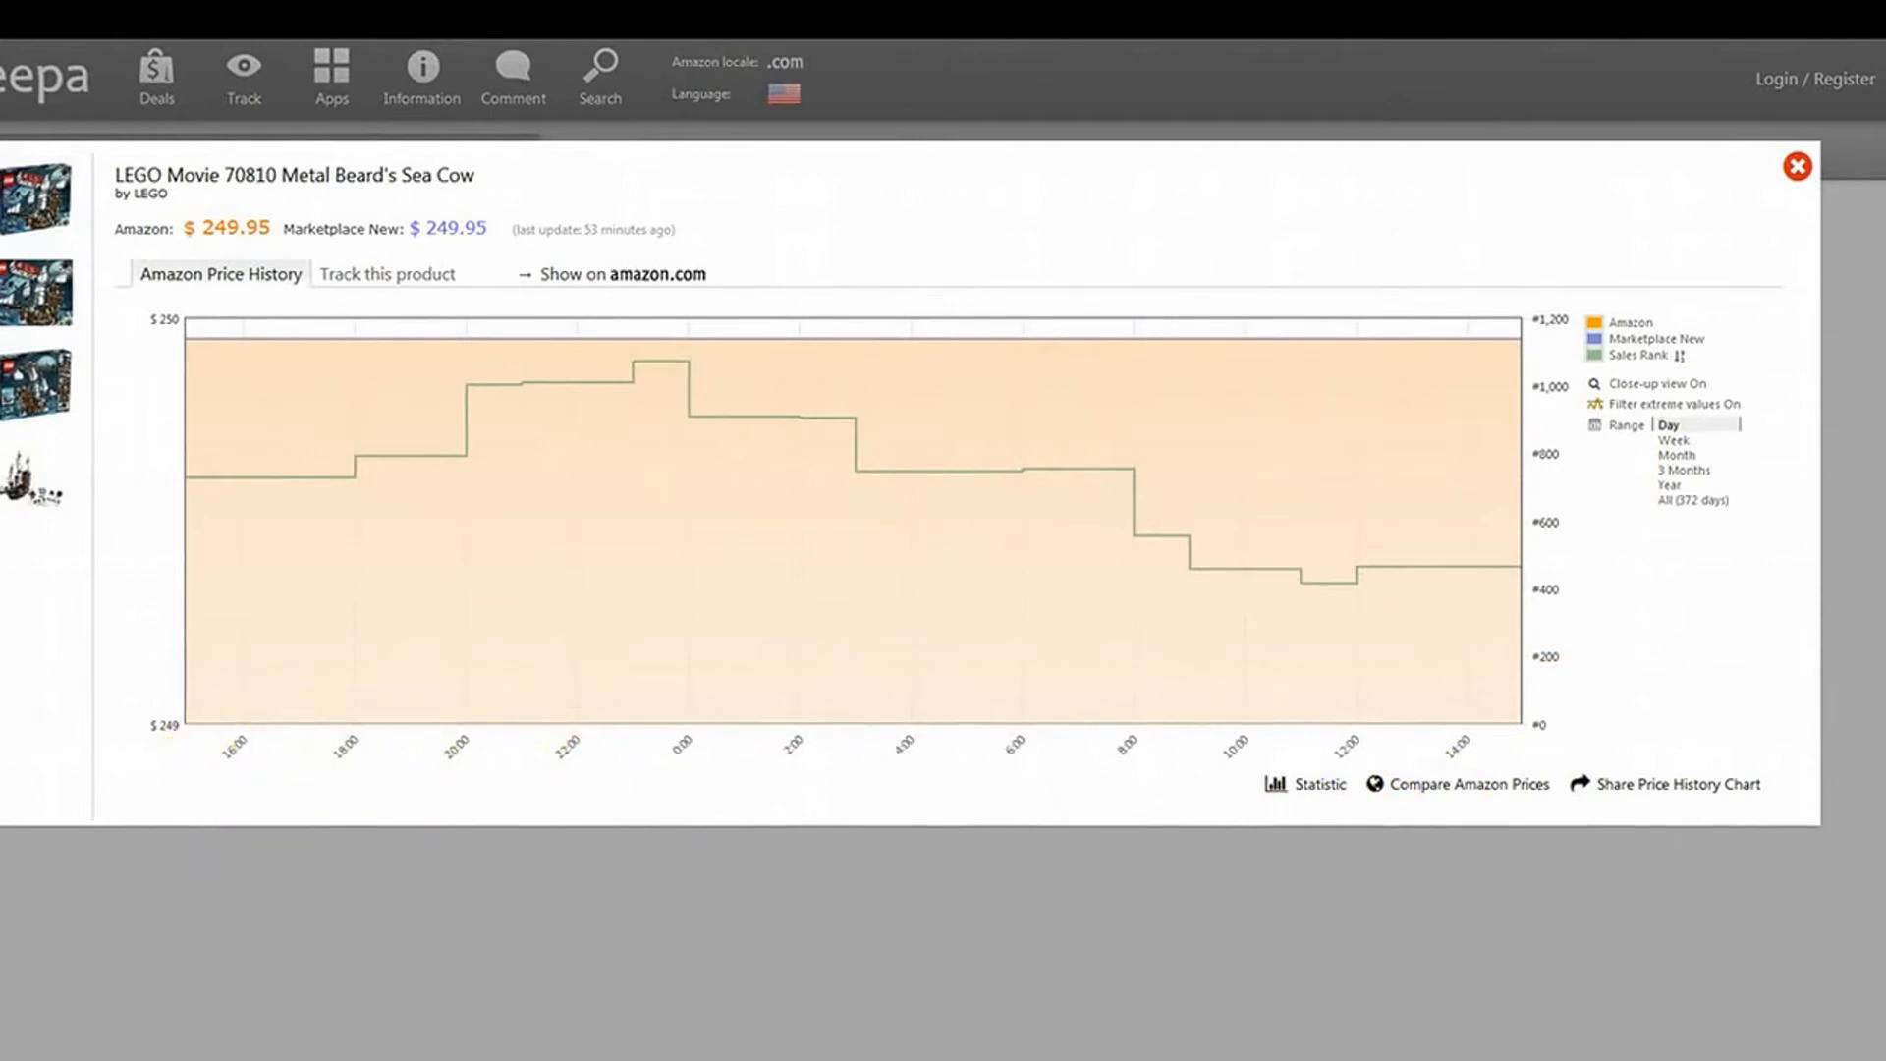
mouse_move(181, 724)
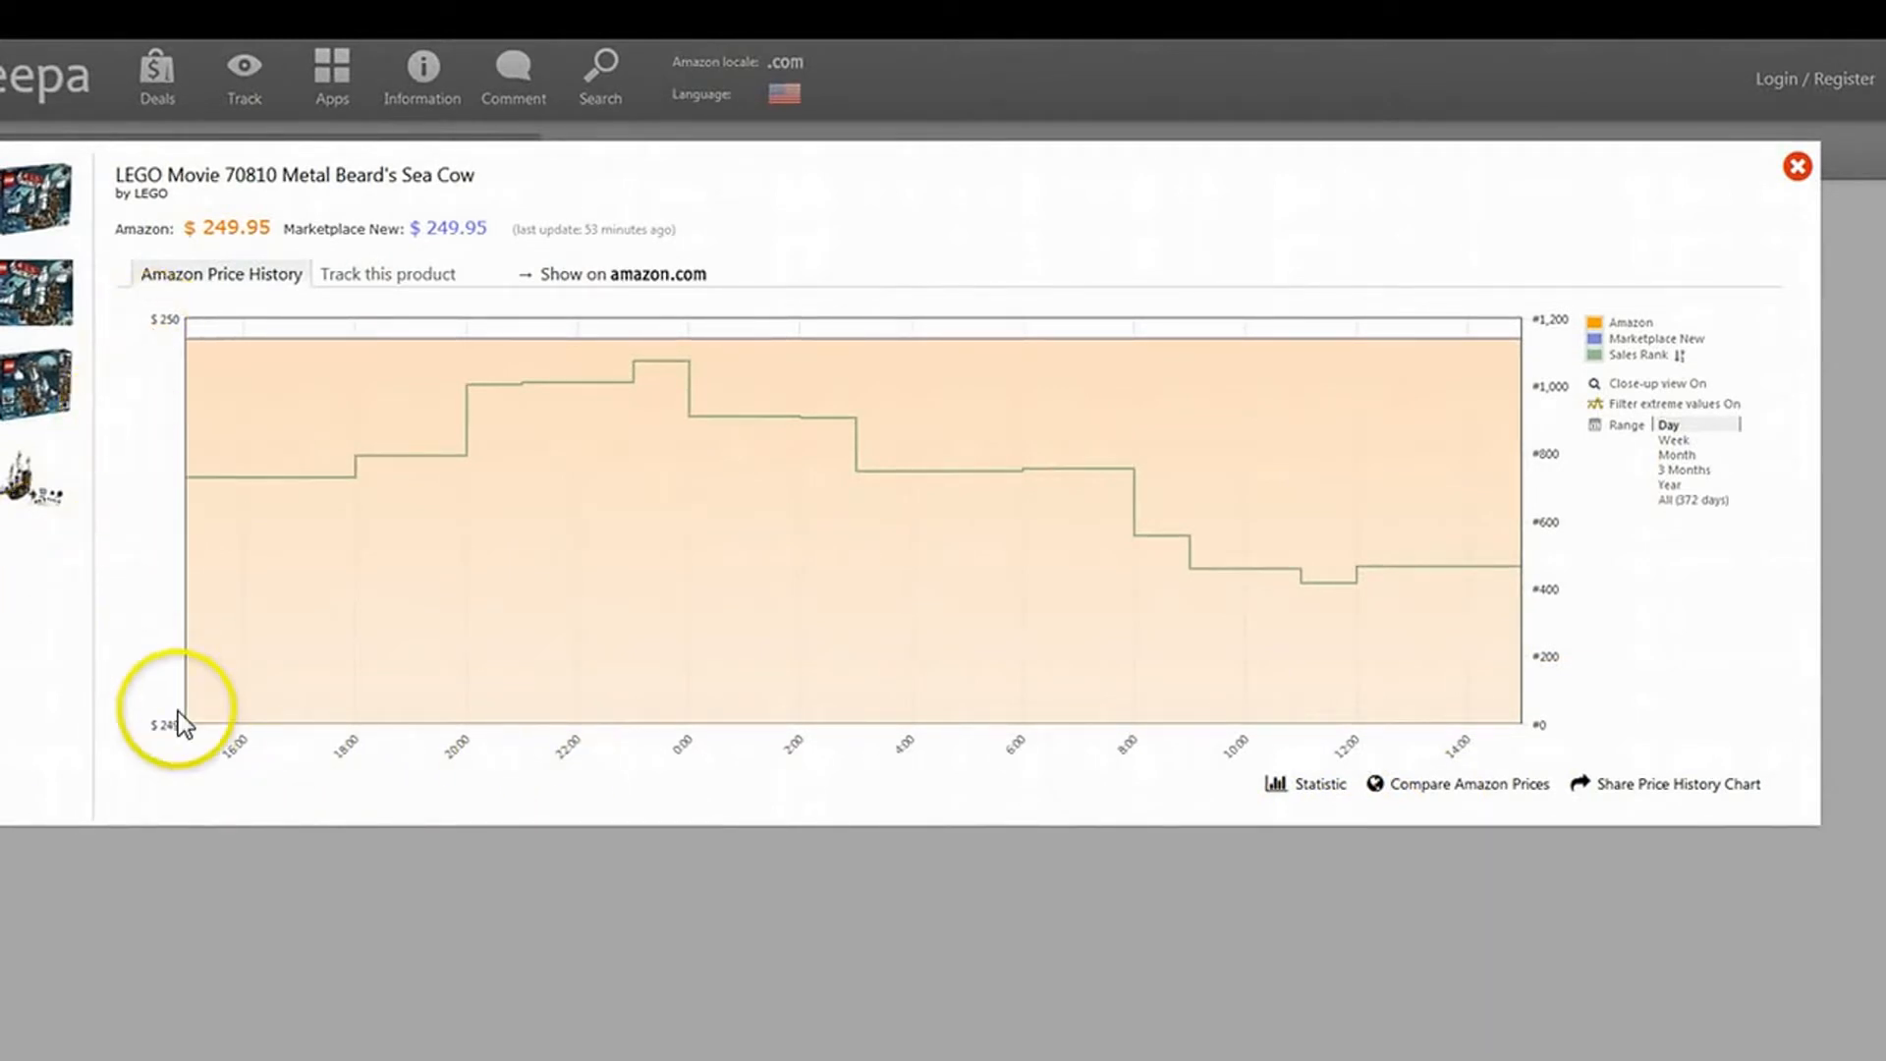
mouse_move(309, 846)
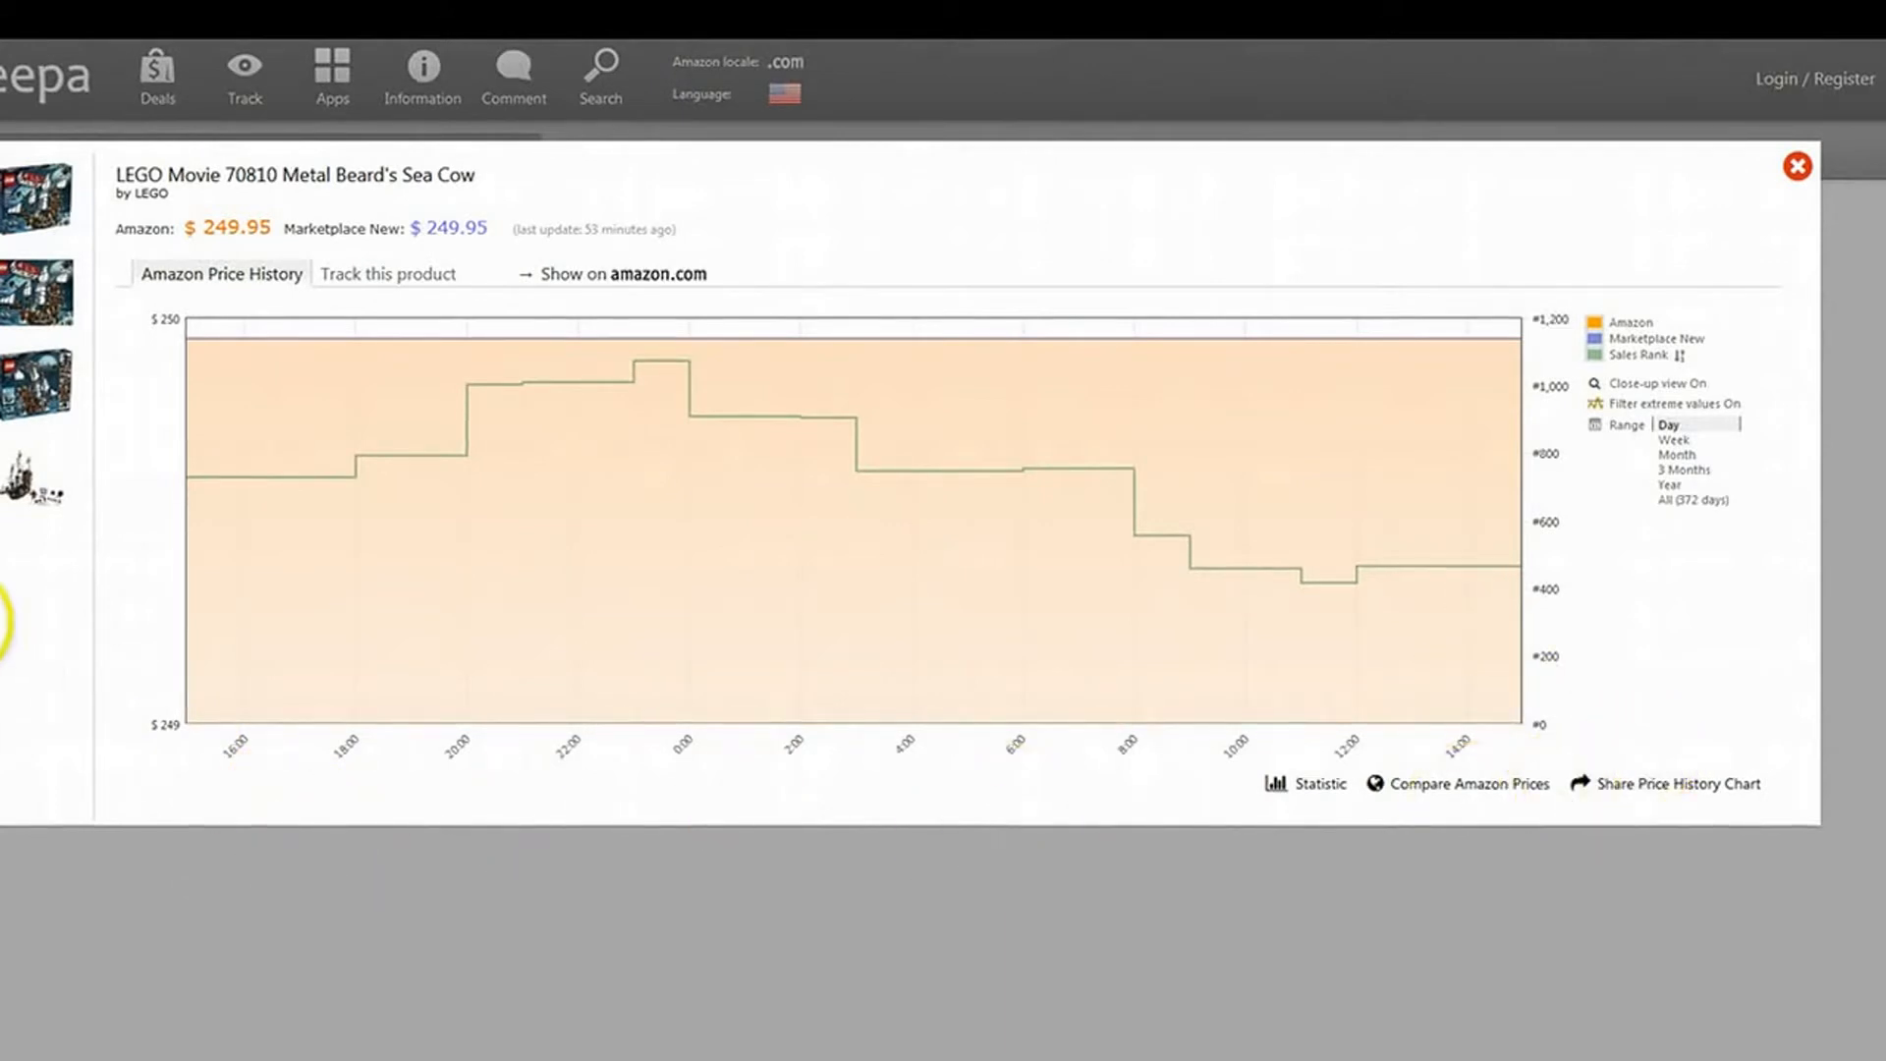
mouse_move(298, 526)
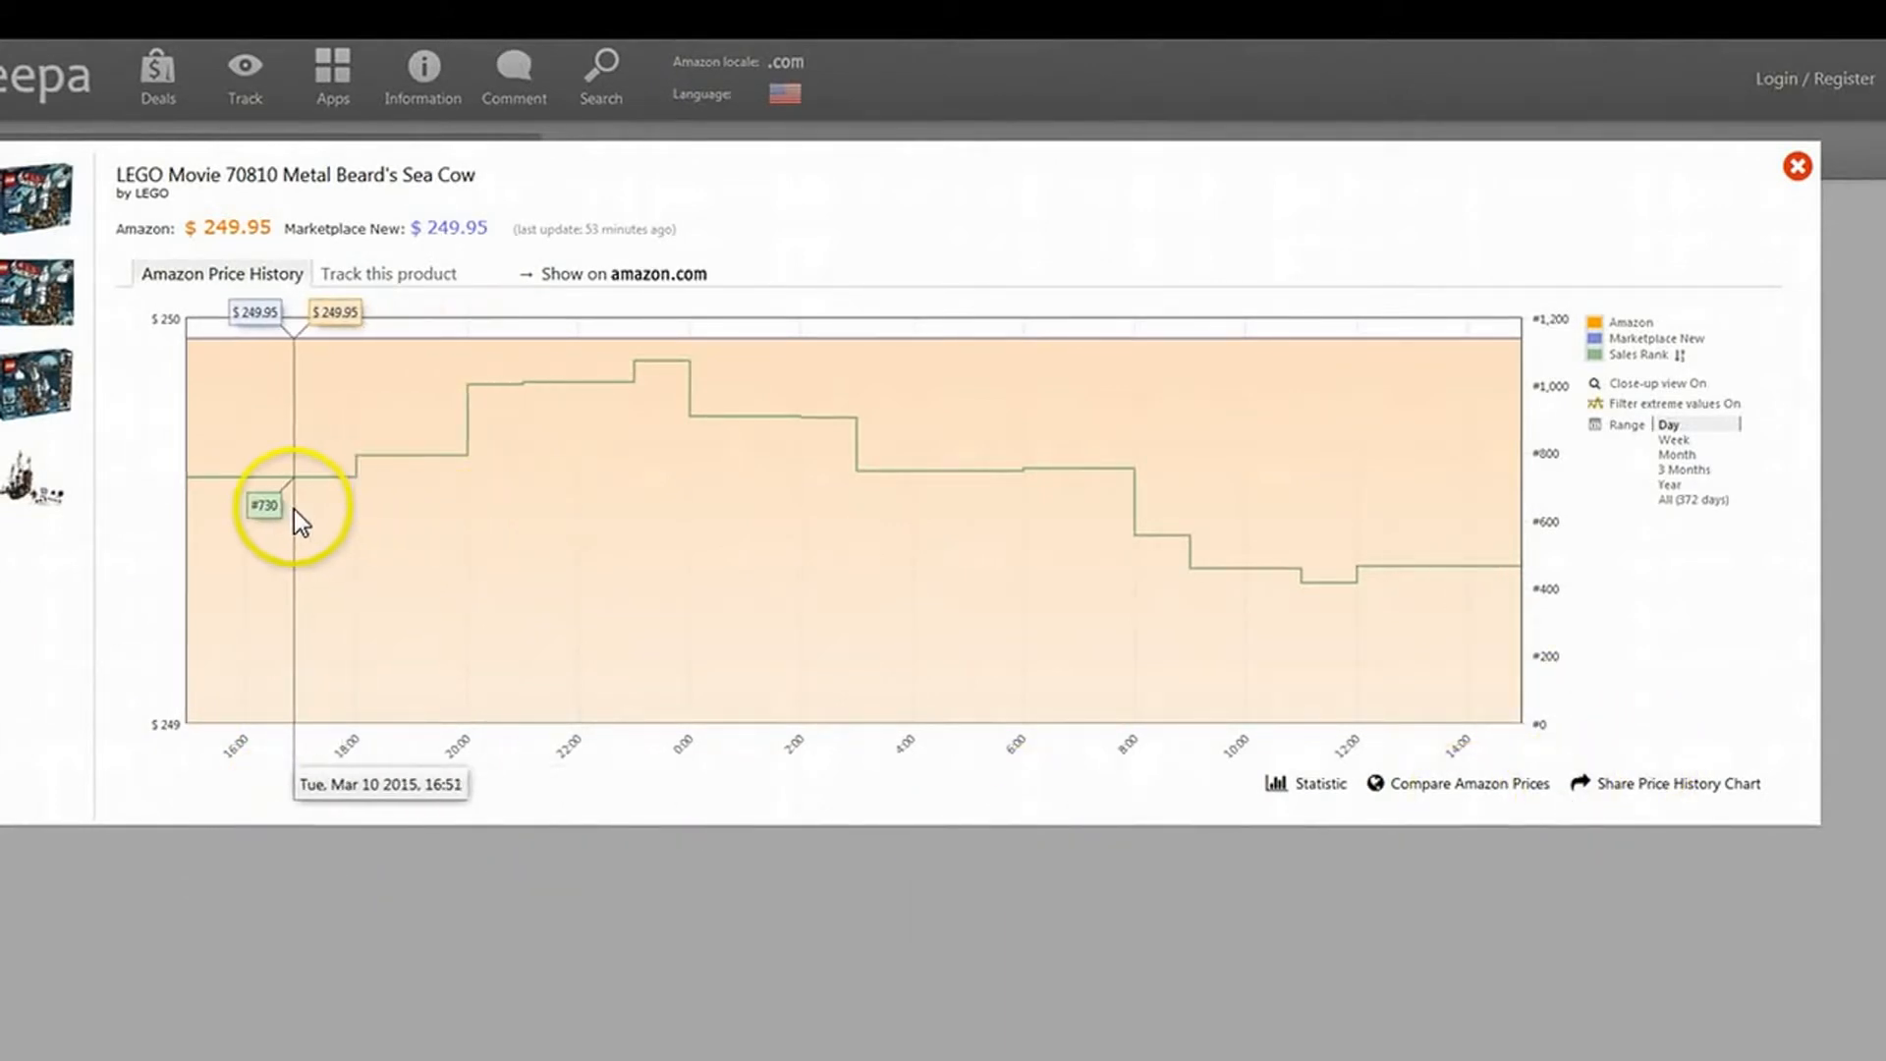
mouse_move(349, 503)
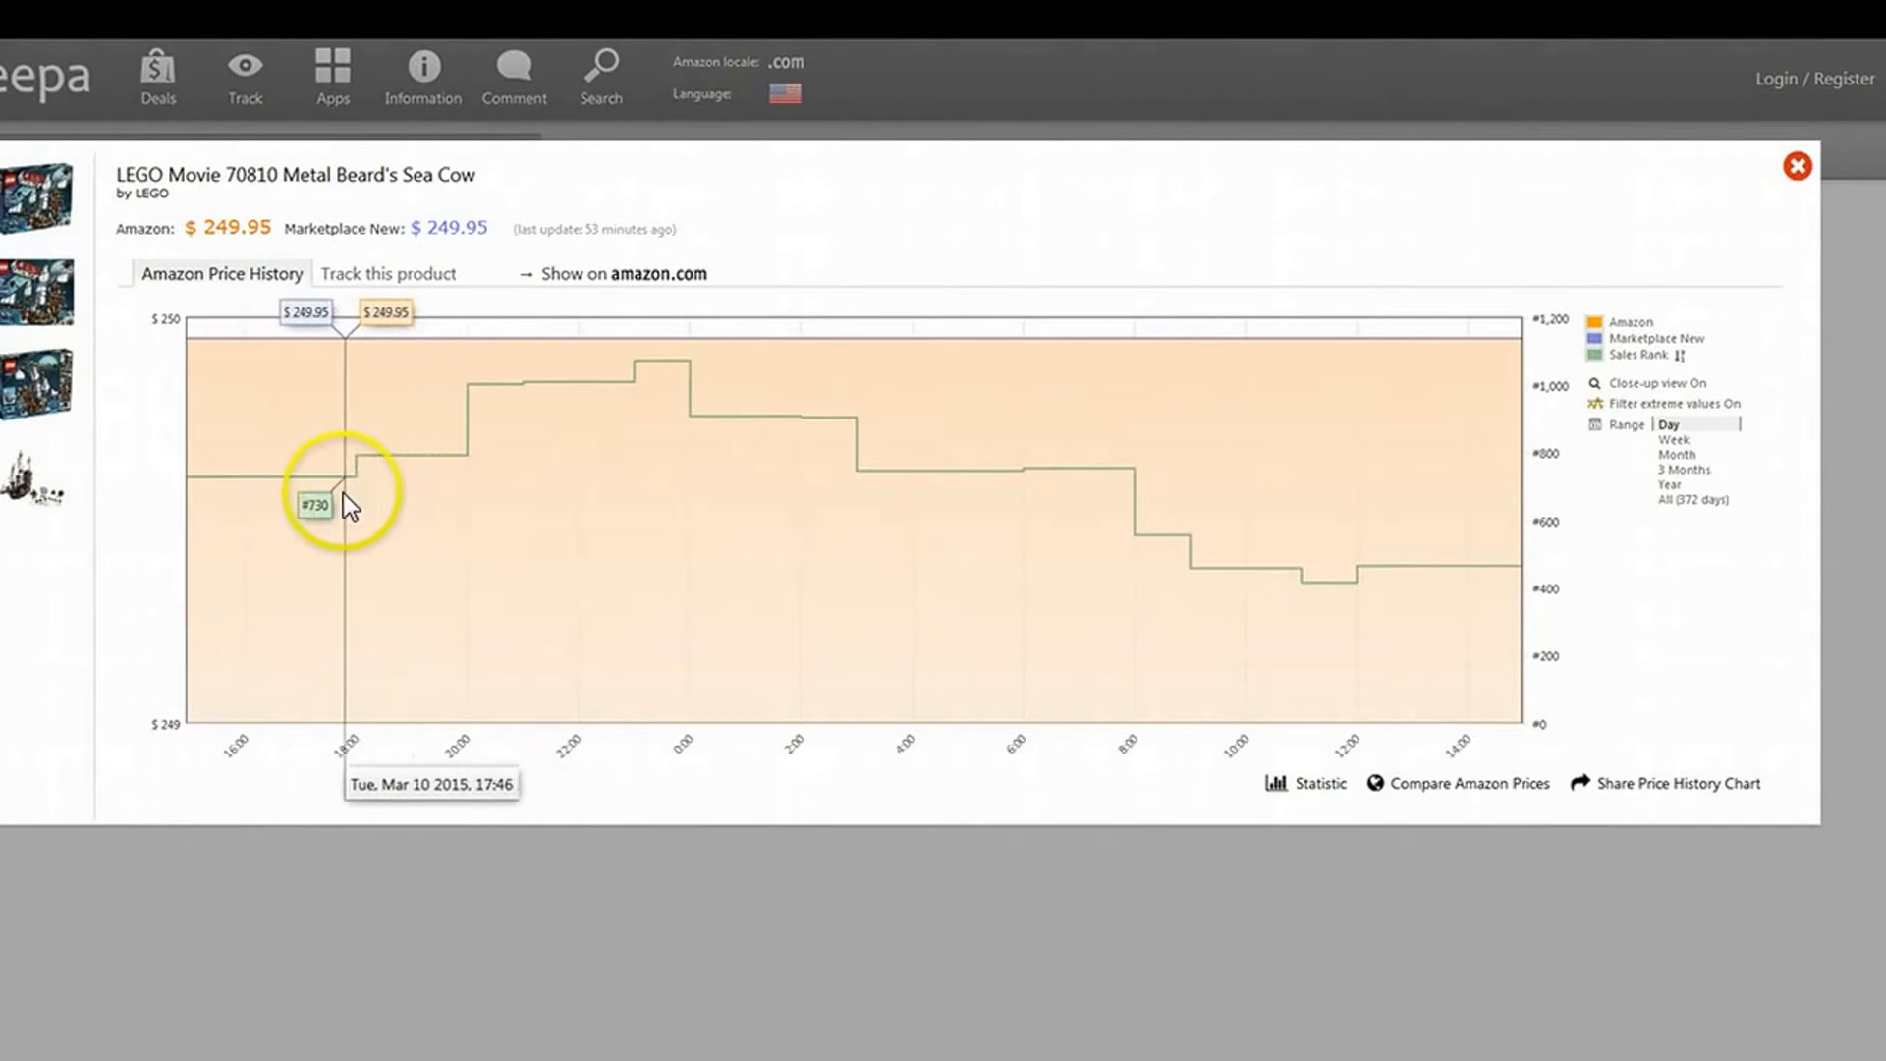
mouse_move(421, 470)
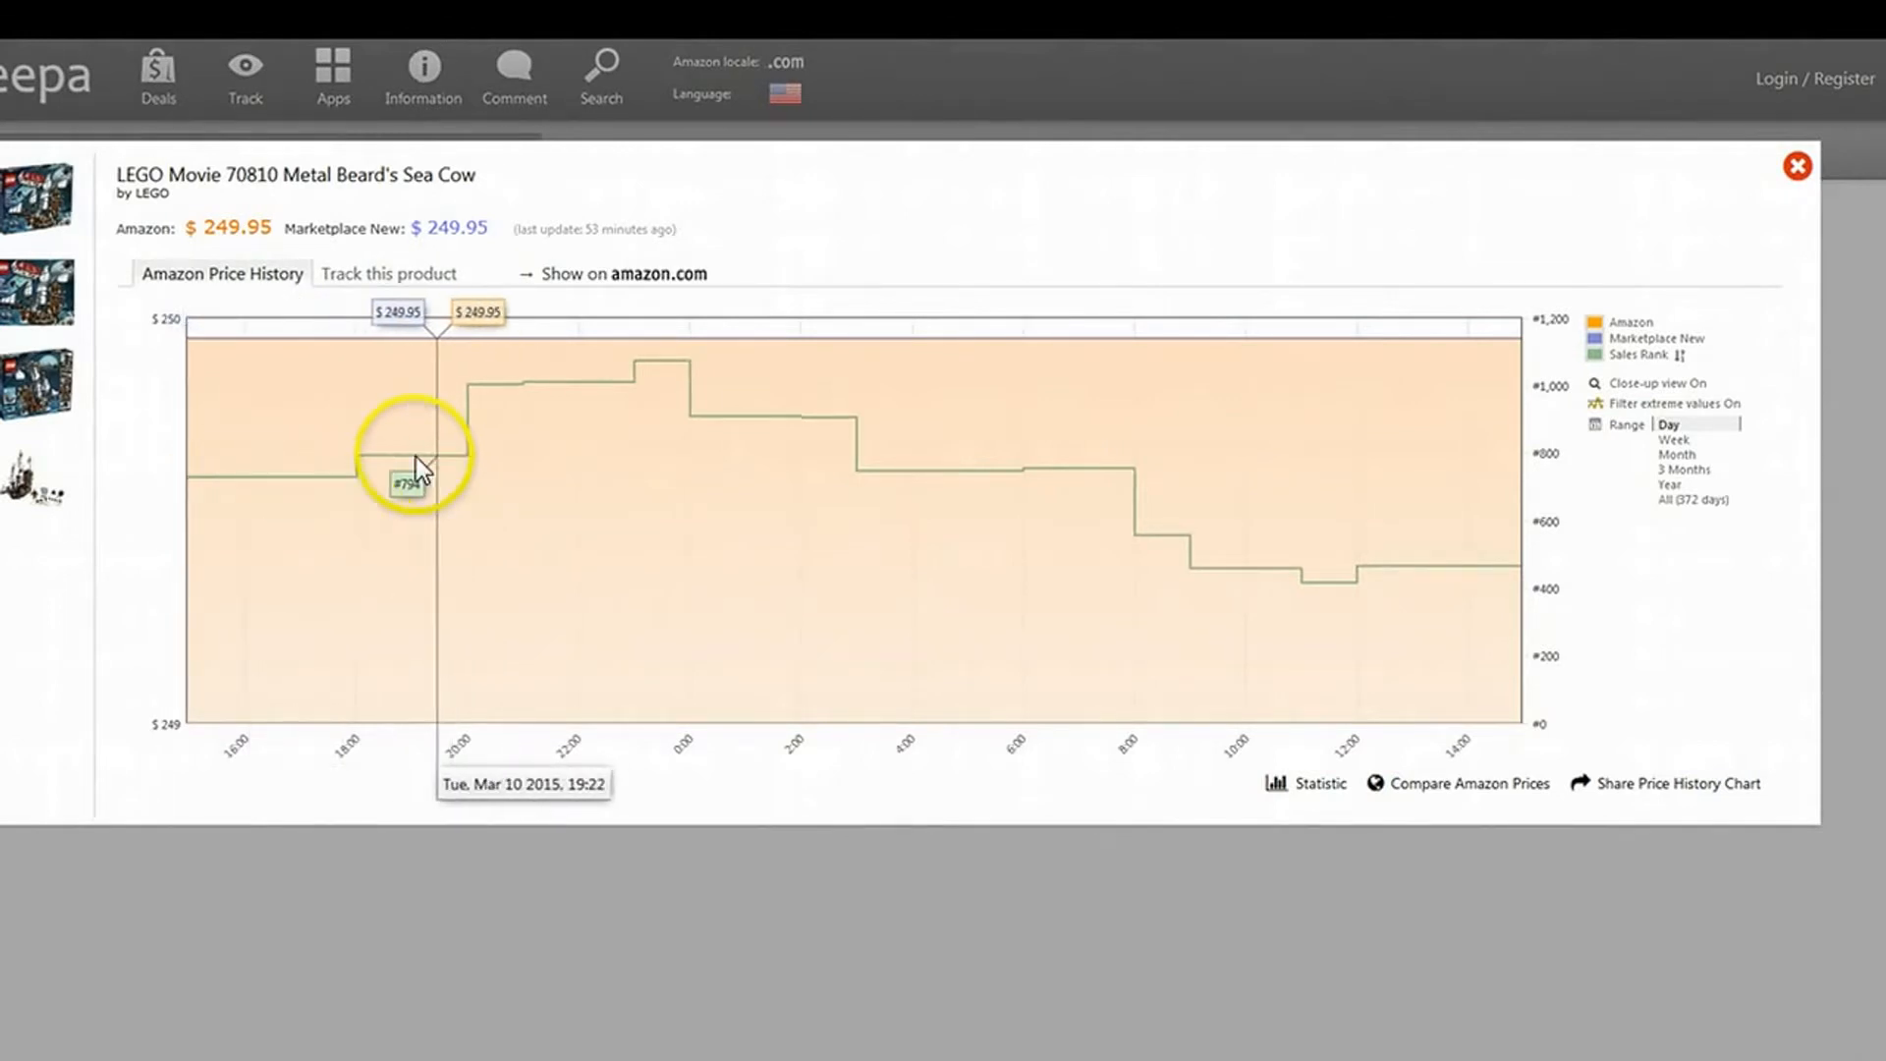
mouse_move(398, 433)
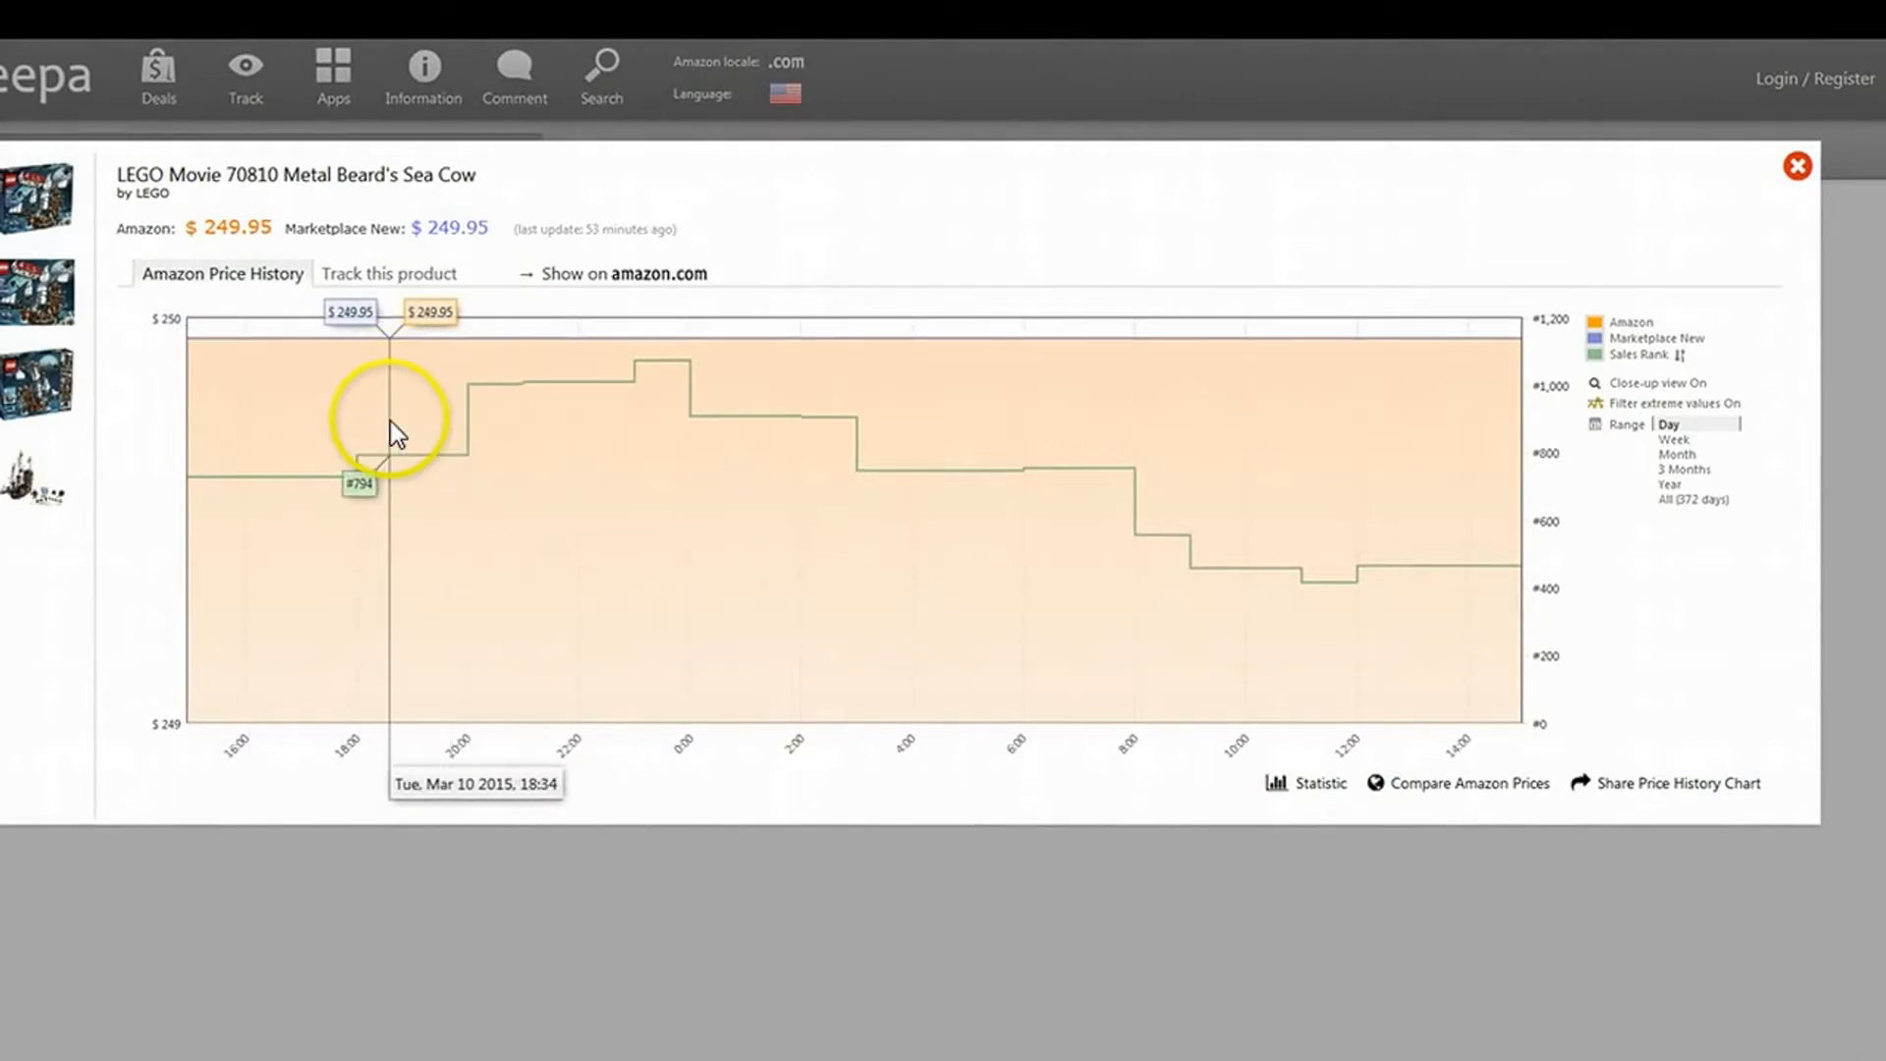
mouse_move(690, 375)
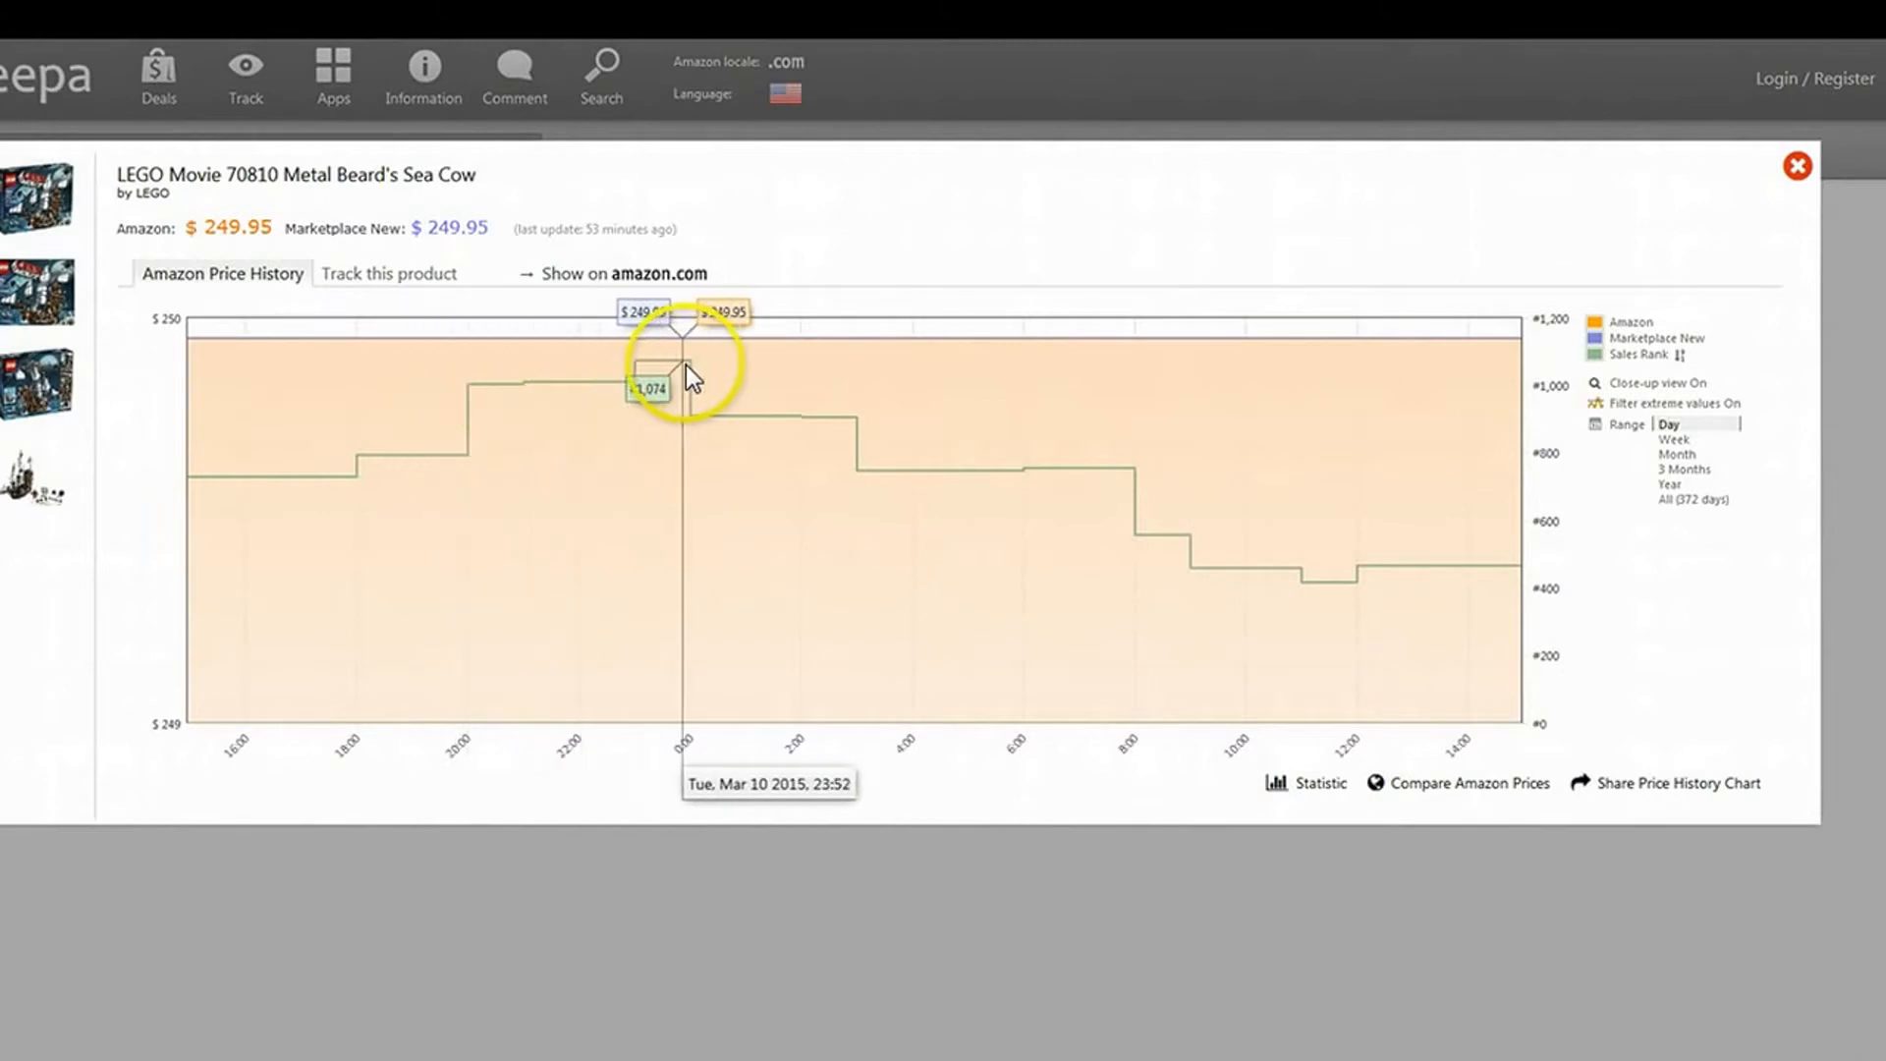
mouse_move(697, 376)
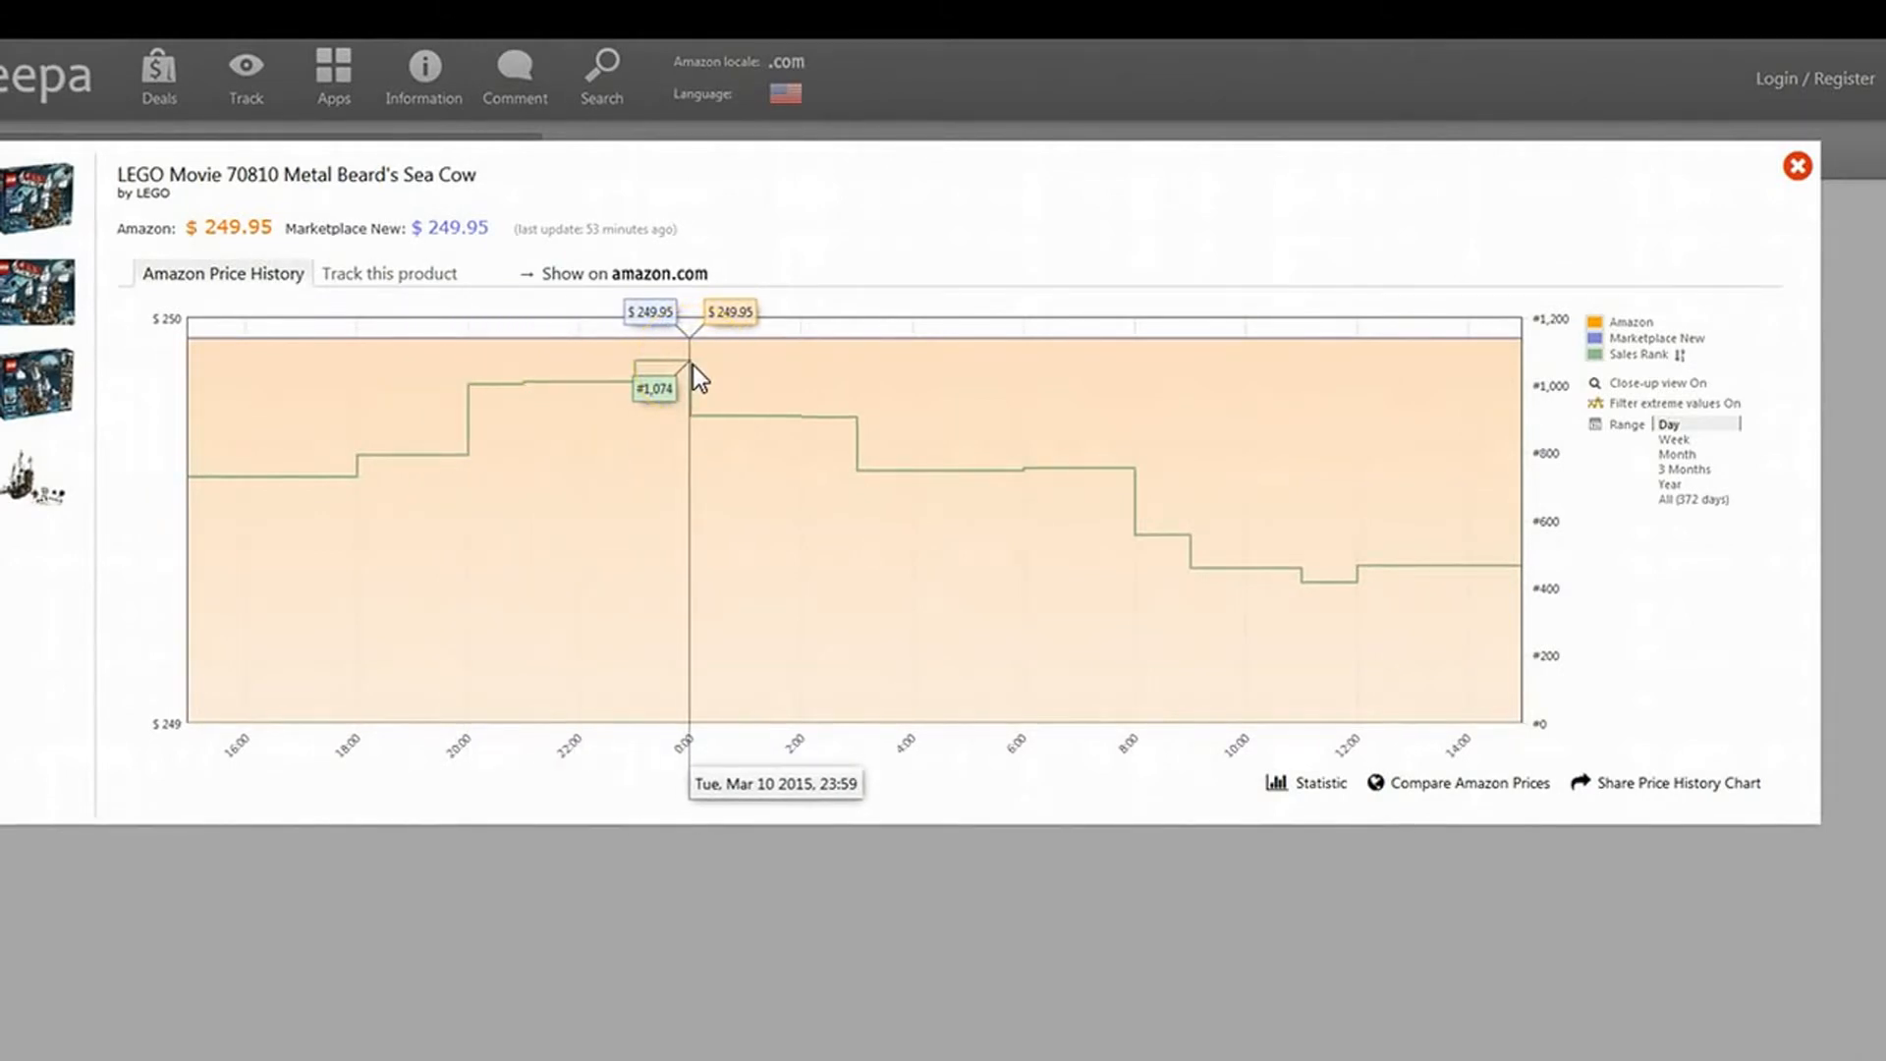
mouse_move(805, 430)
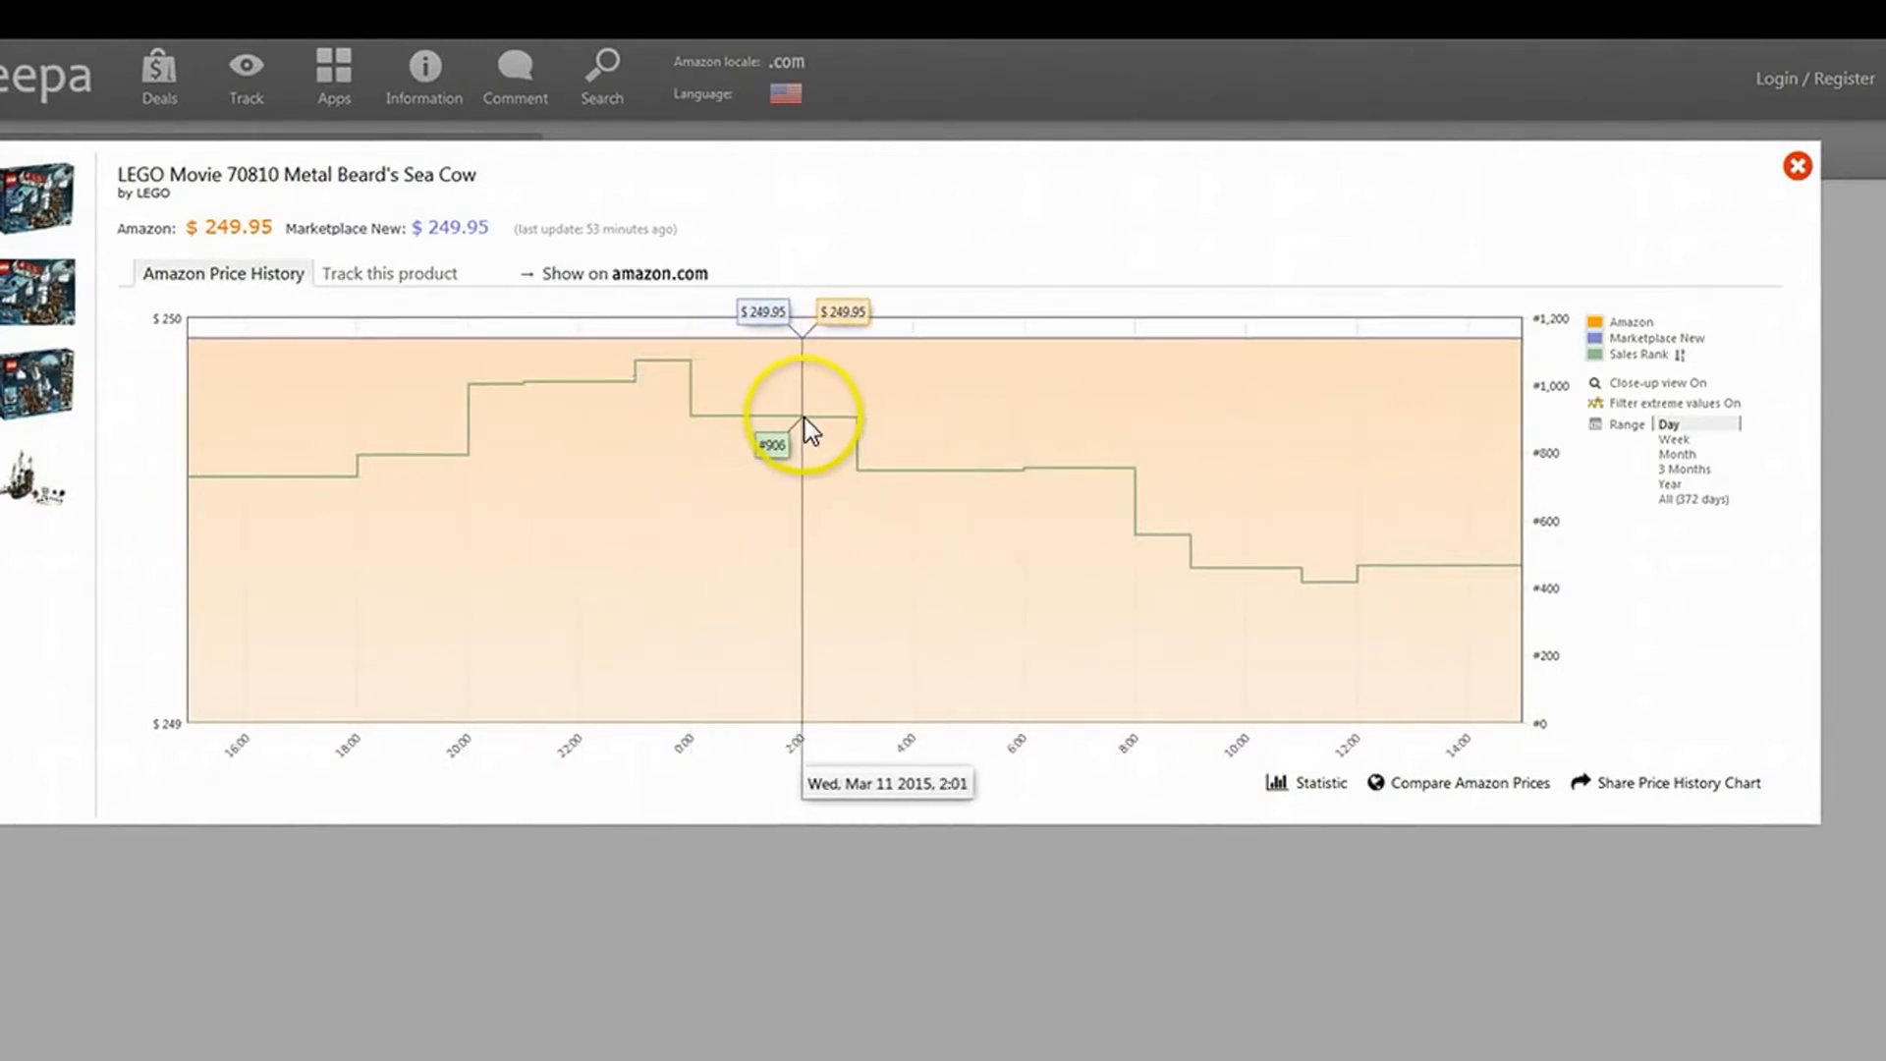
mouse_move(1100, 509)
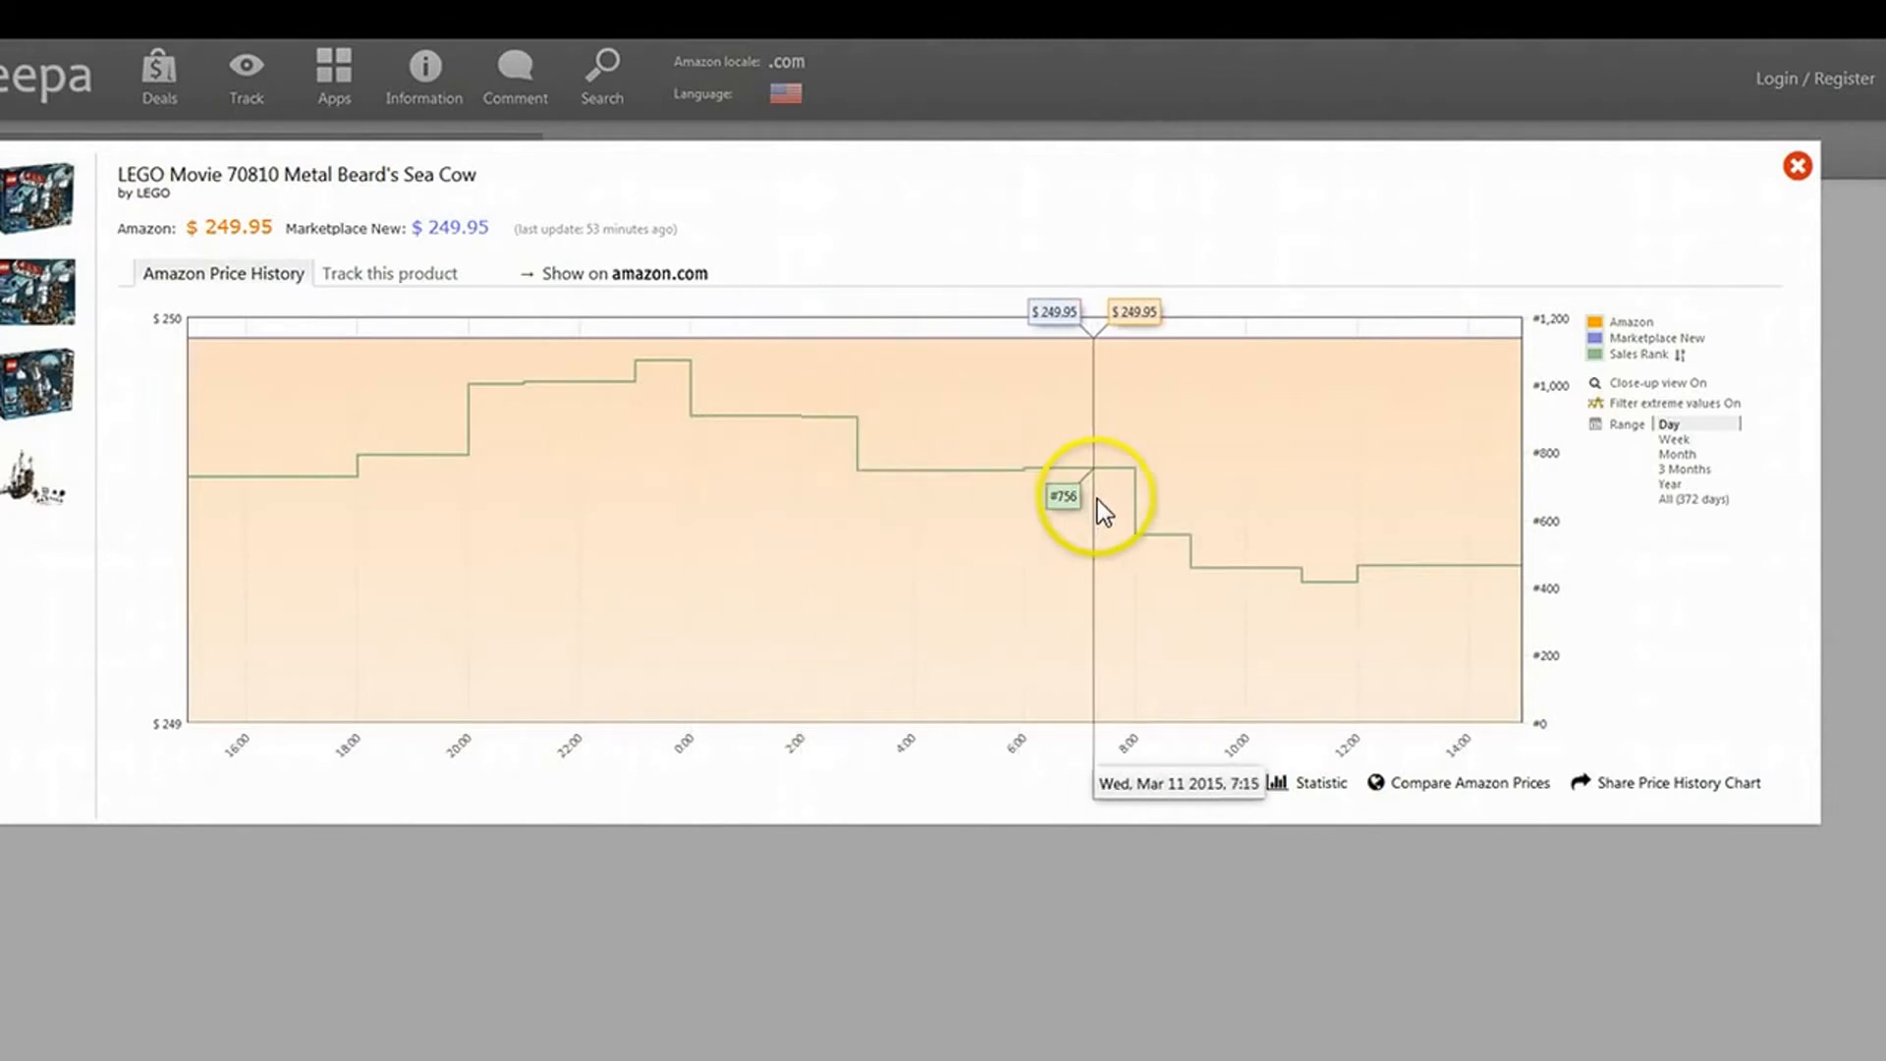
mouse_move(1200, 571)
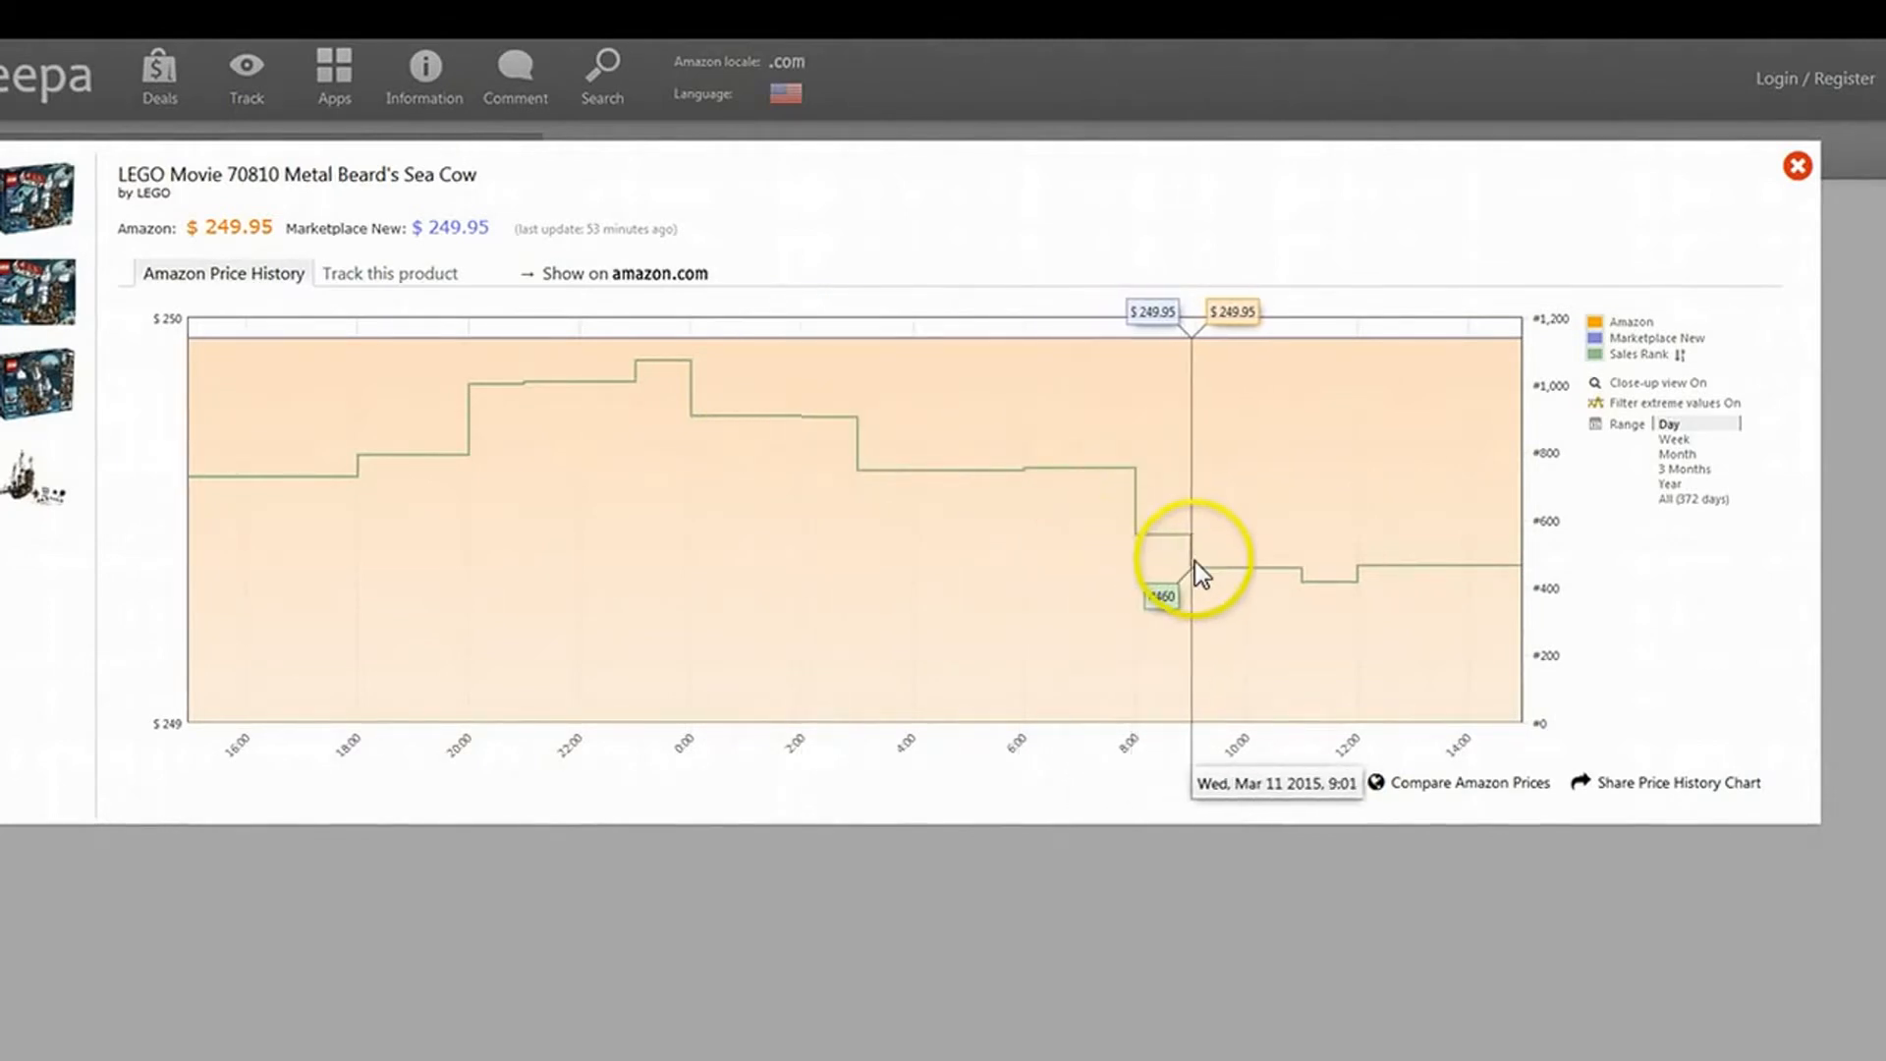
mouse_move(1279, 594)
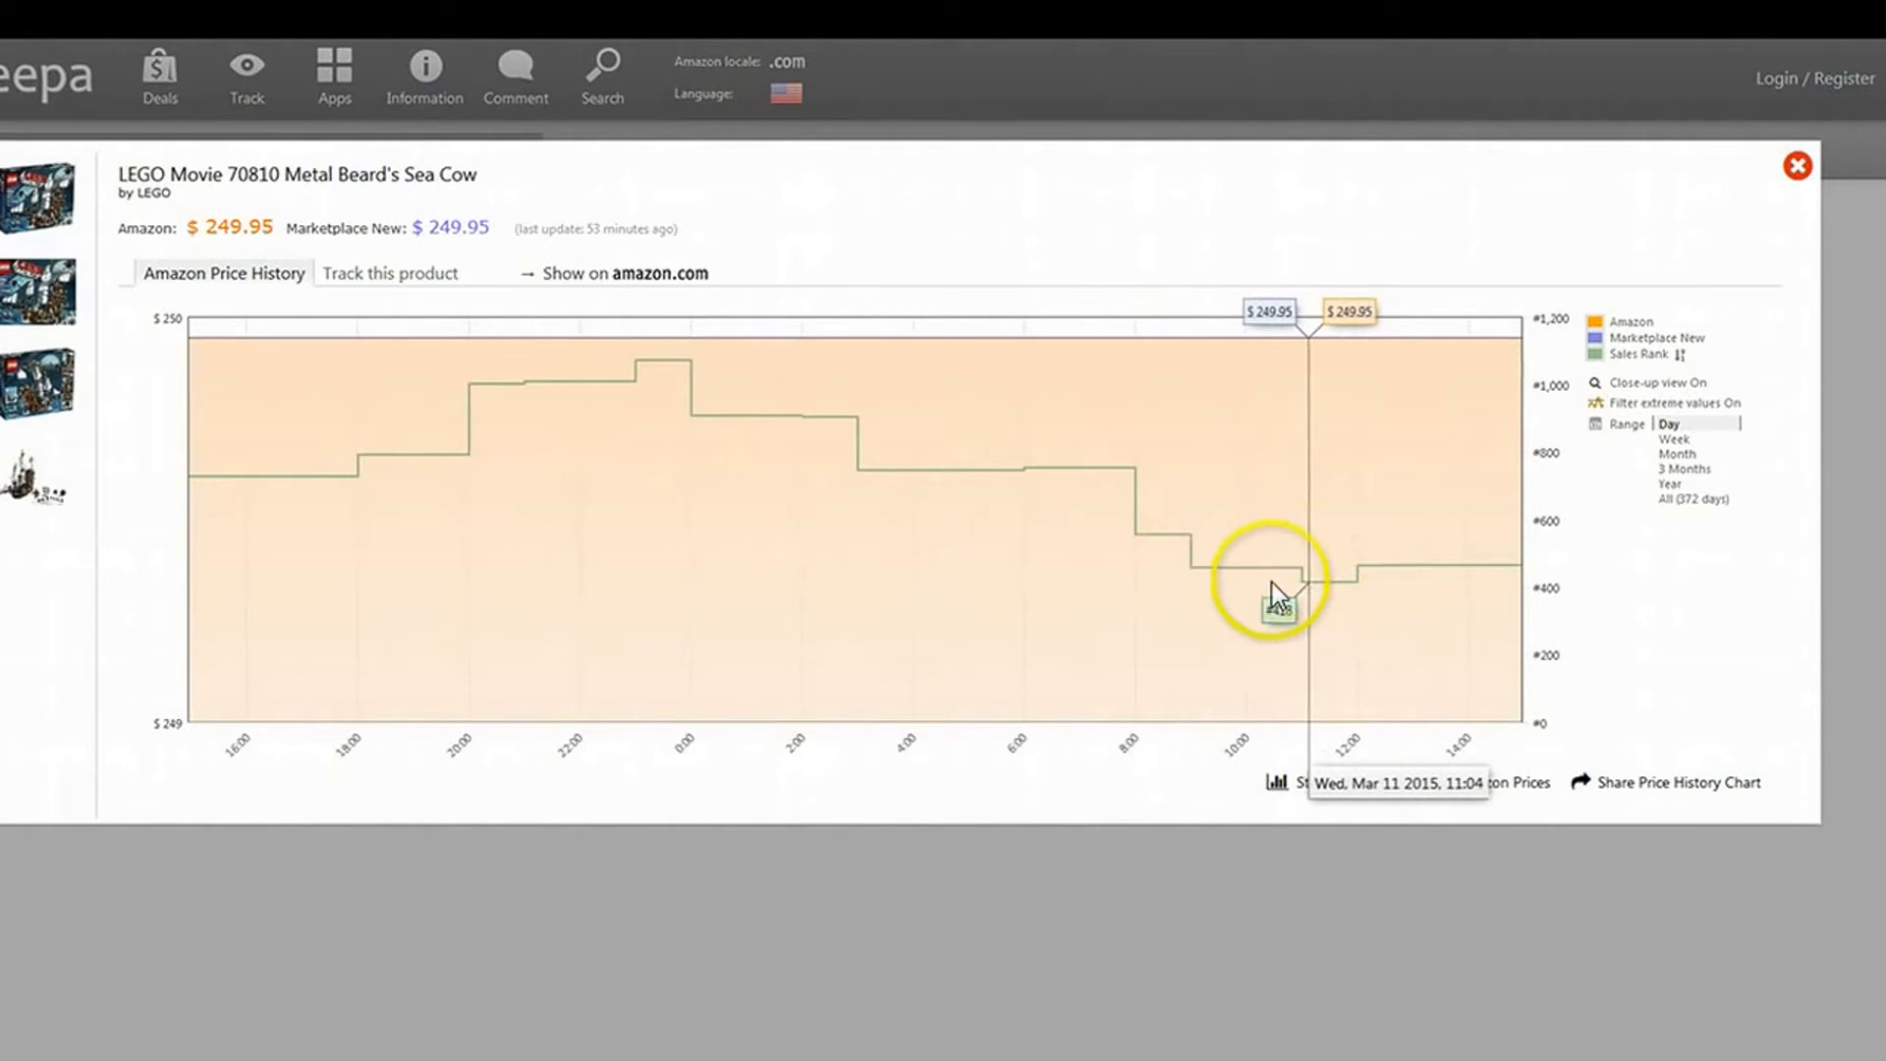
mouse_move(1254, 536)
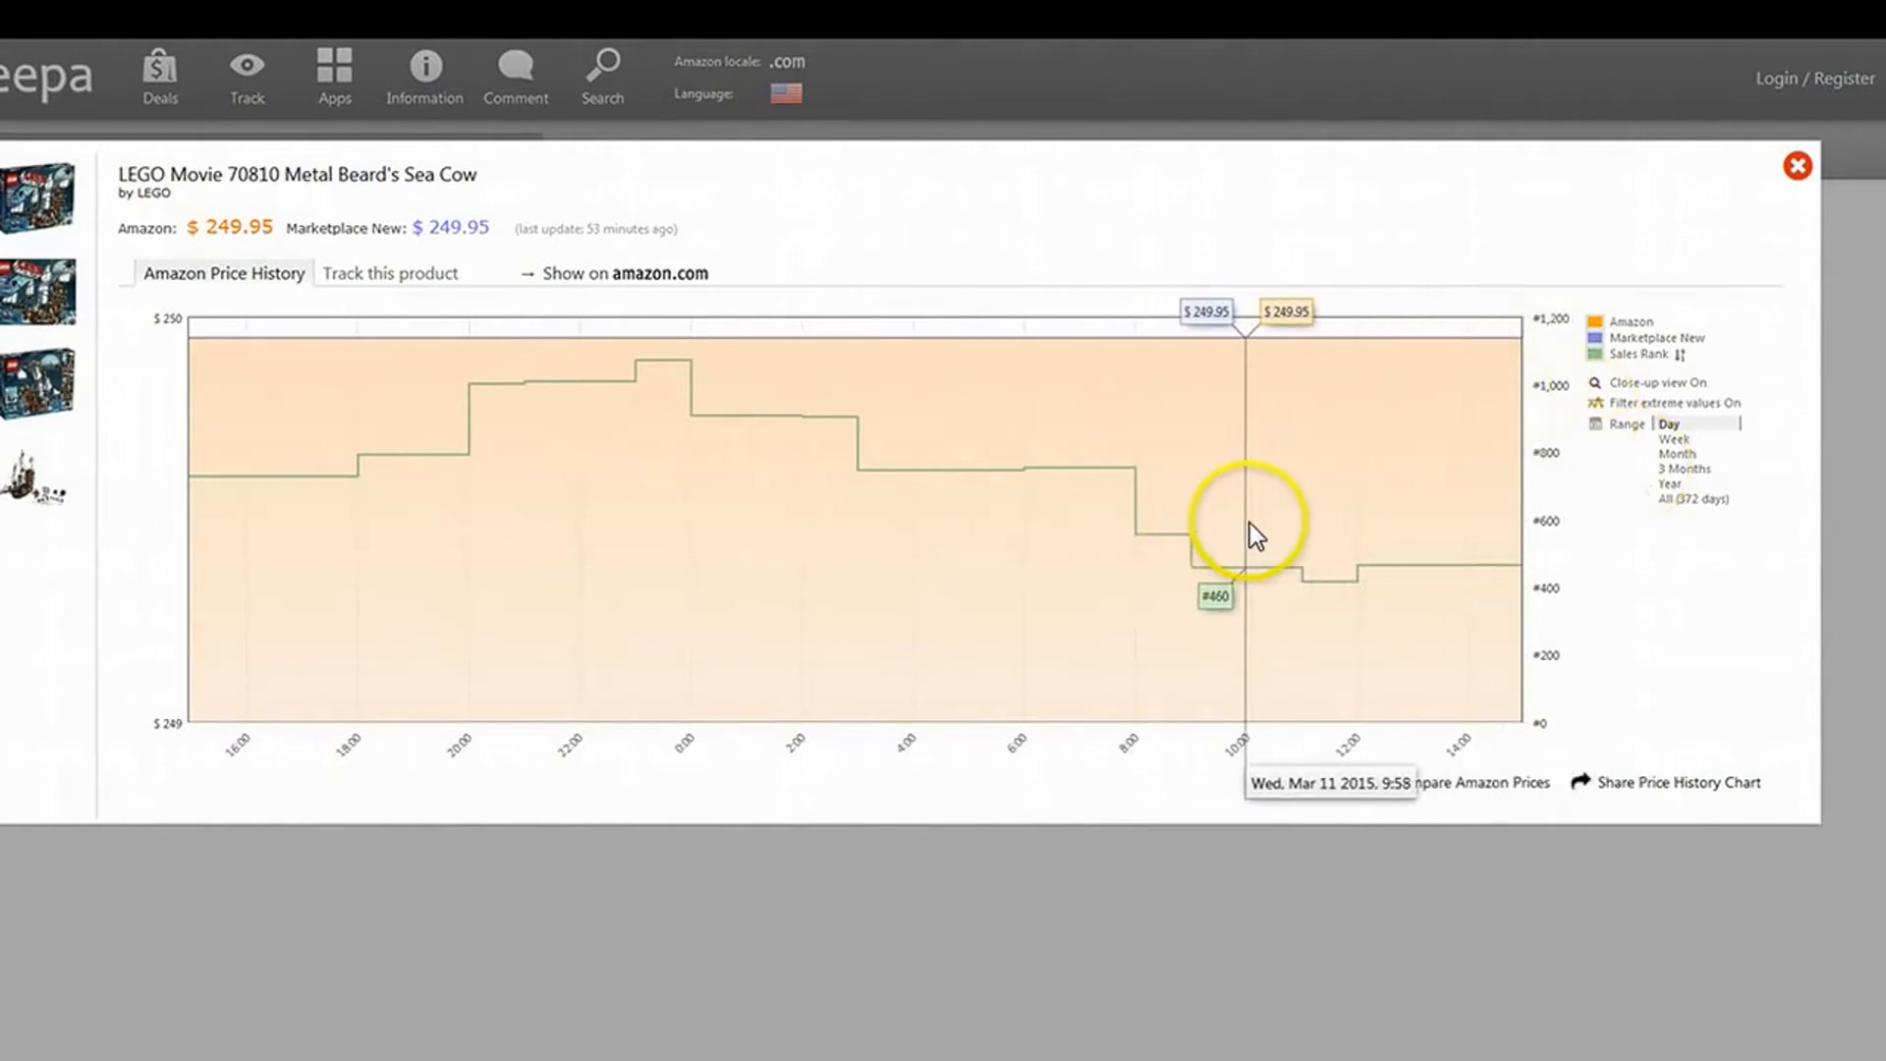
mouse_move(1253, 535)
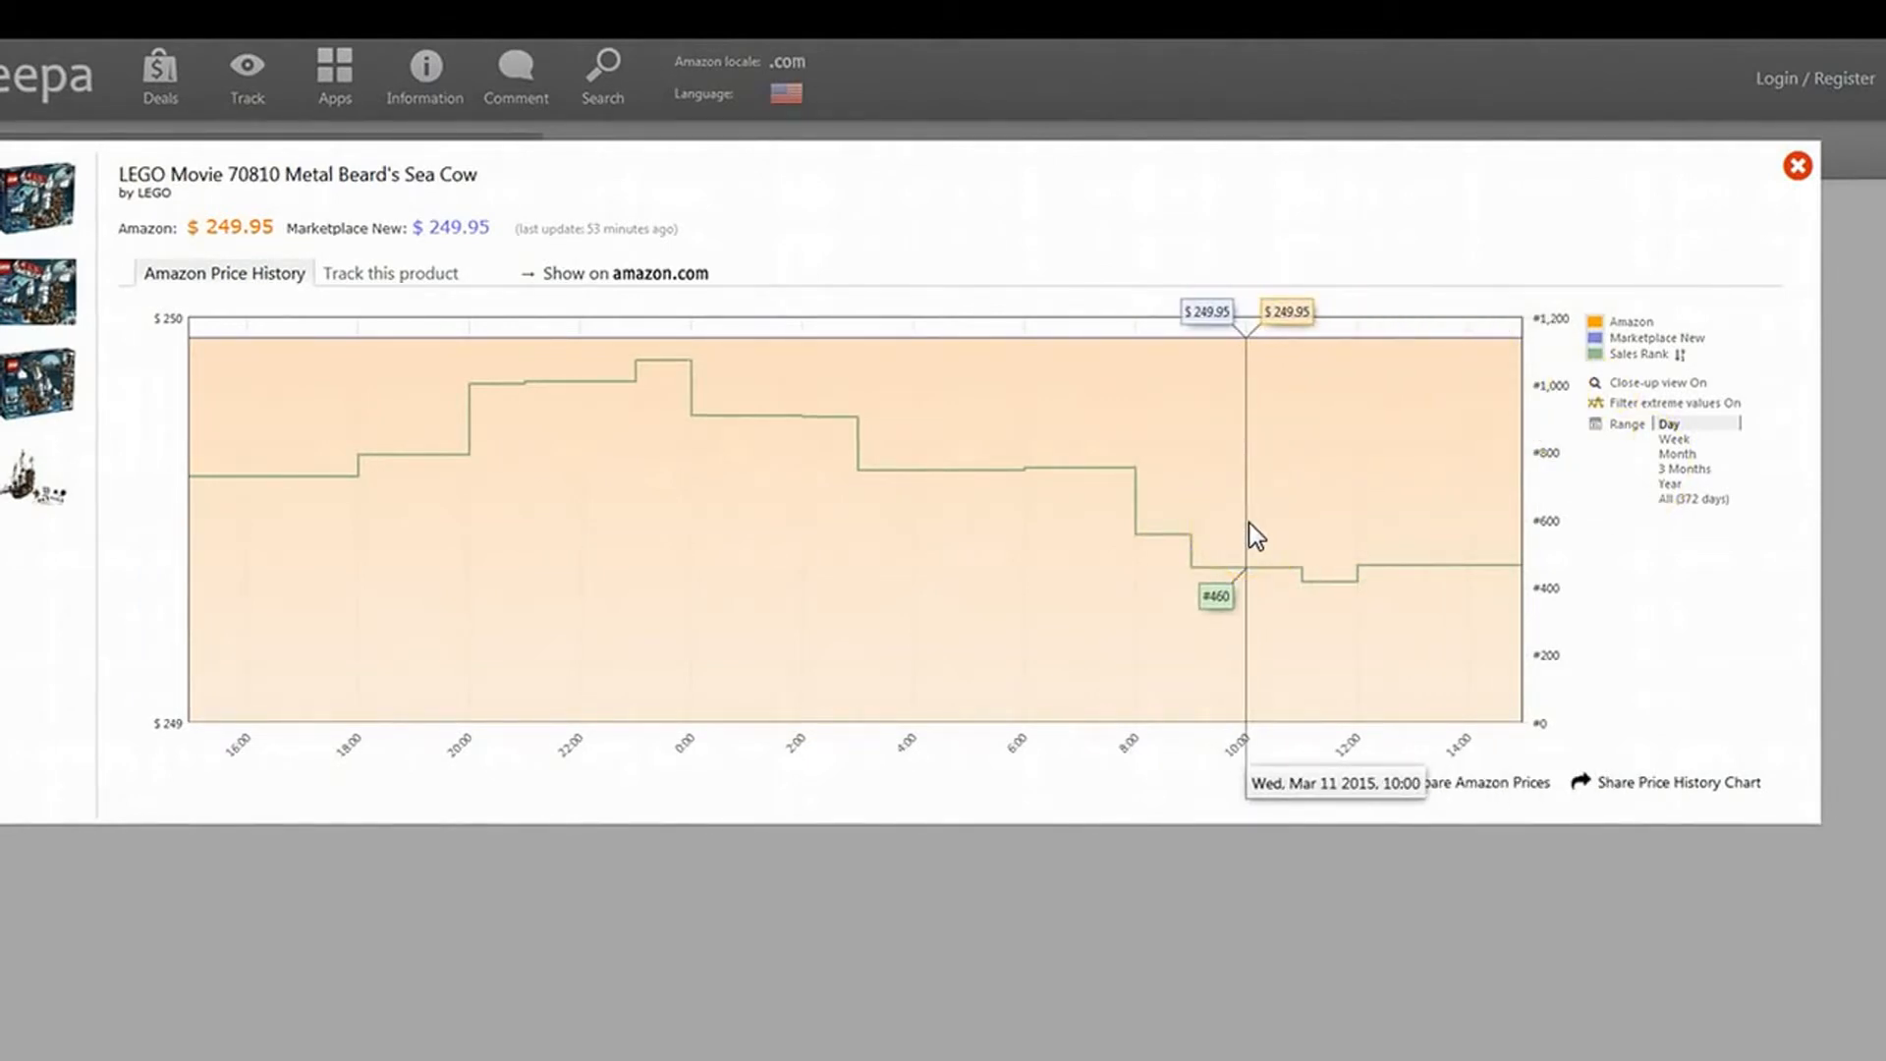
mouse_move(1720, 685)
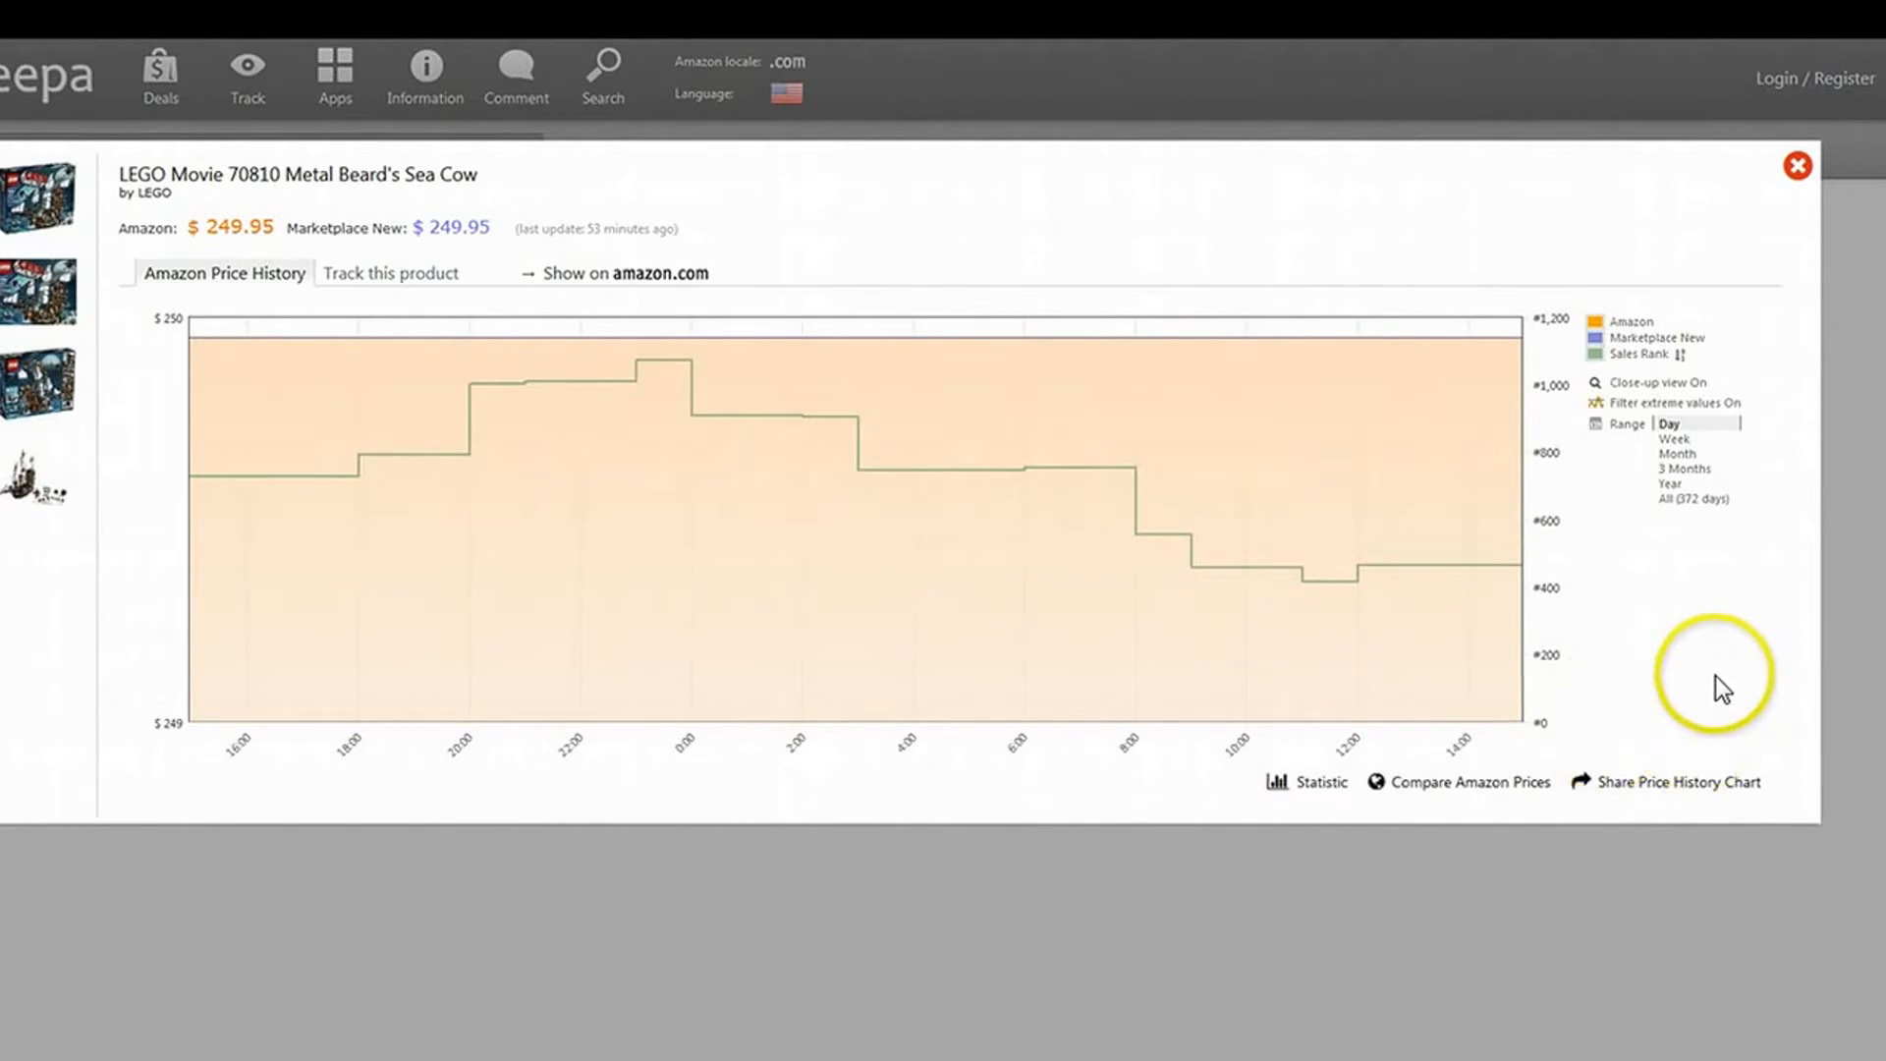
mouse_move(1569, 605)
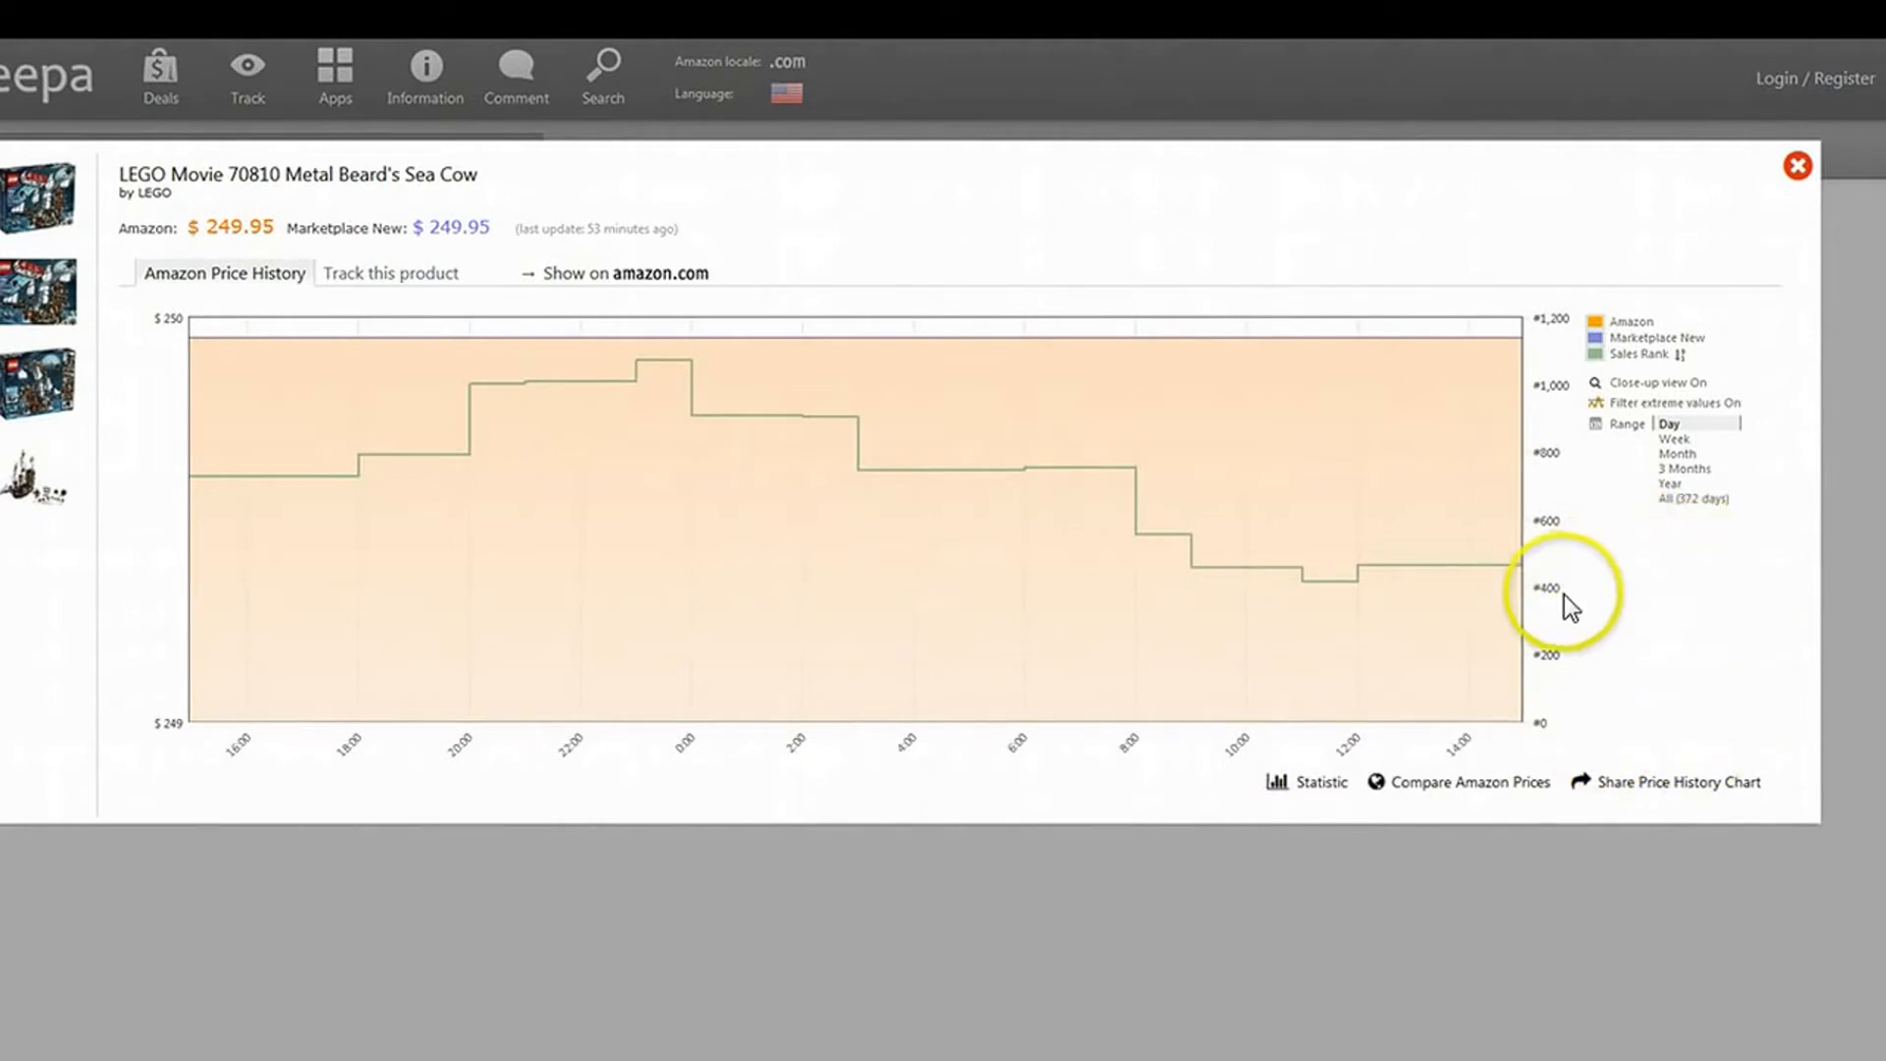
mouse_move(1469, 423)
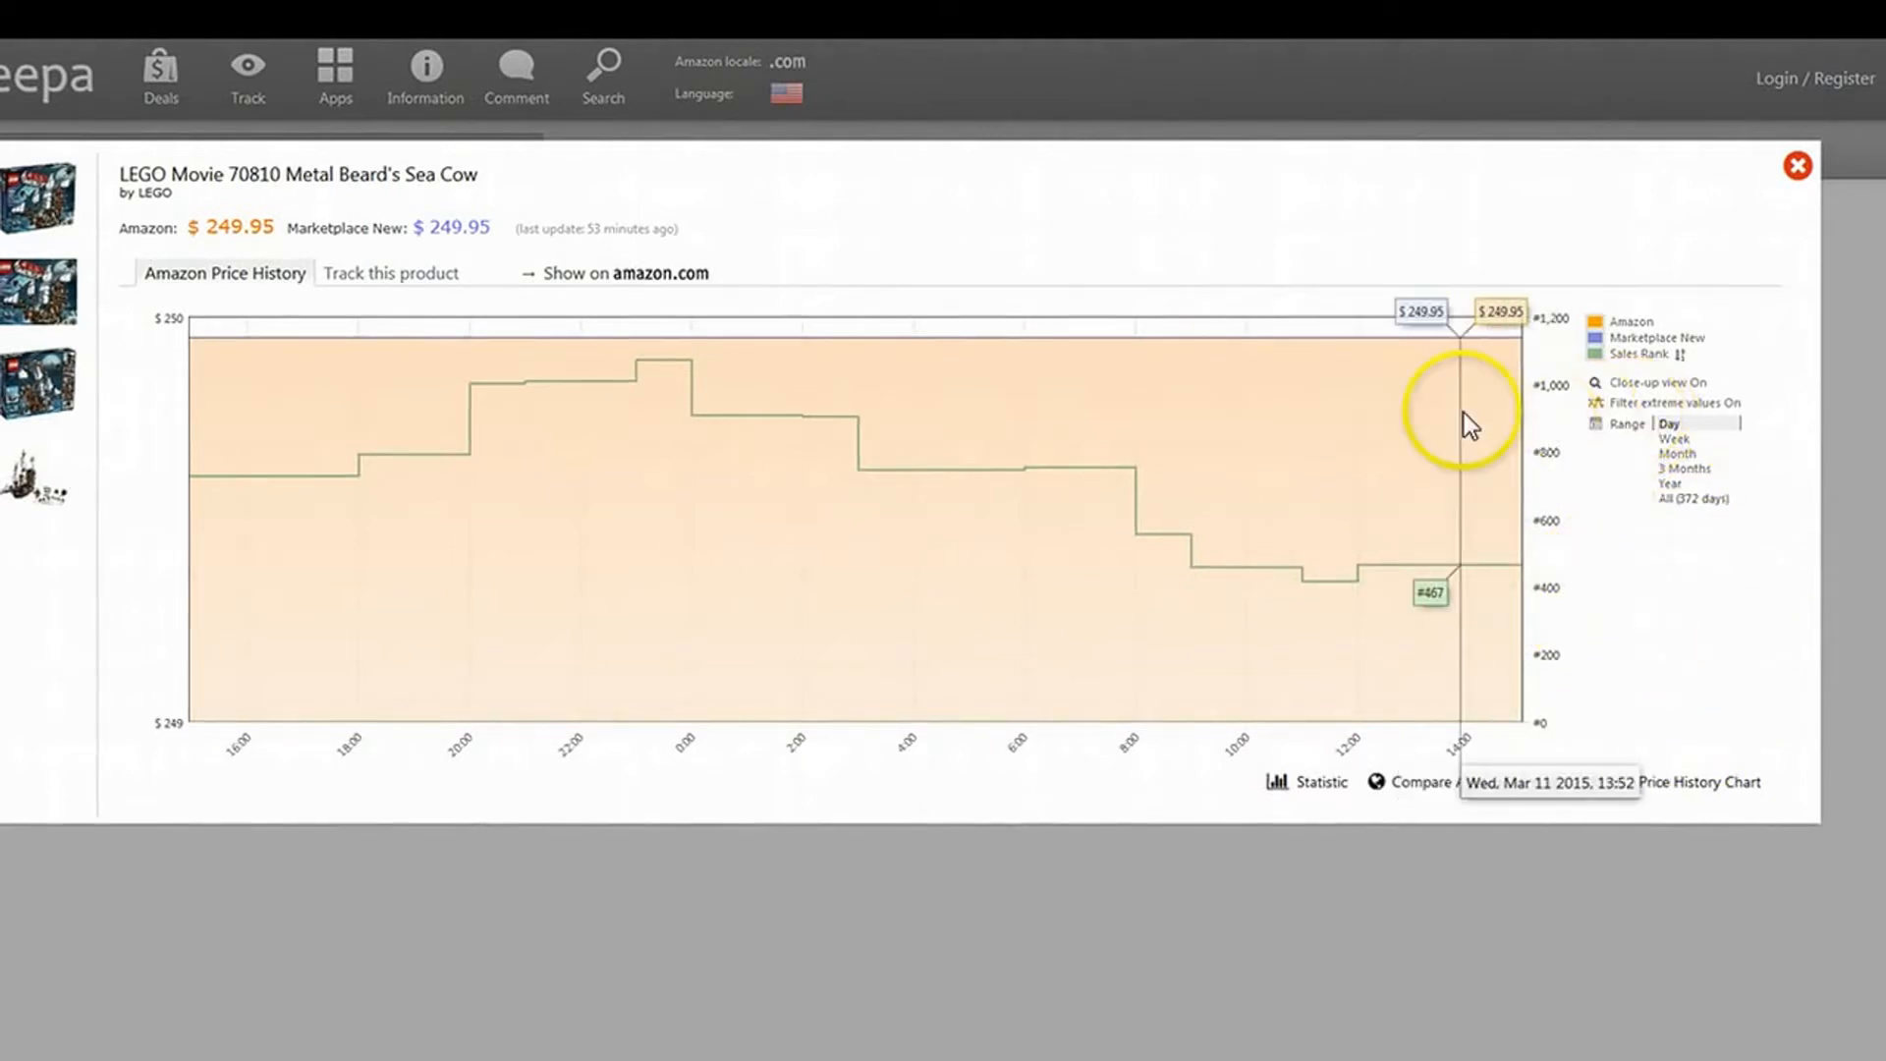
mouse_move(1382, 348)
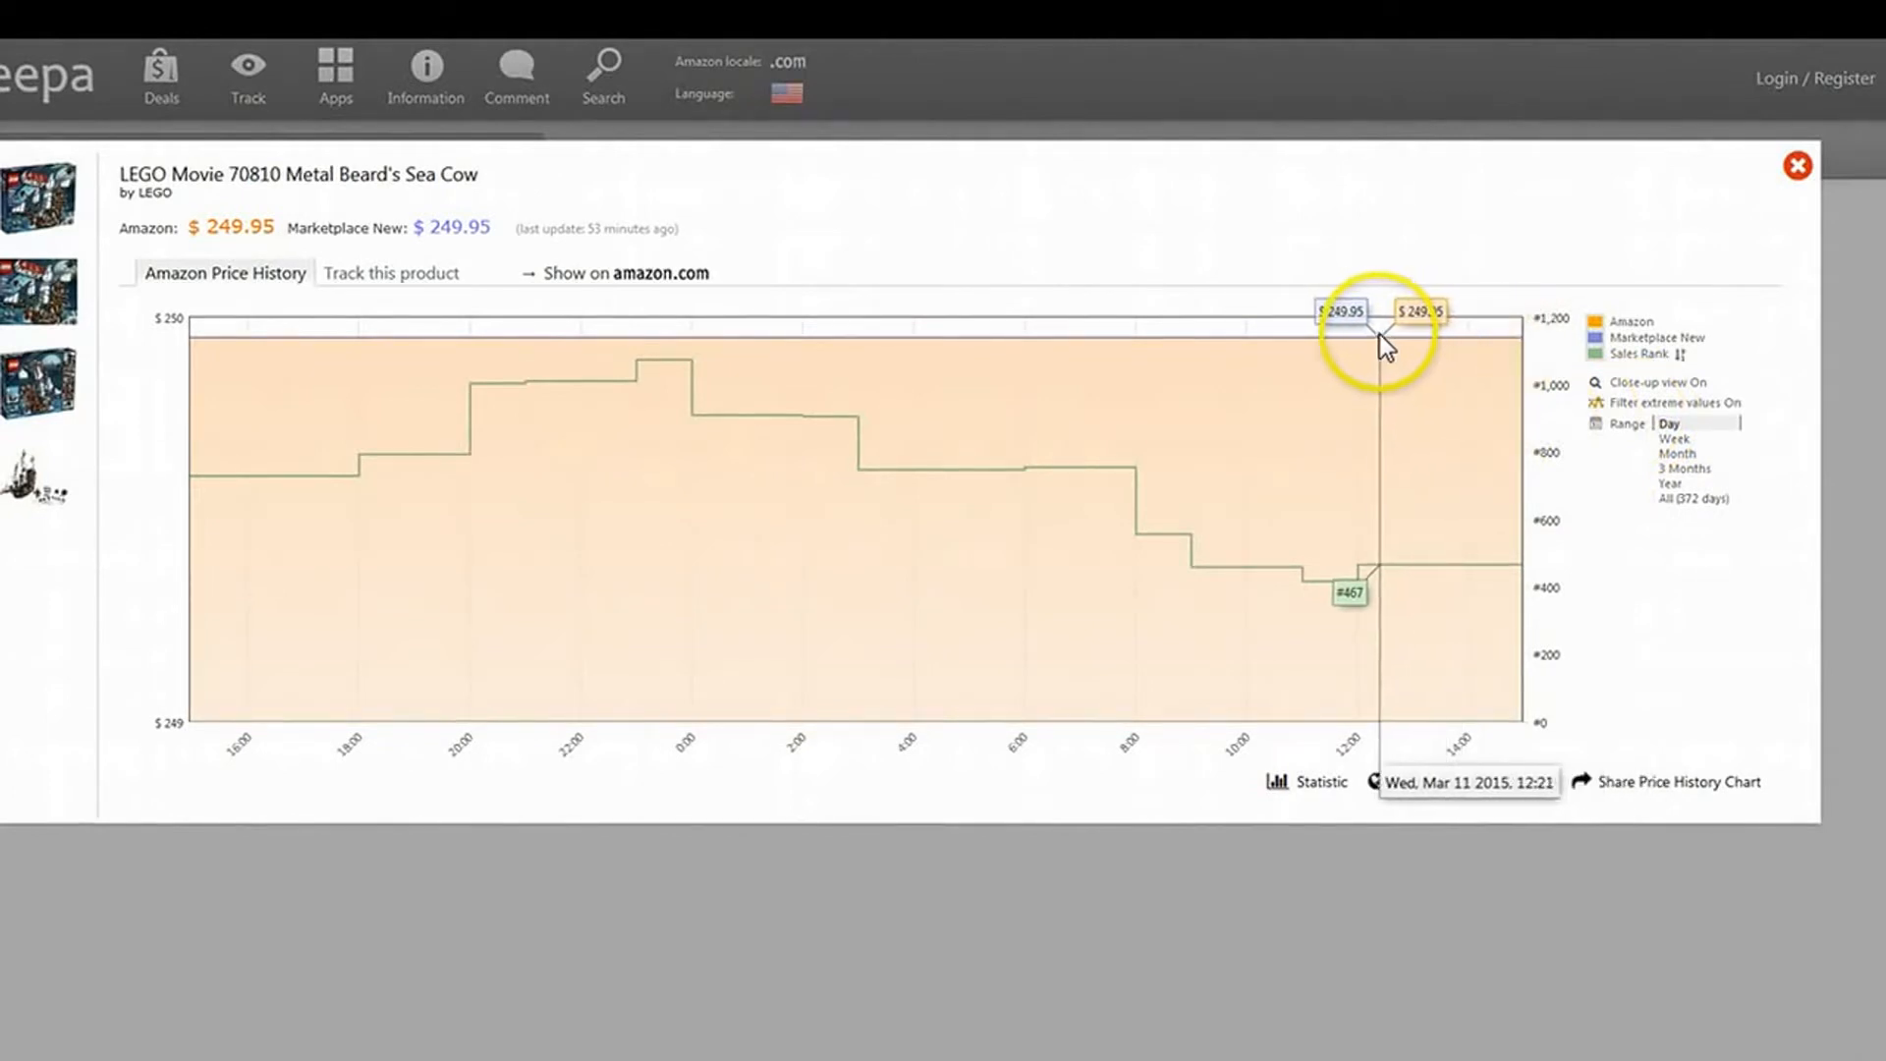
mouse_move(1184, 347)
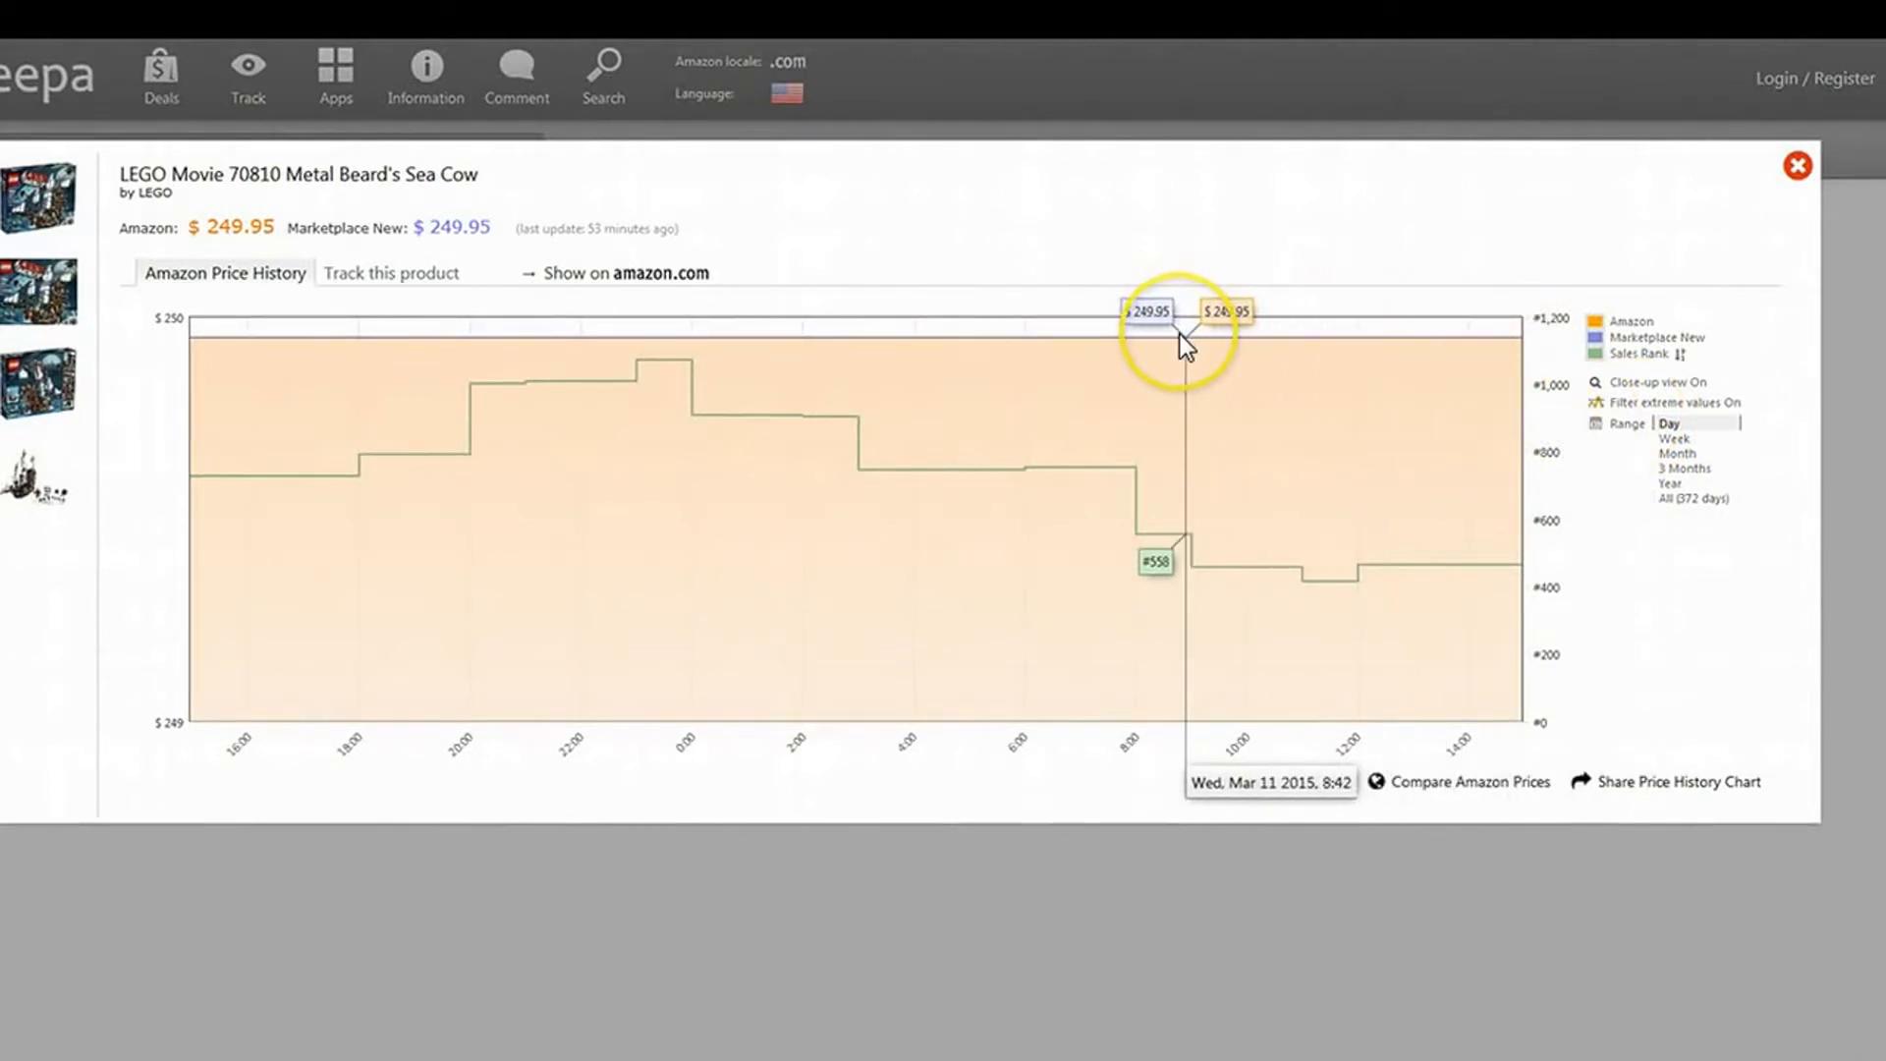
mouse_move(1184, 347)
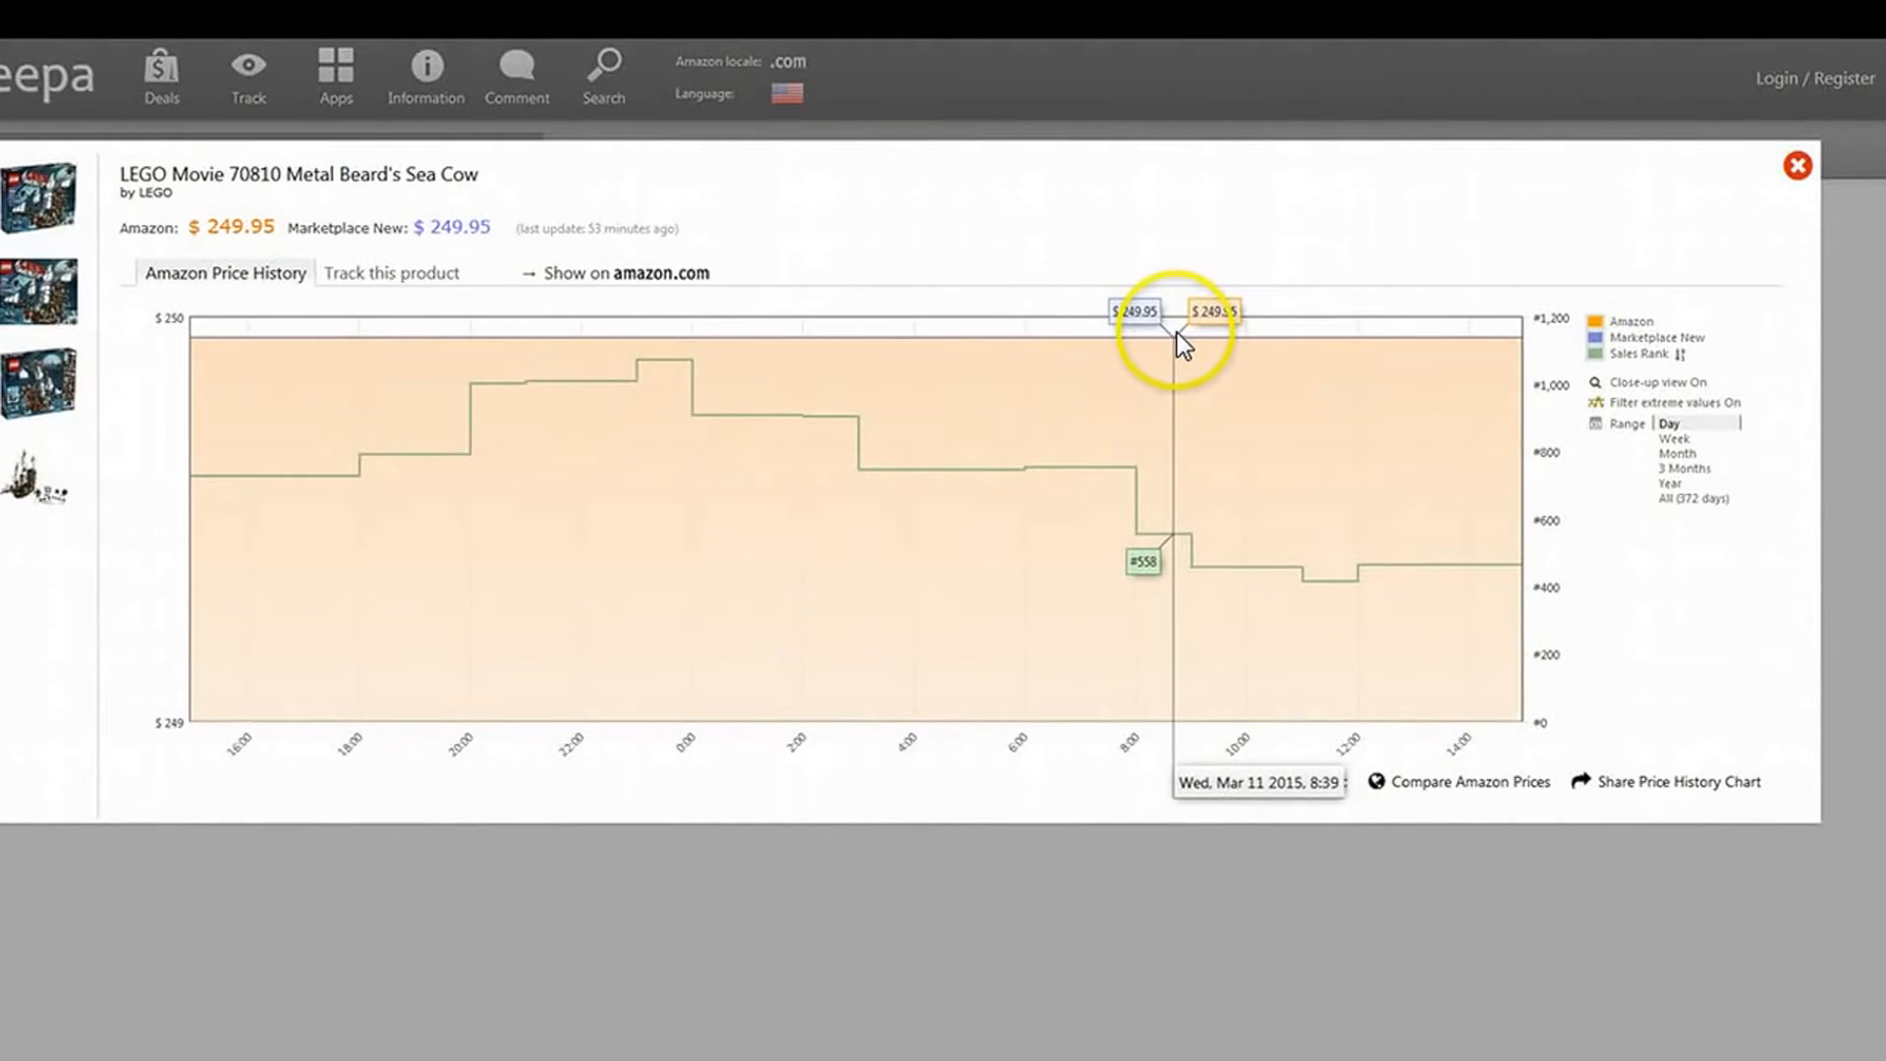
mouse_move(1179, 343)
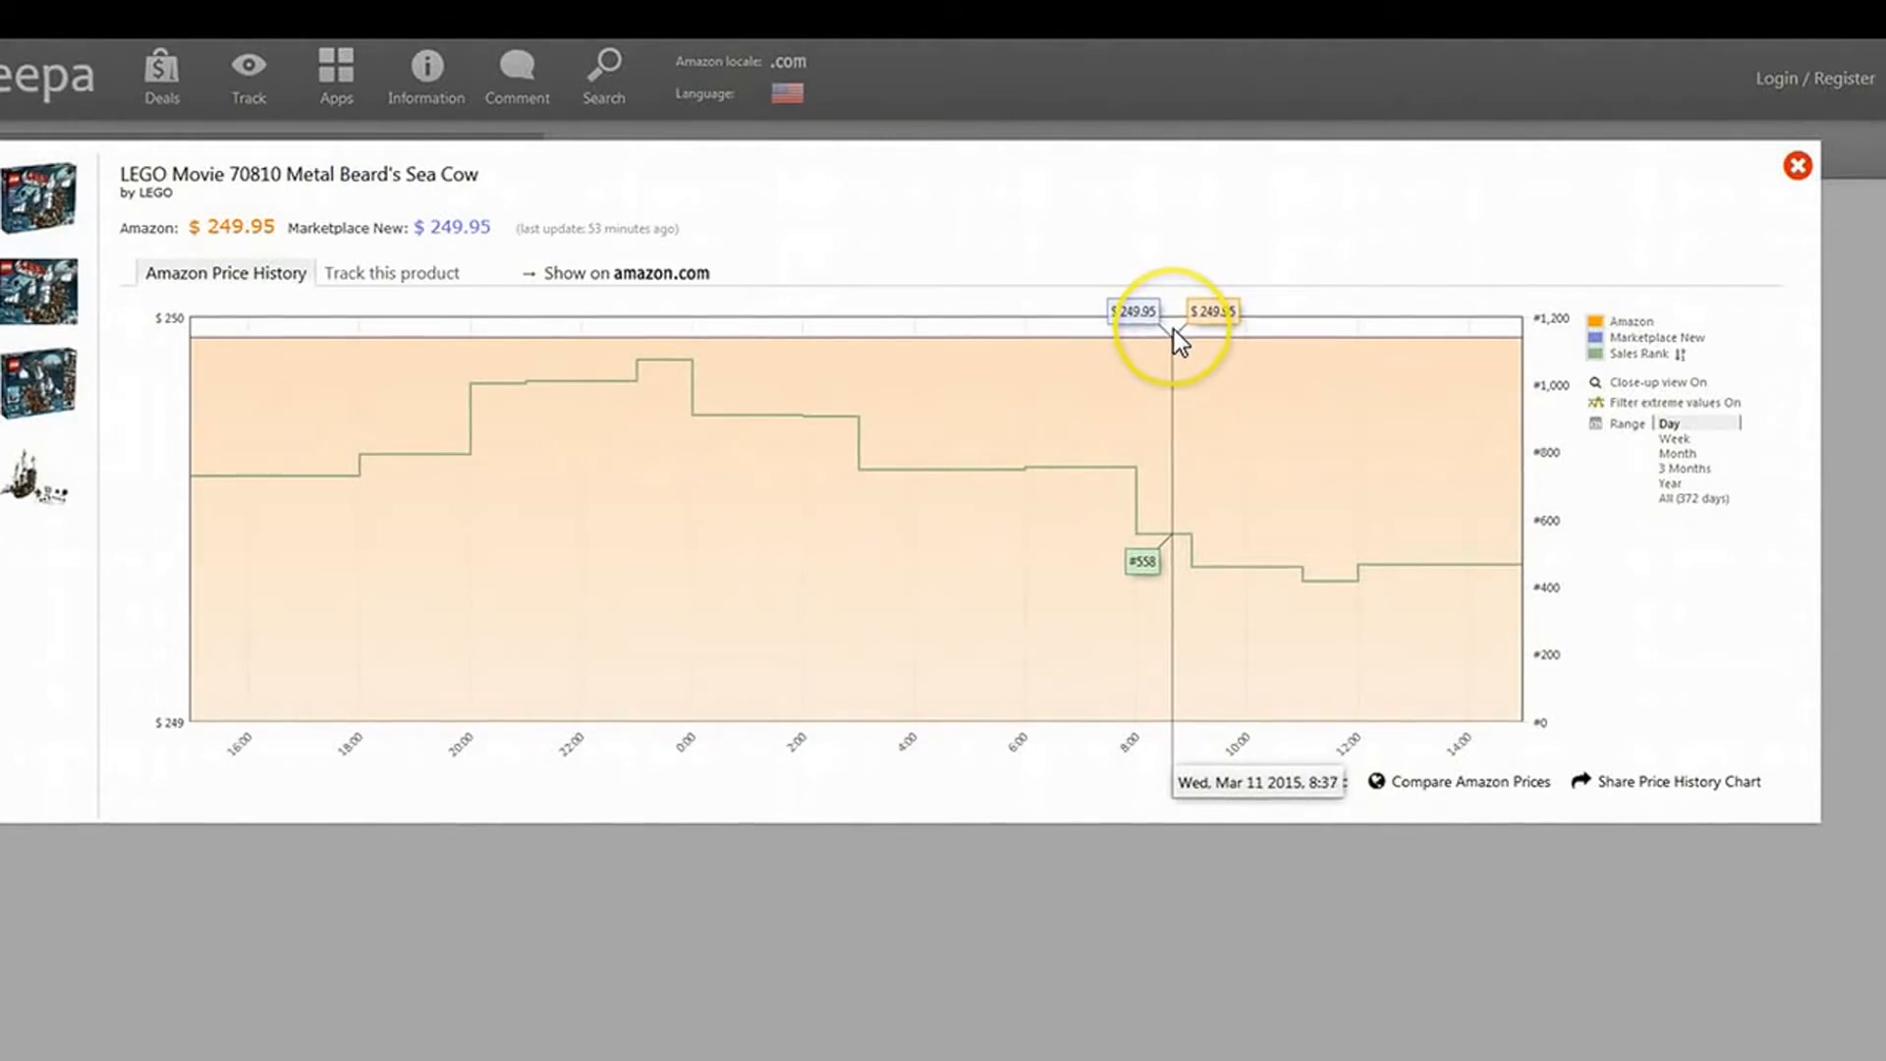
mouse_move(1163, 345)
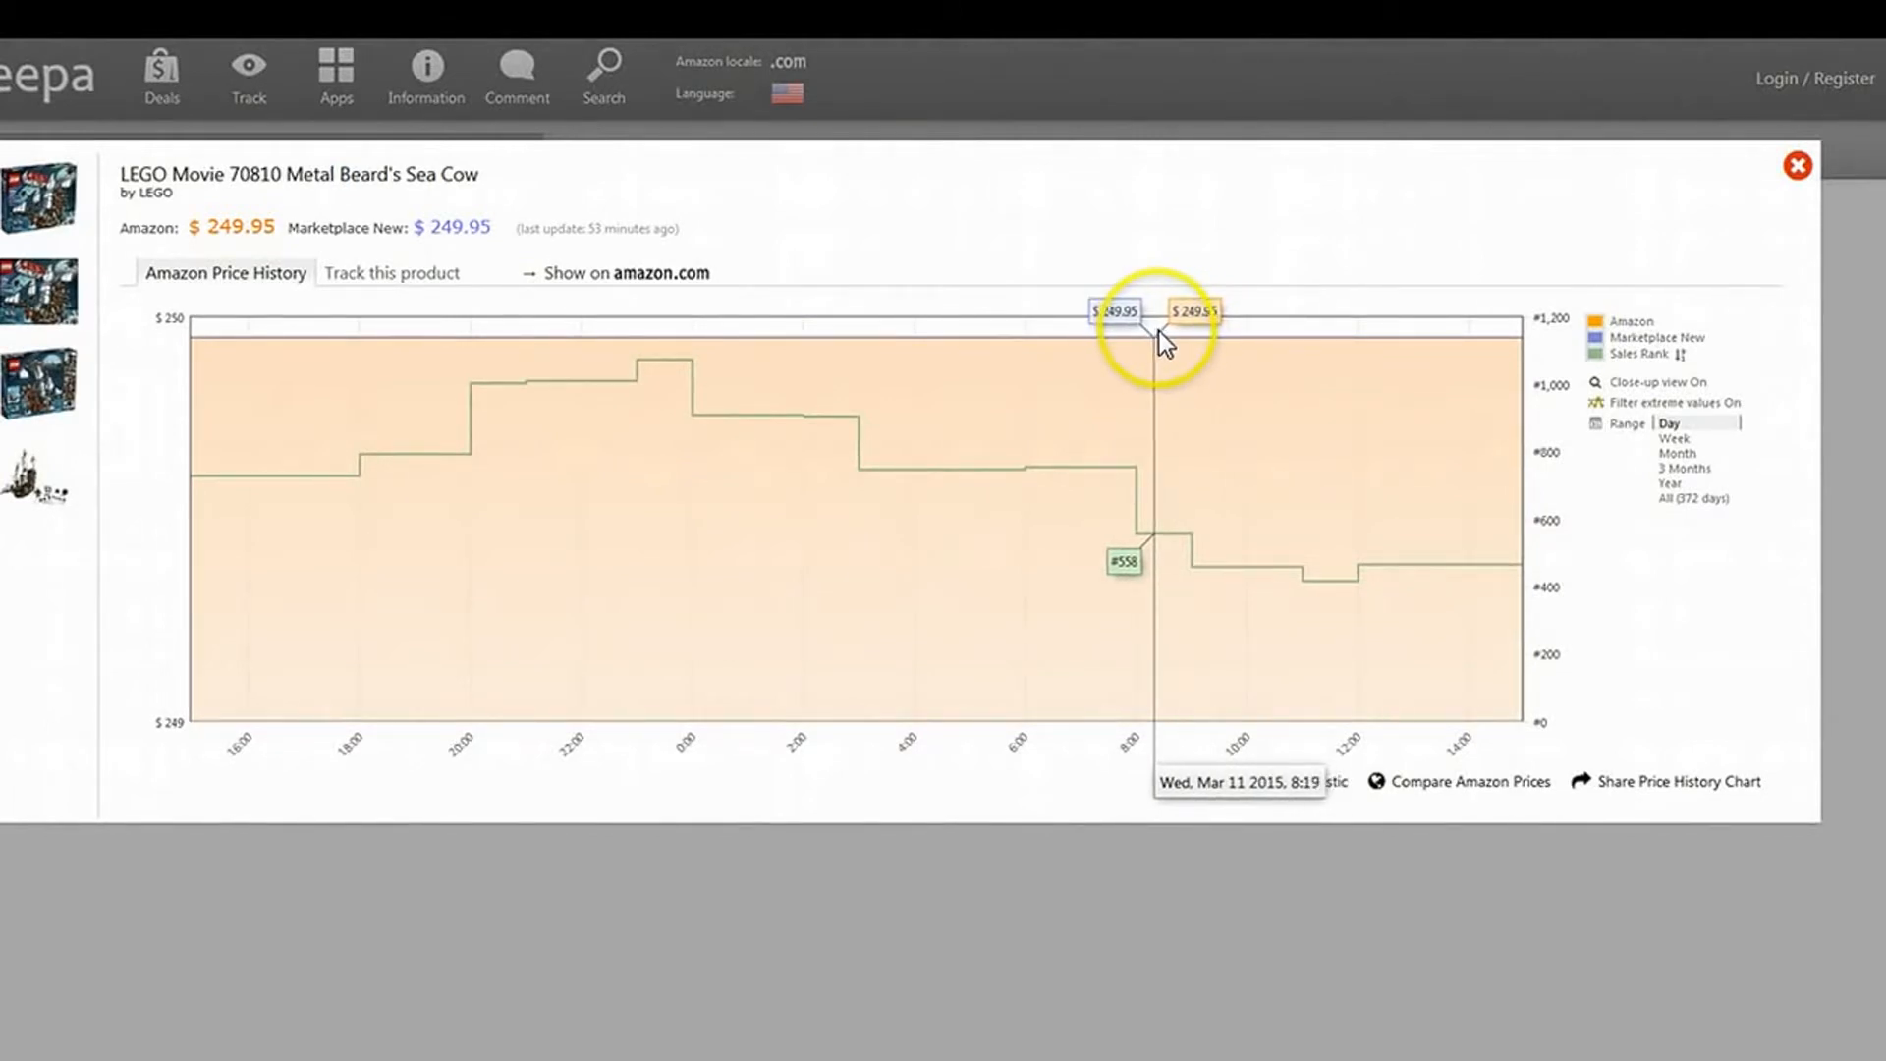
mouse_move(1048, 192)
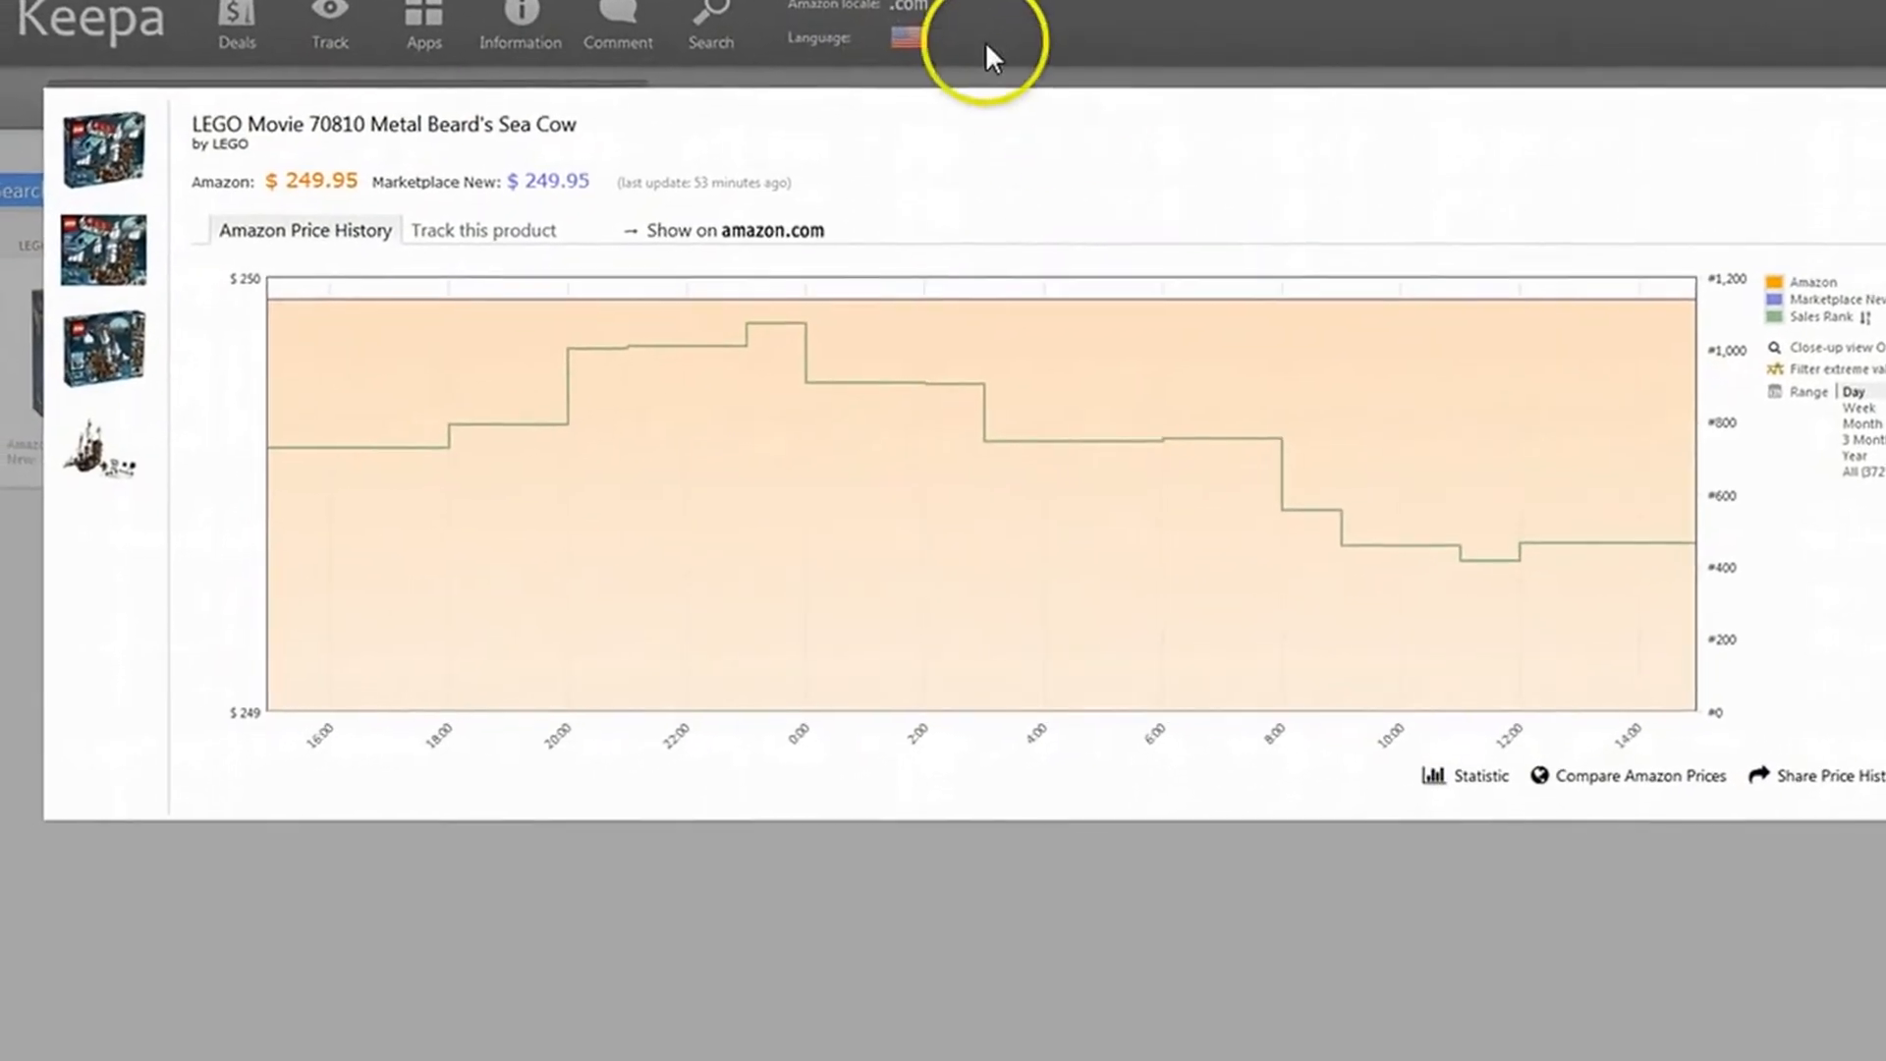
Step: Go to the Sea Cow's Amazon page and scroll to its embedded weekly Keepa price graph
click(751, 230)
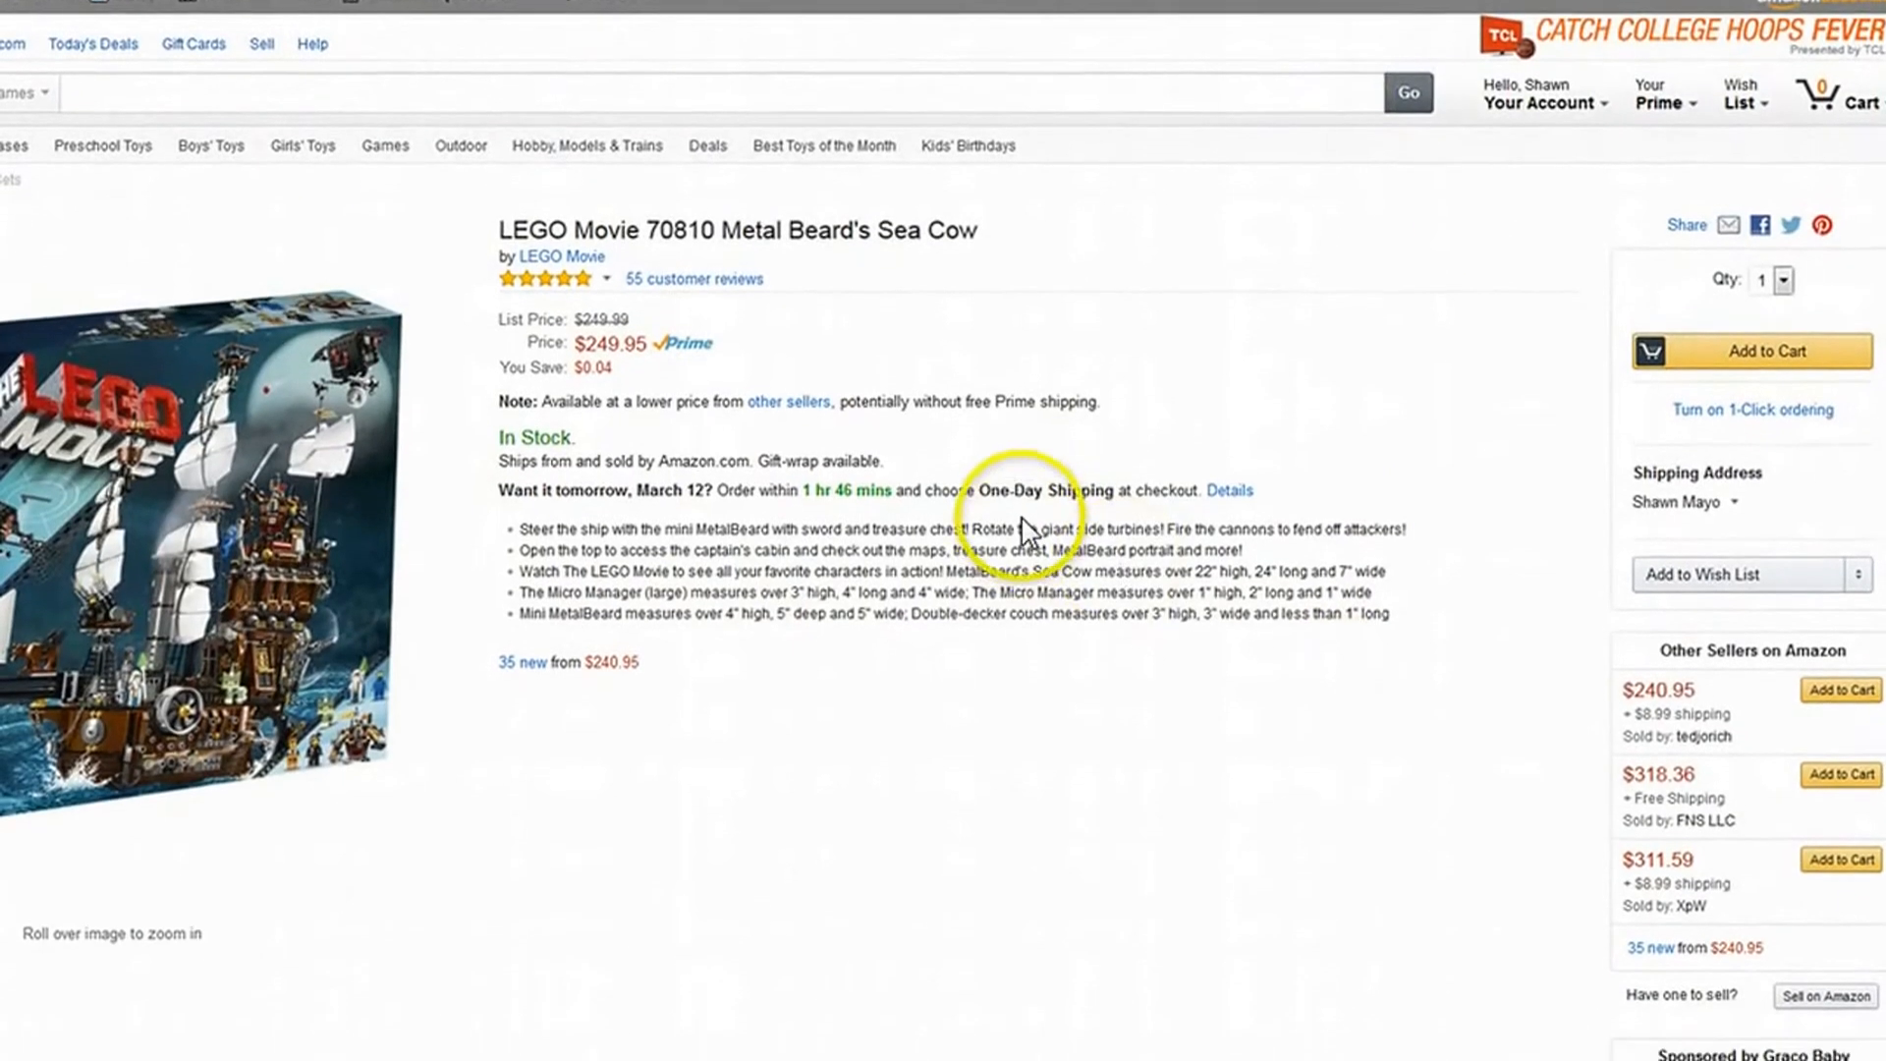
scroll(down, 3)
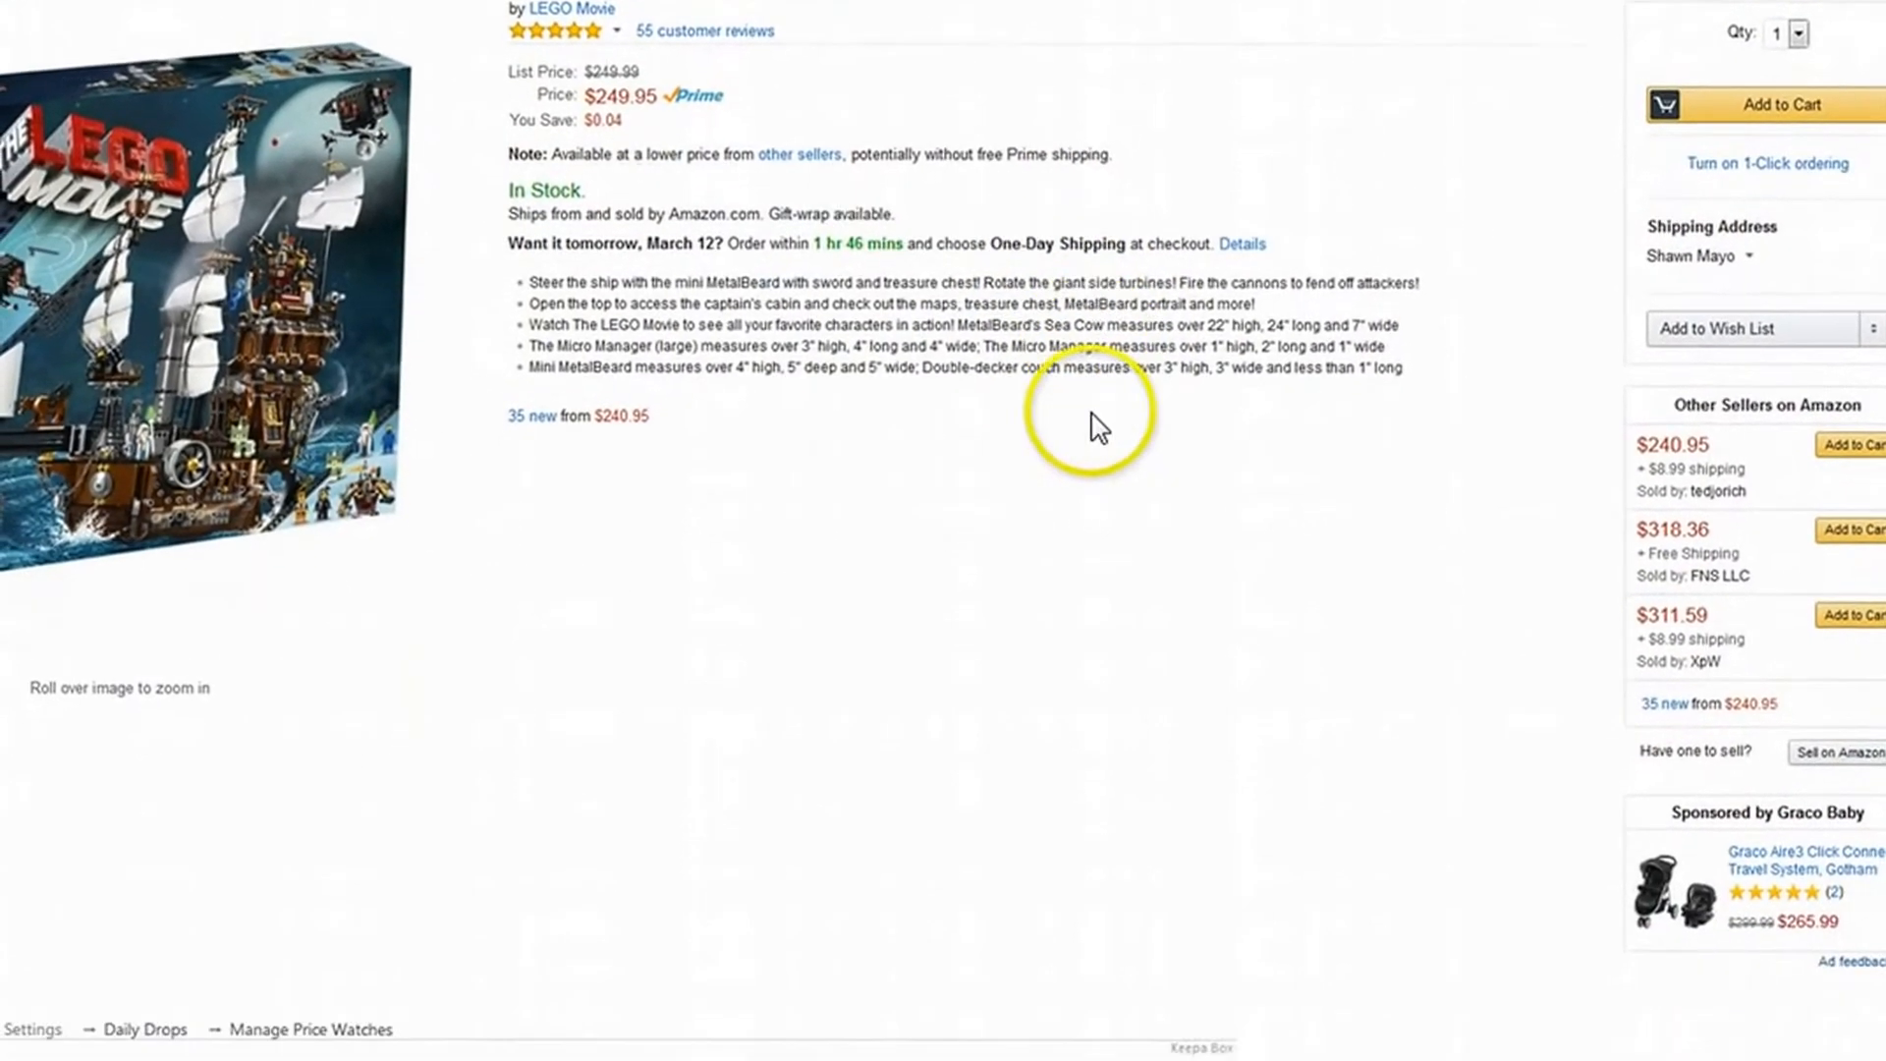
scroll(down, 3)
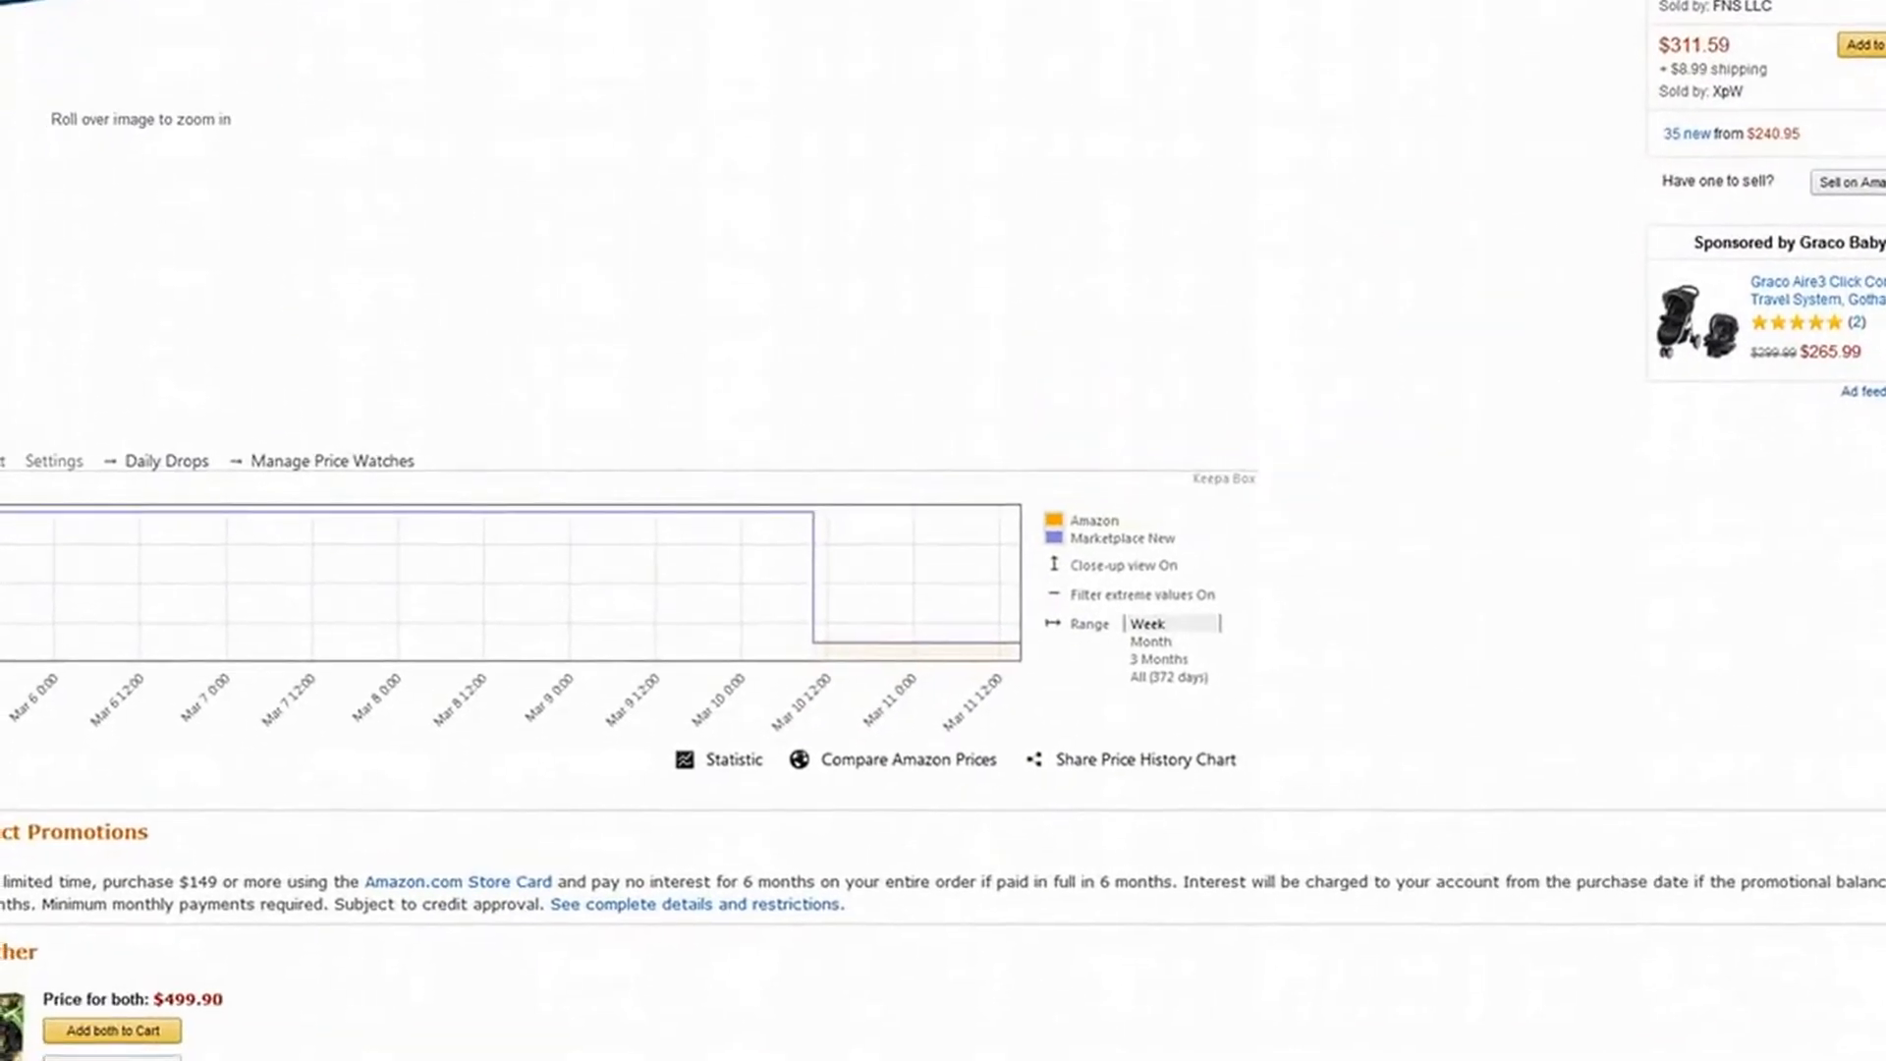
scroll(up, 3)
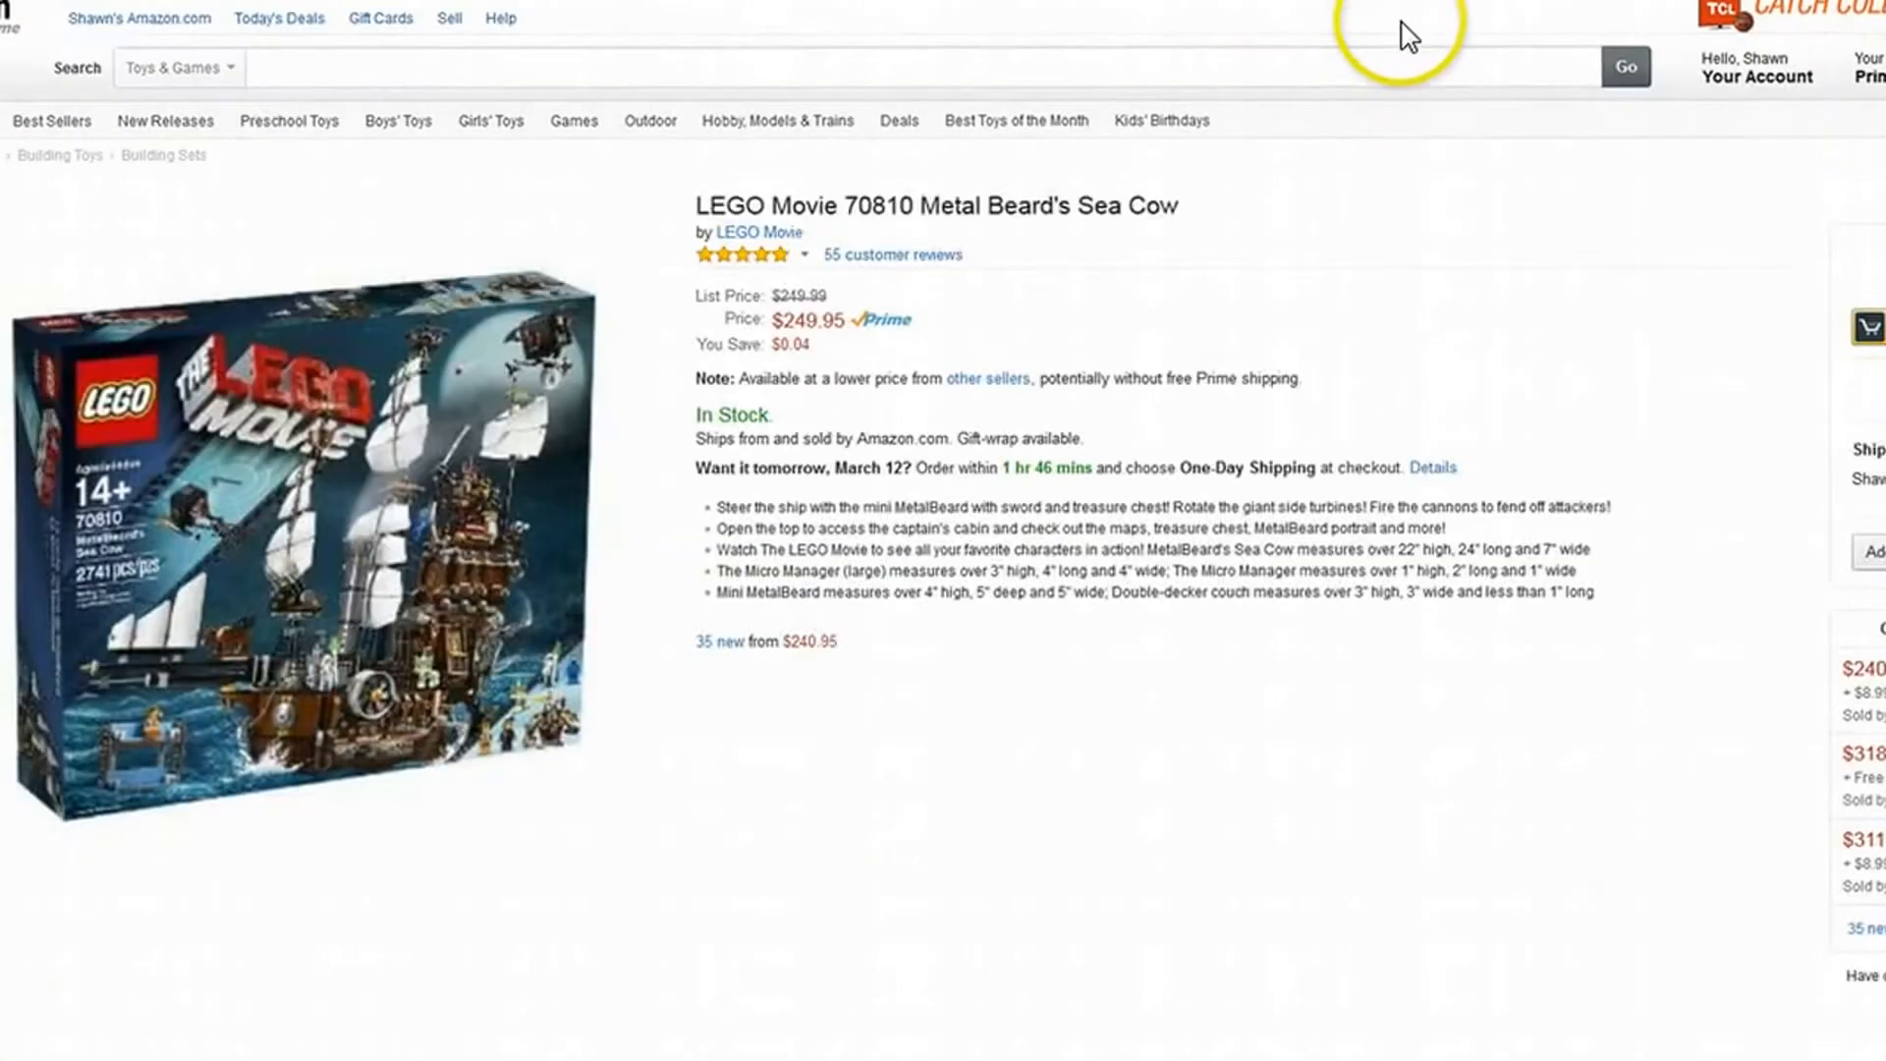
scroll(down, 3)
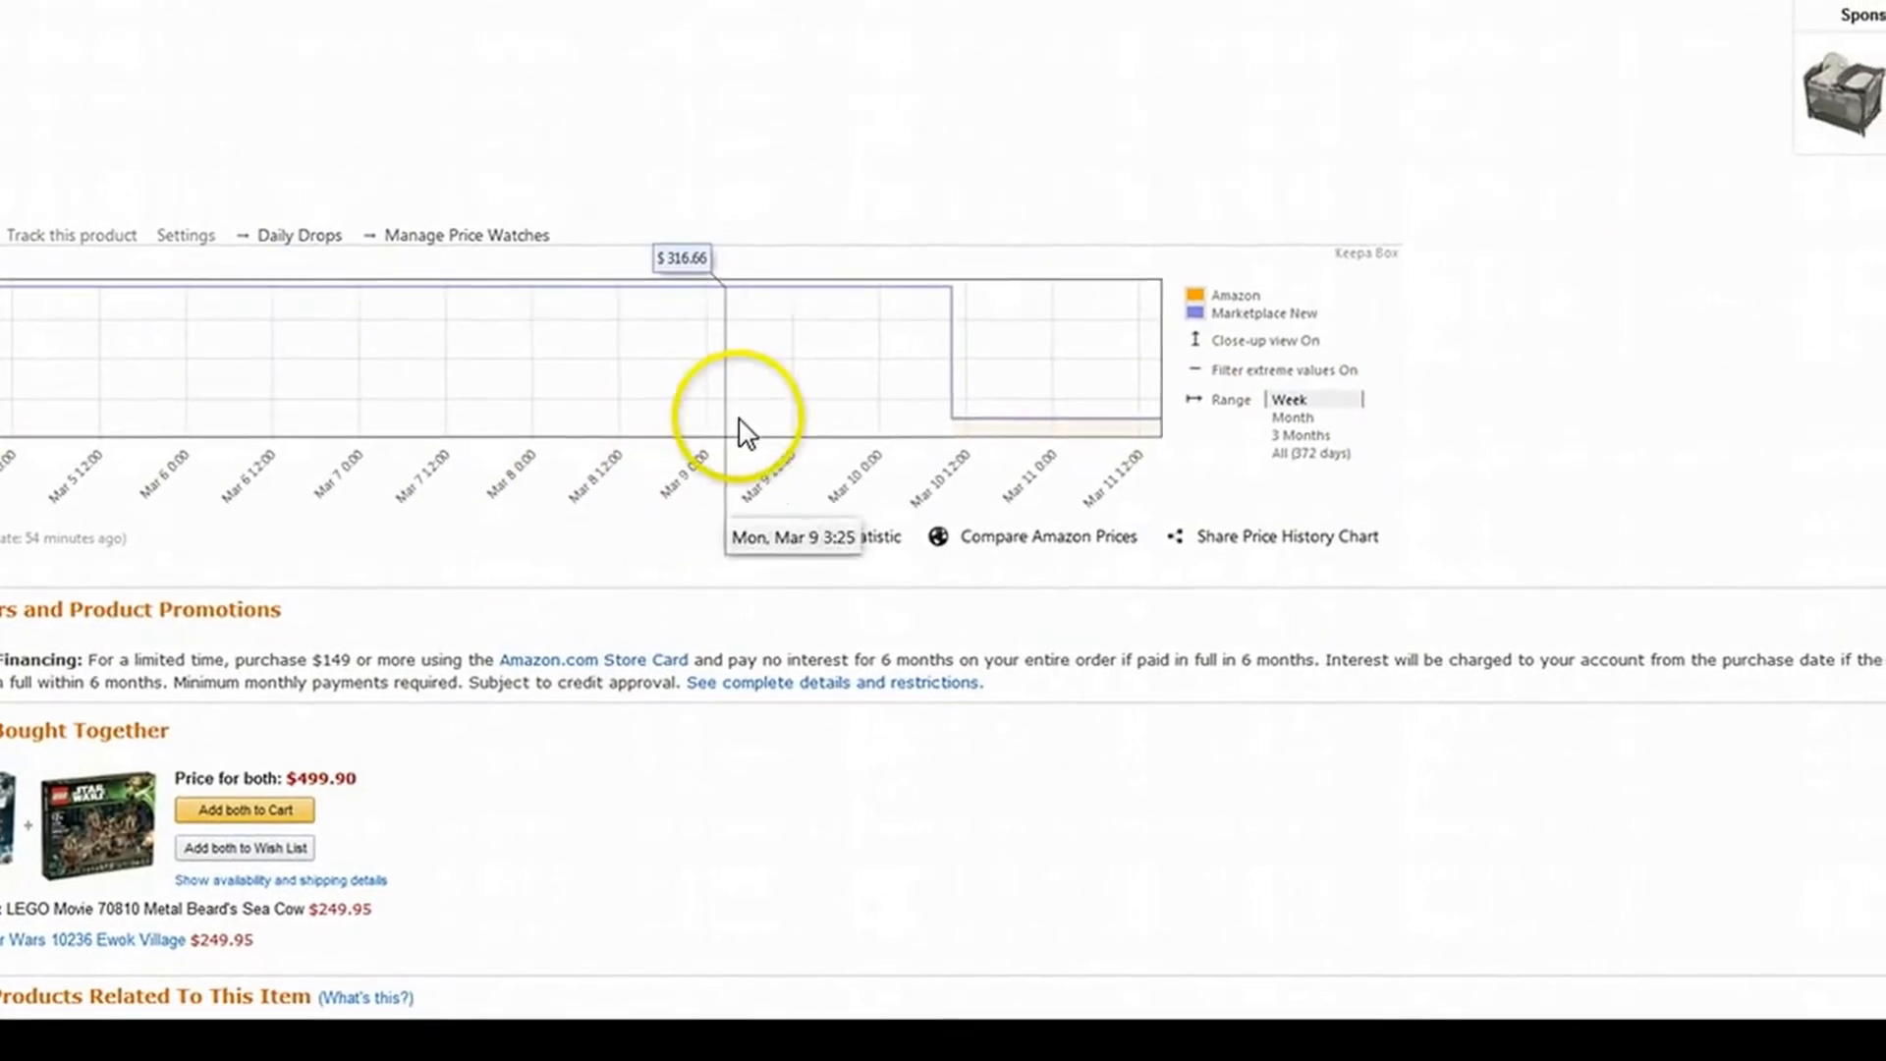
mouse_move(936, 450)
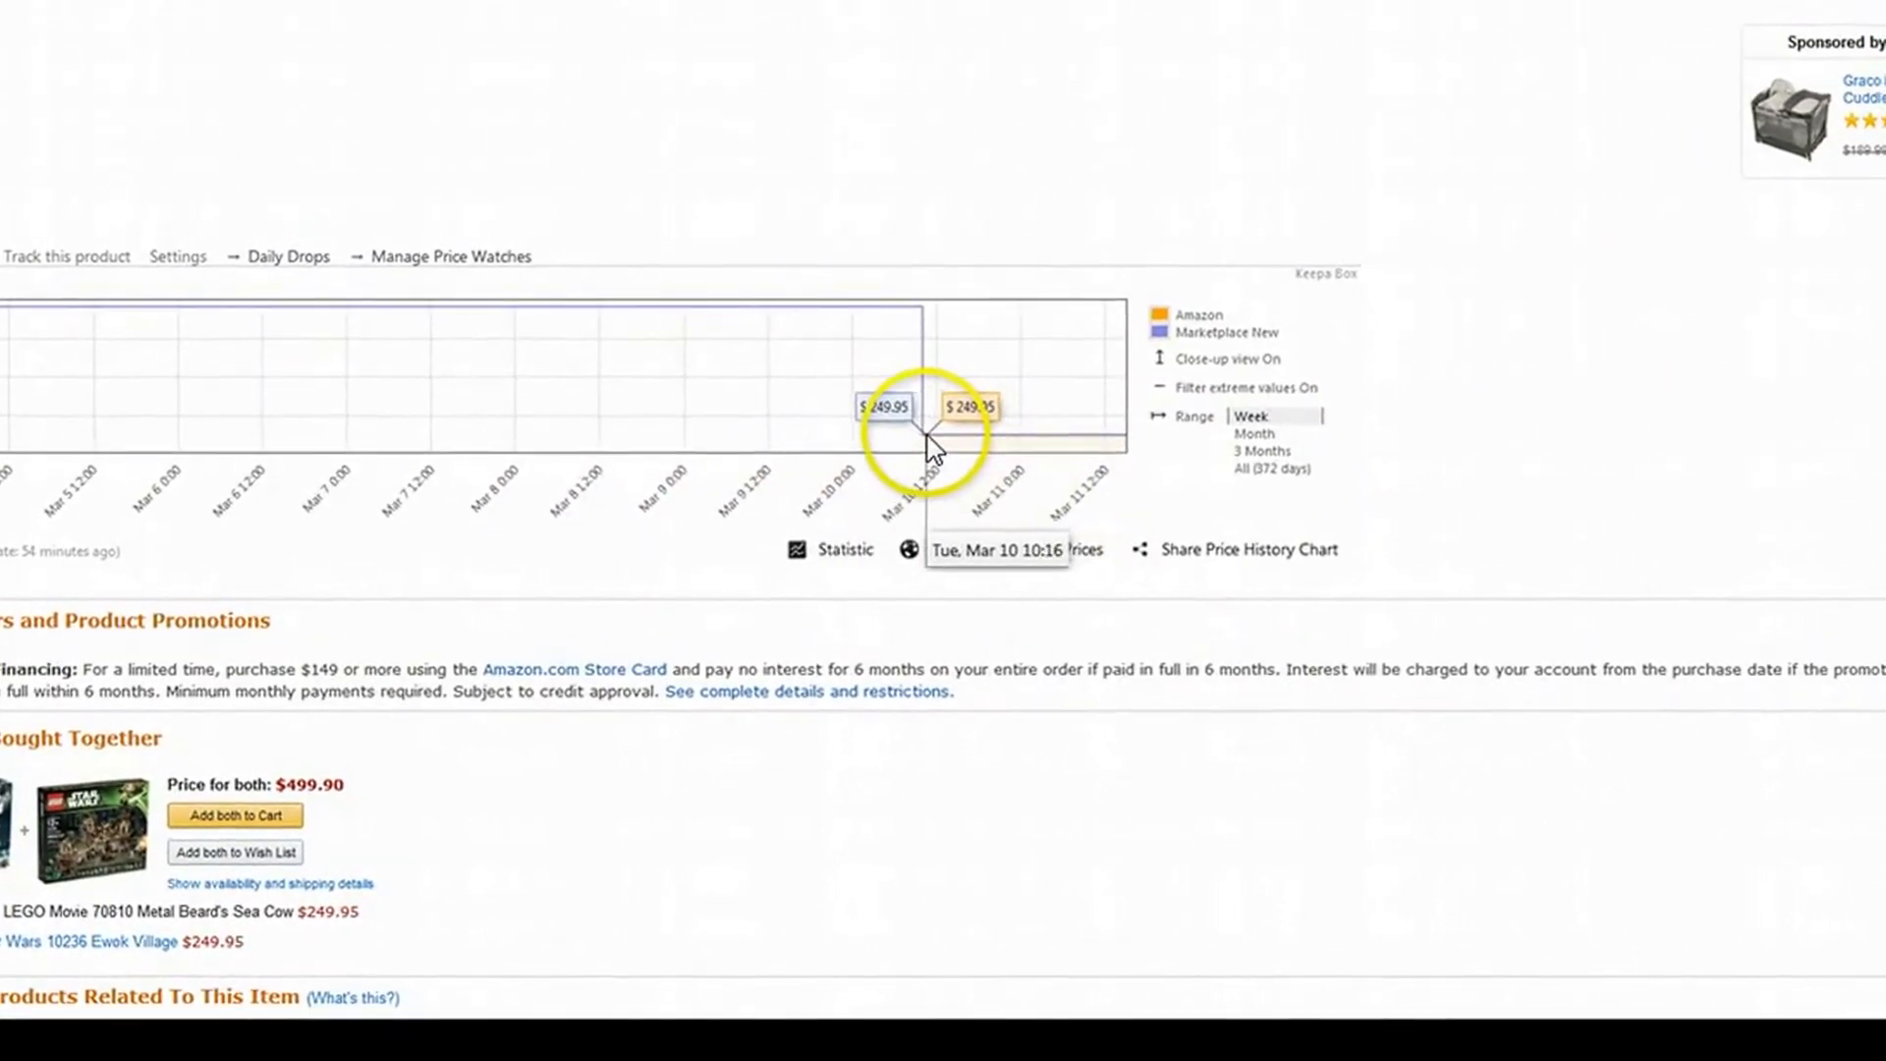
mouse_move(938, 451)
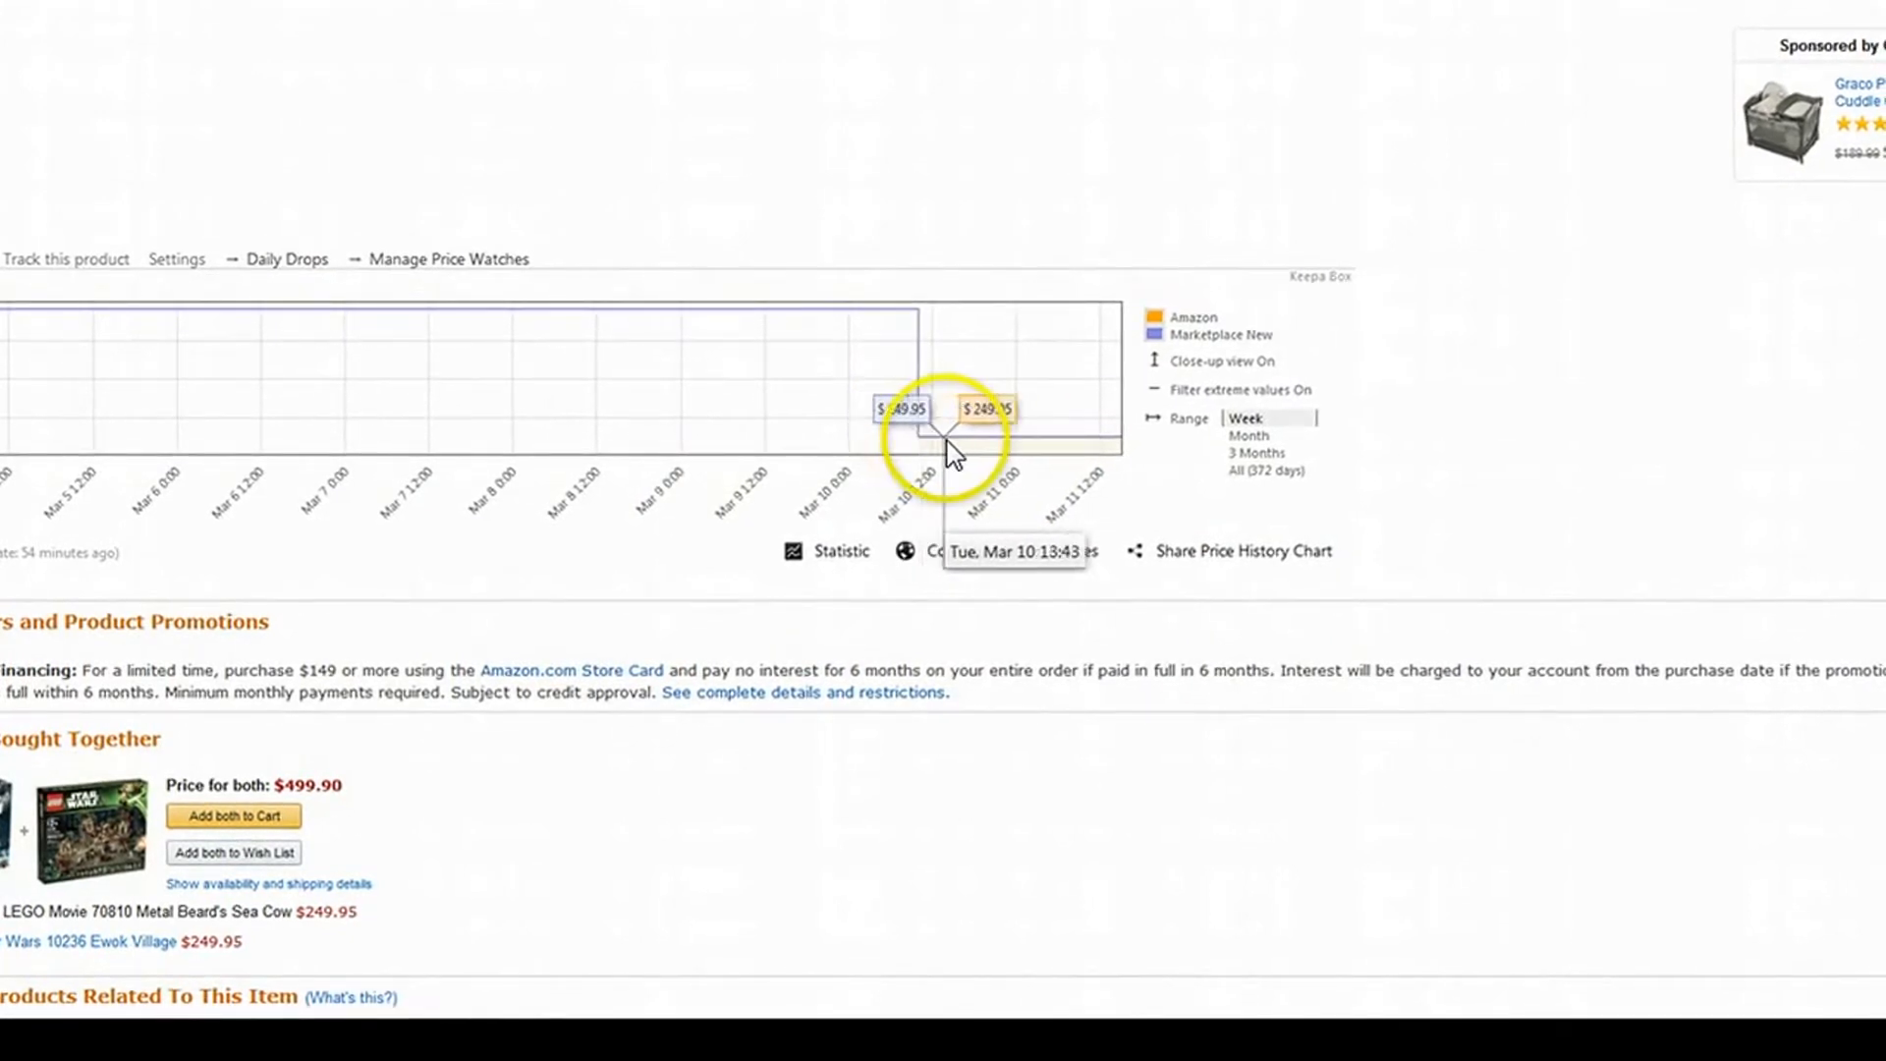
mouse_move(975, 461)
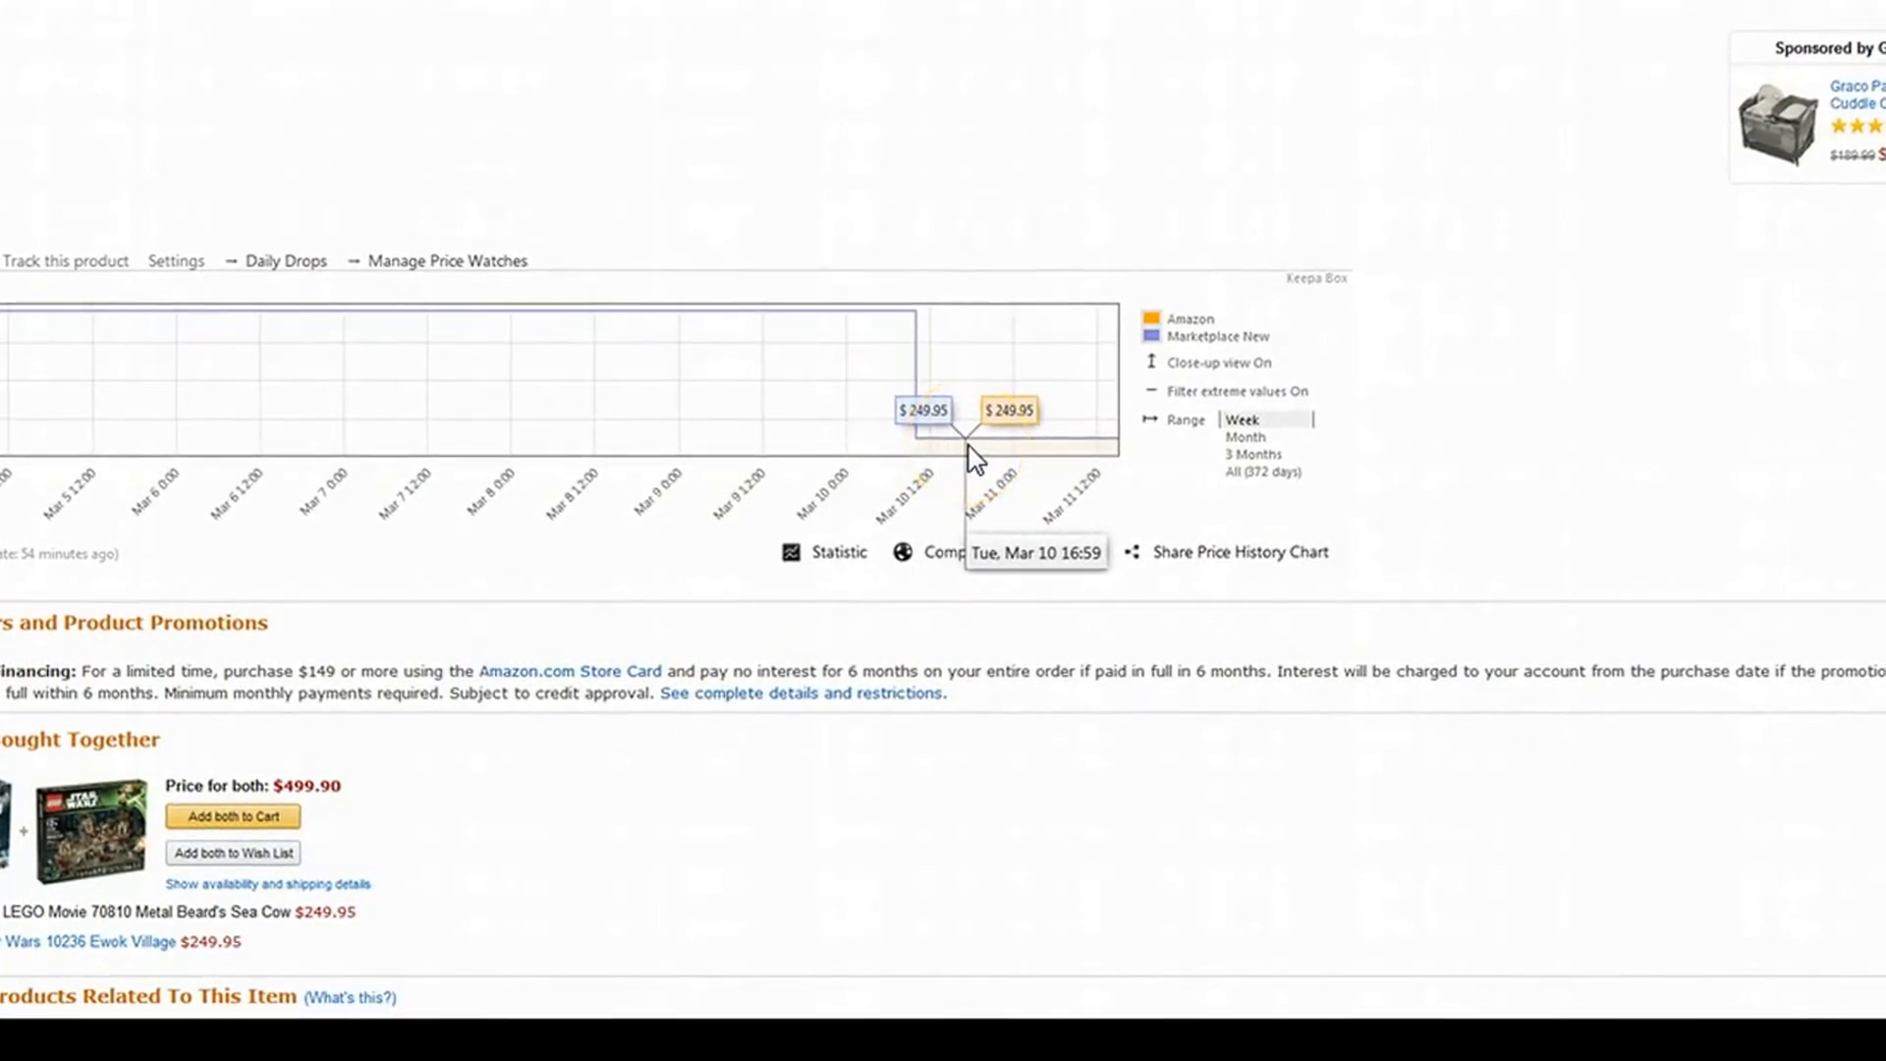
mouse_move(572, 451)
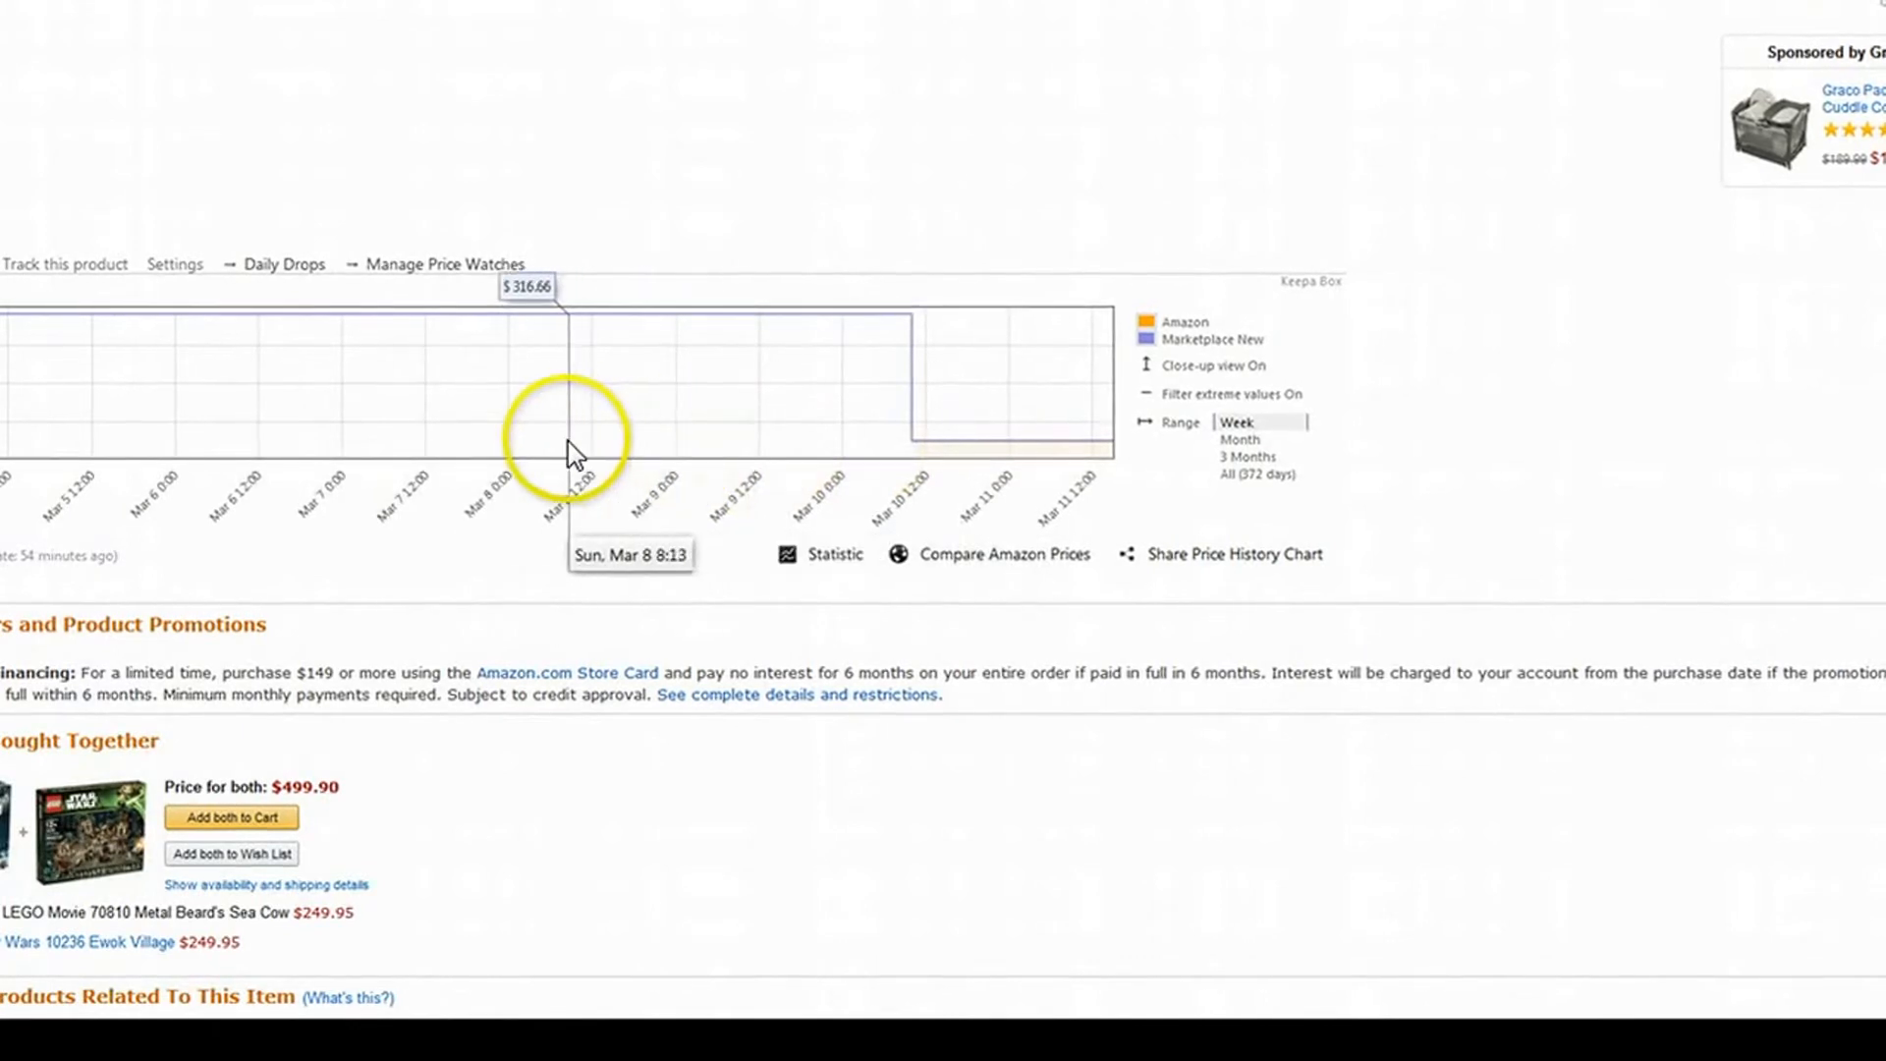
mouse_move(710, 391)
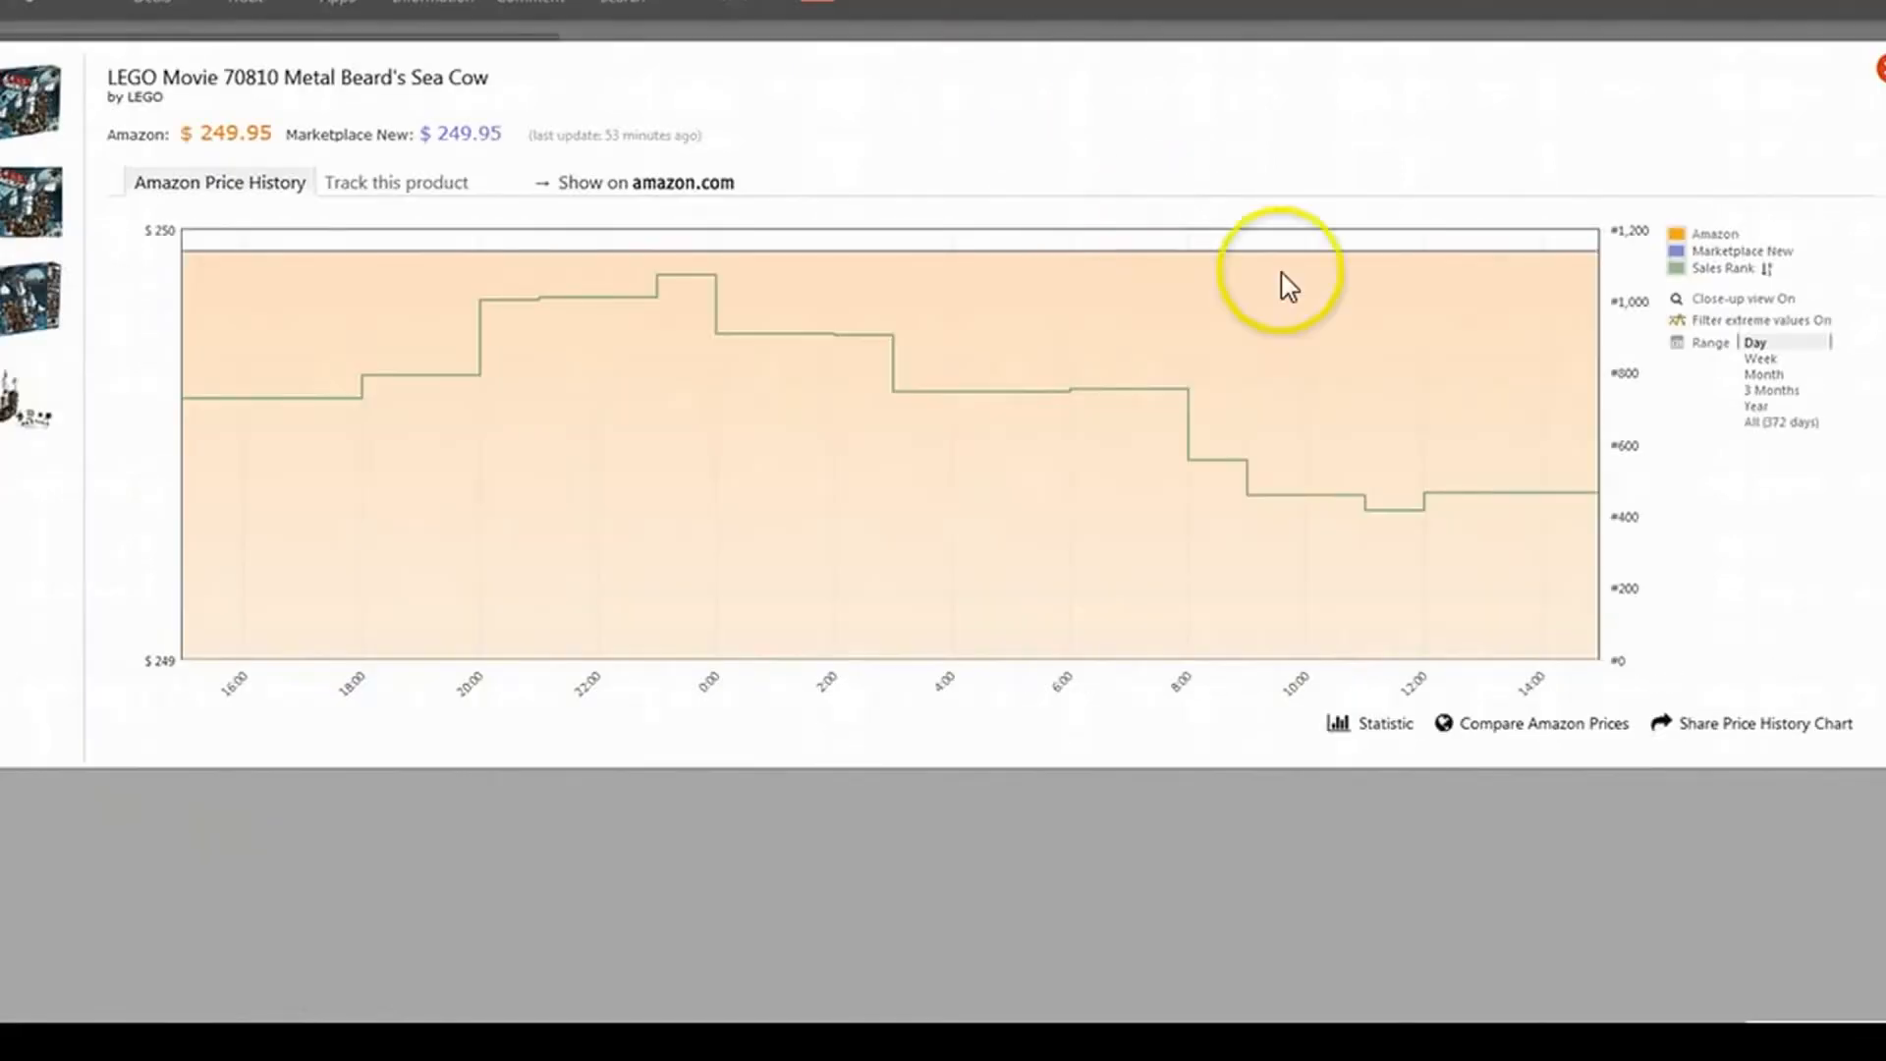
mouse_move(690, 441)
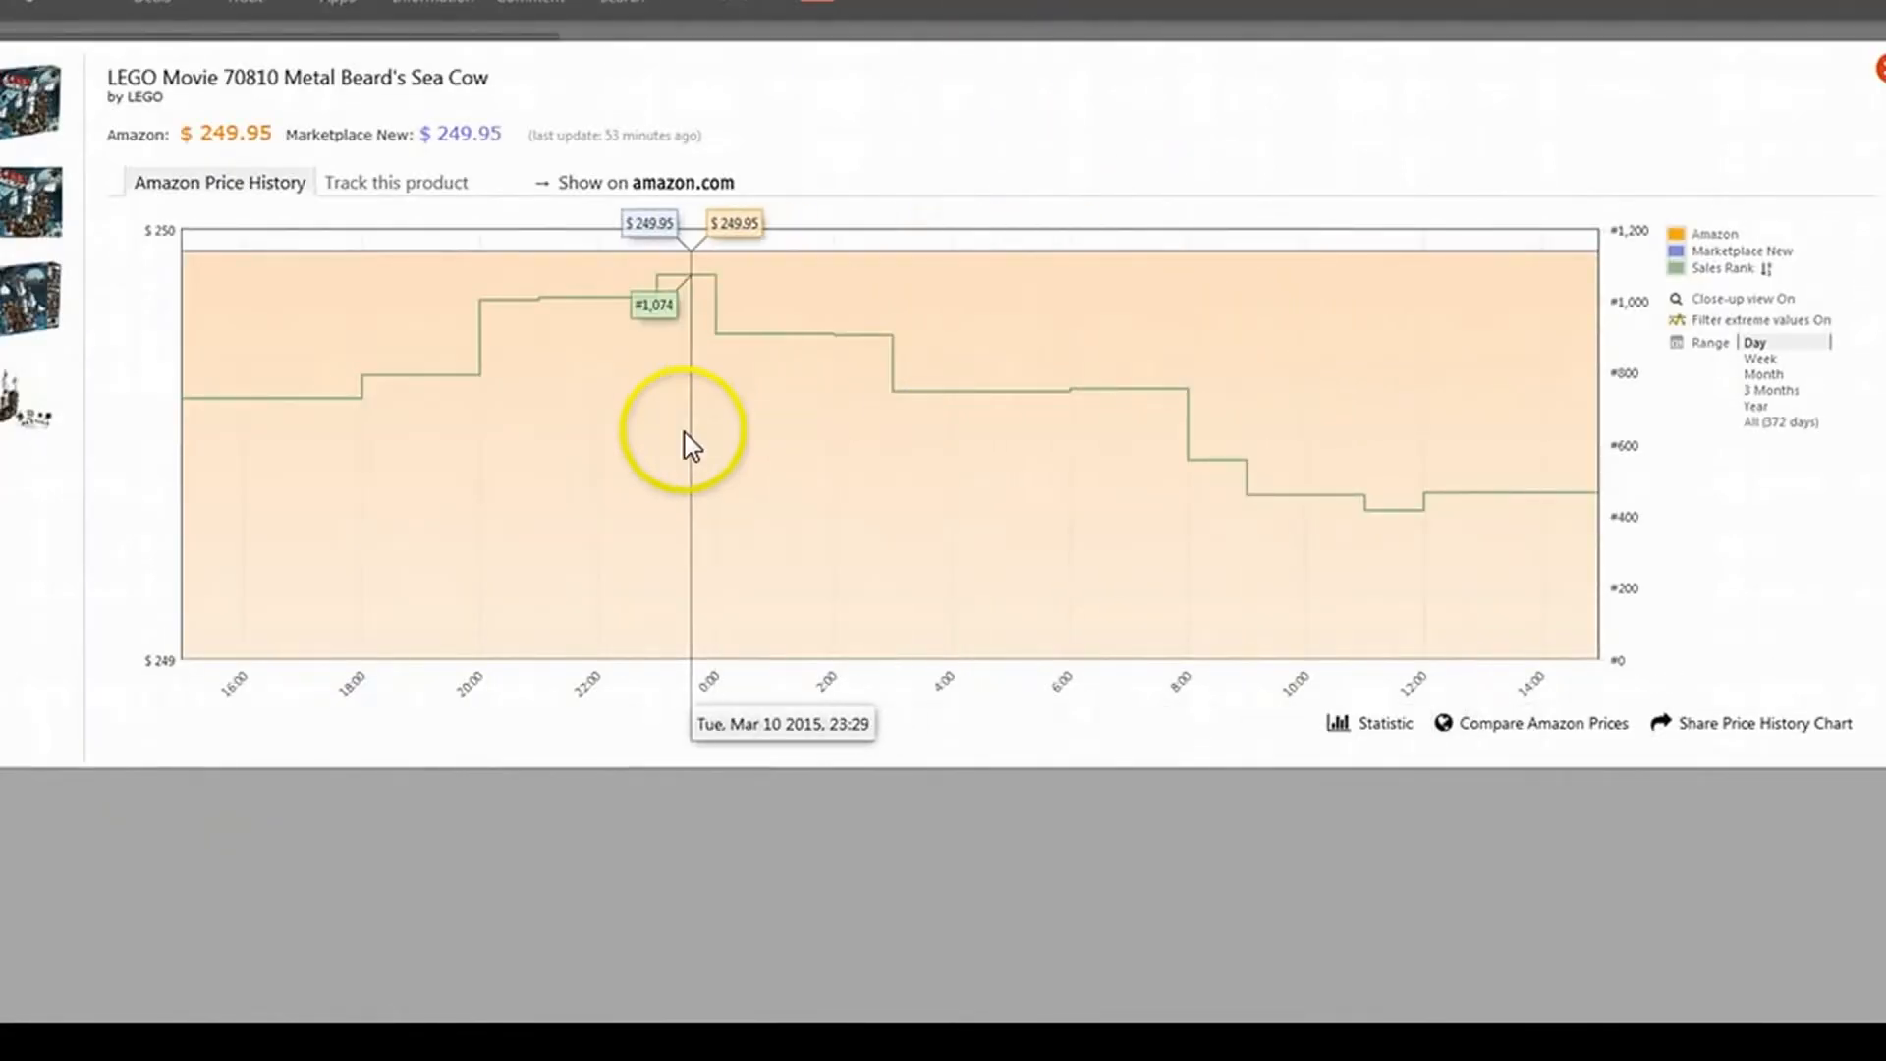
mouse_move(575, 547)
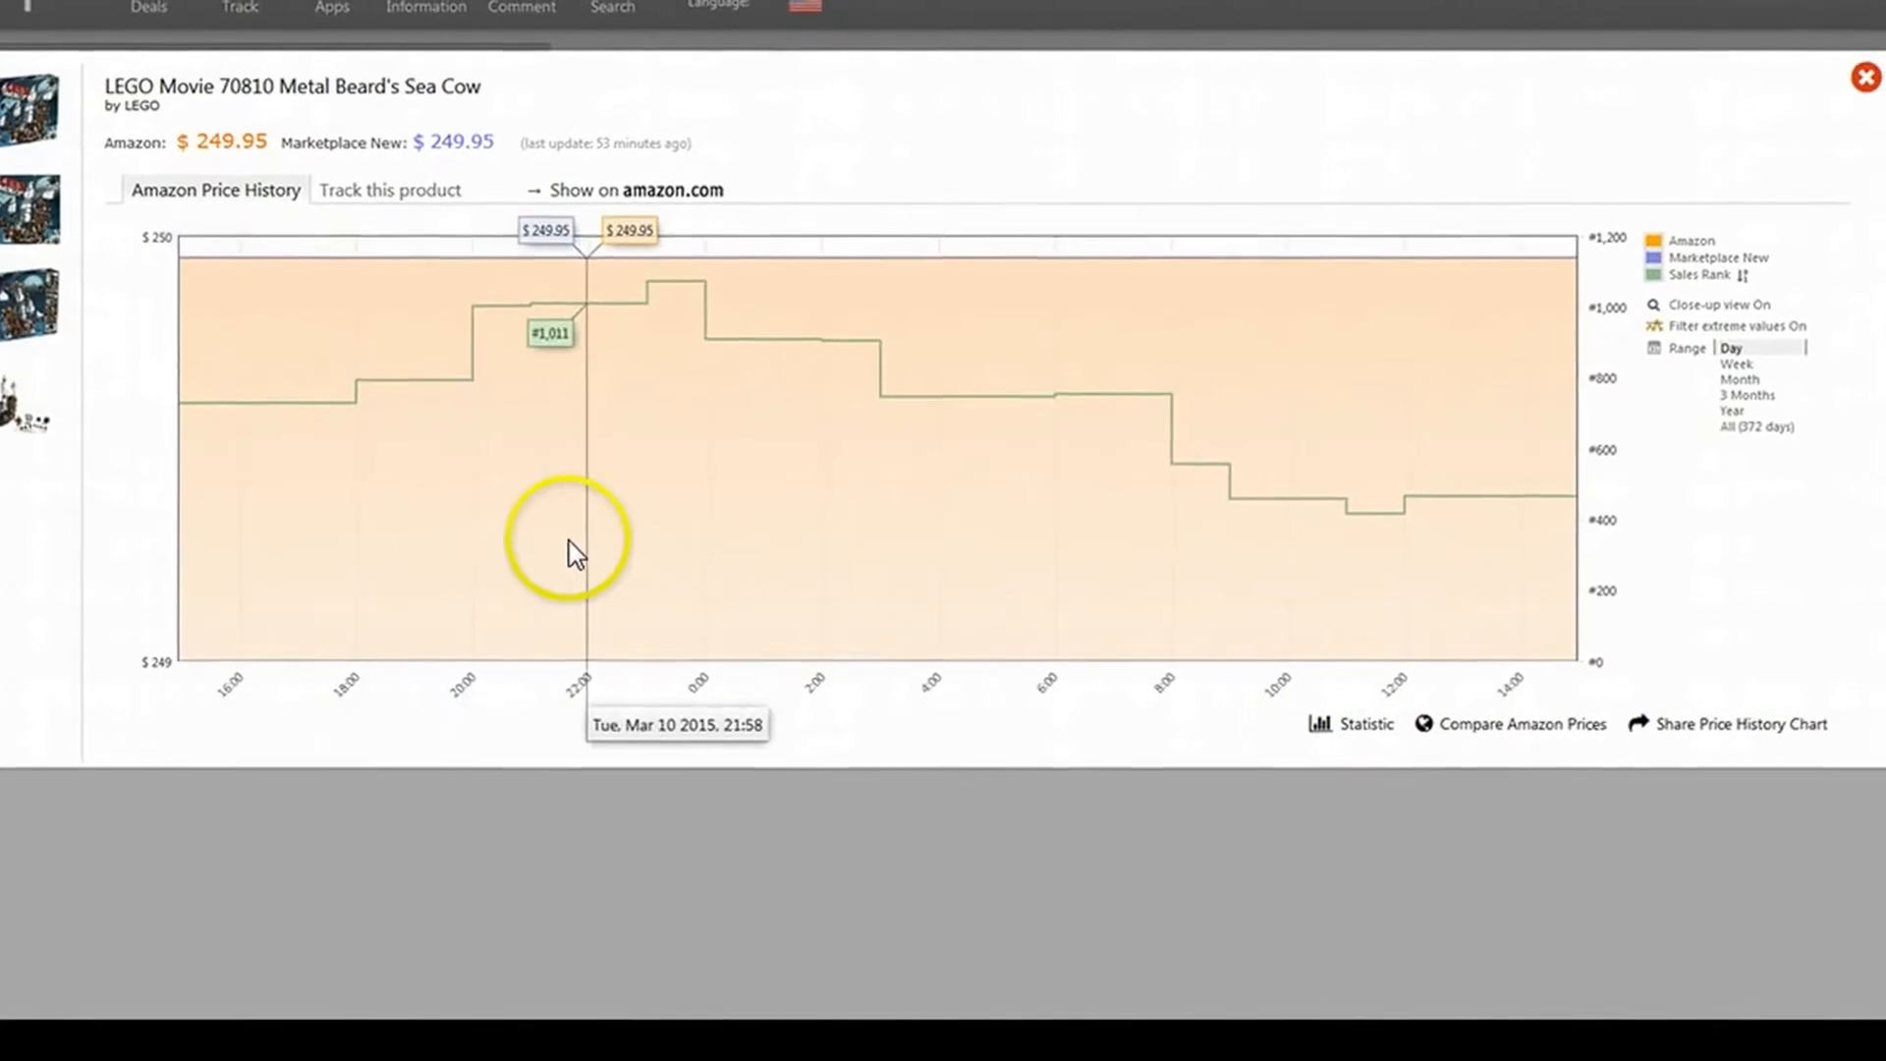
mouse_move(1137, 649)
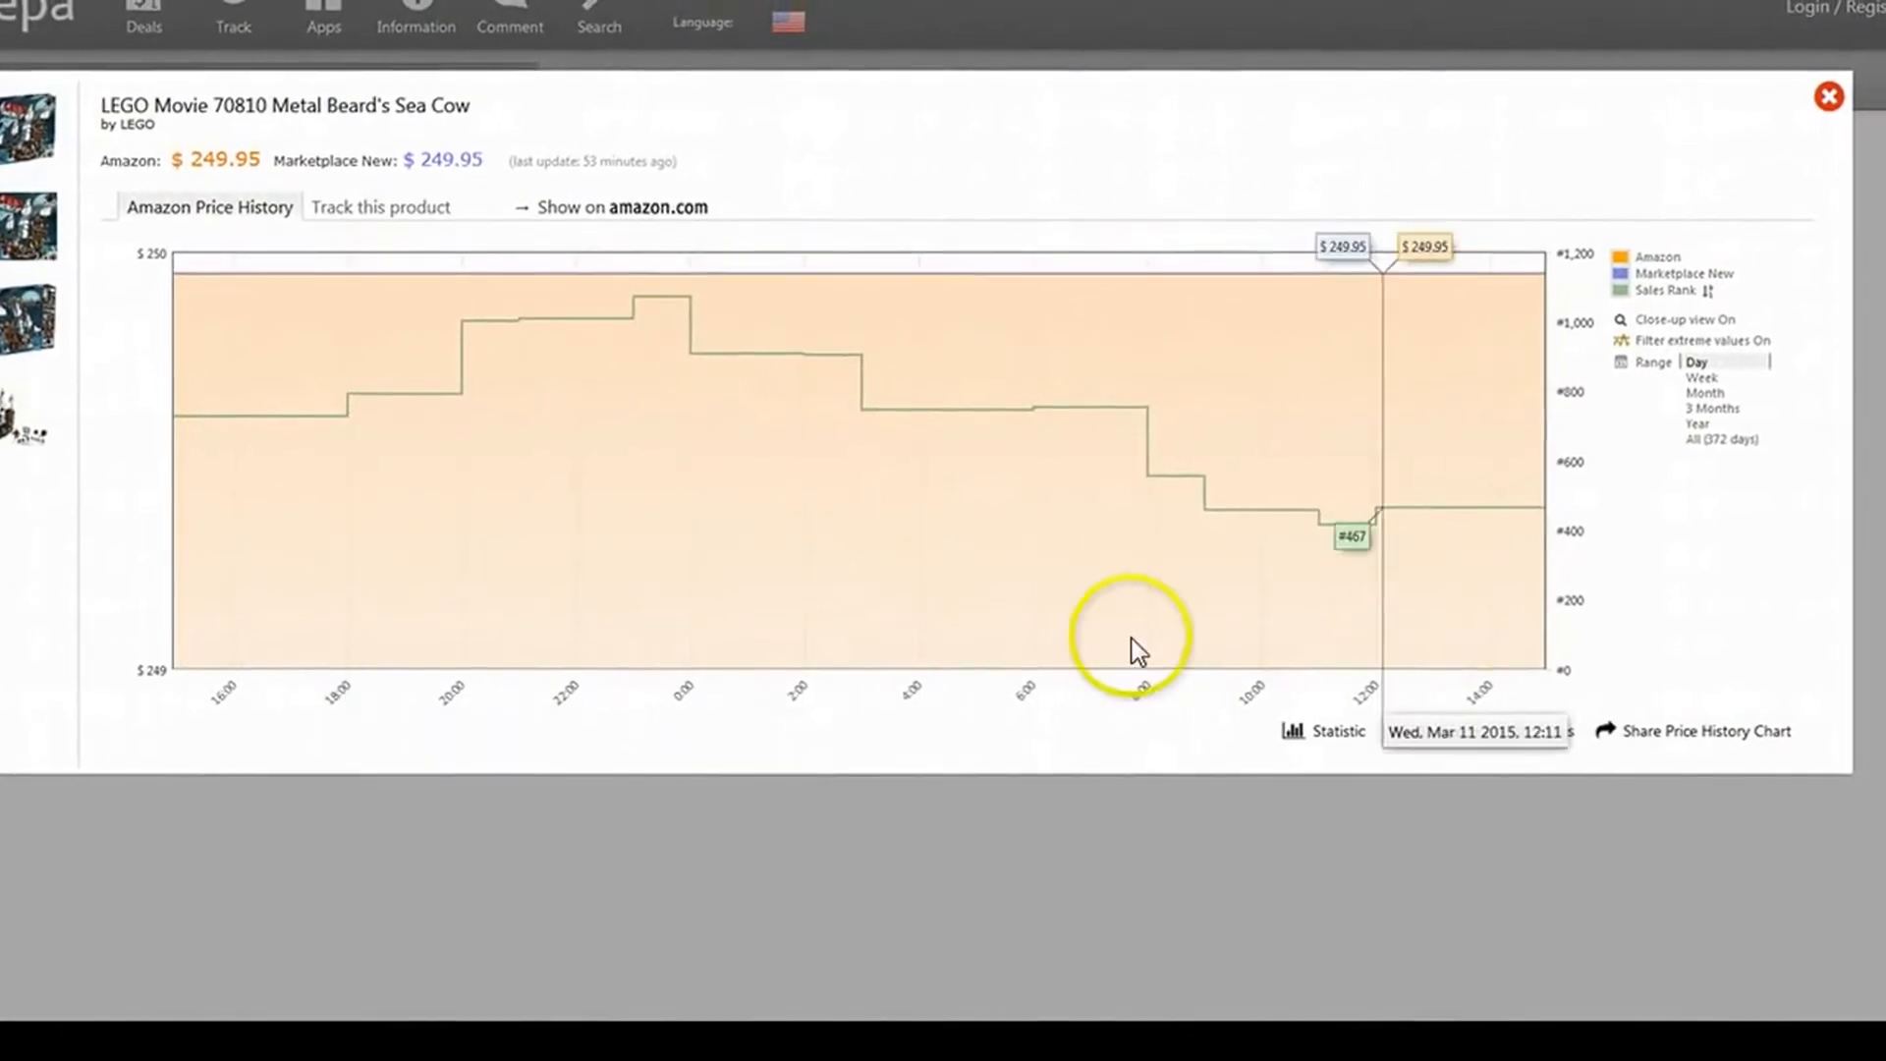
mouse_move(938, 607)
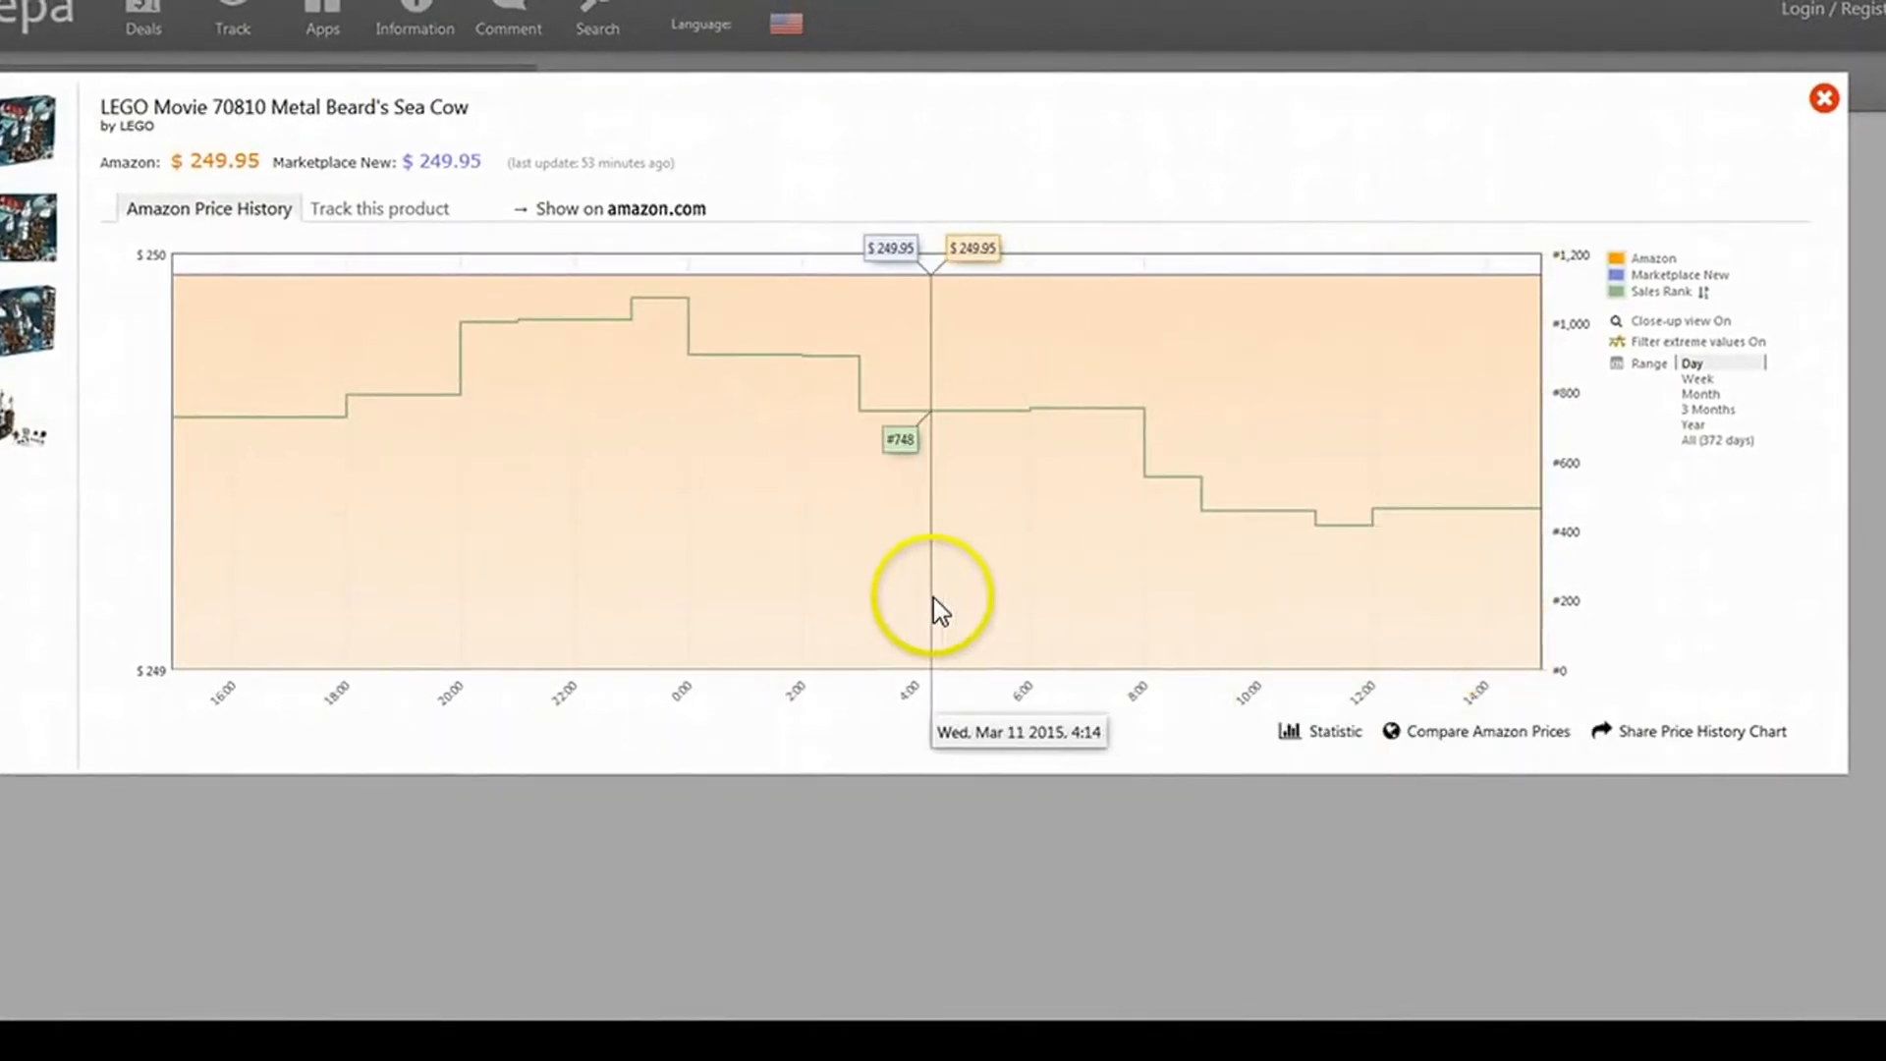
mouse_move(1527, 643)
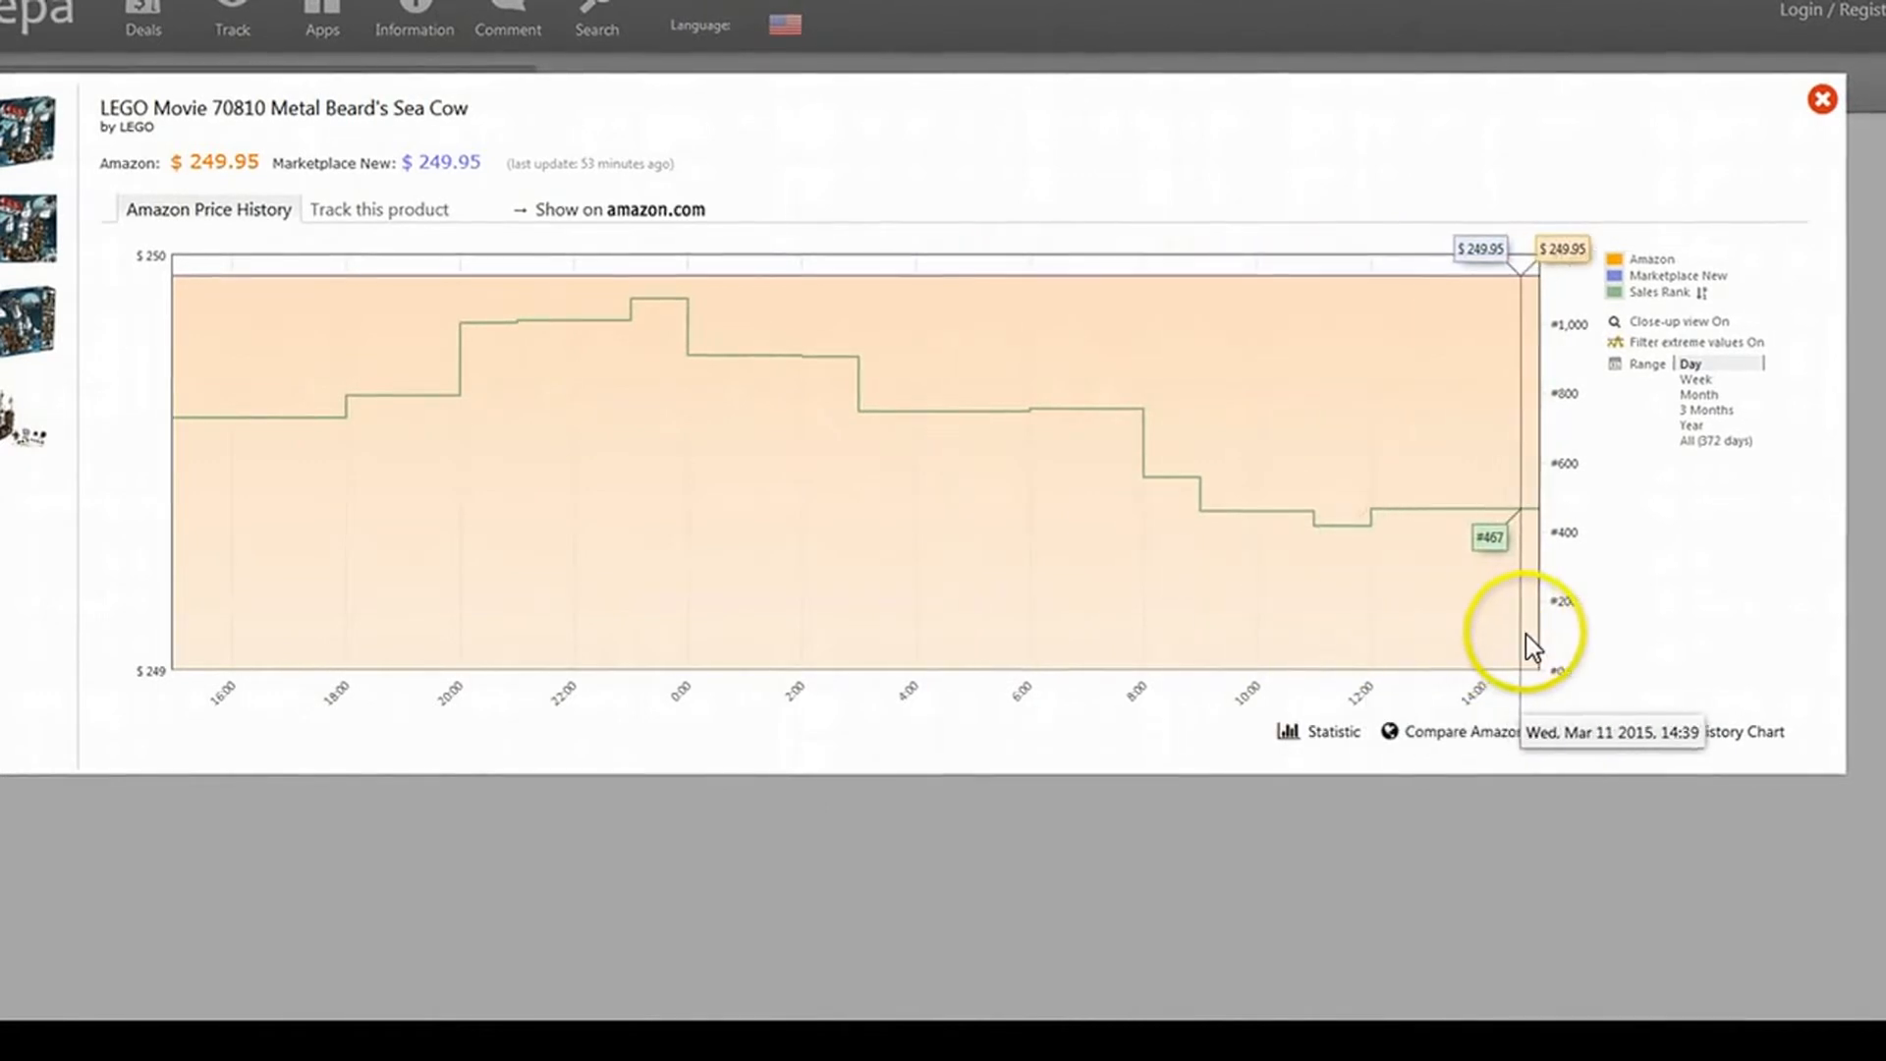
Step: Change the Sea Cow chart range to 3 Months, then to Year (April through March)
click(1704, 428)
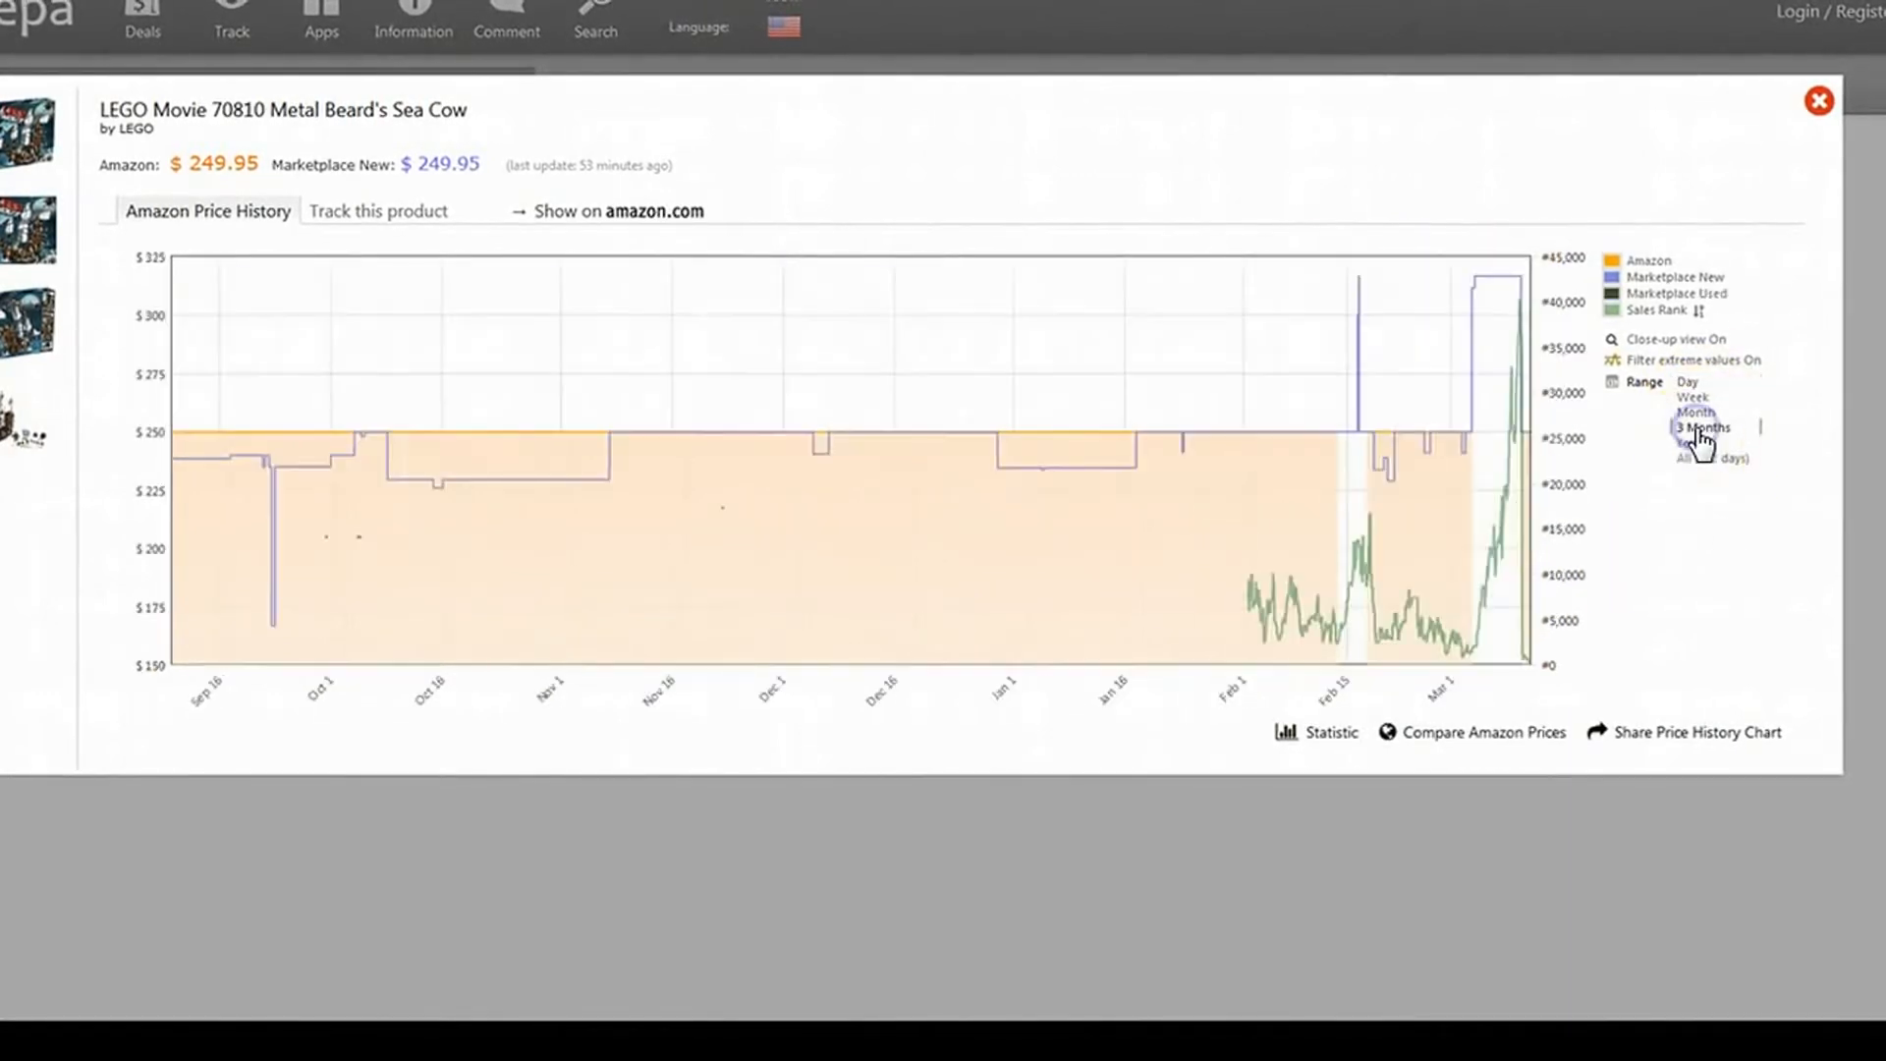
click(1687, 443)
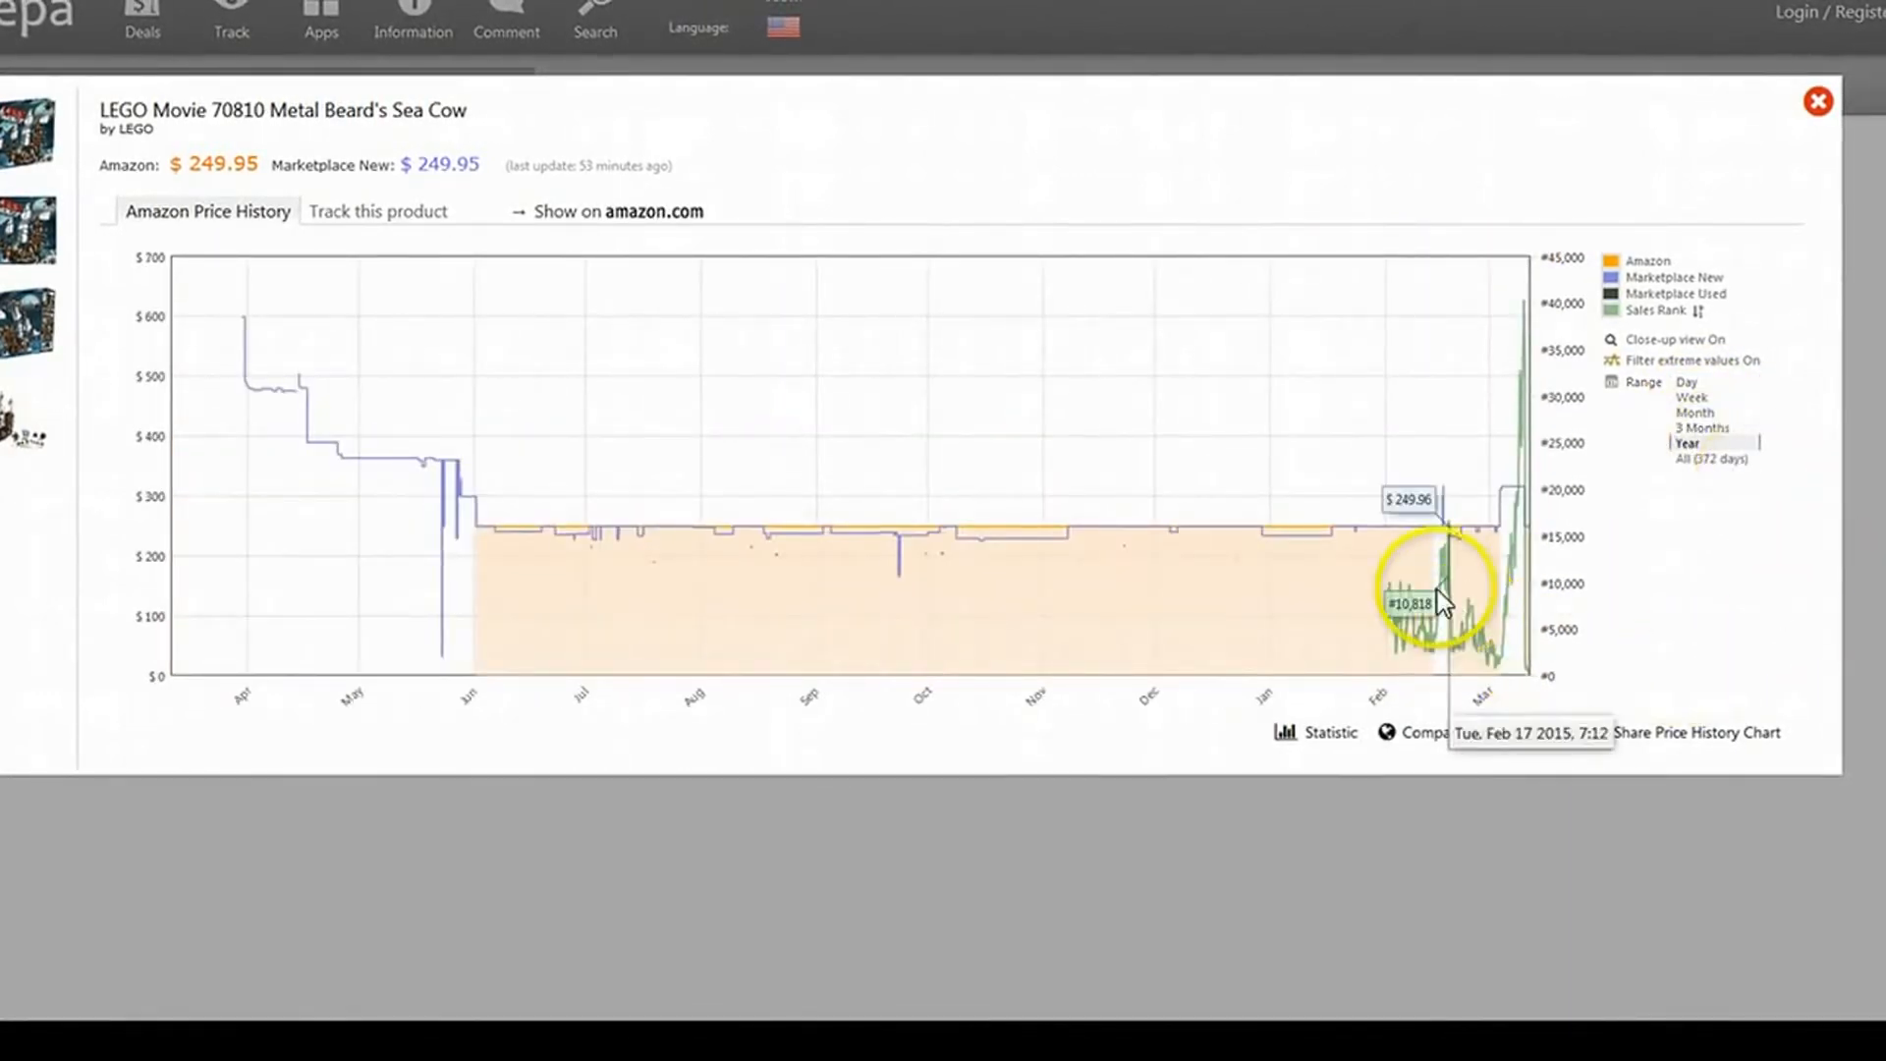
mouse_move(1446, 659)
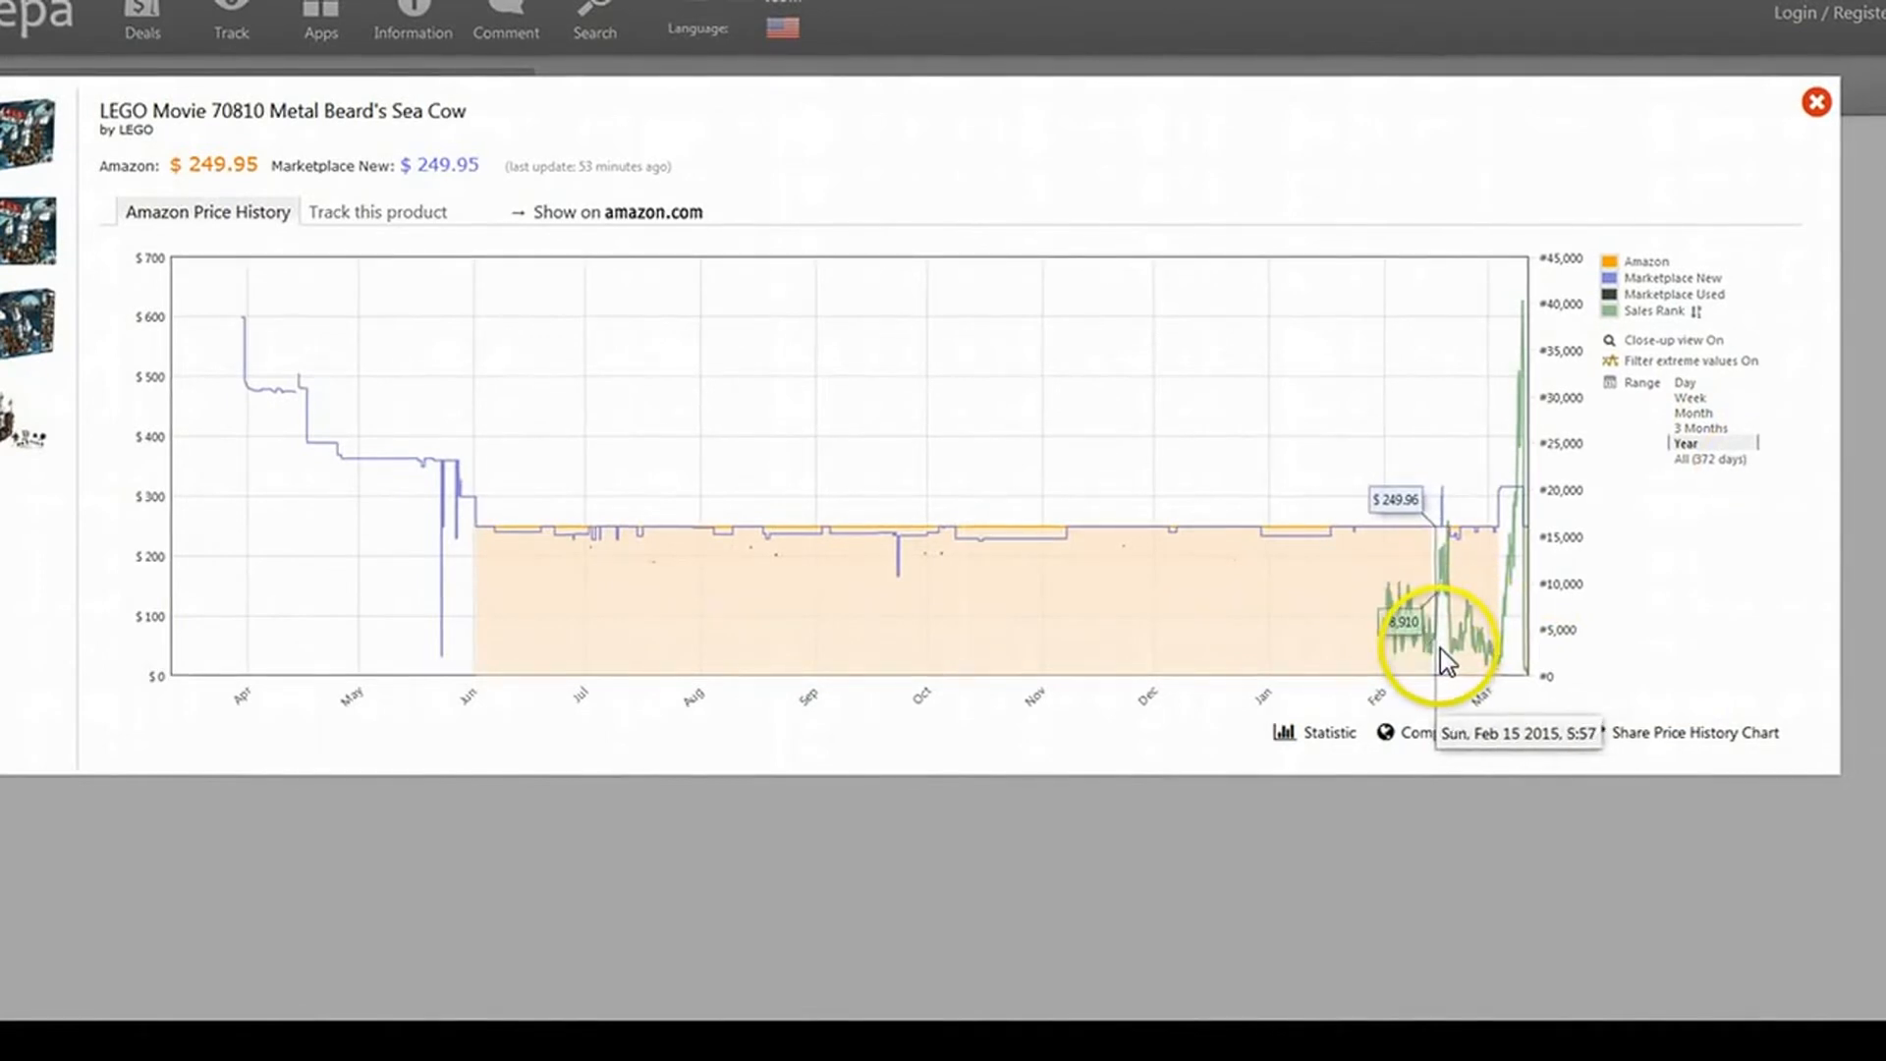
mouse_move(1443, 658)
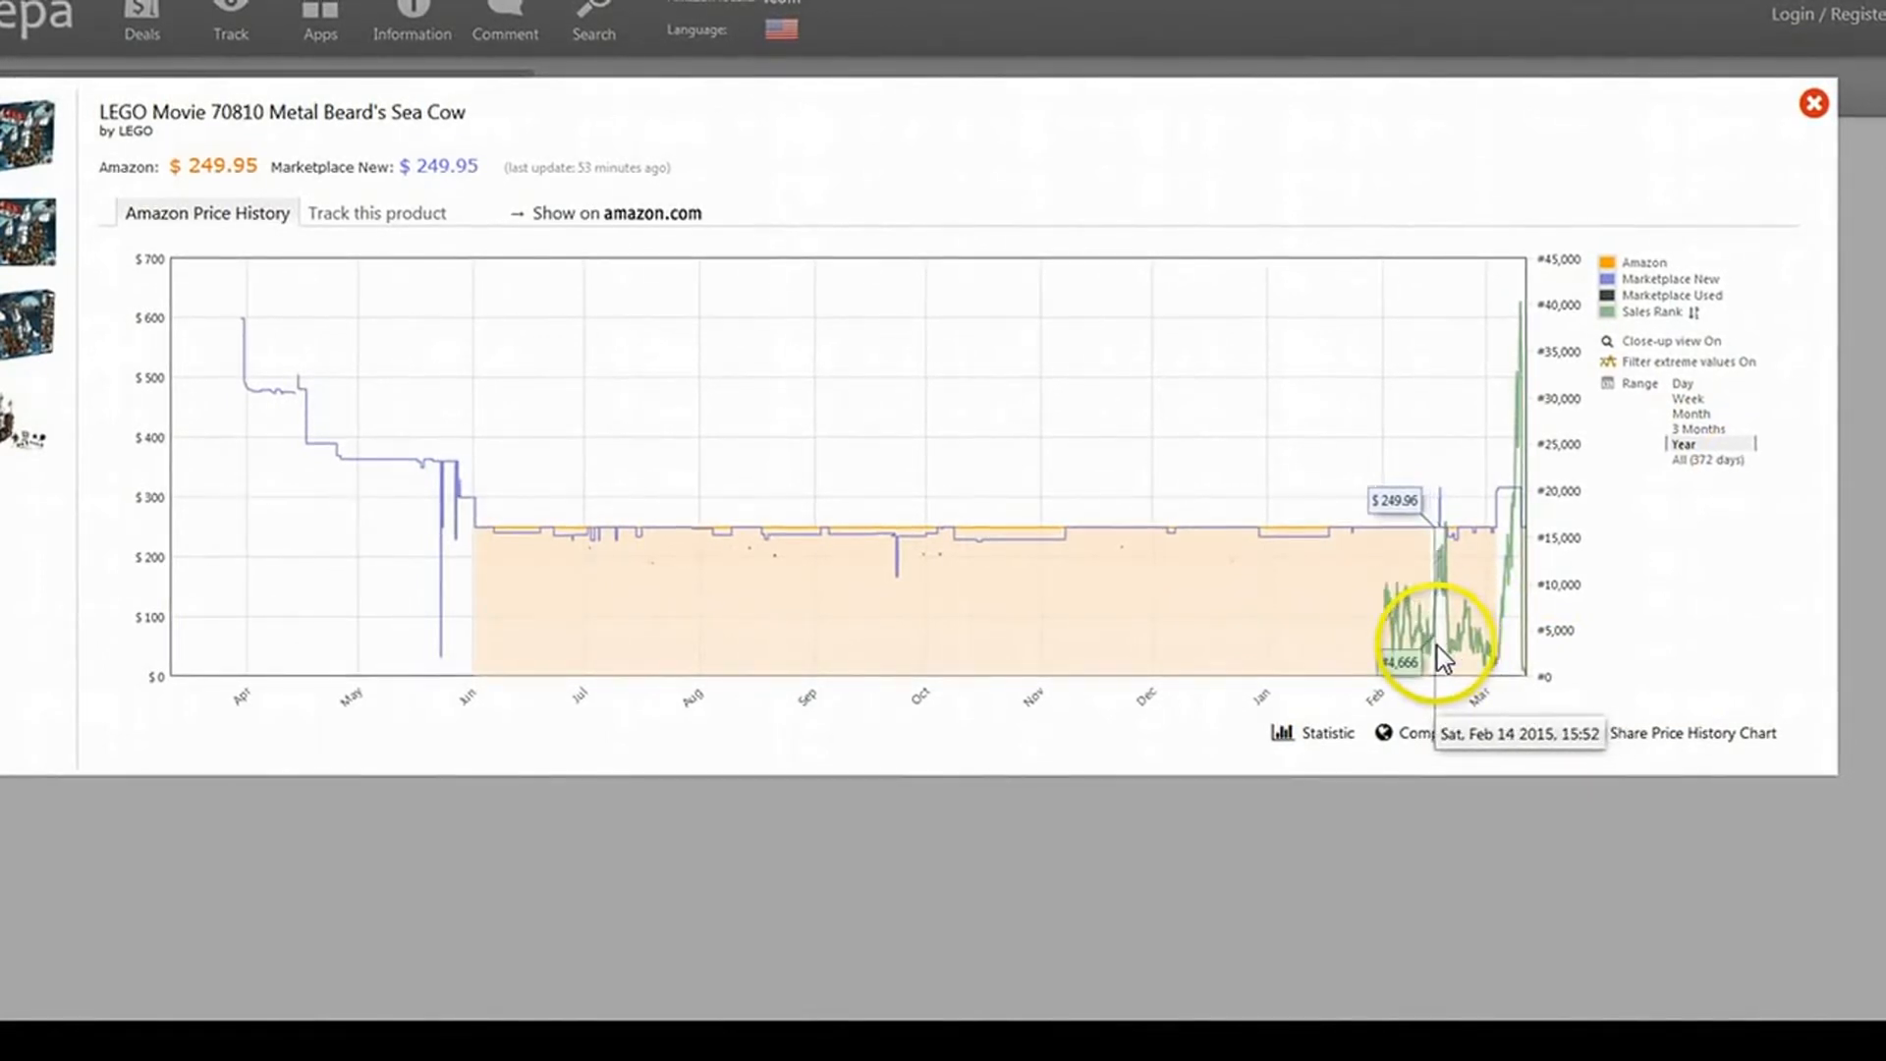
mouse_move(1452, 659)
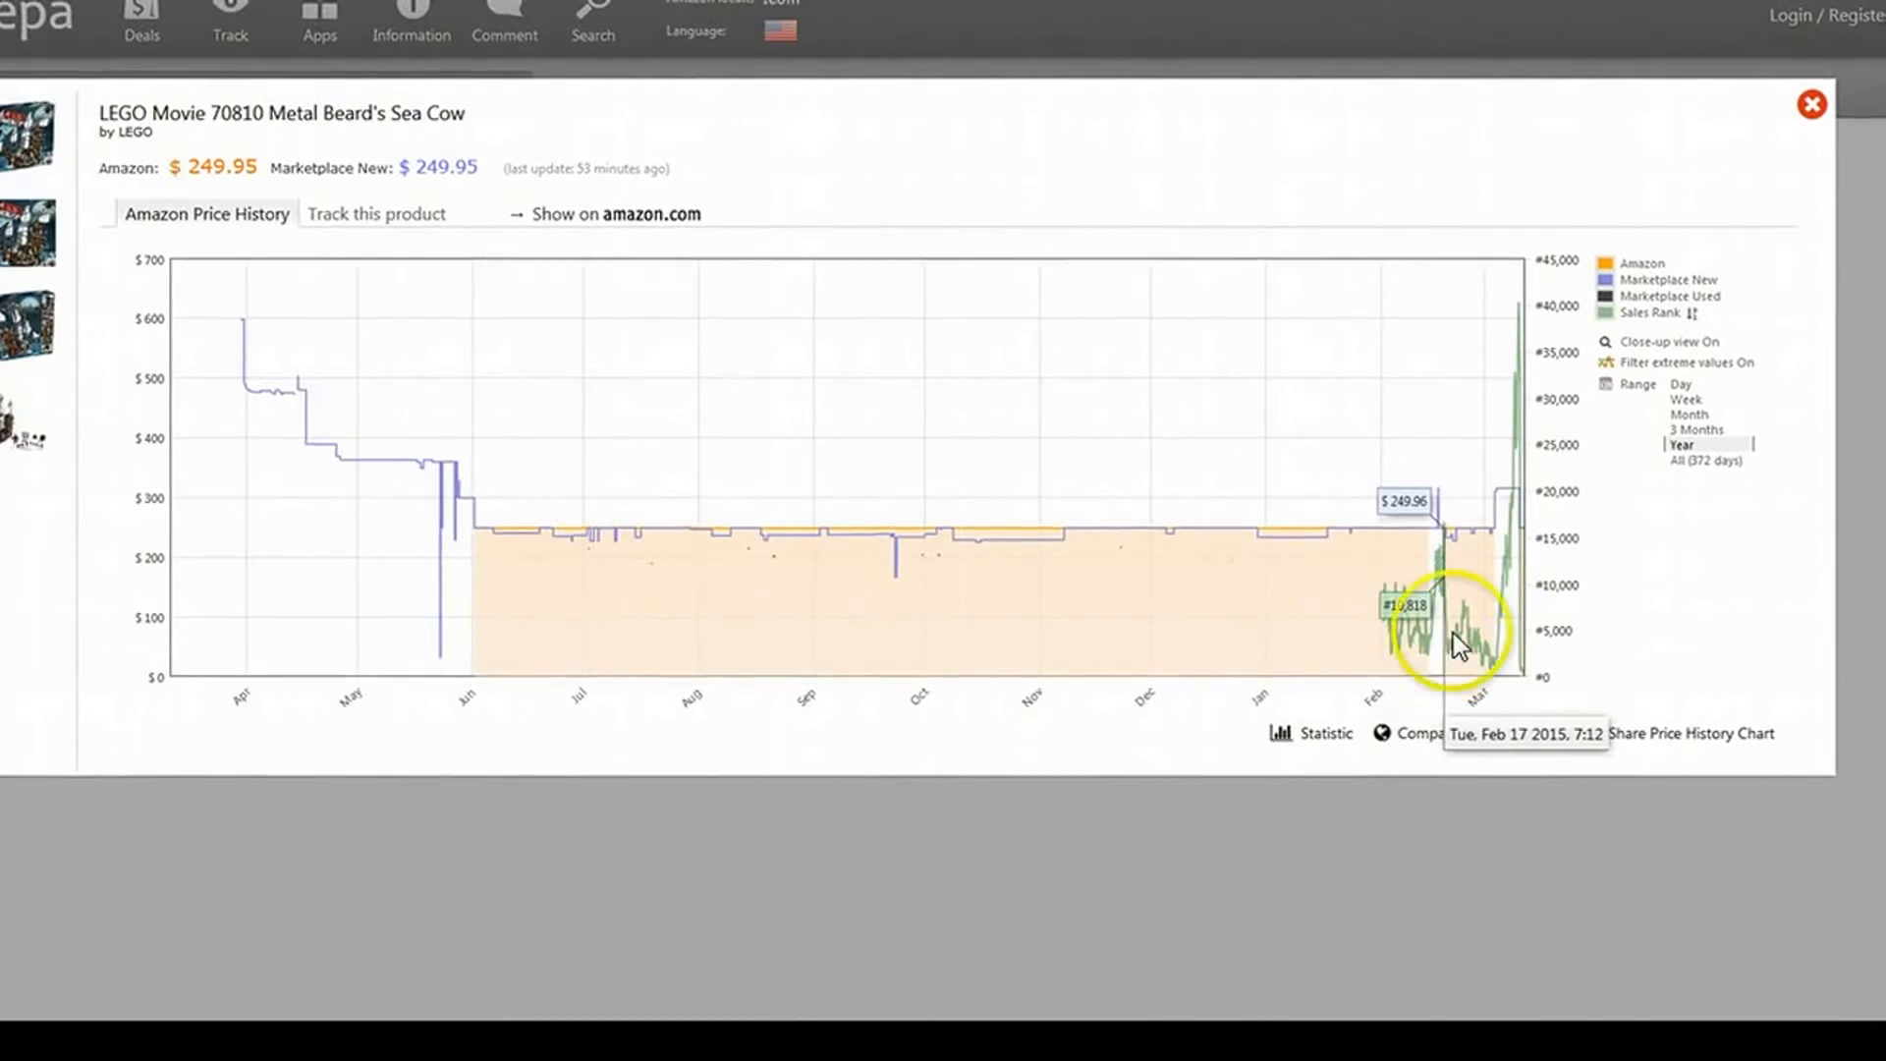
Step: Set the Sea Cow chart back to 3 Months, mid-December through early March
click(1698, 430)
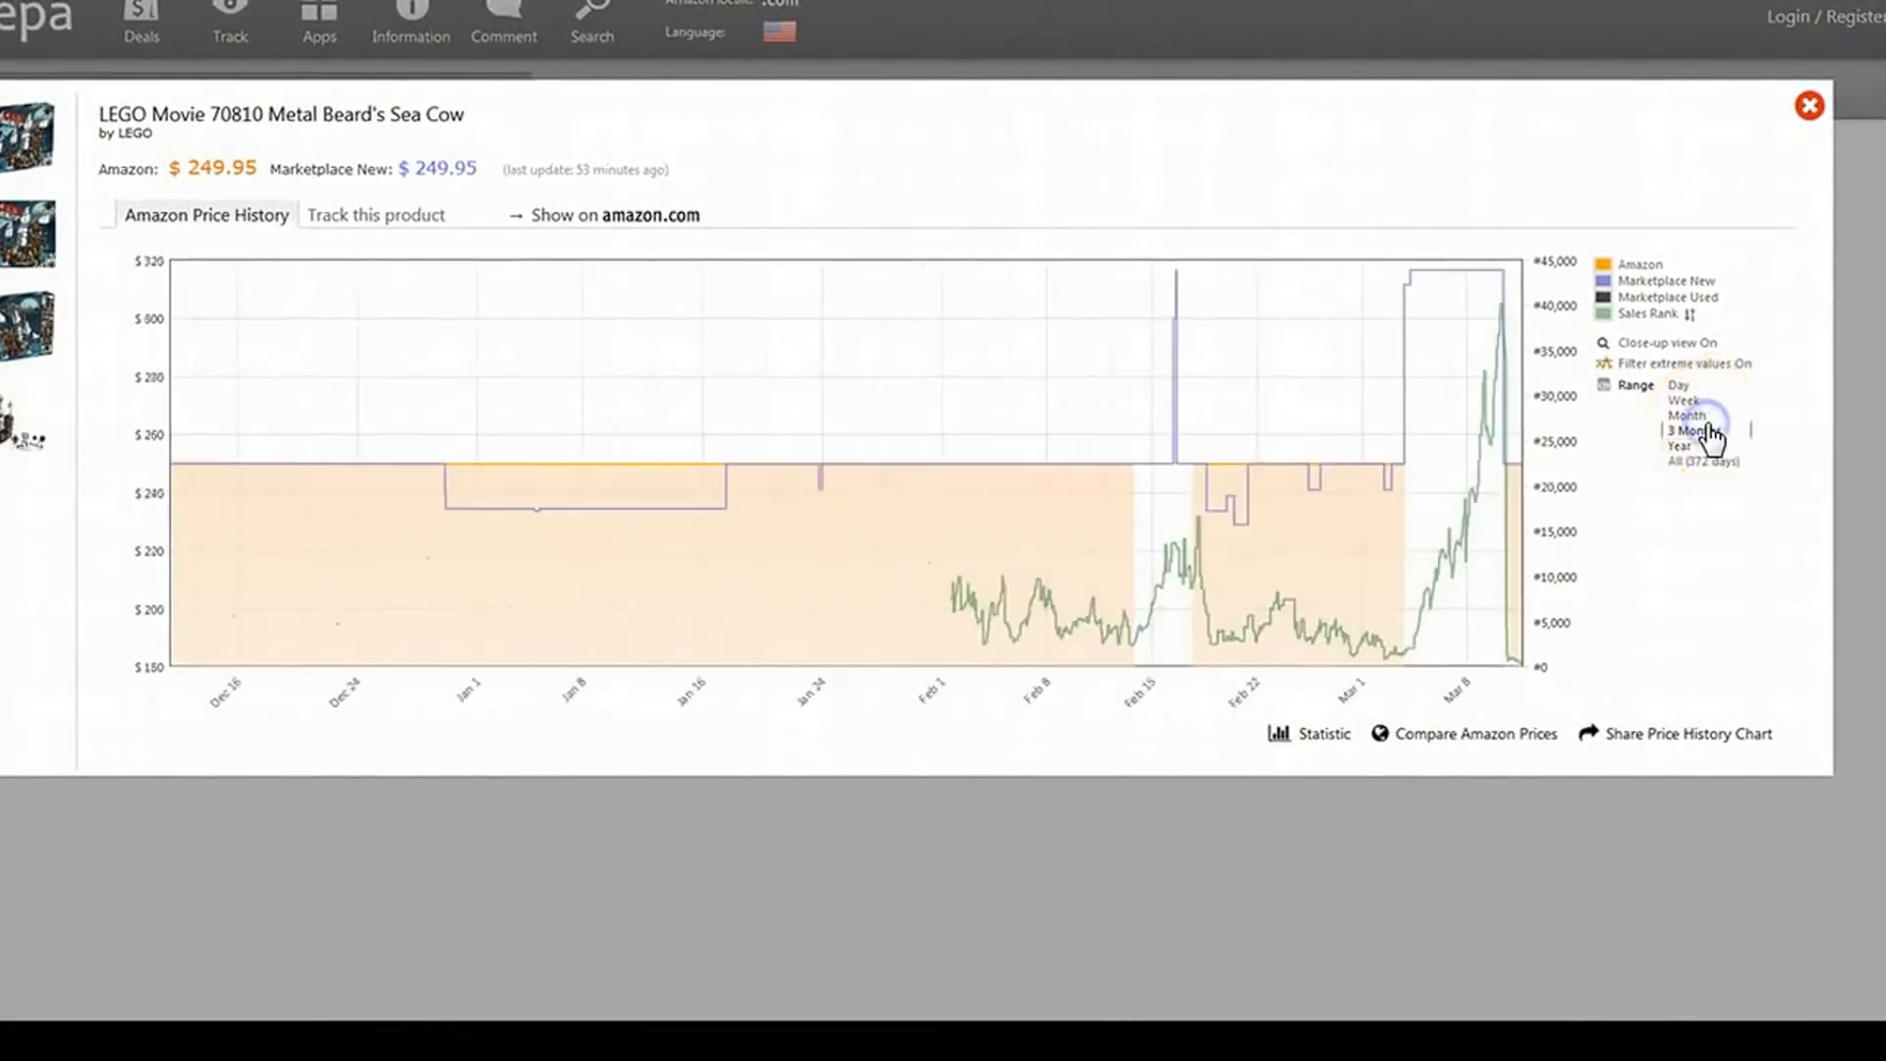
mouse_move(1468, 585)
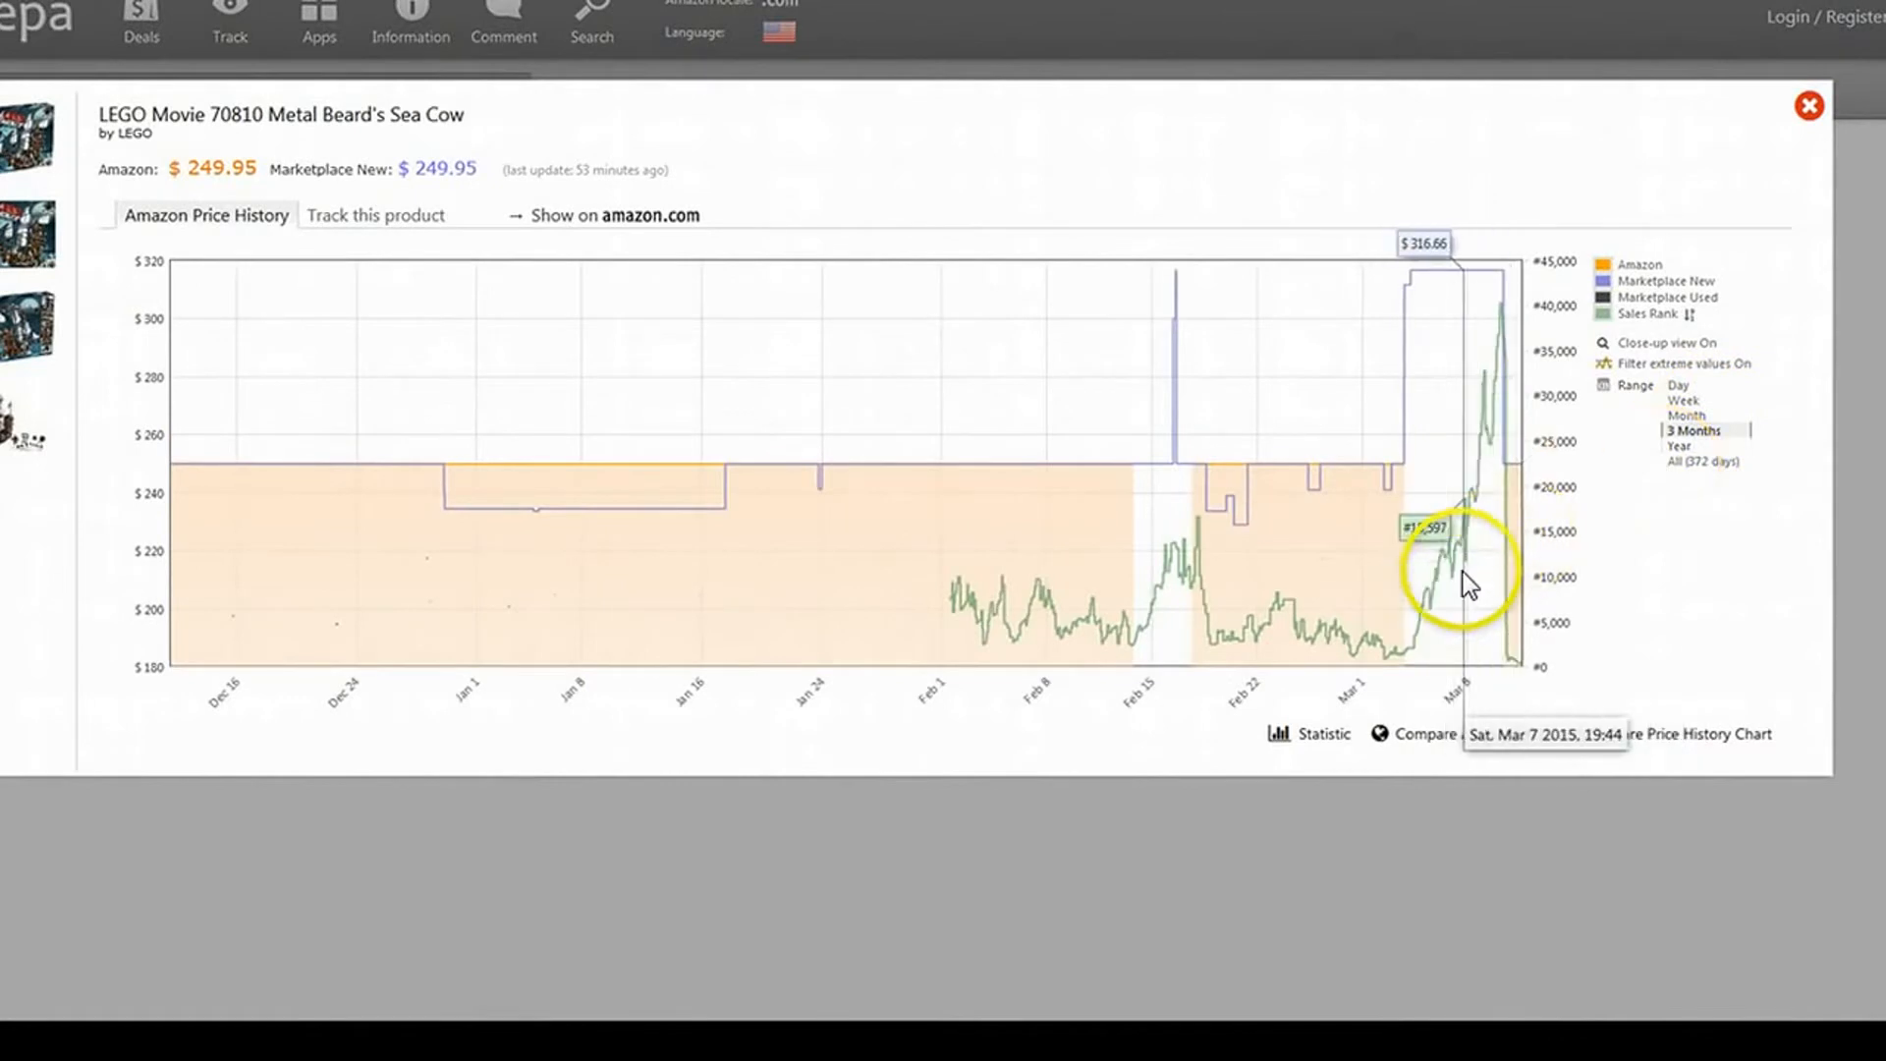
mouse_move(1507, 331)
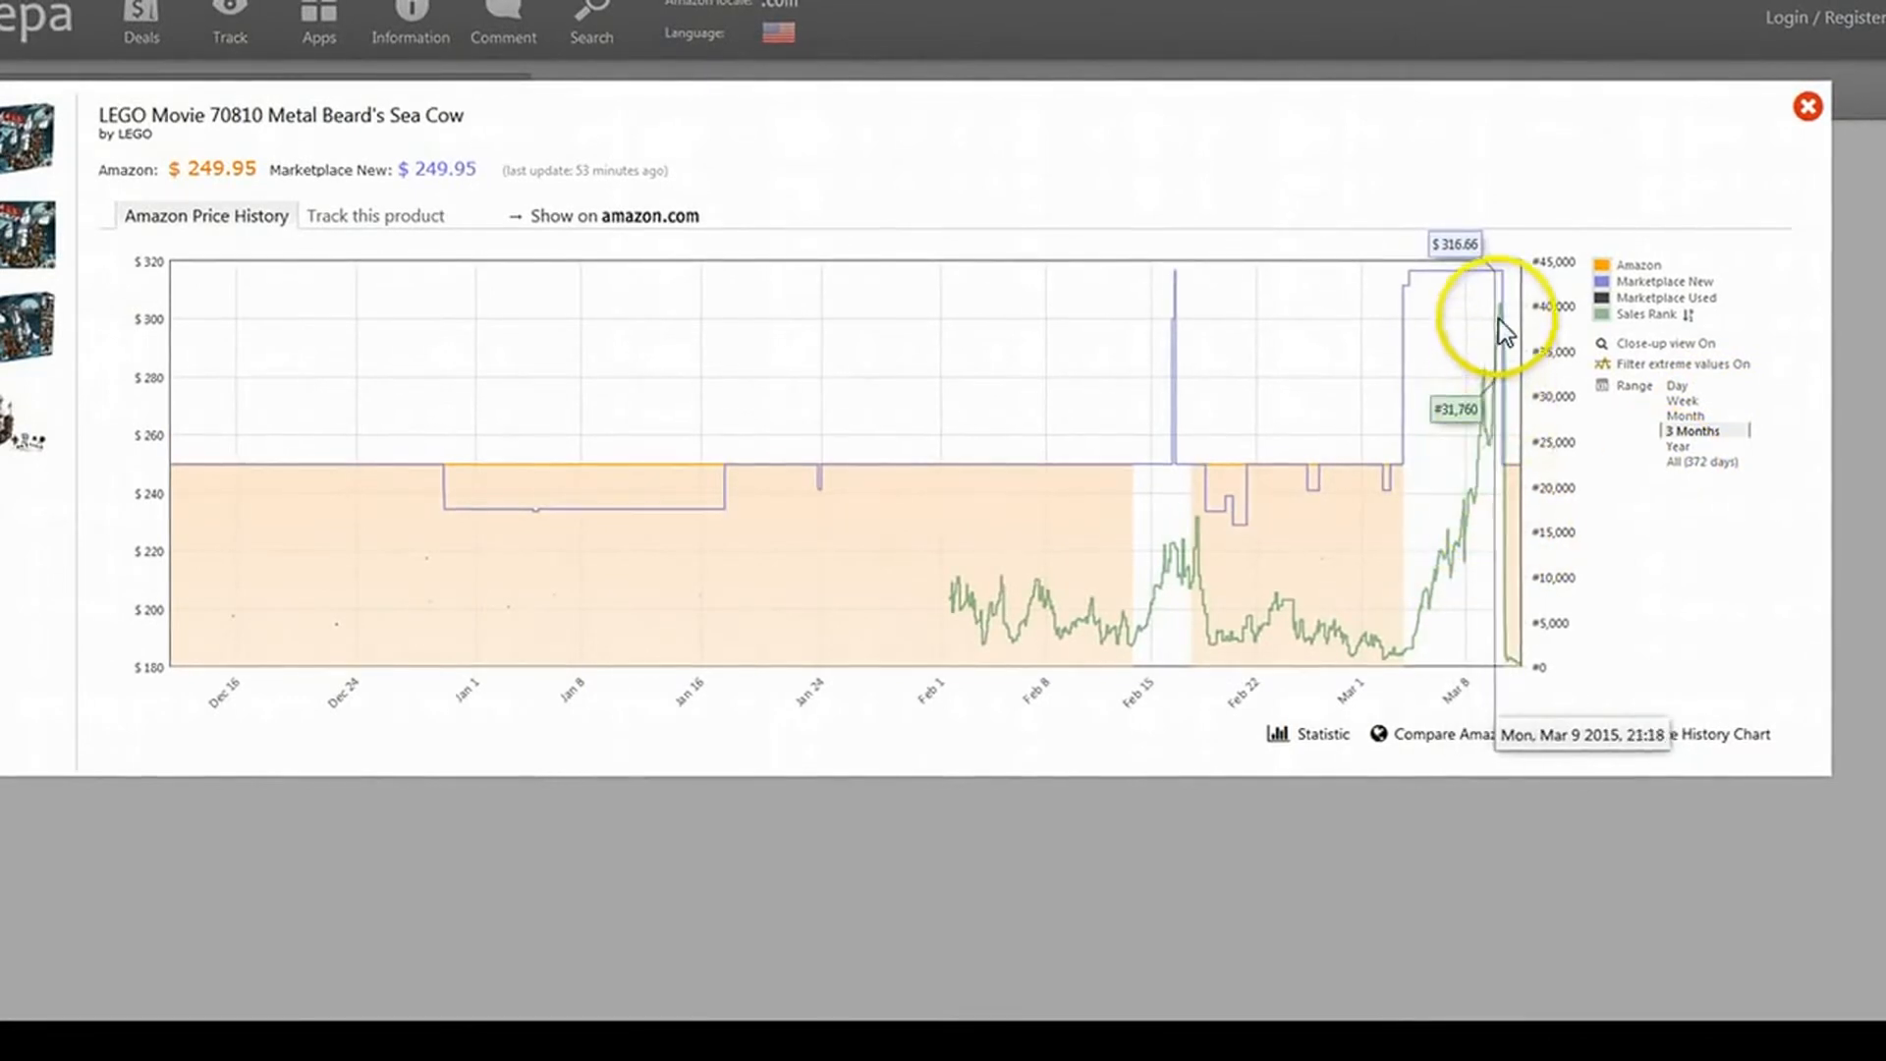
mouse_move(1442, 654)
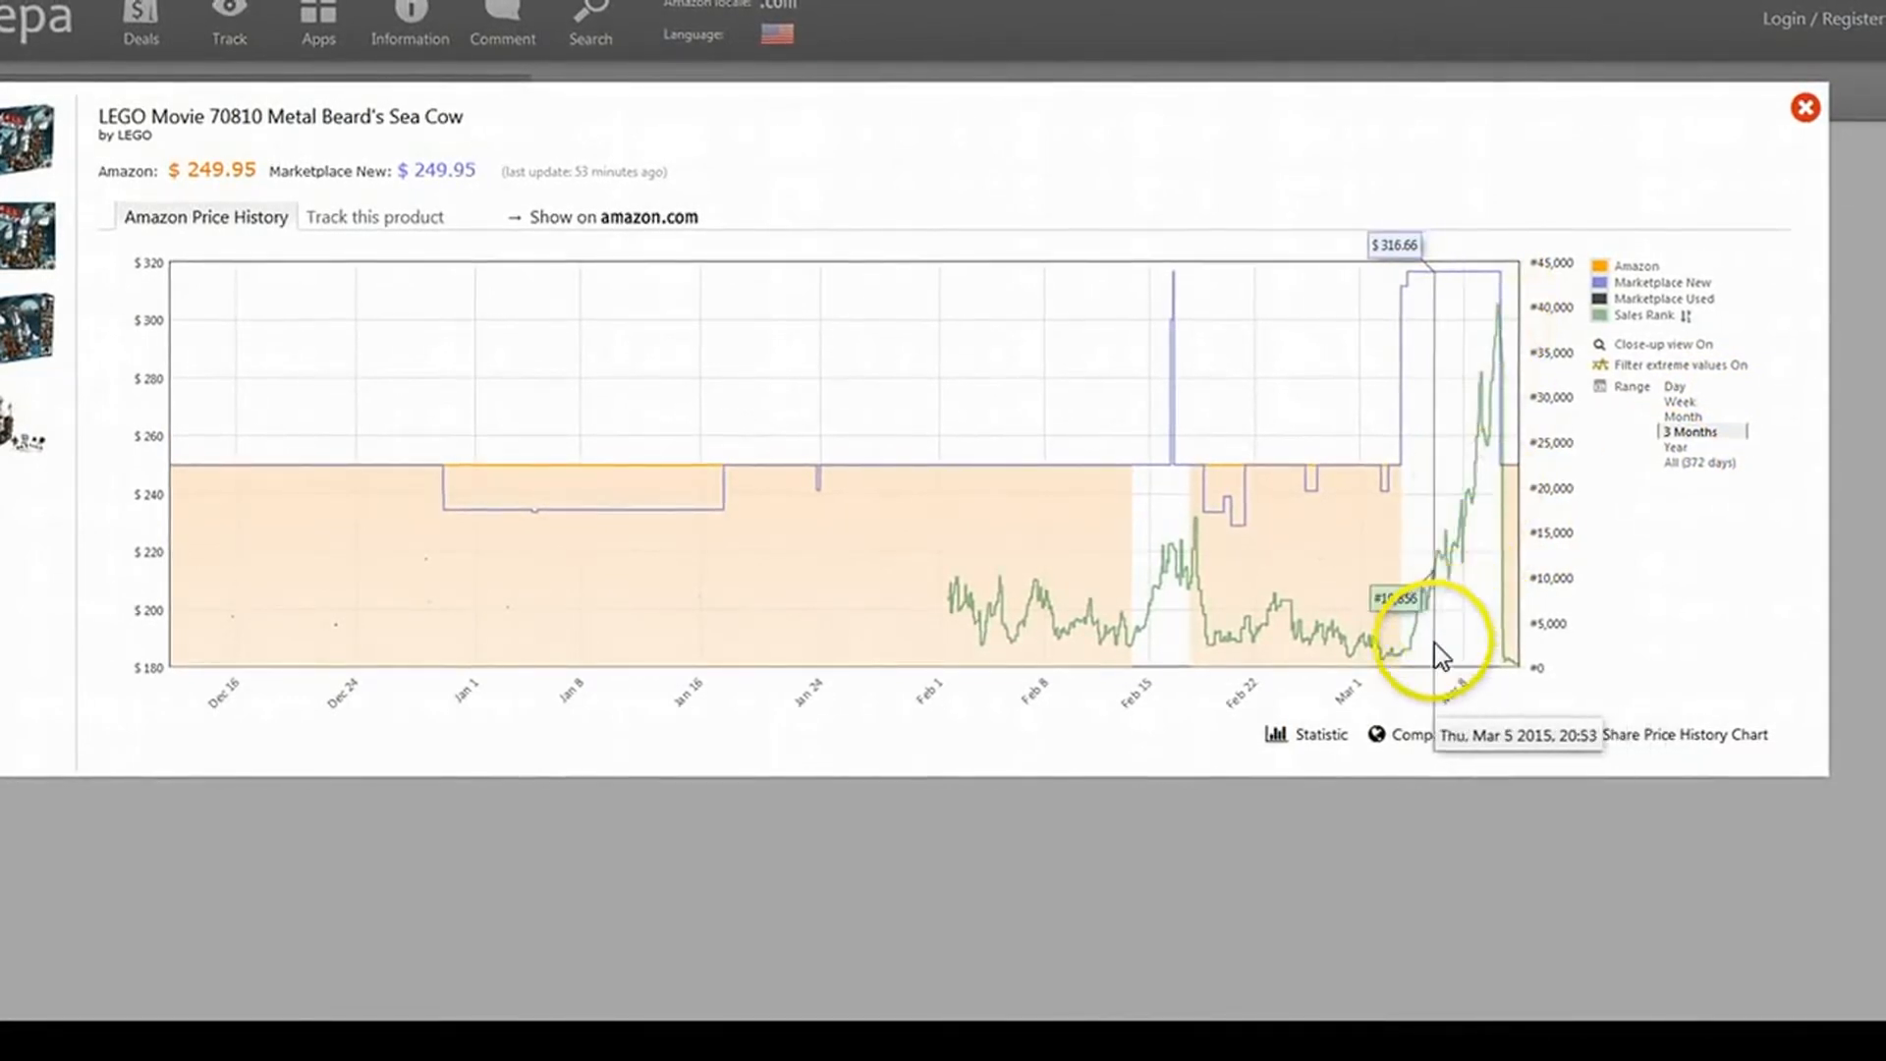
mouse_move(1485, 610)
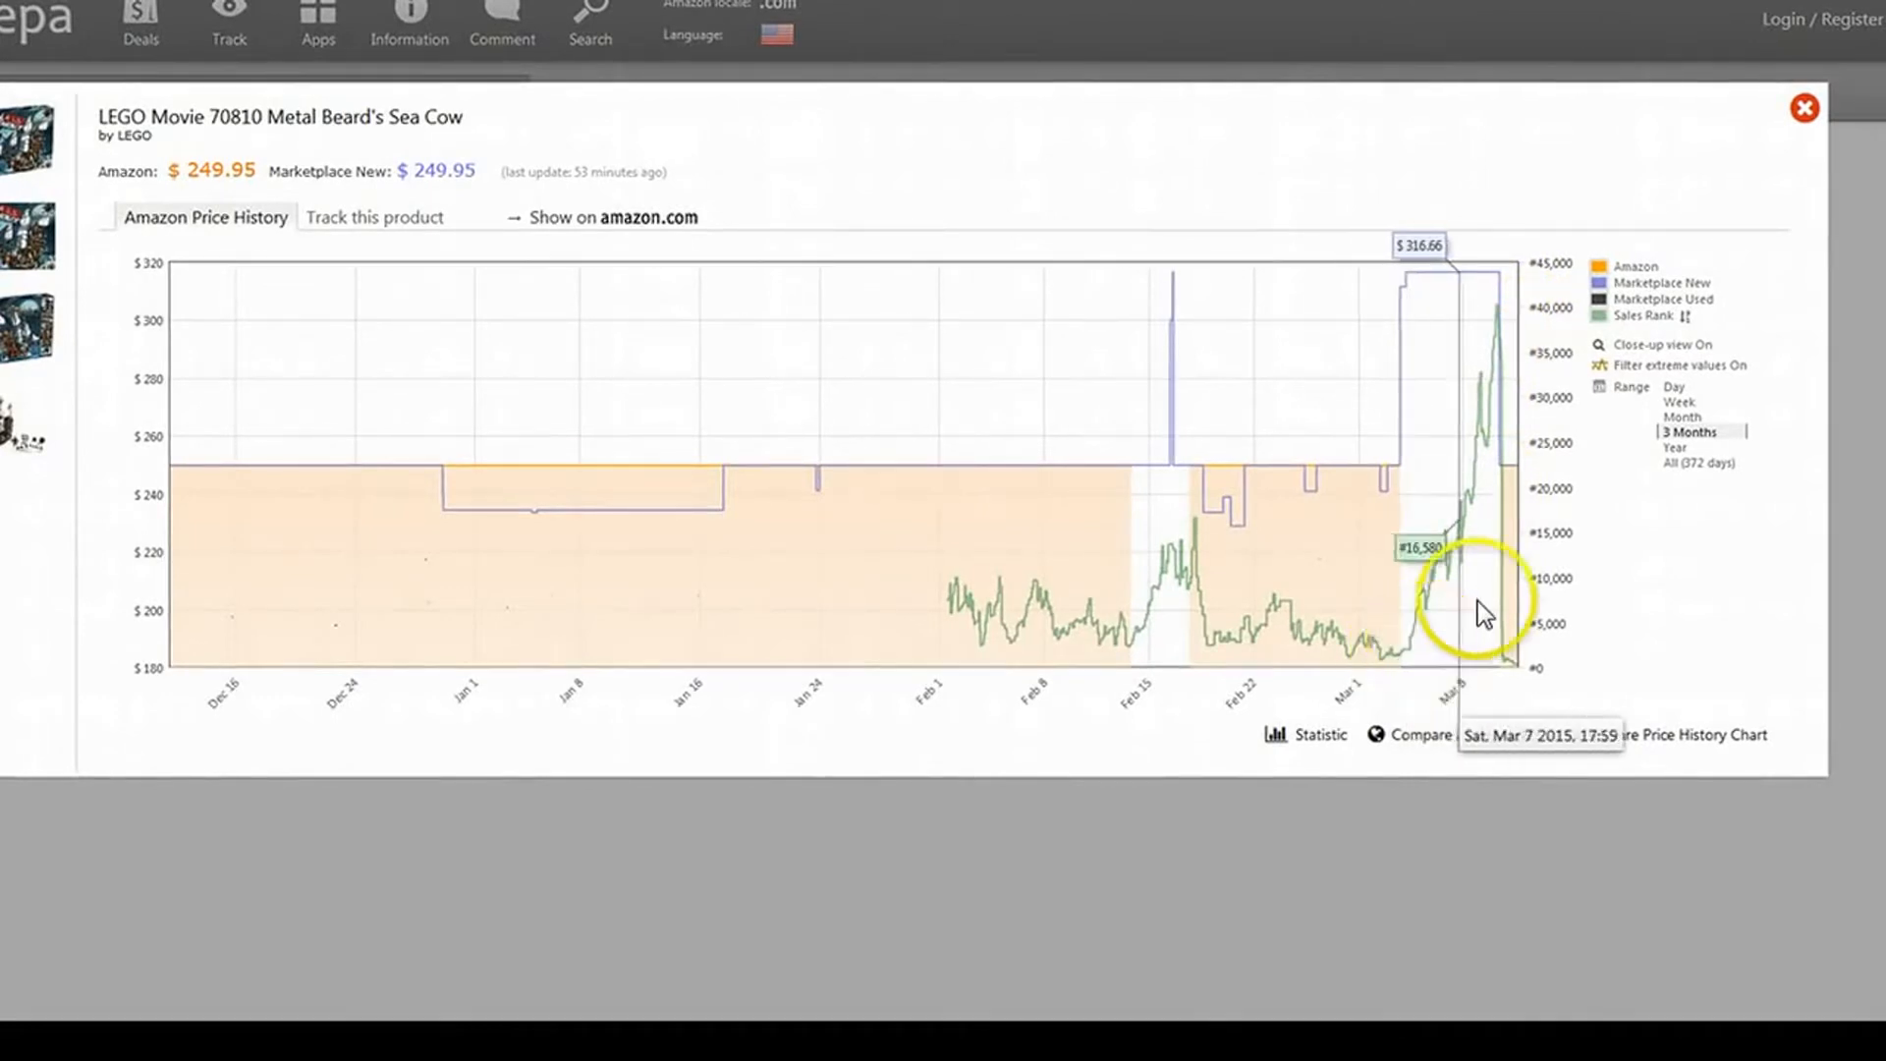
mouse_move(1456, 565)
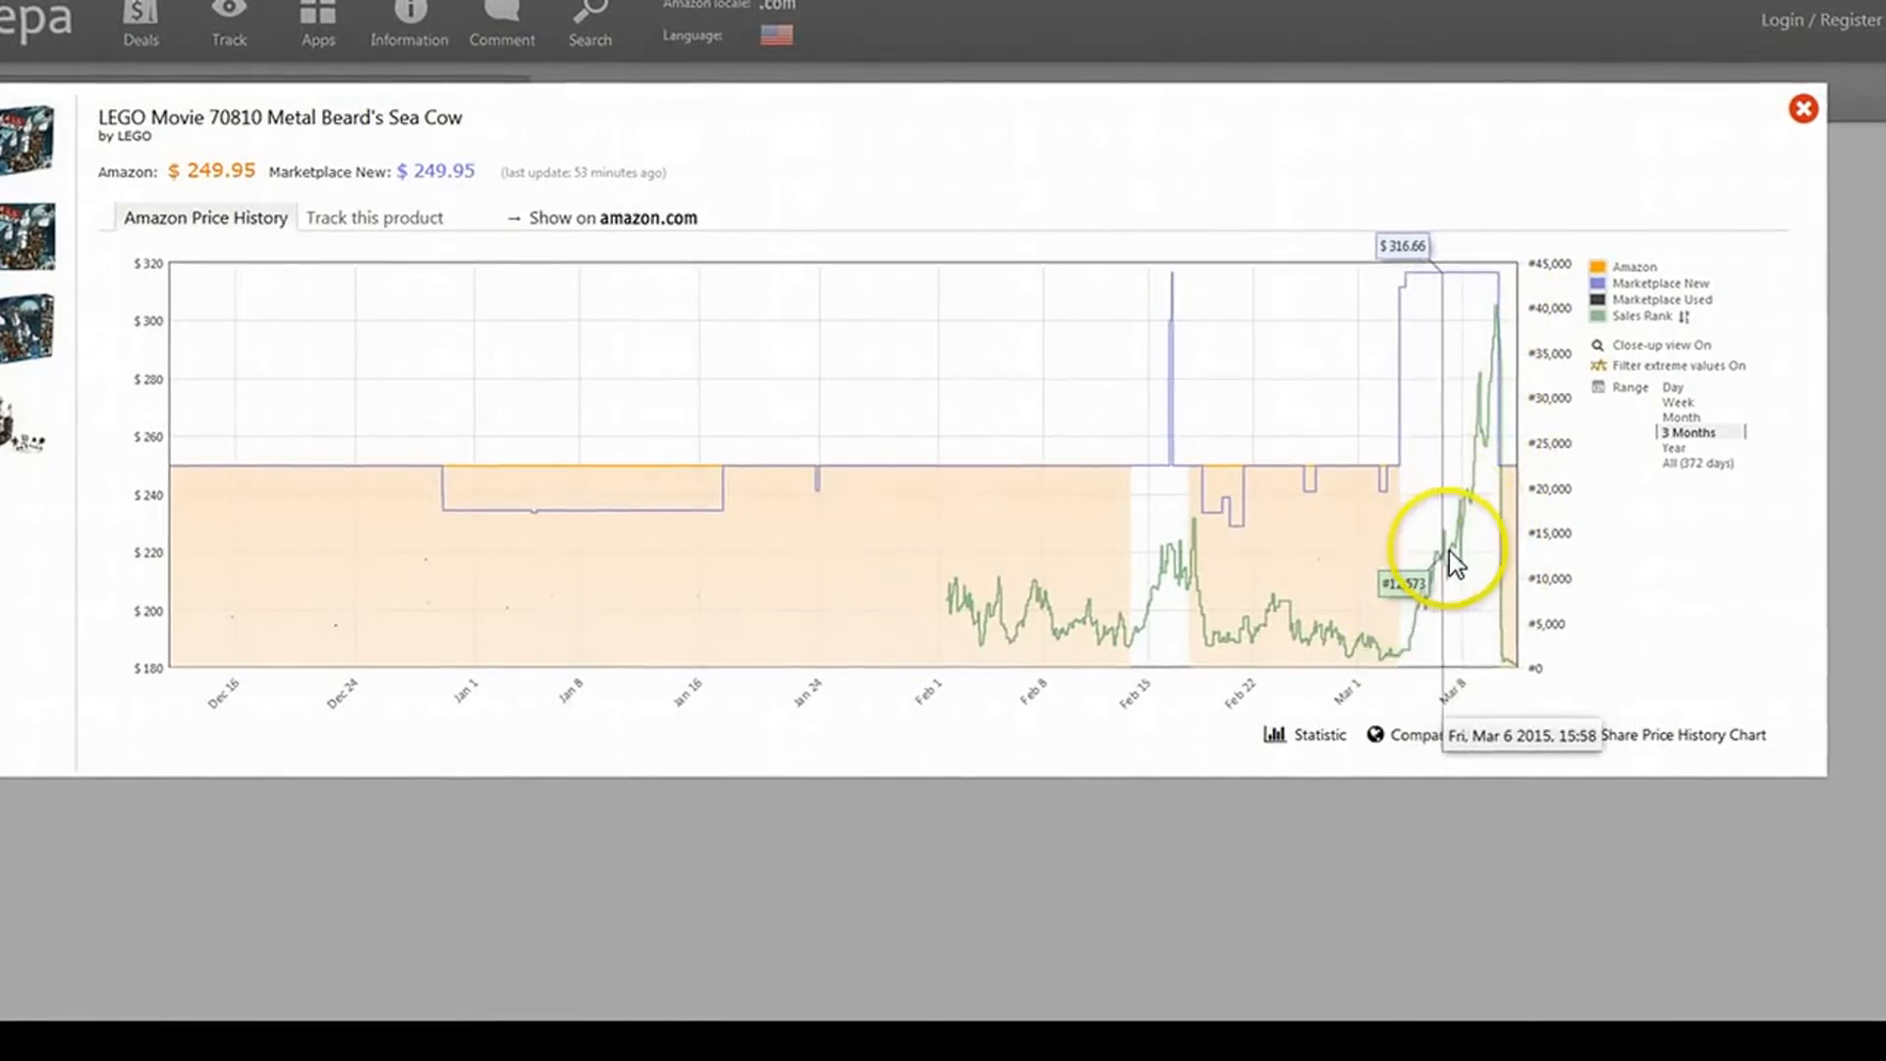
mouse_move(1491, 554)
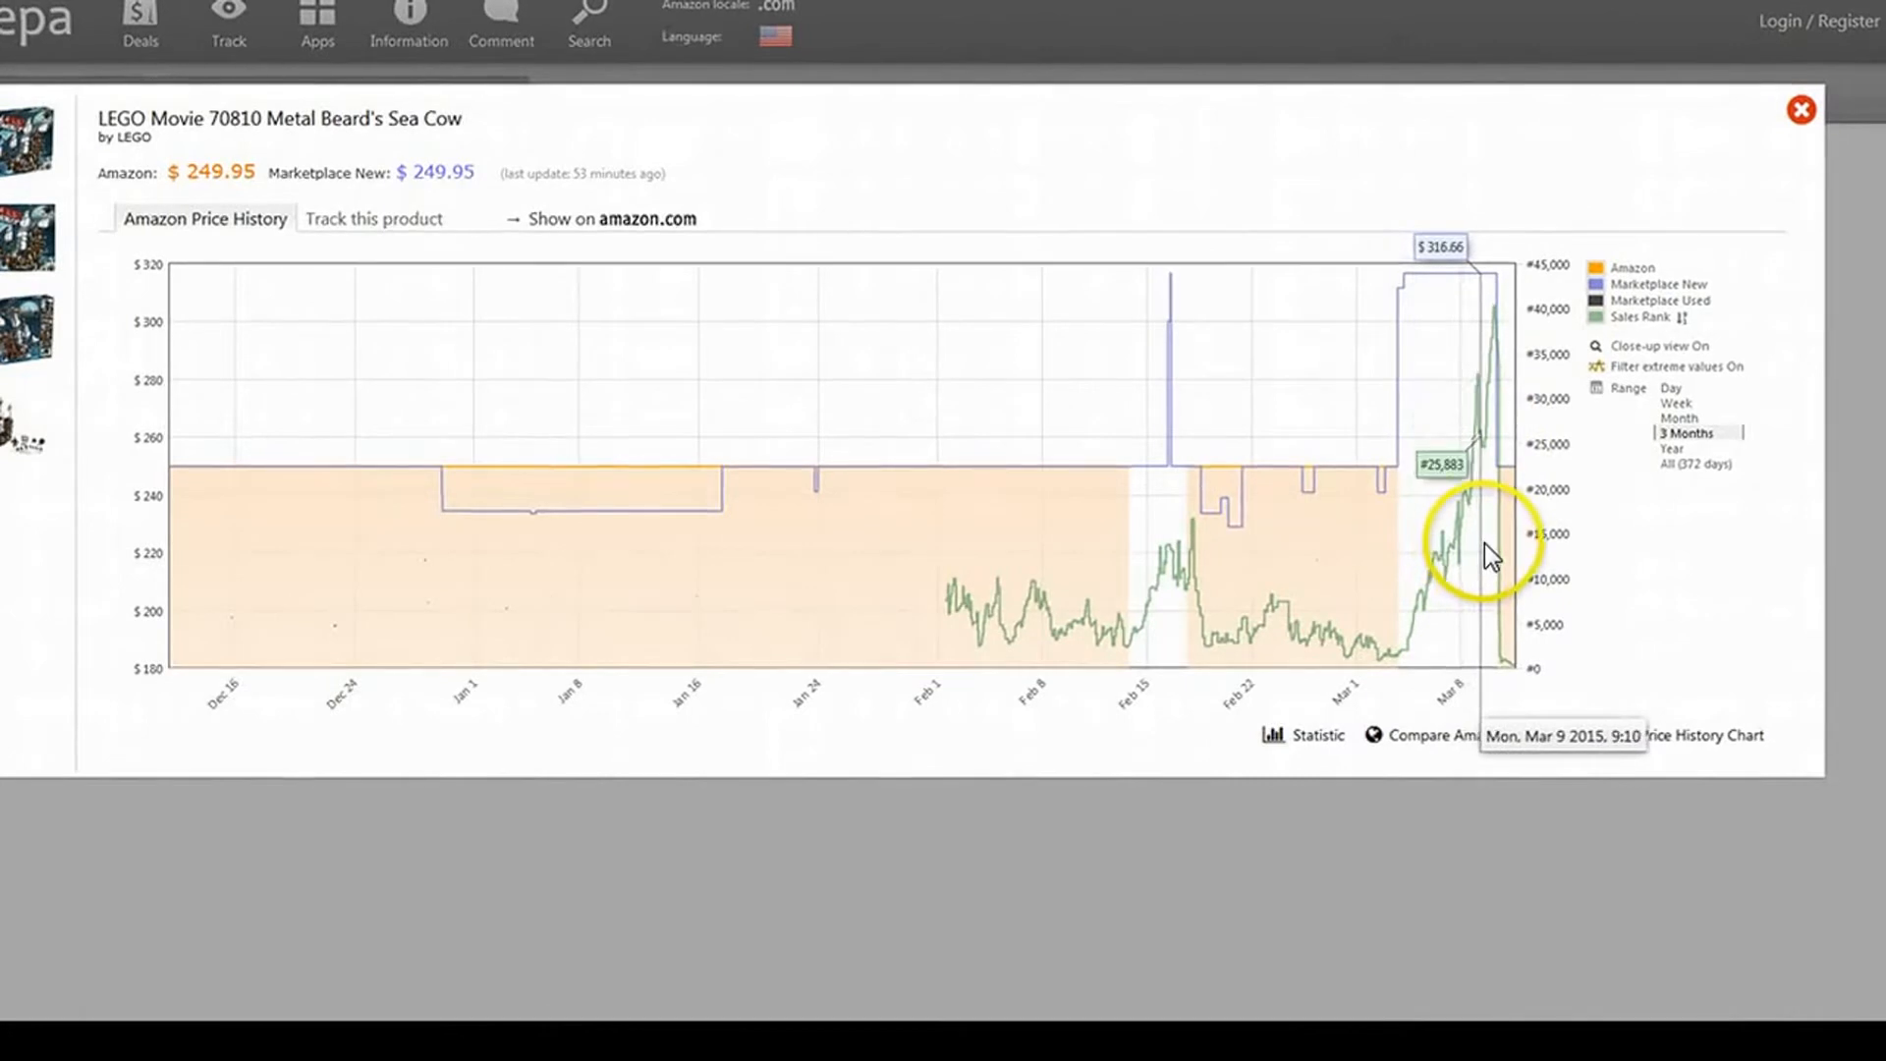
mouse_move(1076, 596)
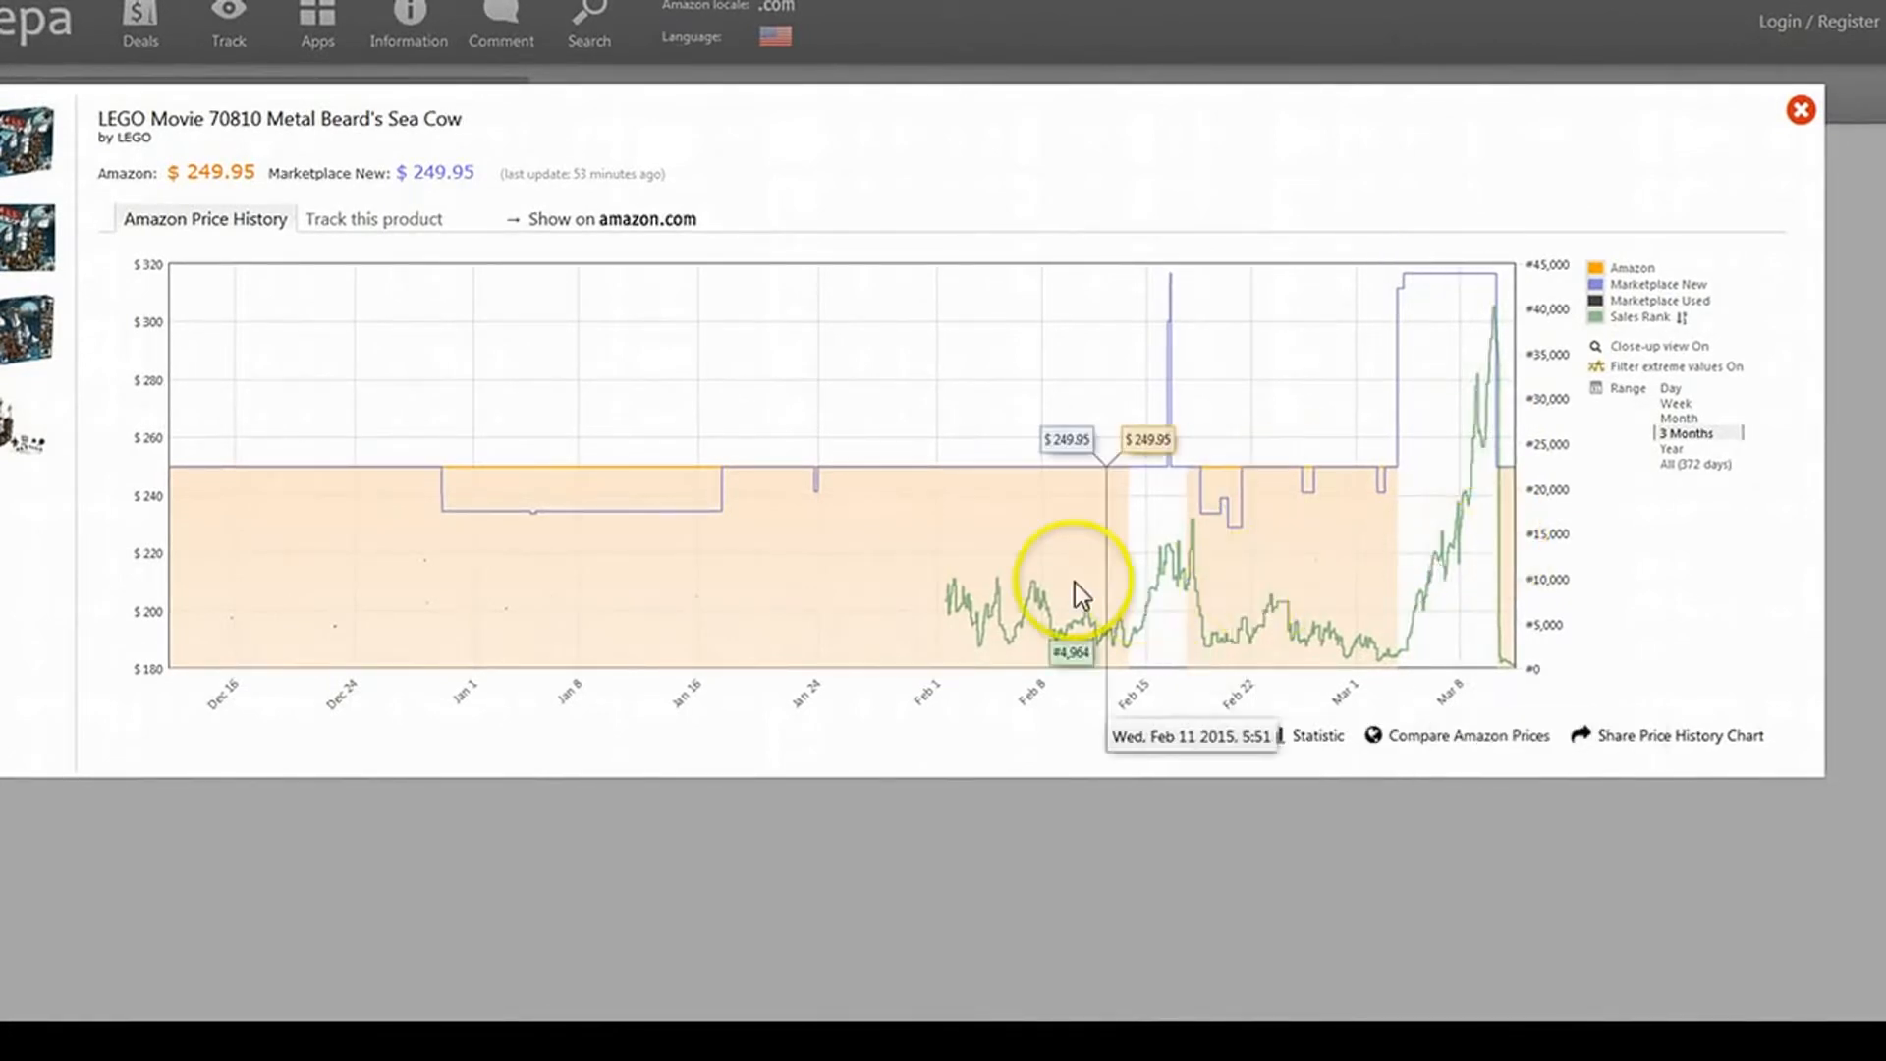
mouse_move(1173, 428)
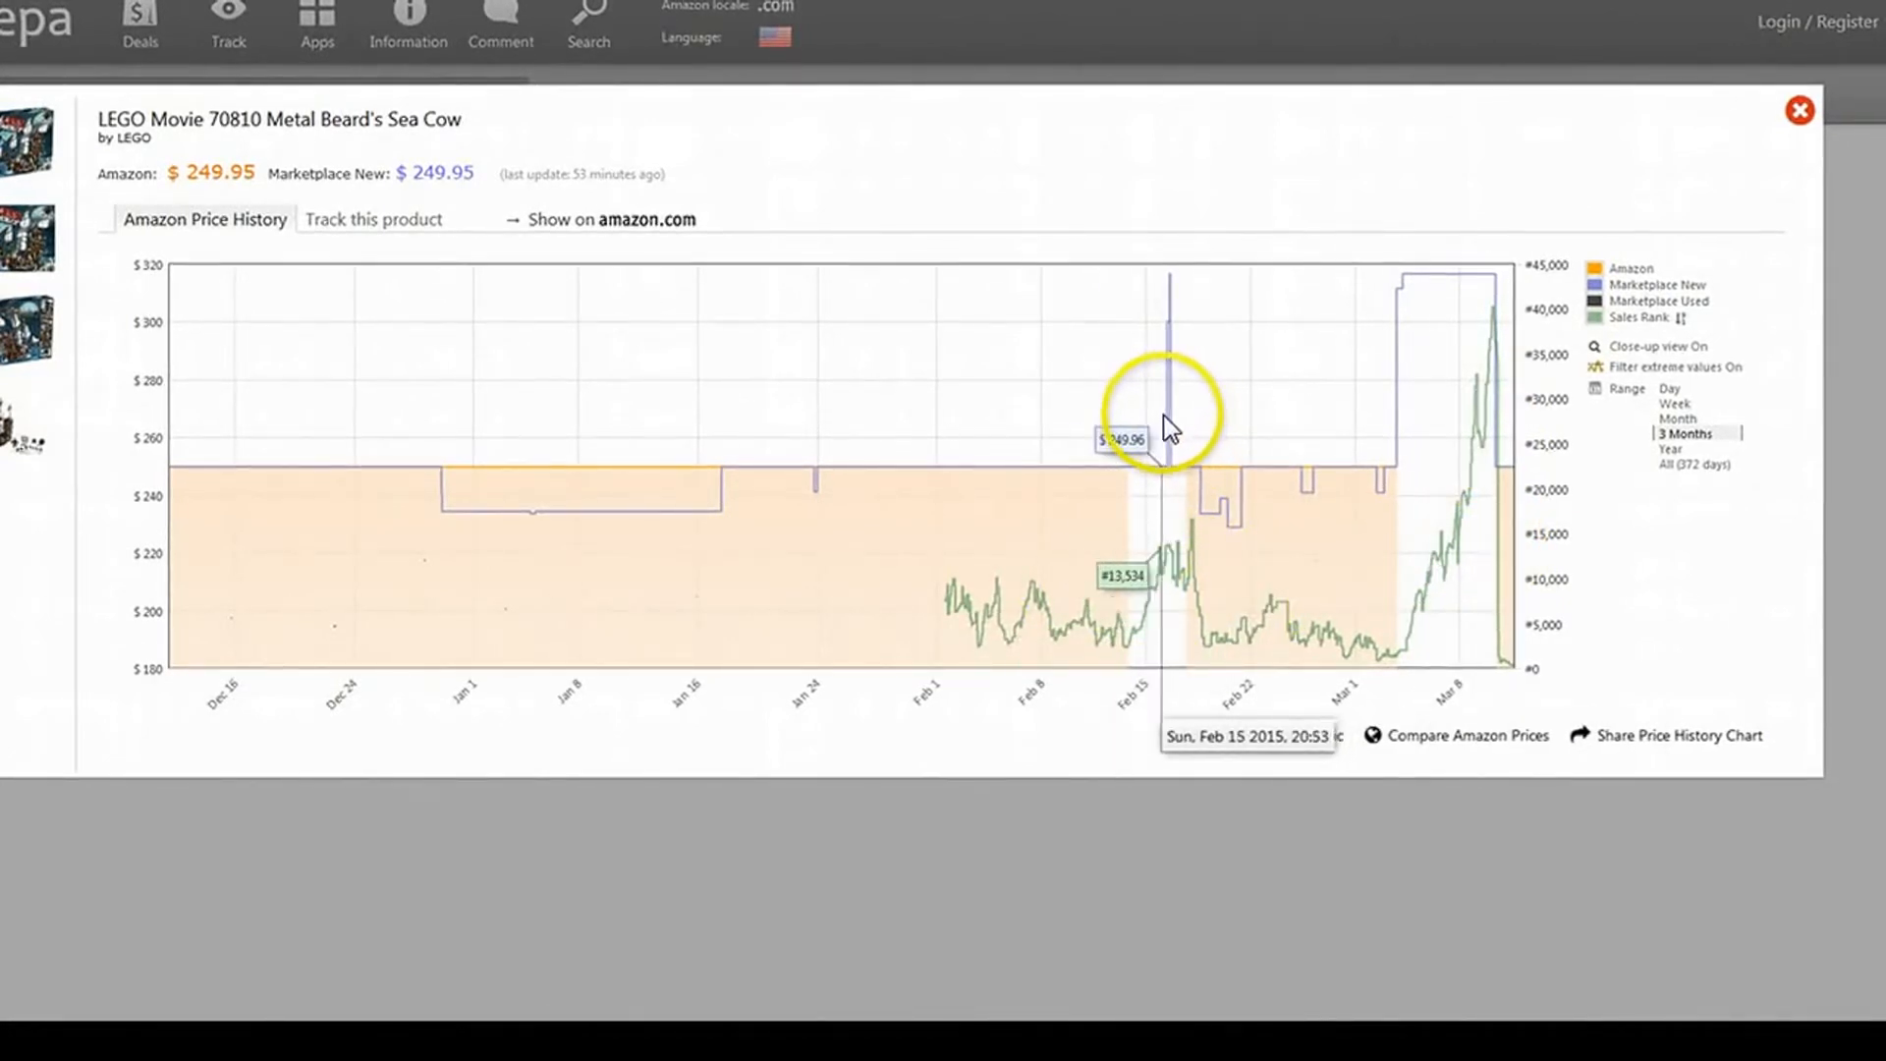
mouse_move(1413, 286)
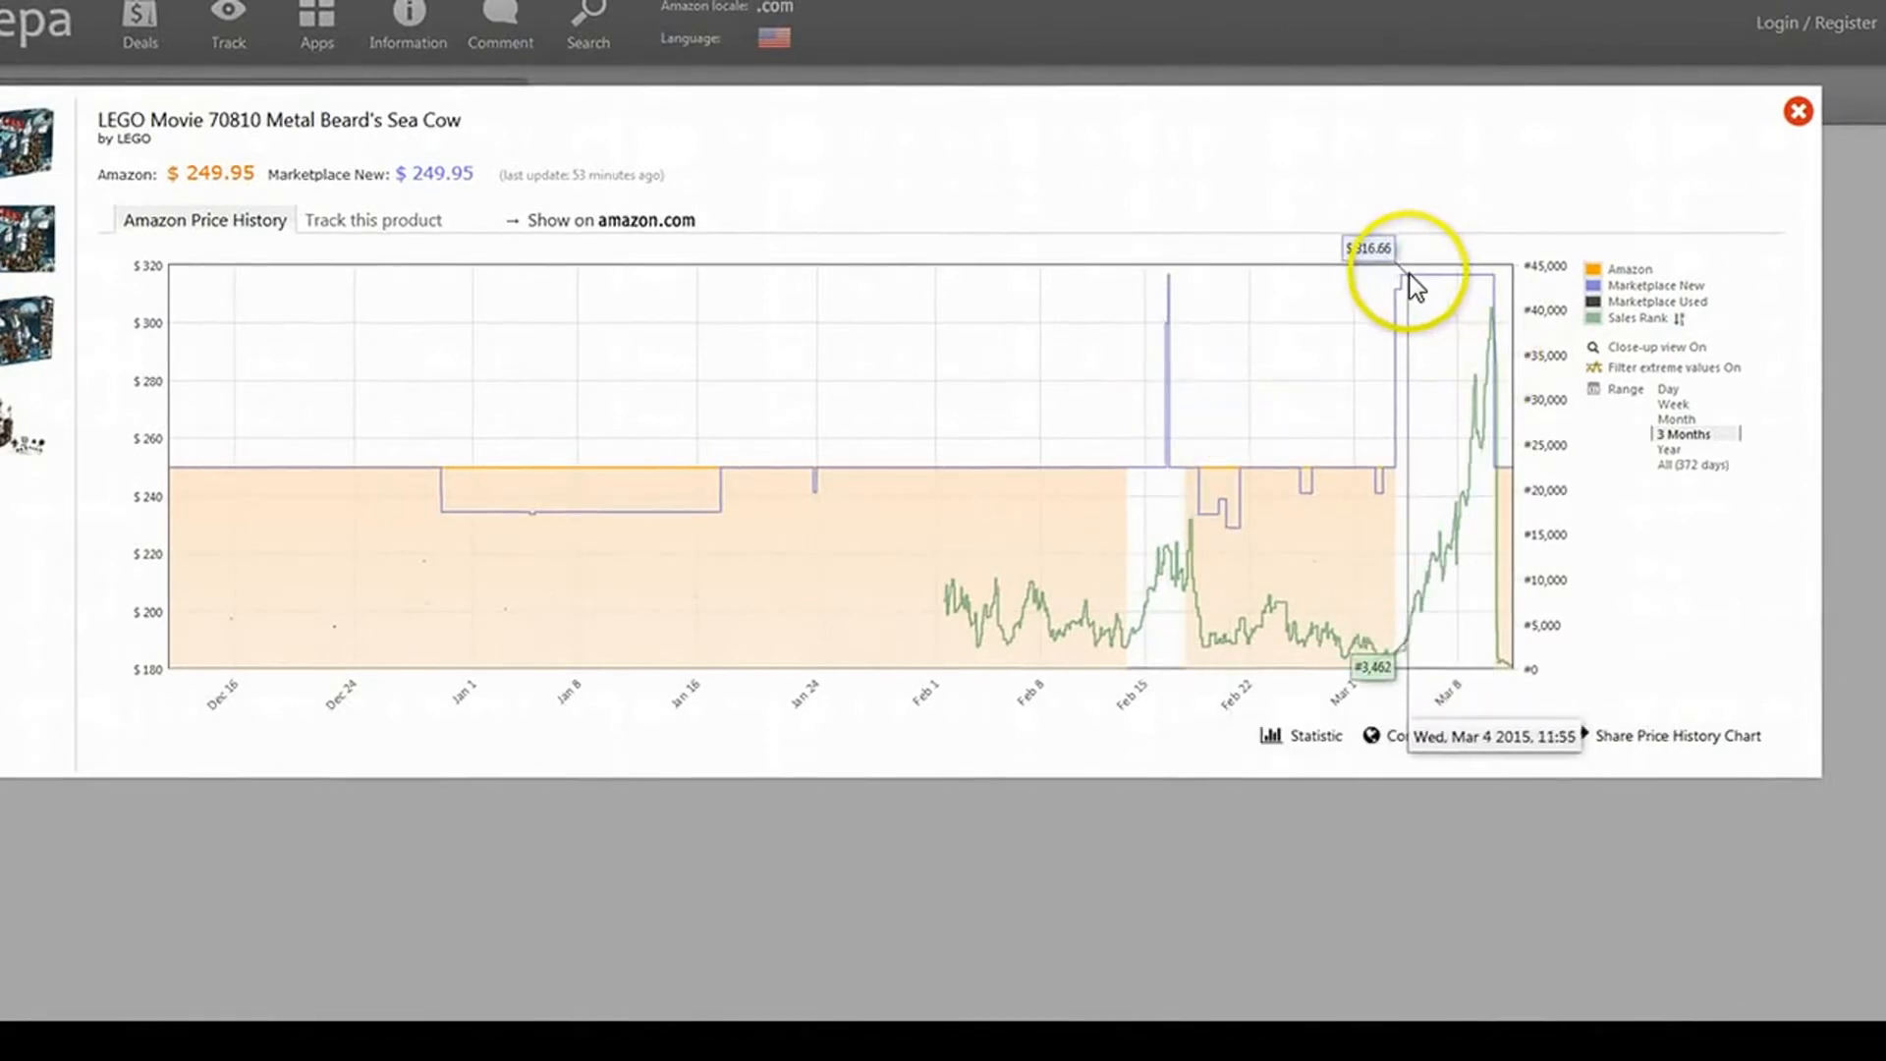
mouse_move(1512, 593)
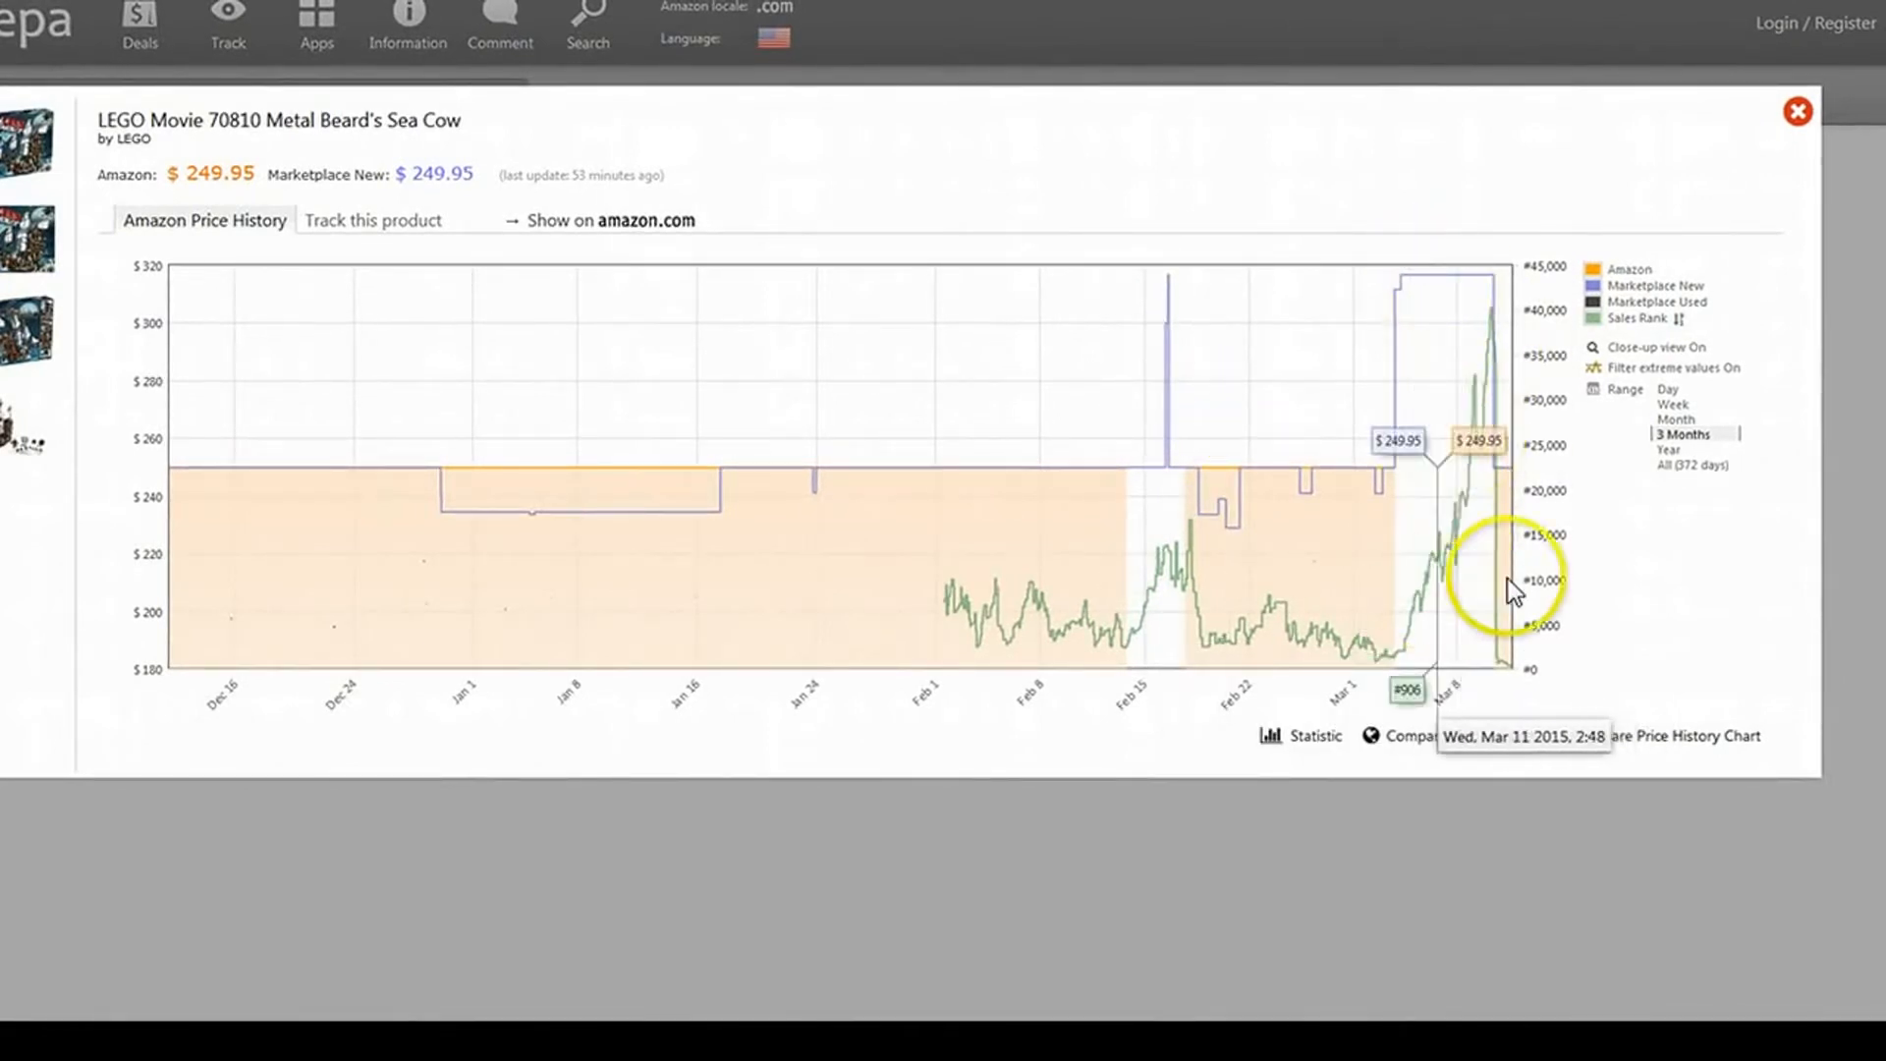
mouse_move(1455, 599)
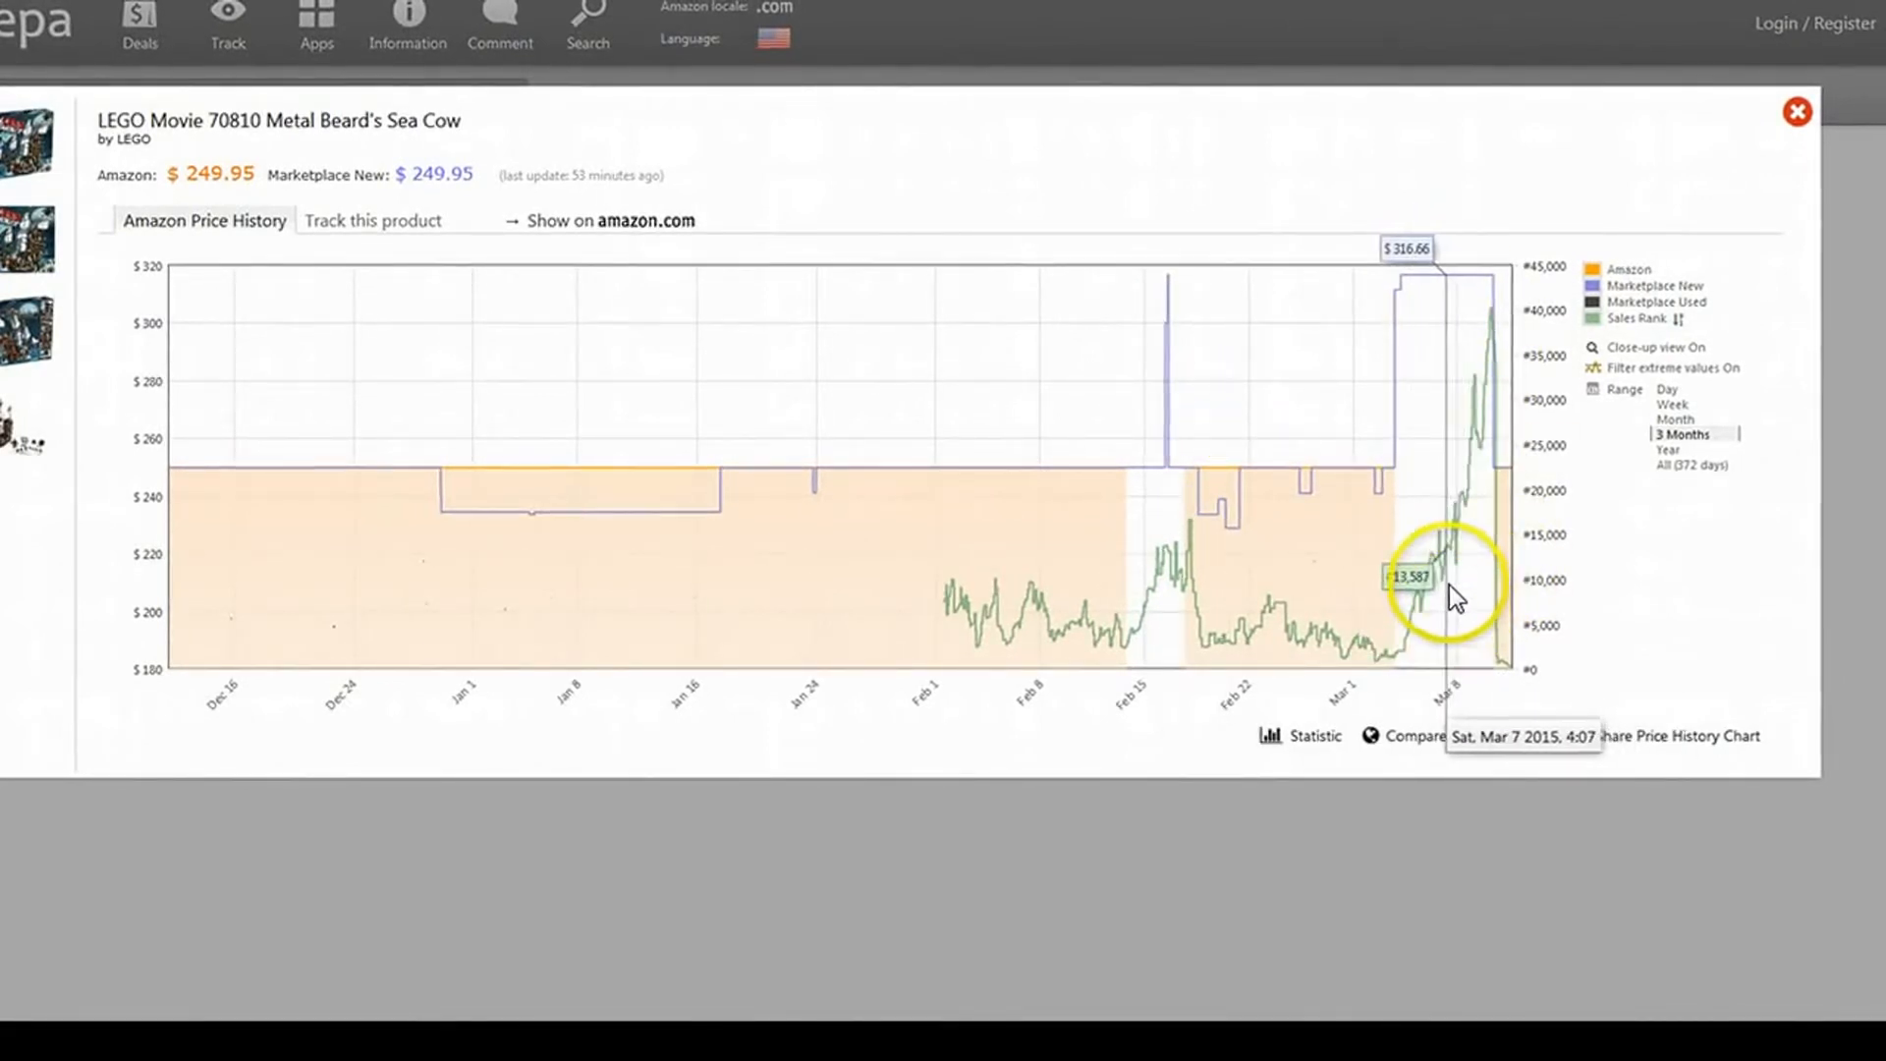
mouse_move(1442, 605)
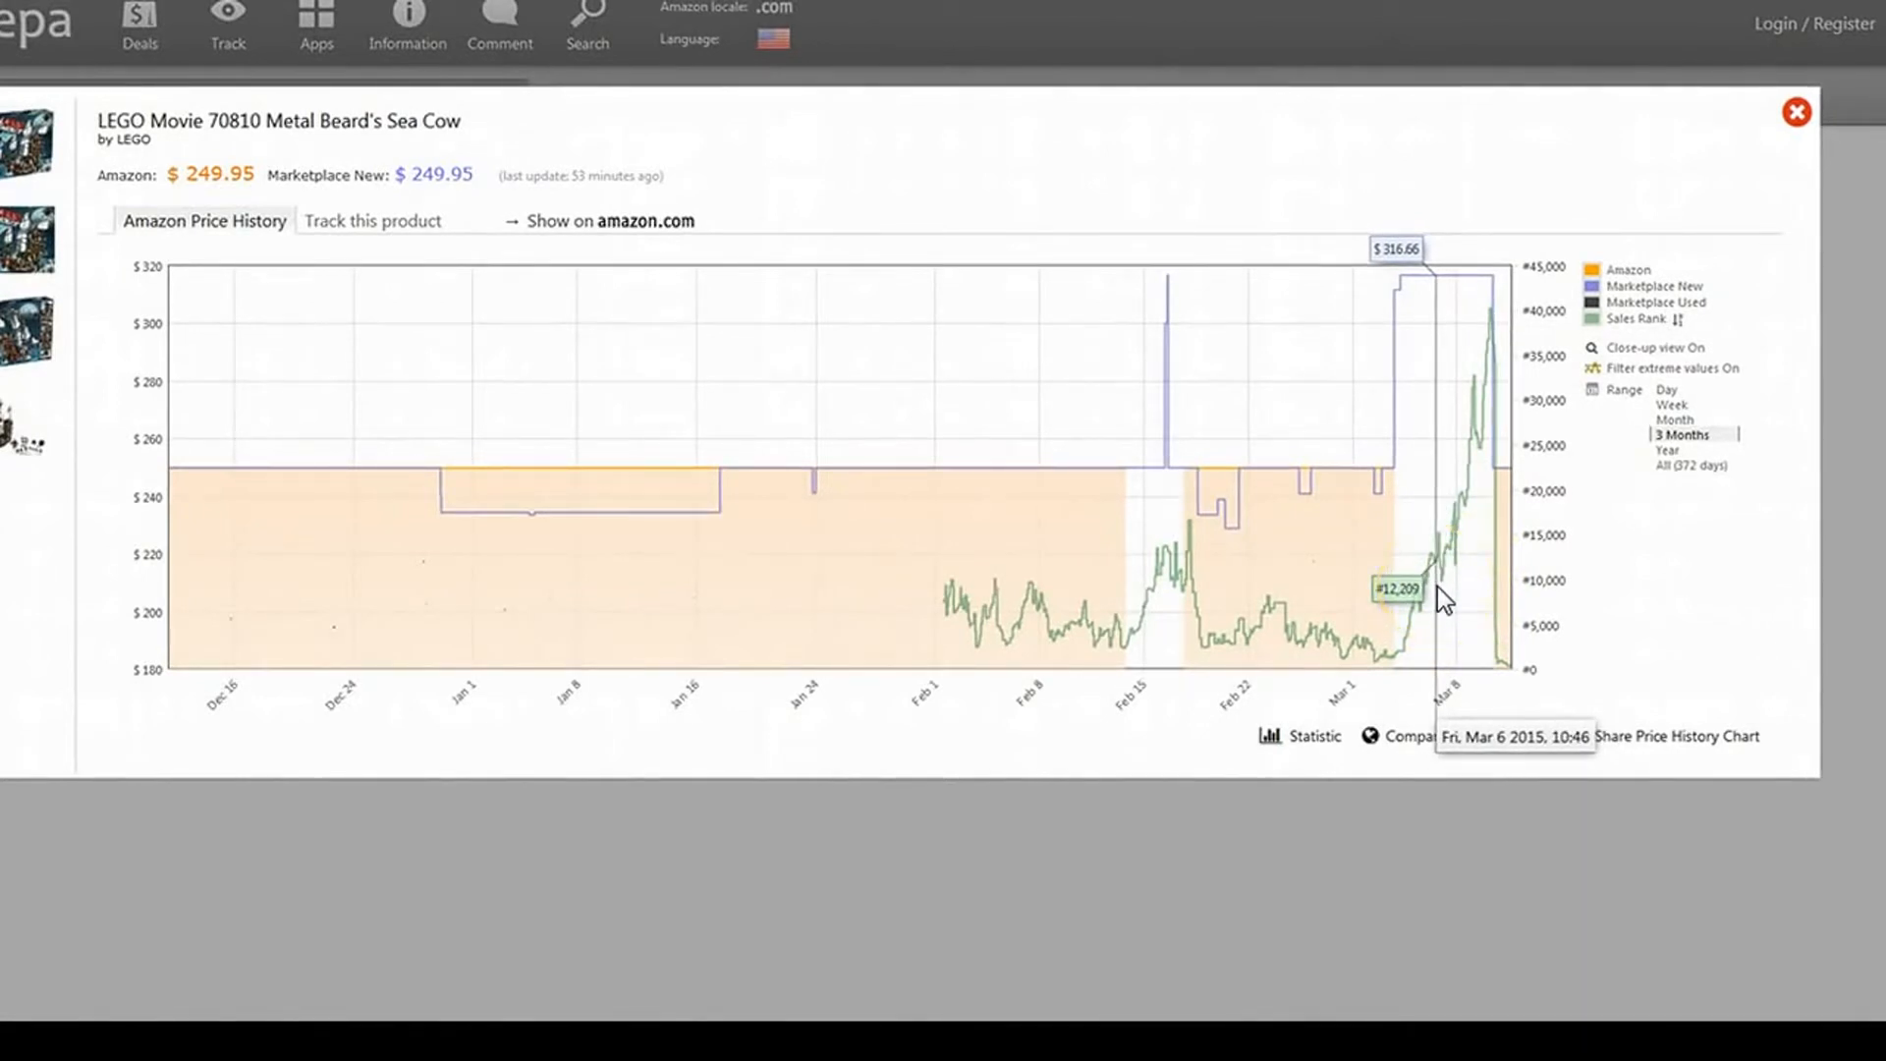
mouse_move(1451, 585)
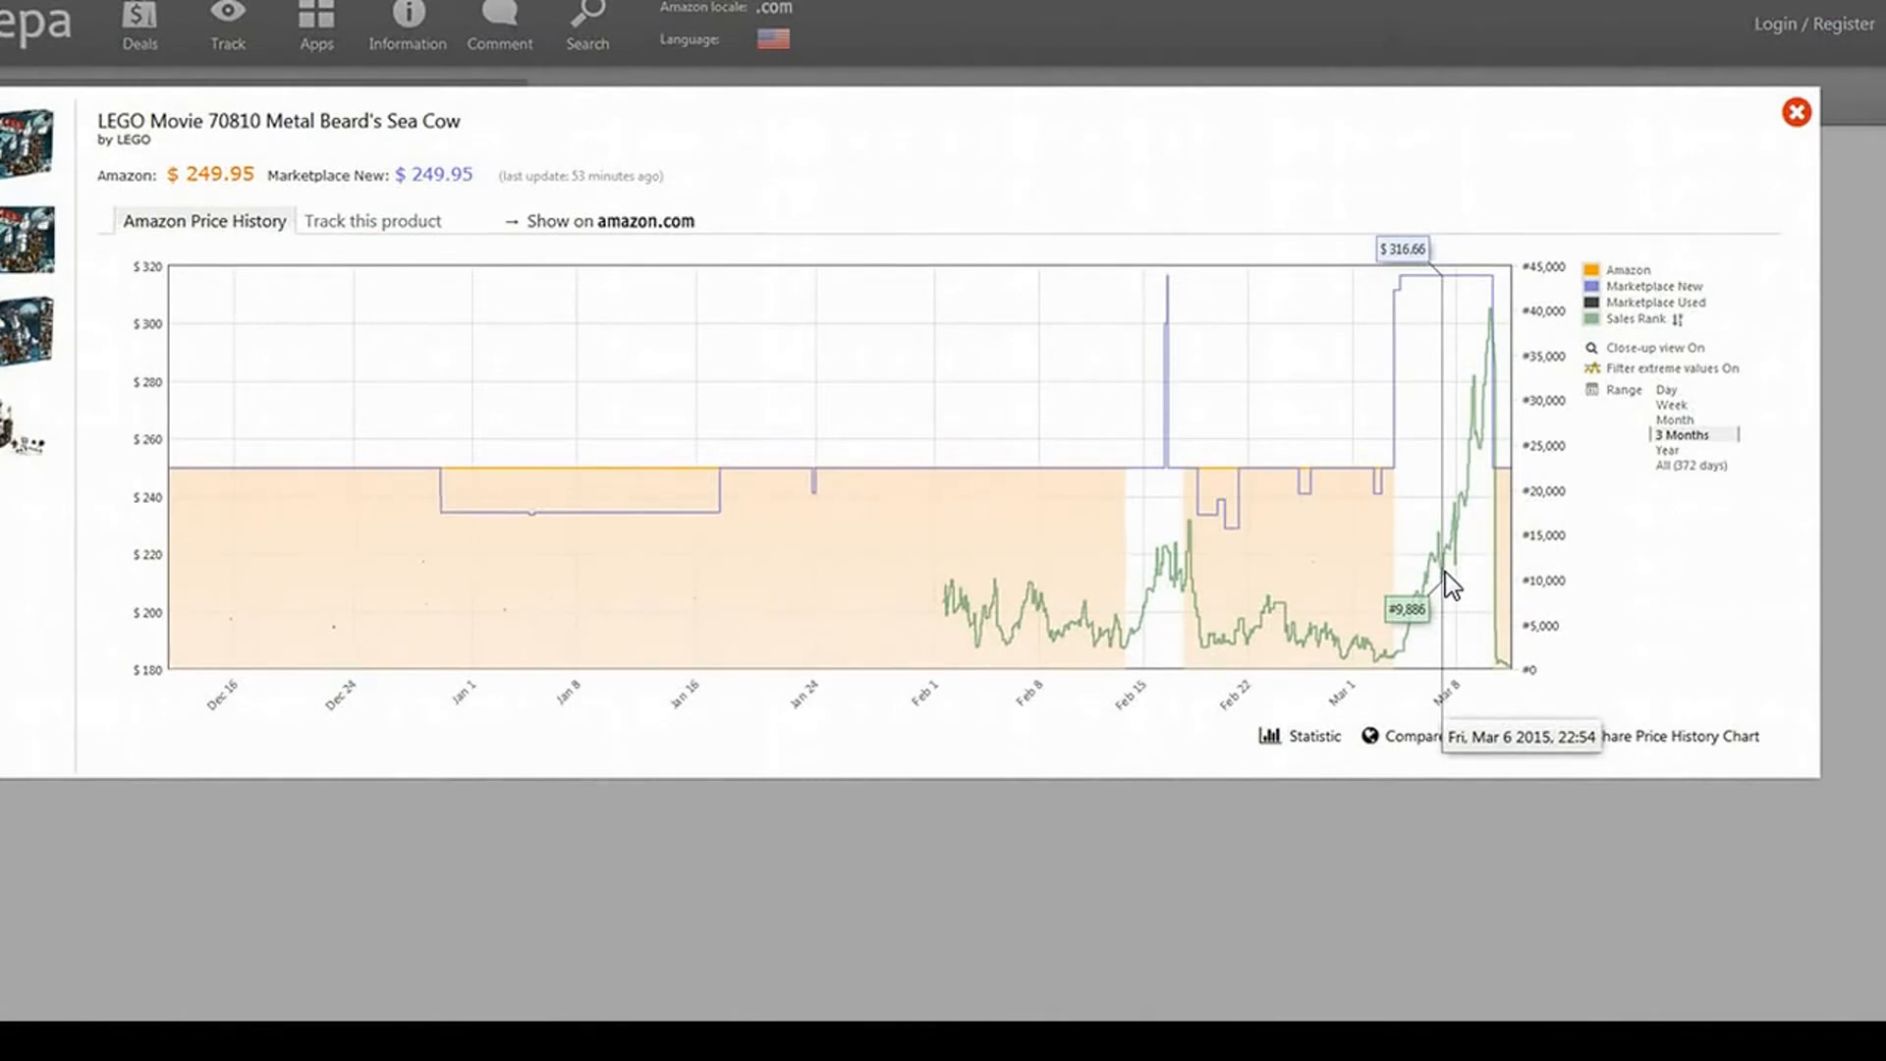
mouse_move(1451, 584)
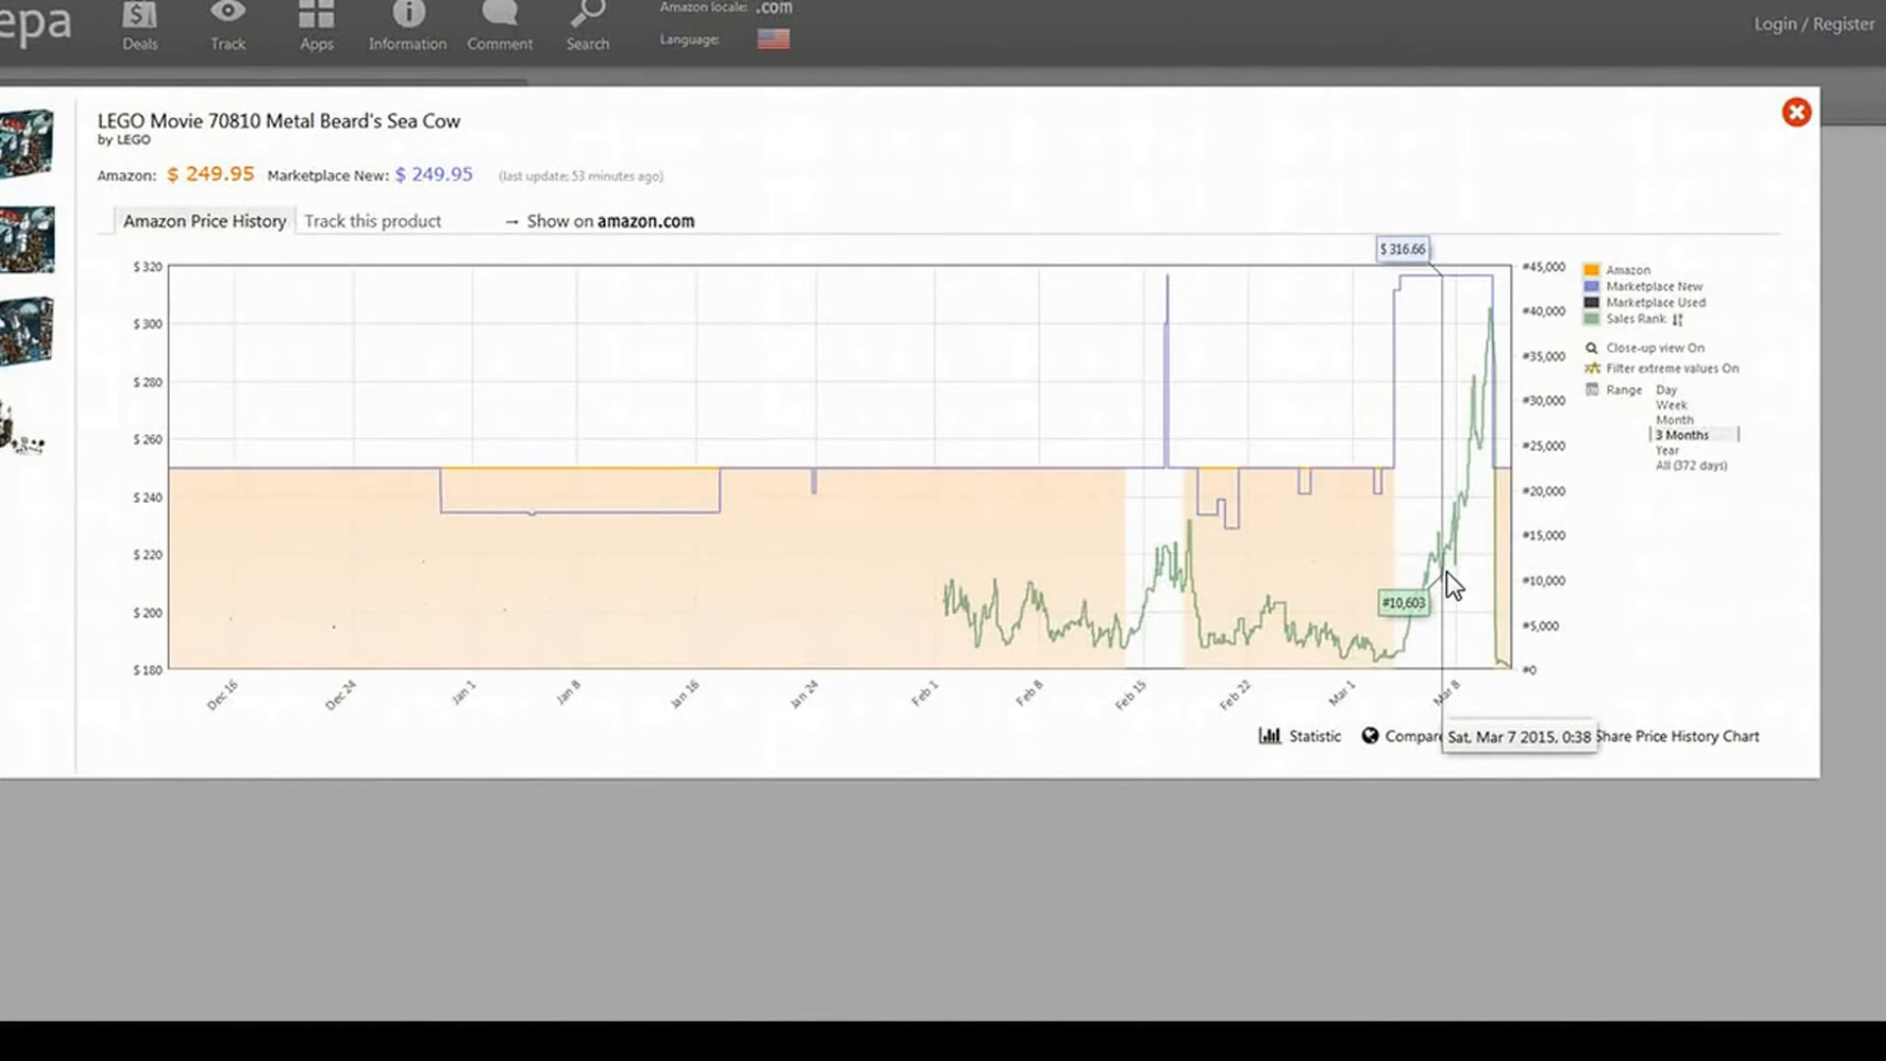
mouse_move(1477, 548)
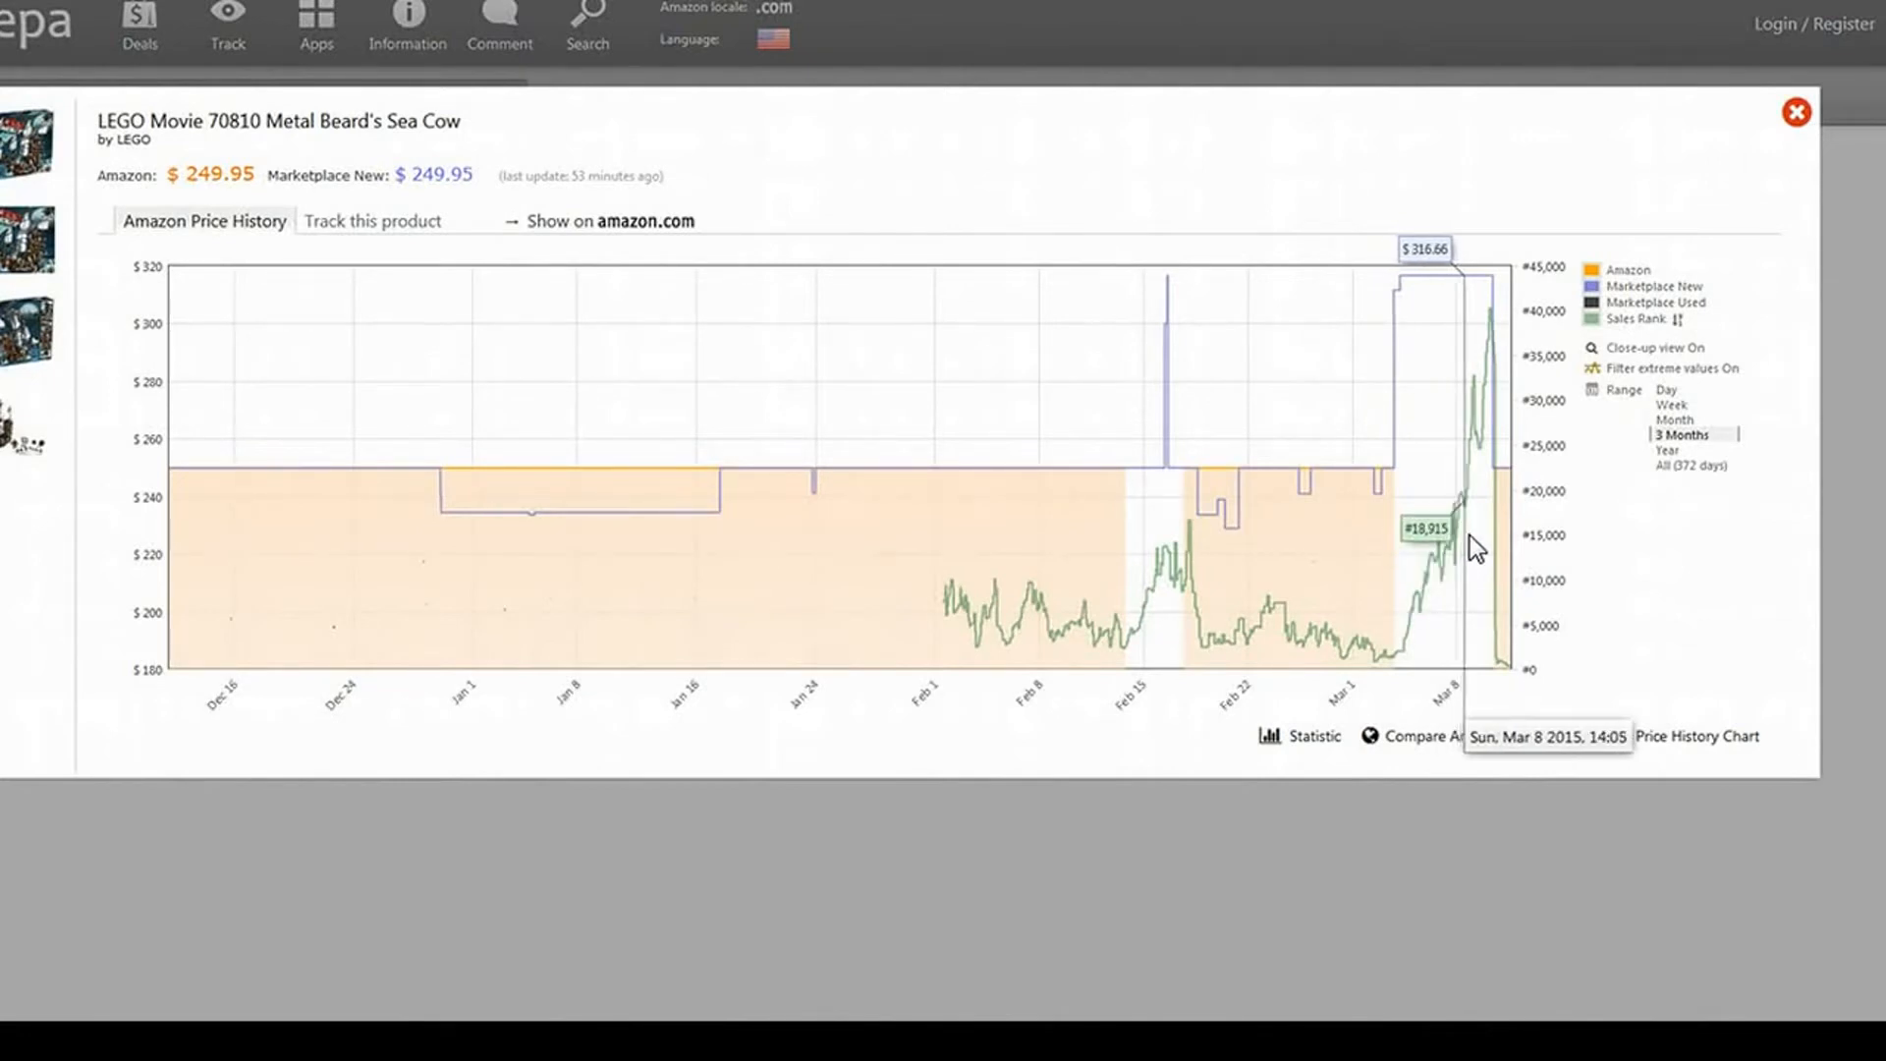
mouse_move(390, 310)
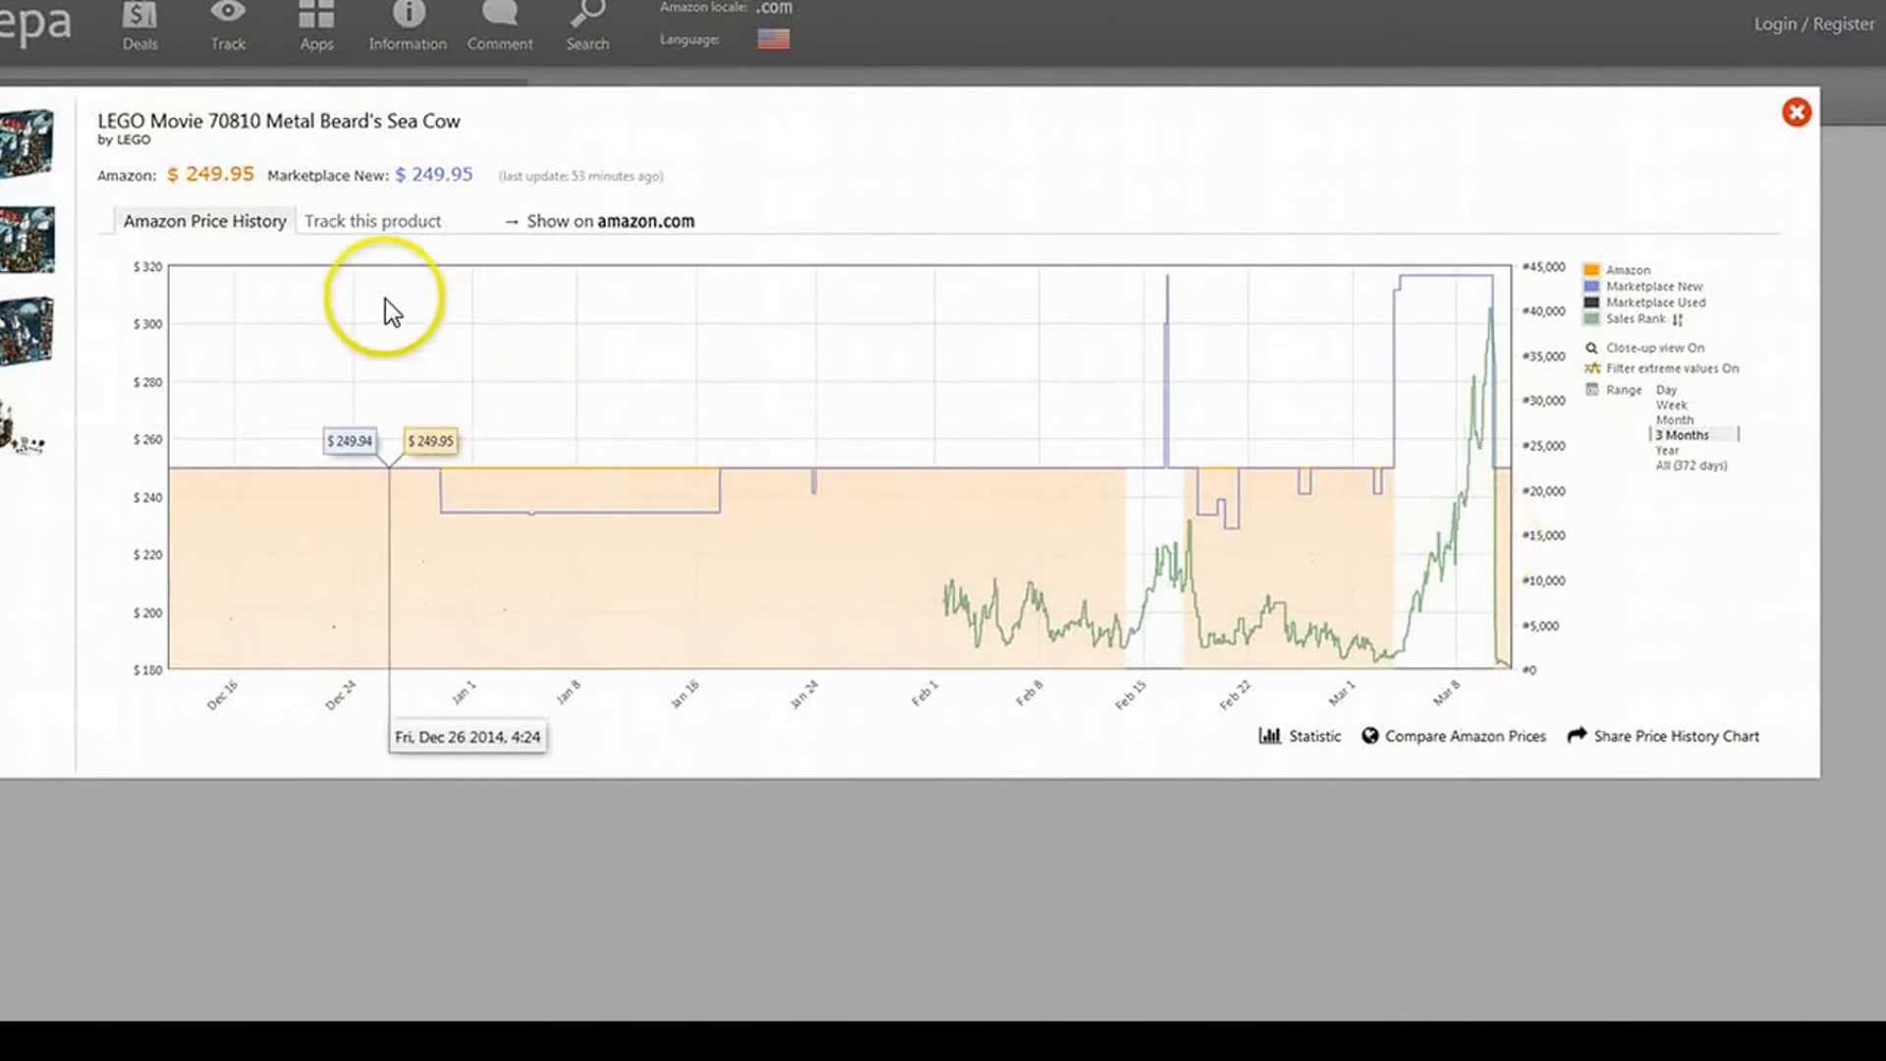
Step: Open tracking for the Sea Cow and set a $100 Amazon.com desired price
click(373, 220)
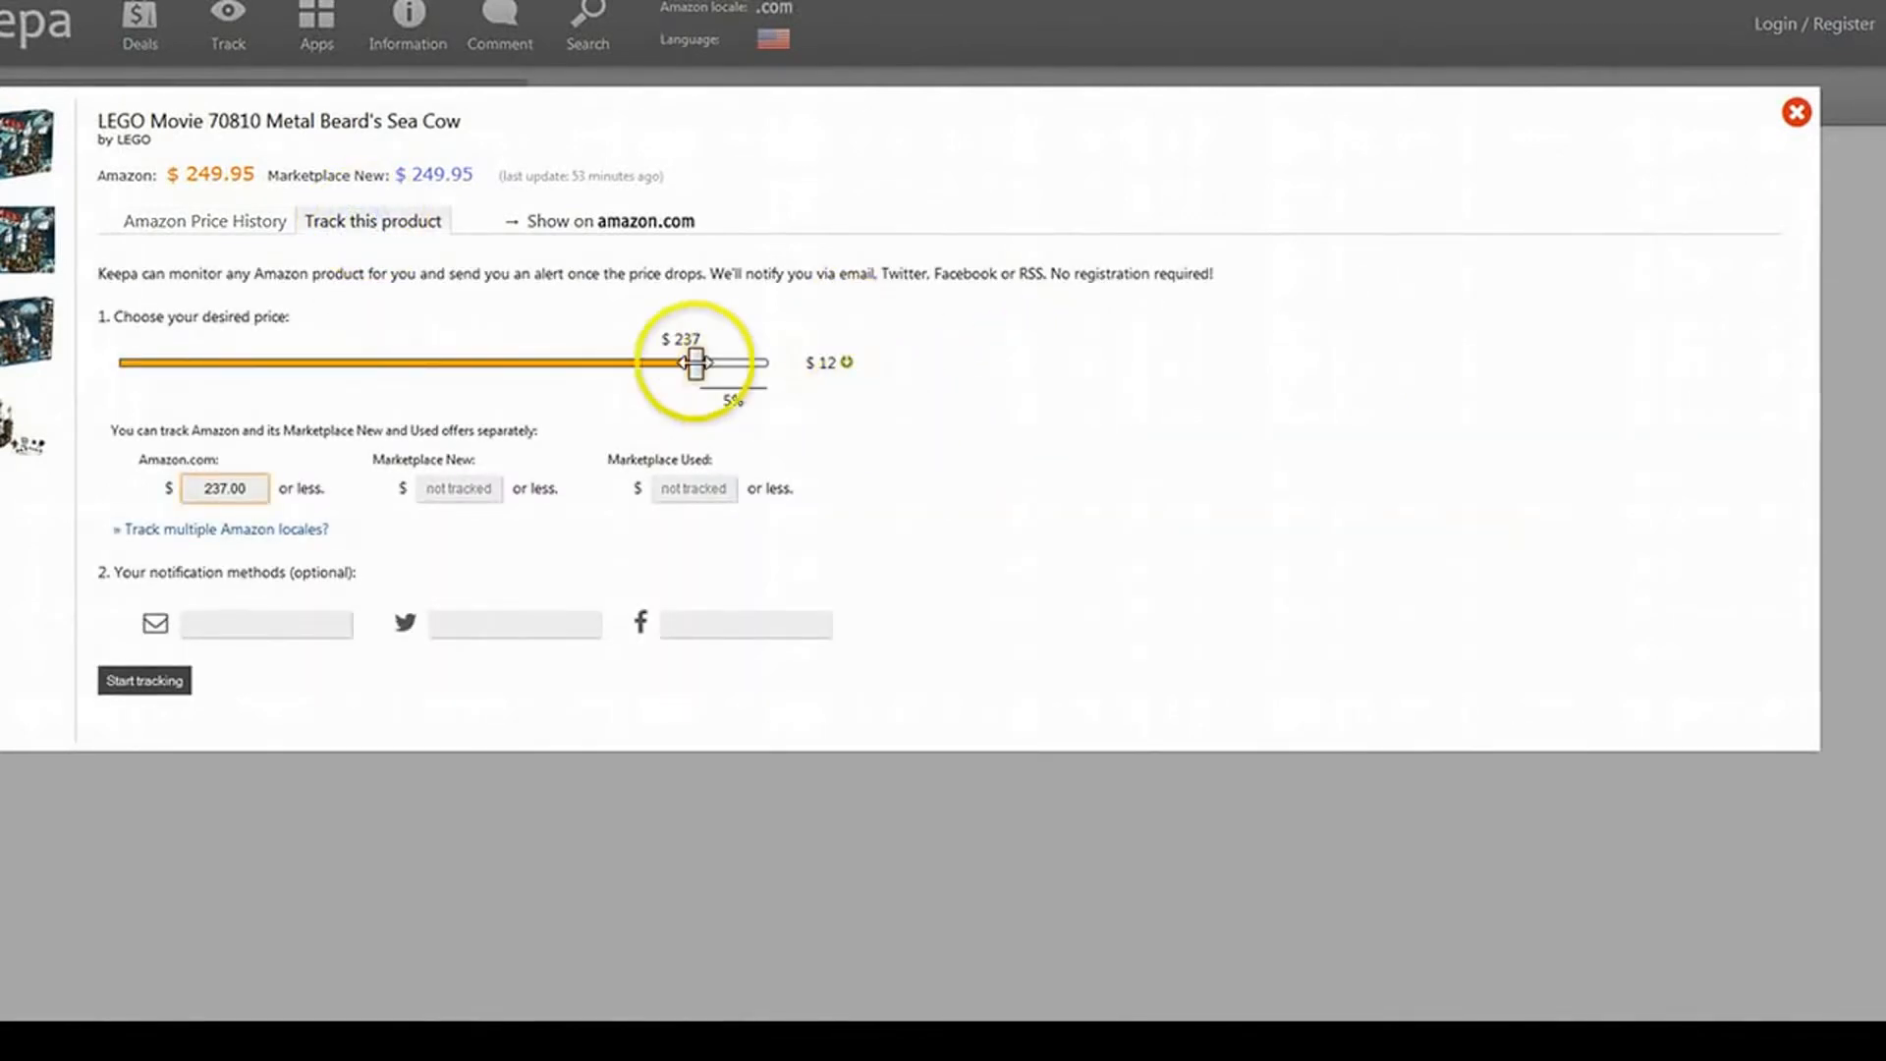
drag(695, 364, 186, 363)
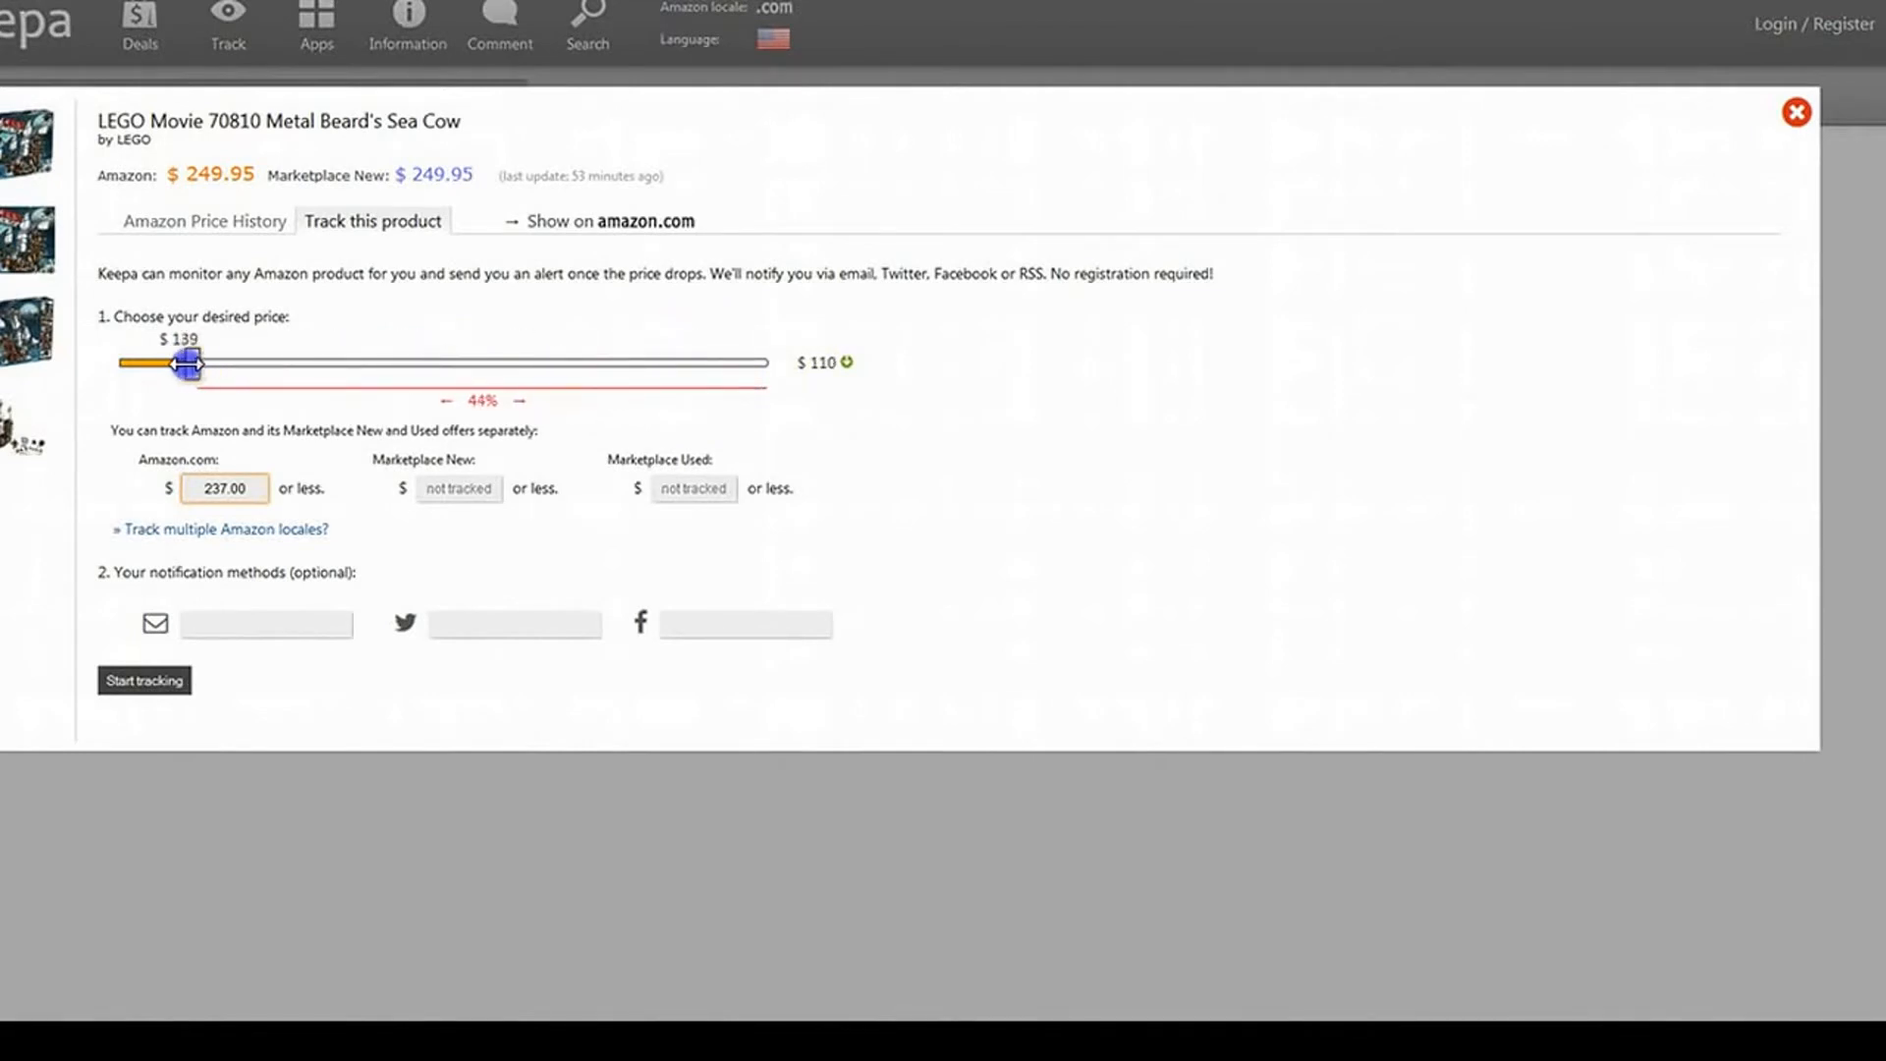
drag(187, 366, 435, 373)
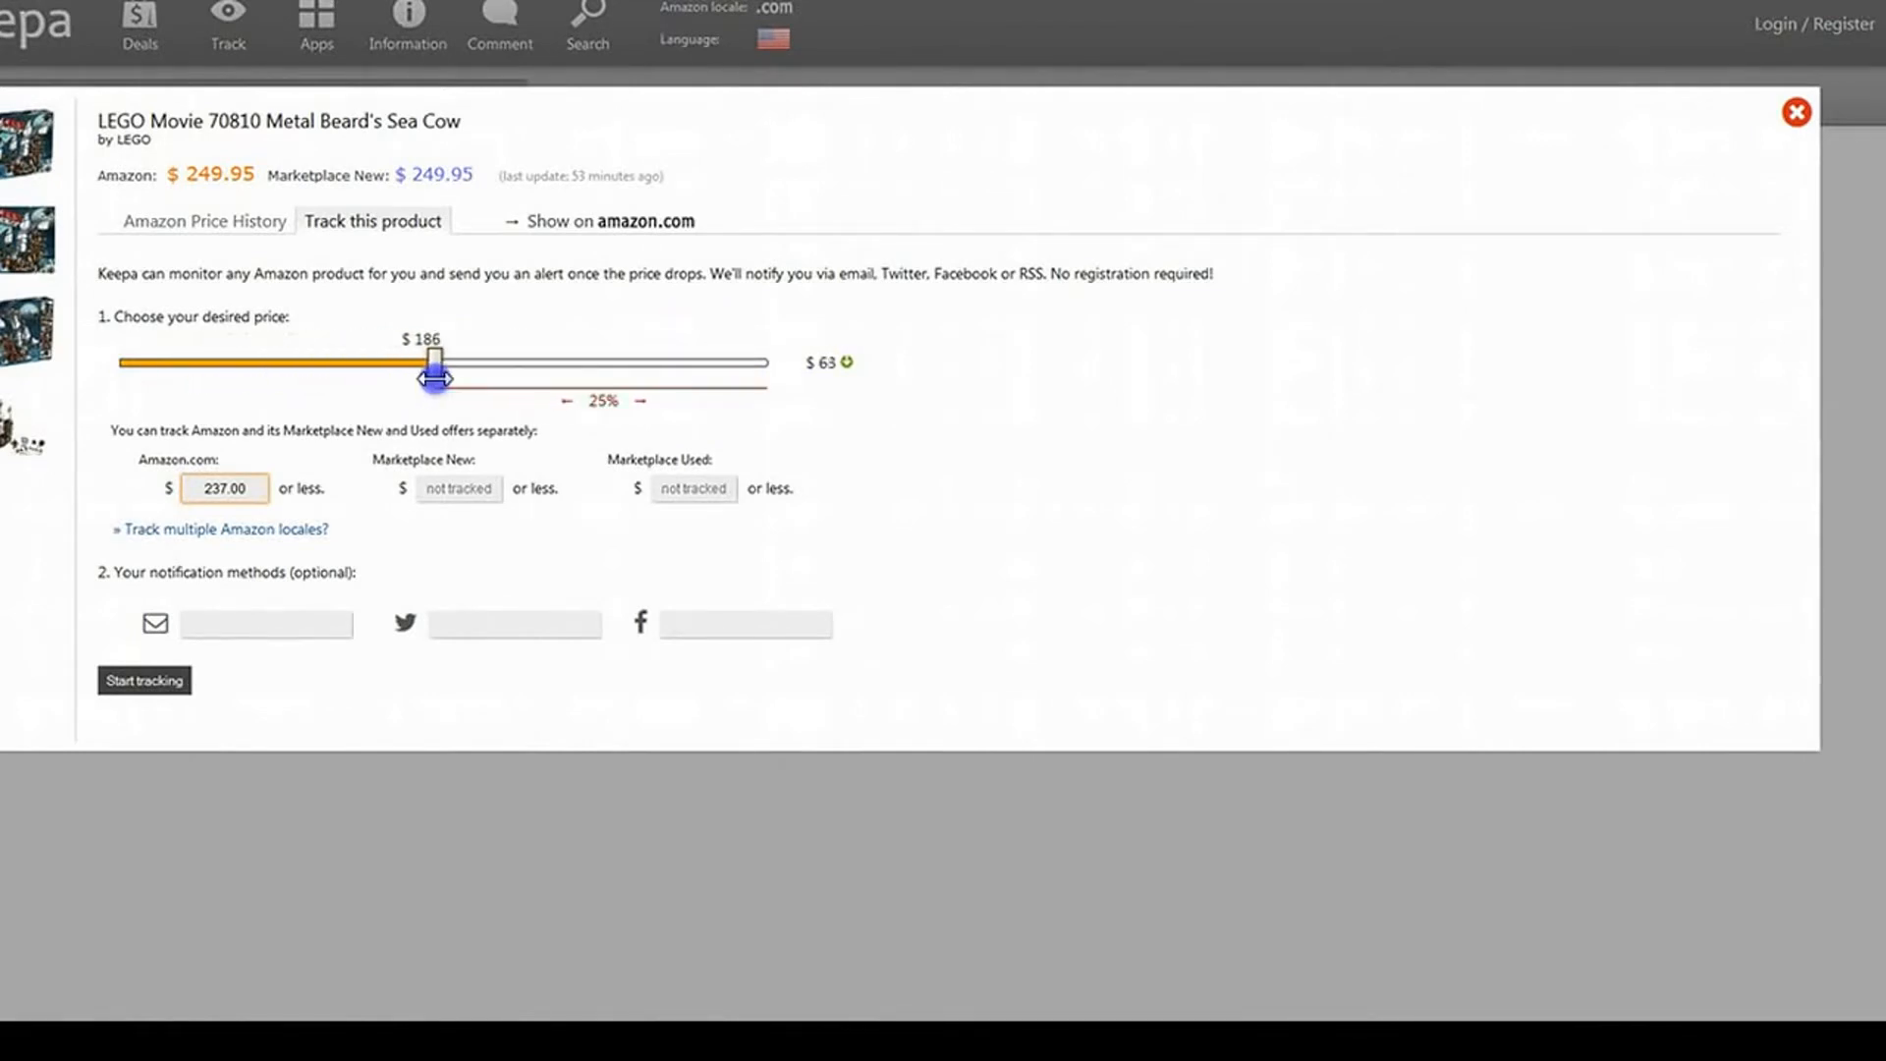
drag(435, 374, 448, 362)
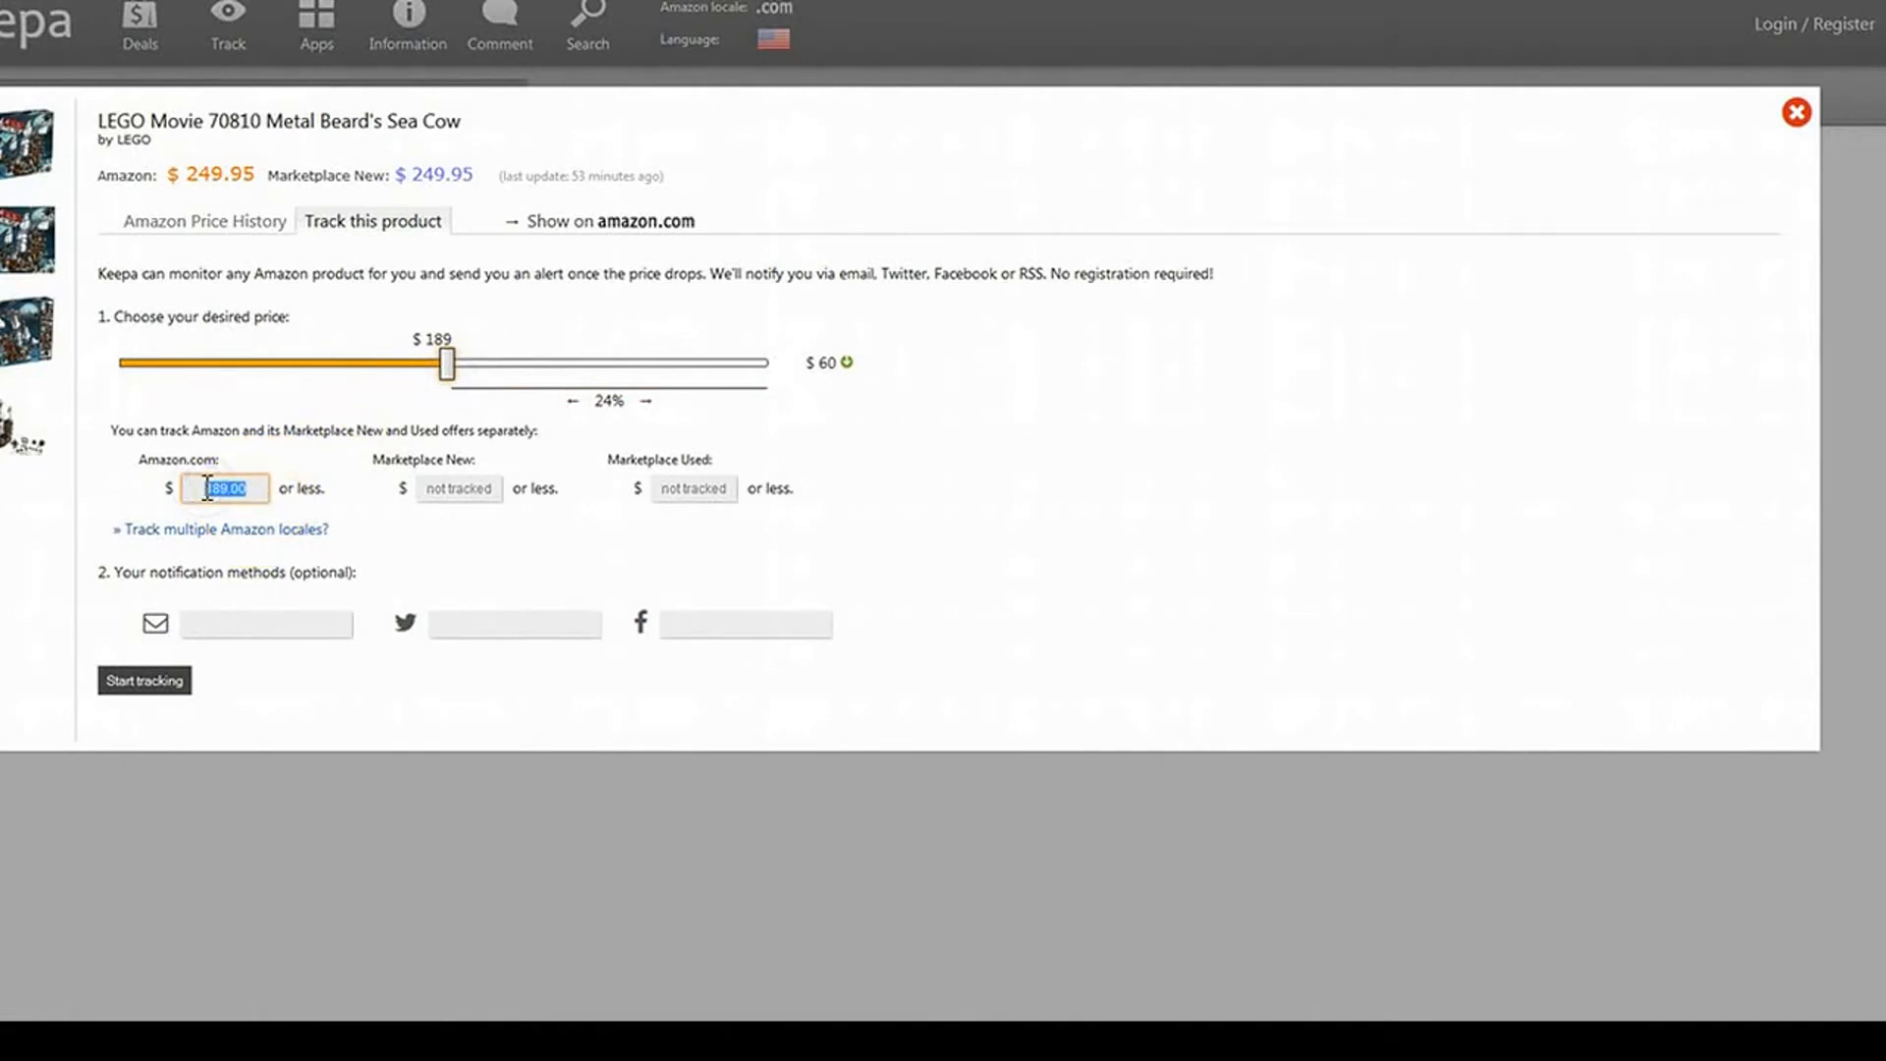
text(100)
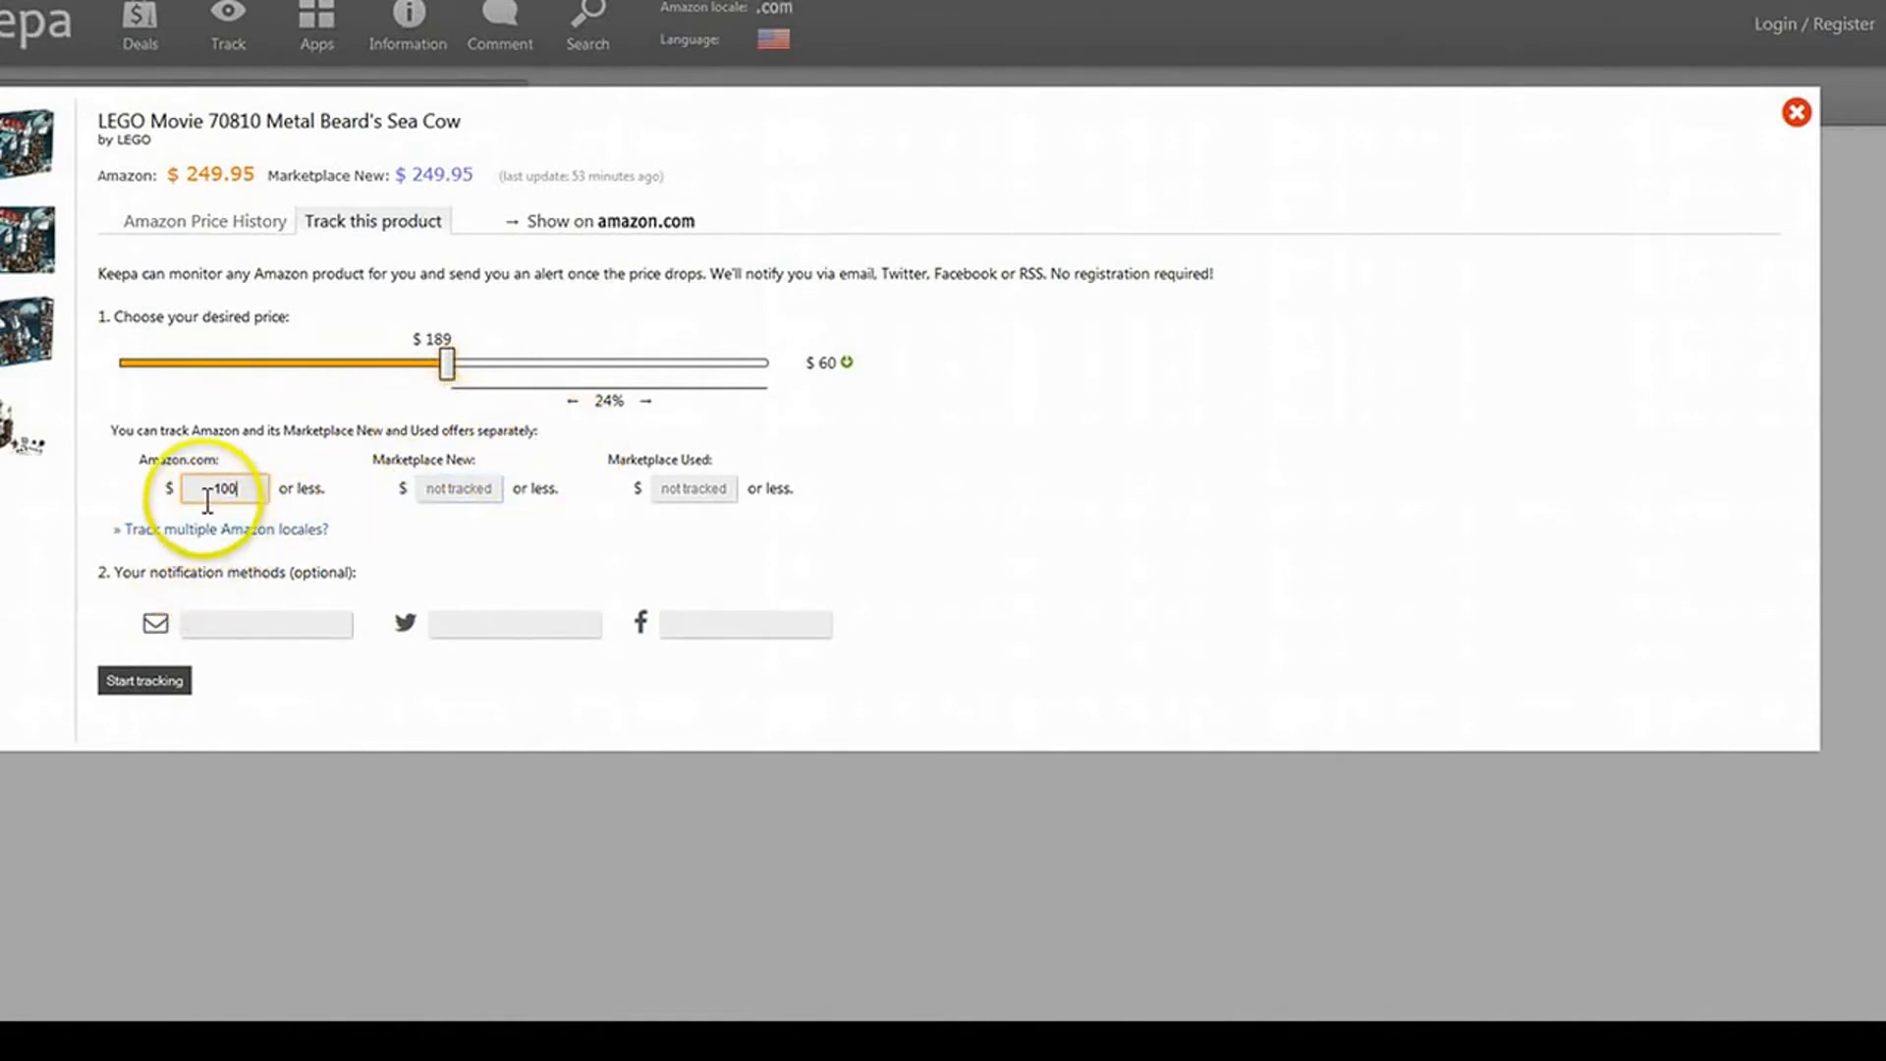
drag(446, 362, 695, 362)
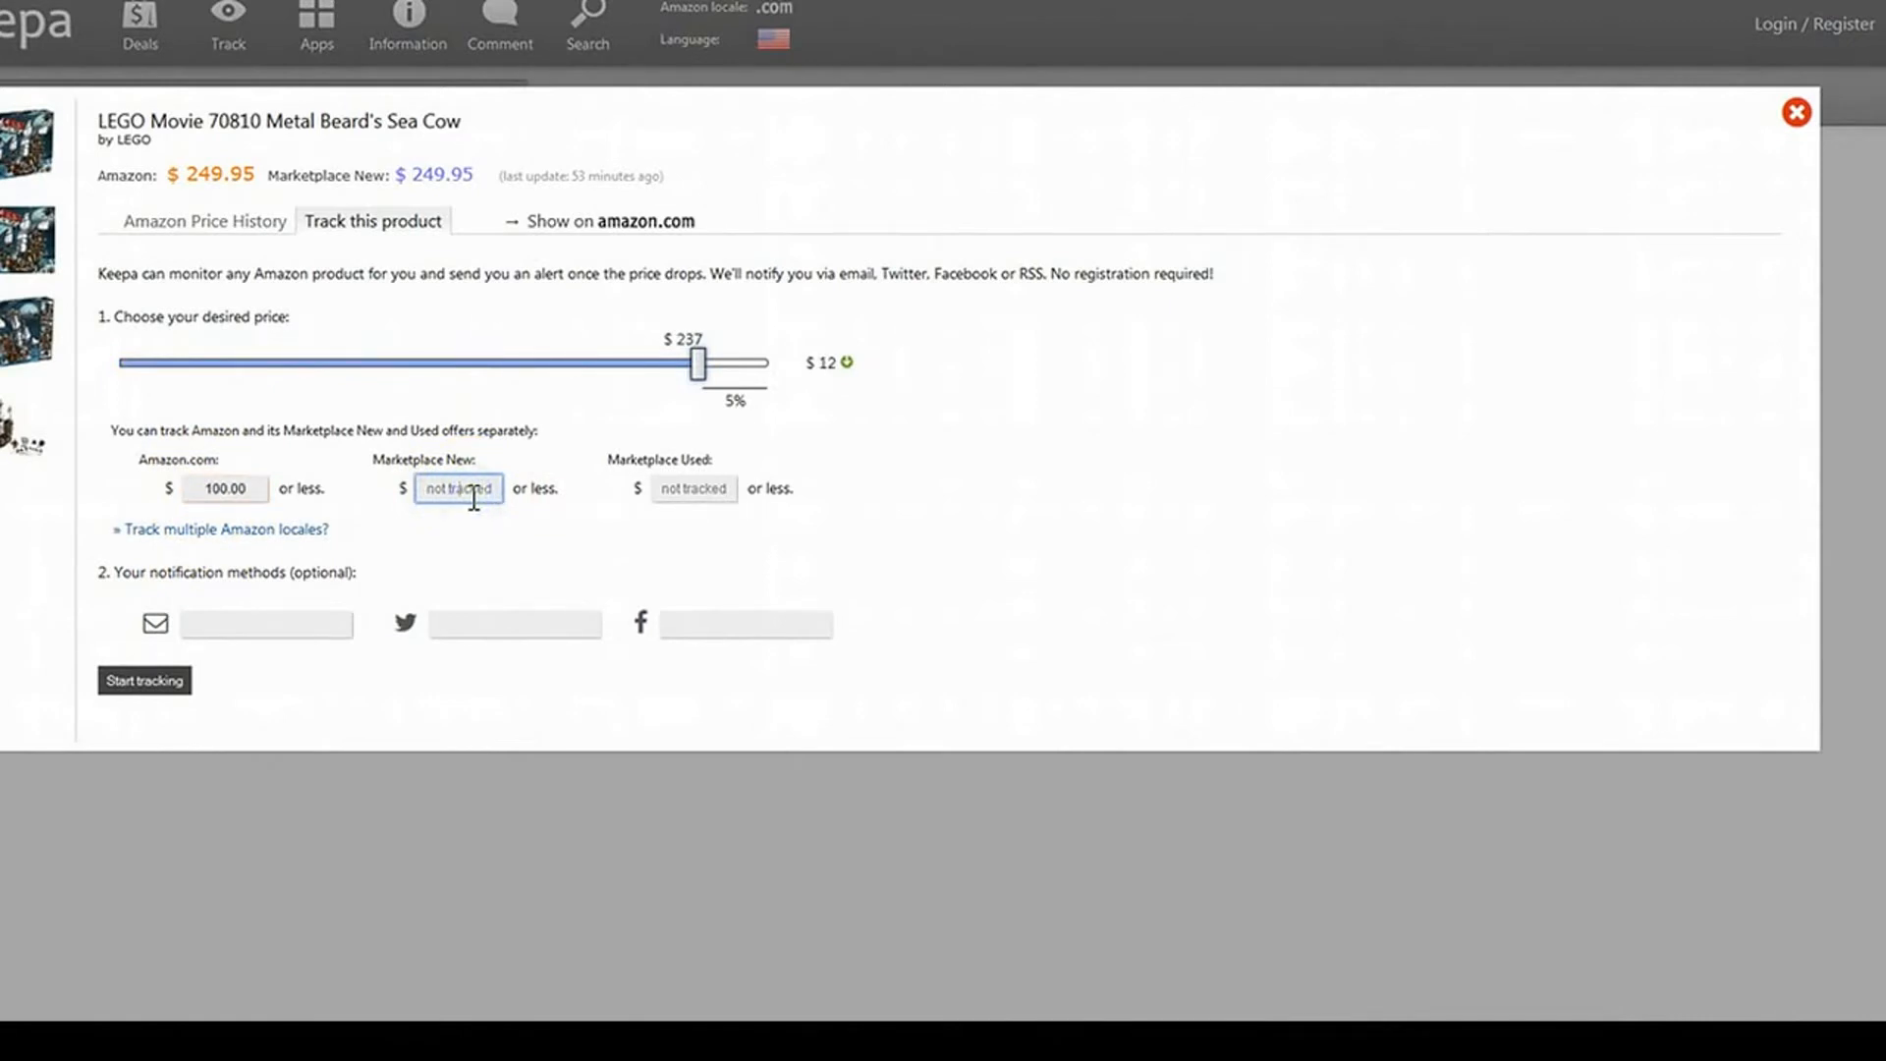
Step: Click the Marketplace New and Used price target boxes, leaving them without targets
click(692, 488)
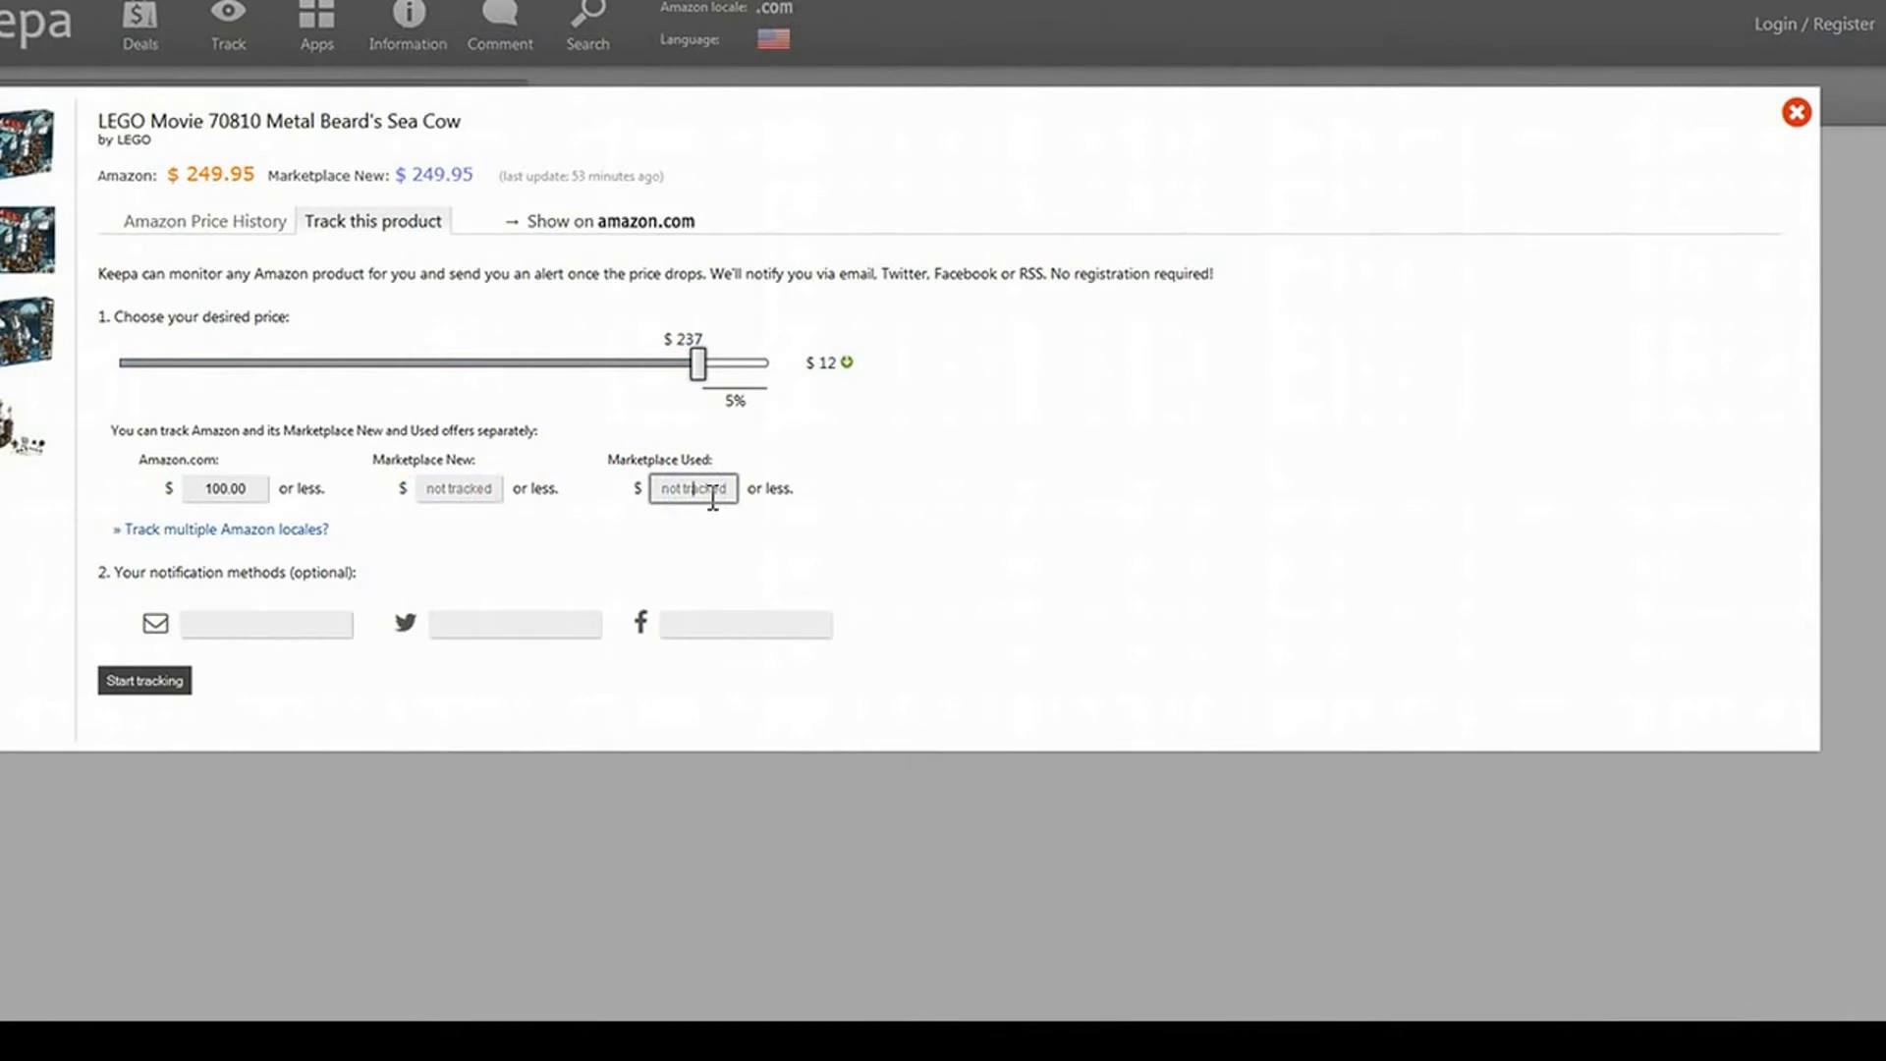
click(459, 488)
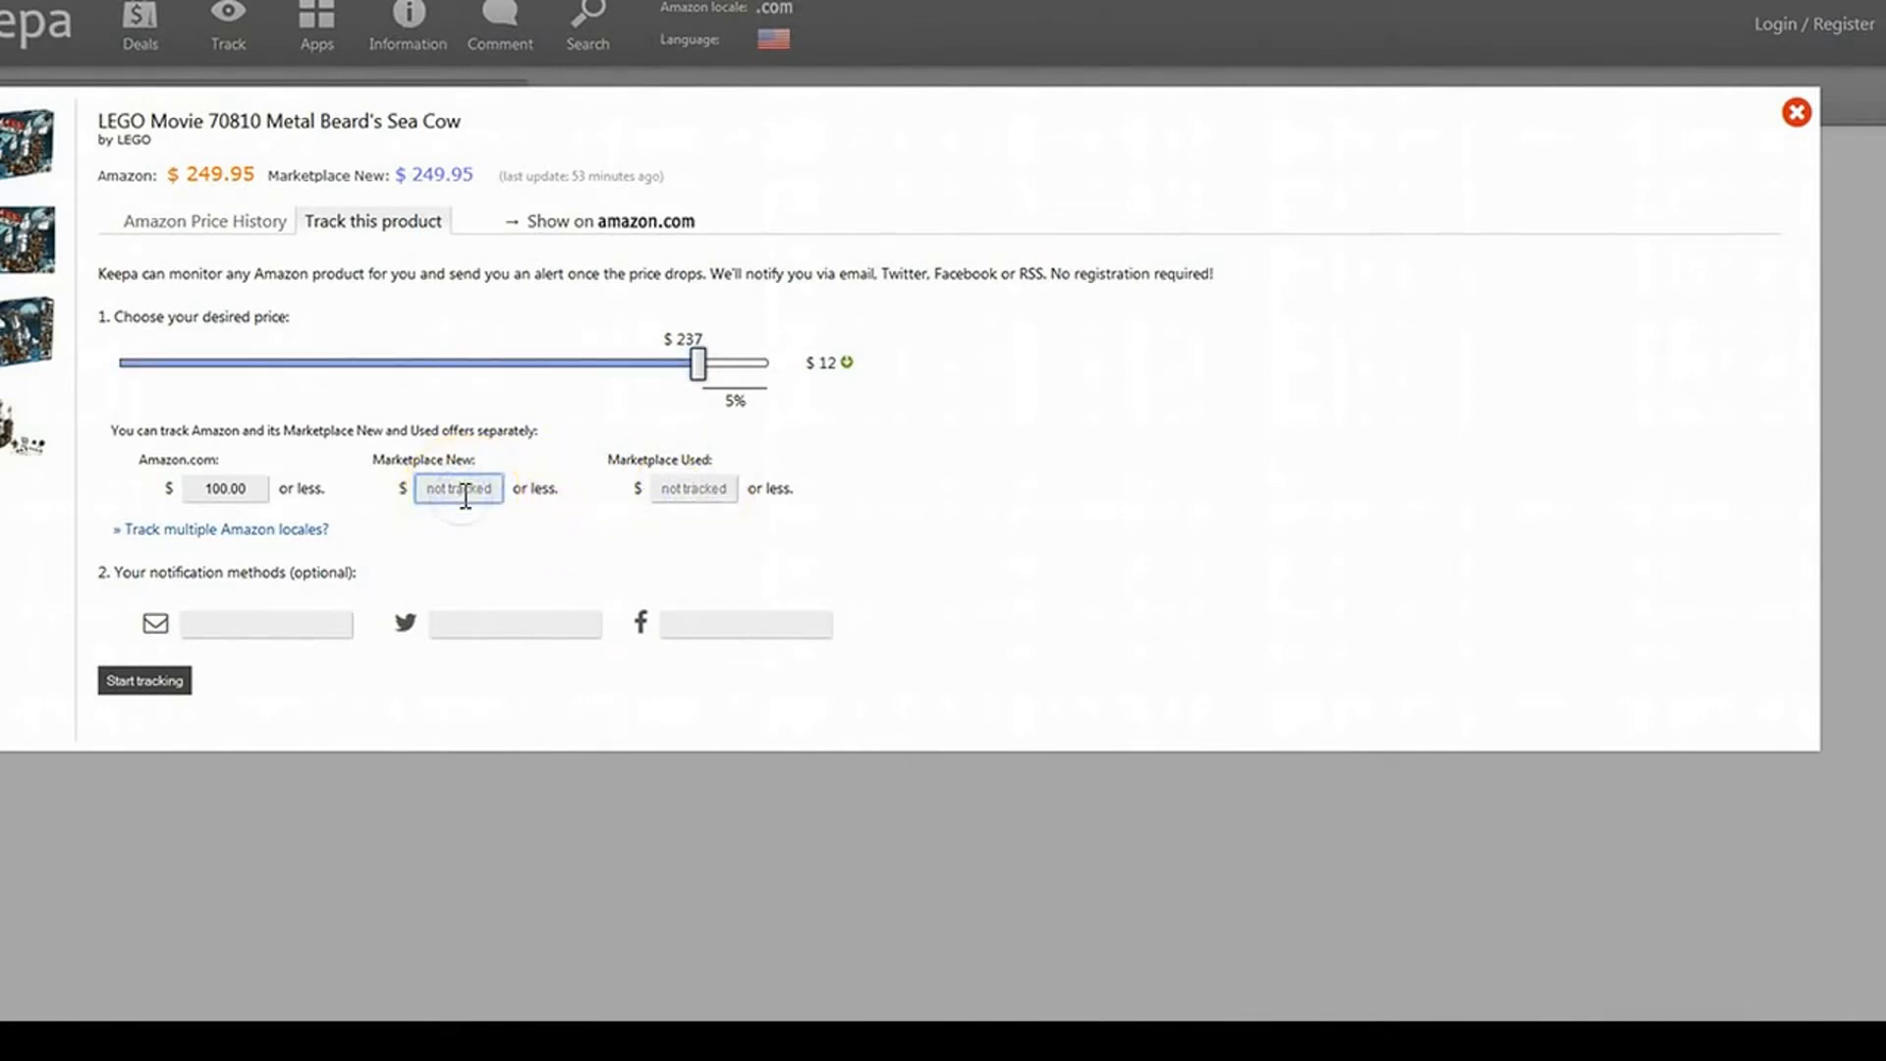
click(266, 625)
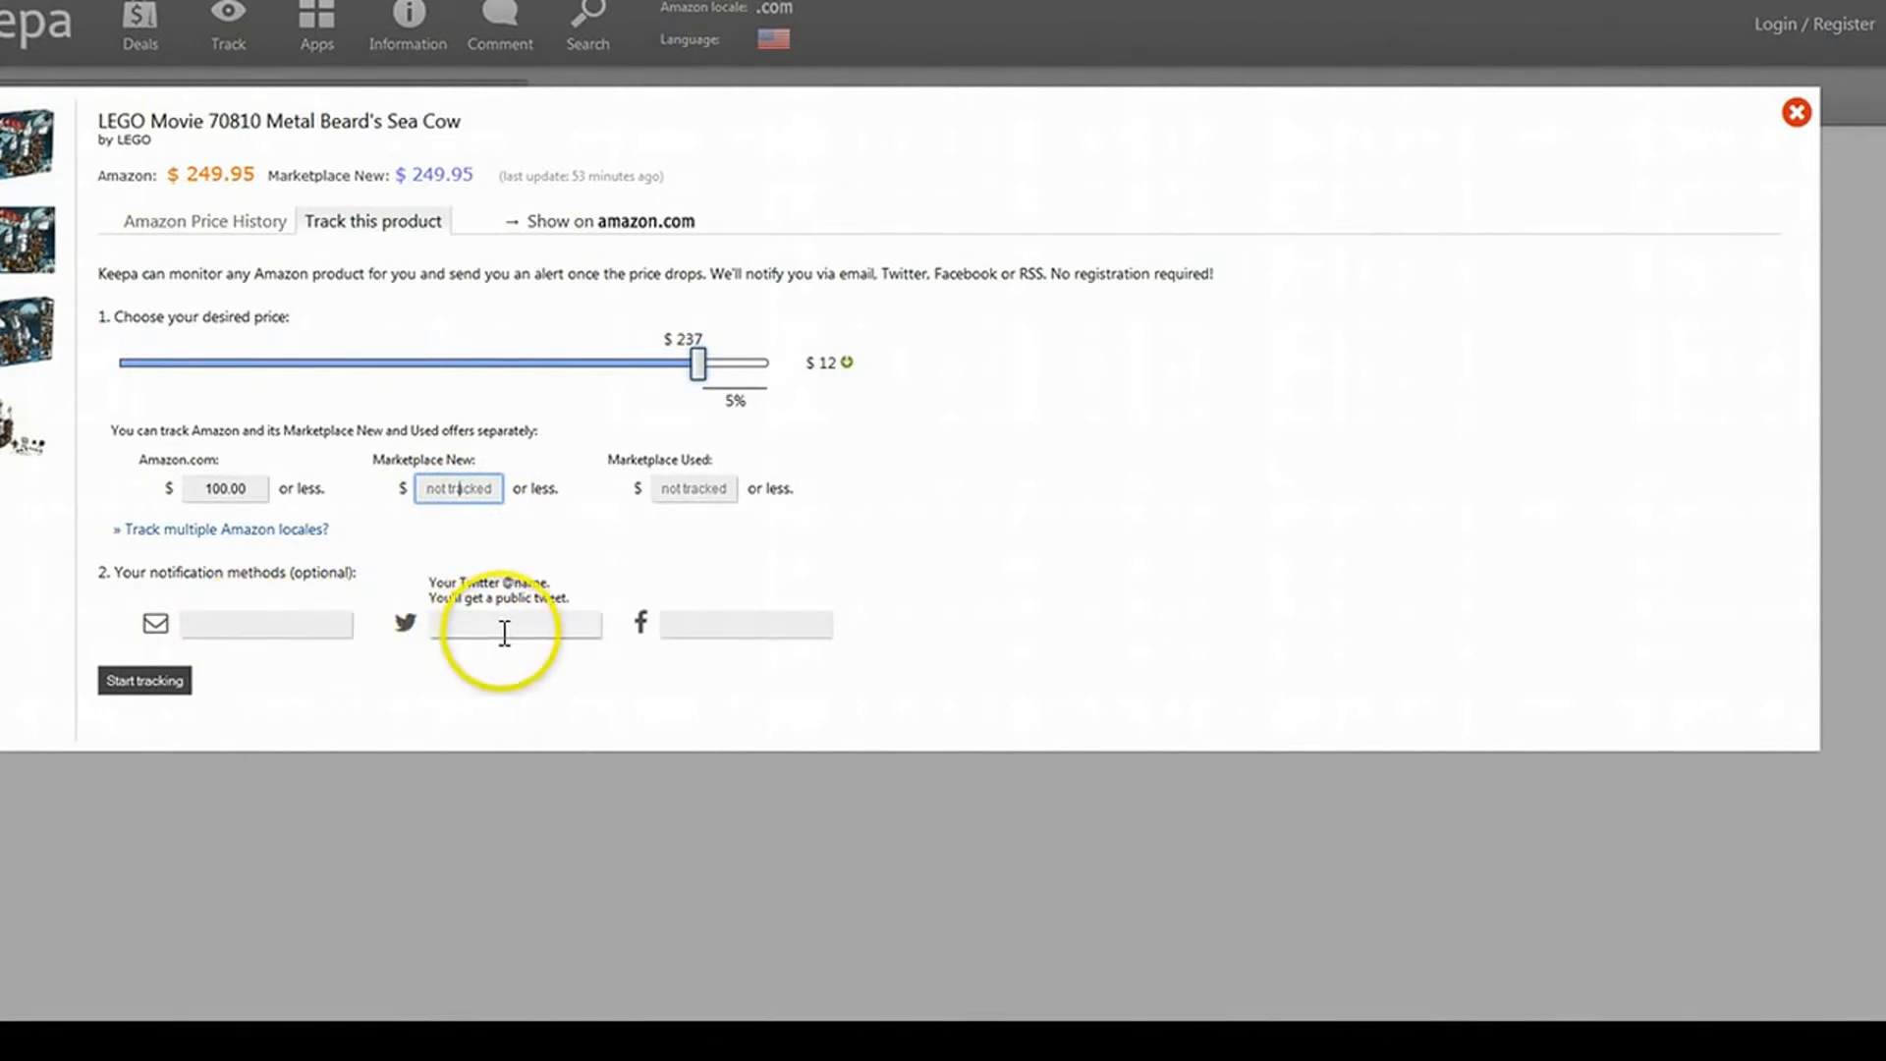
mouse_move(750, 625)
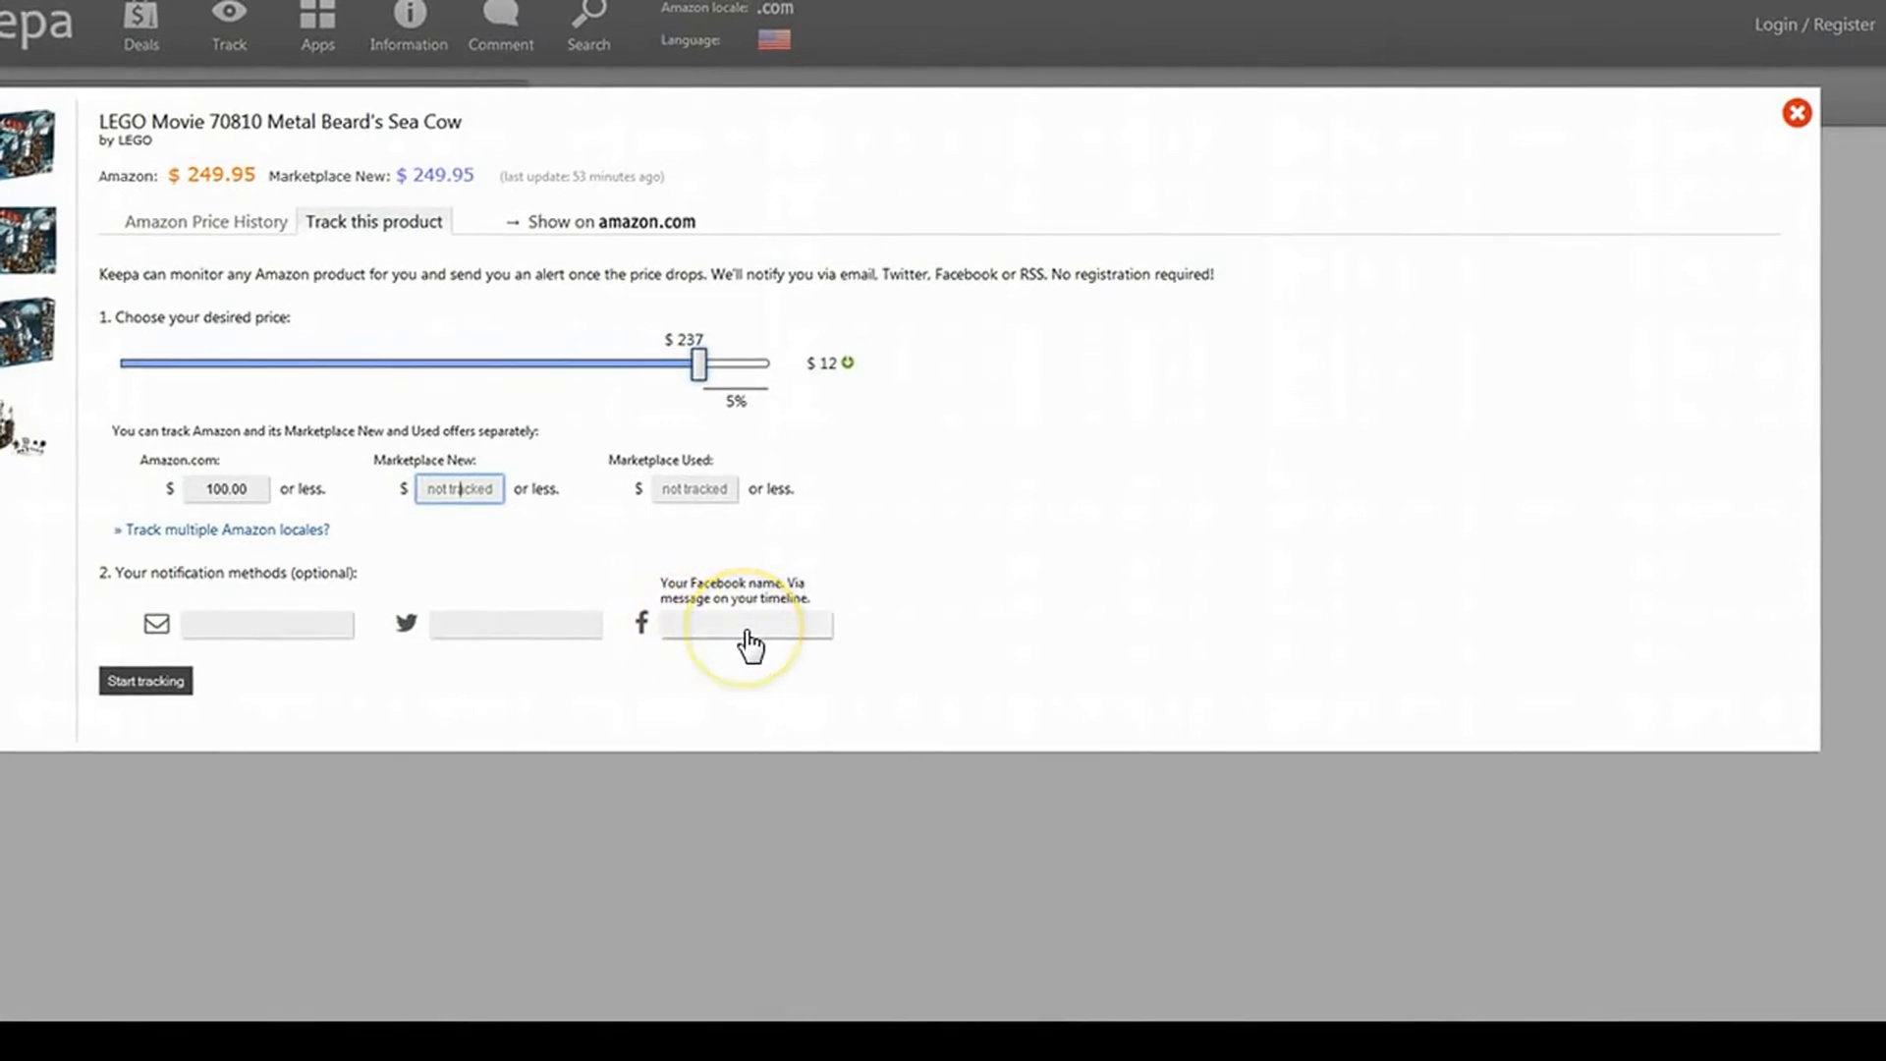
mouse_move(354, 697)
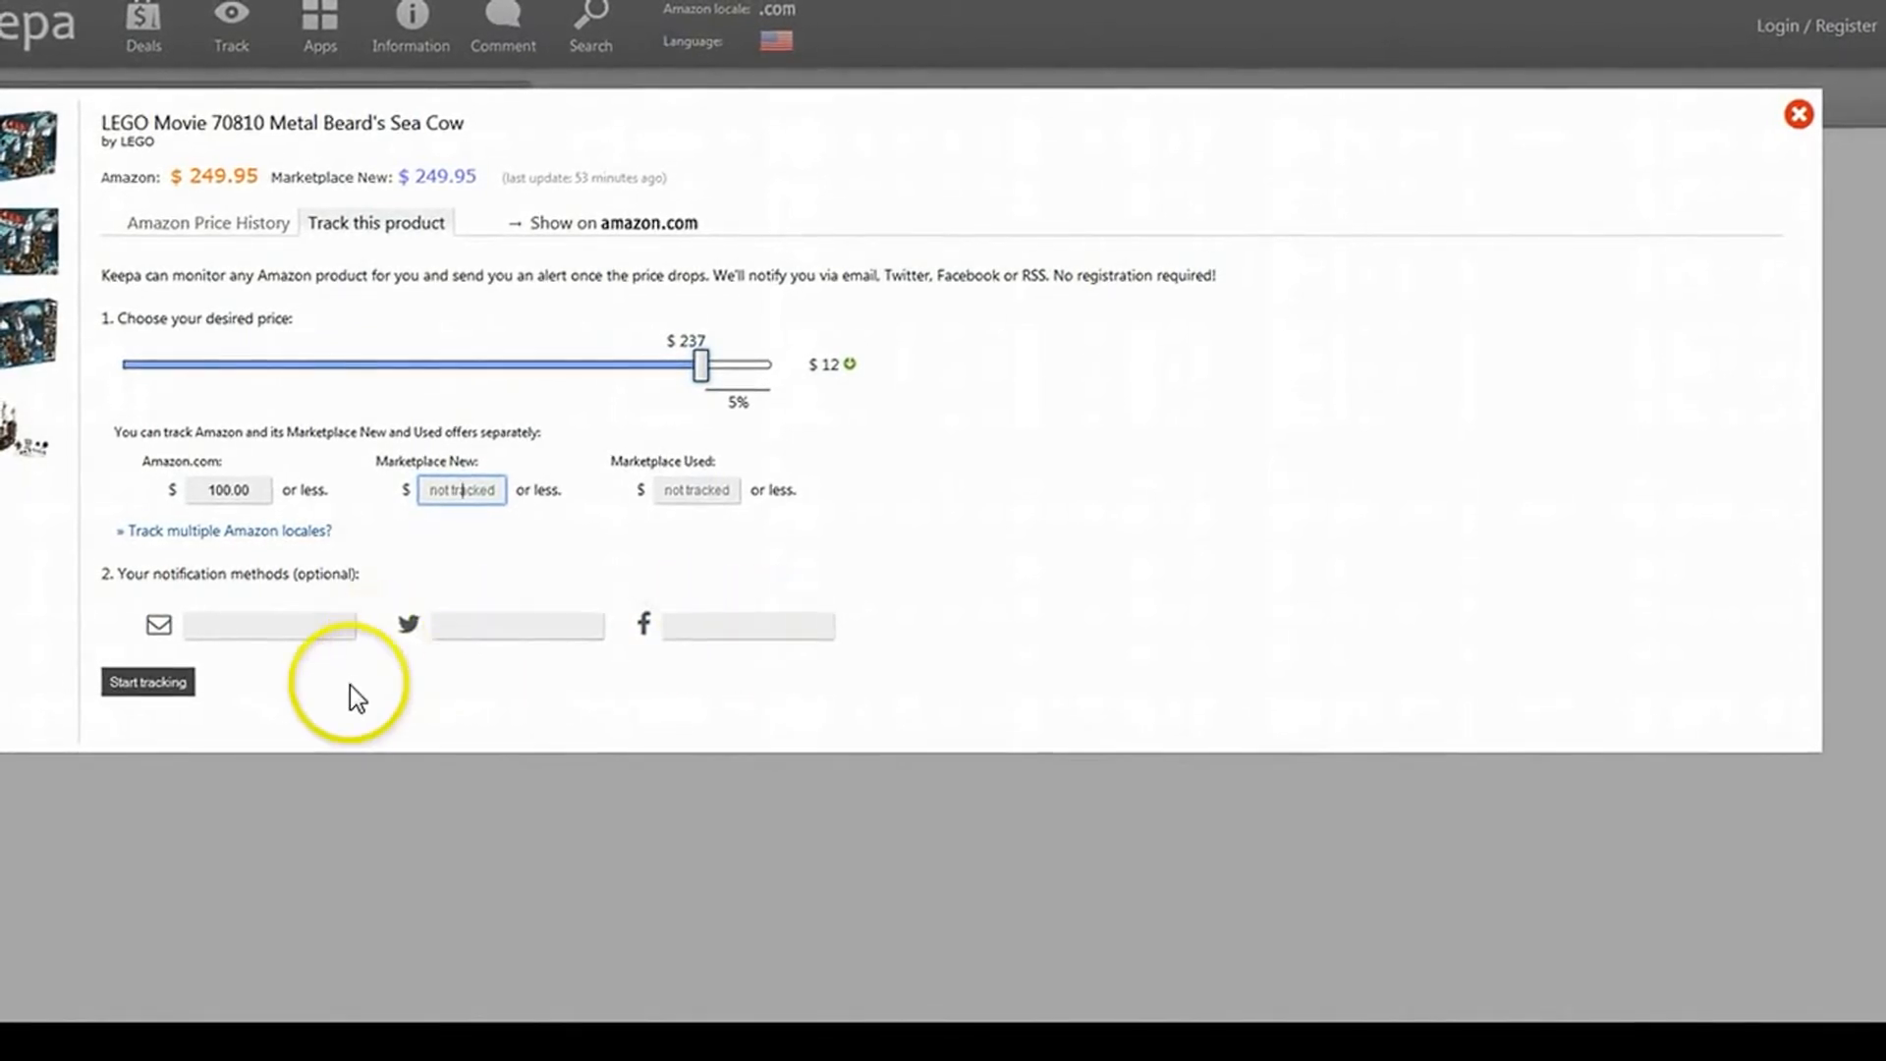
click(745, 626)
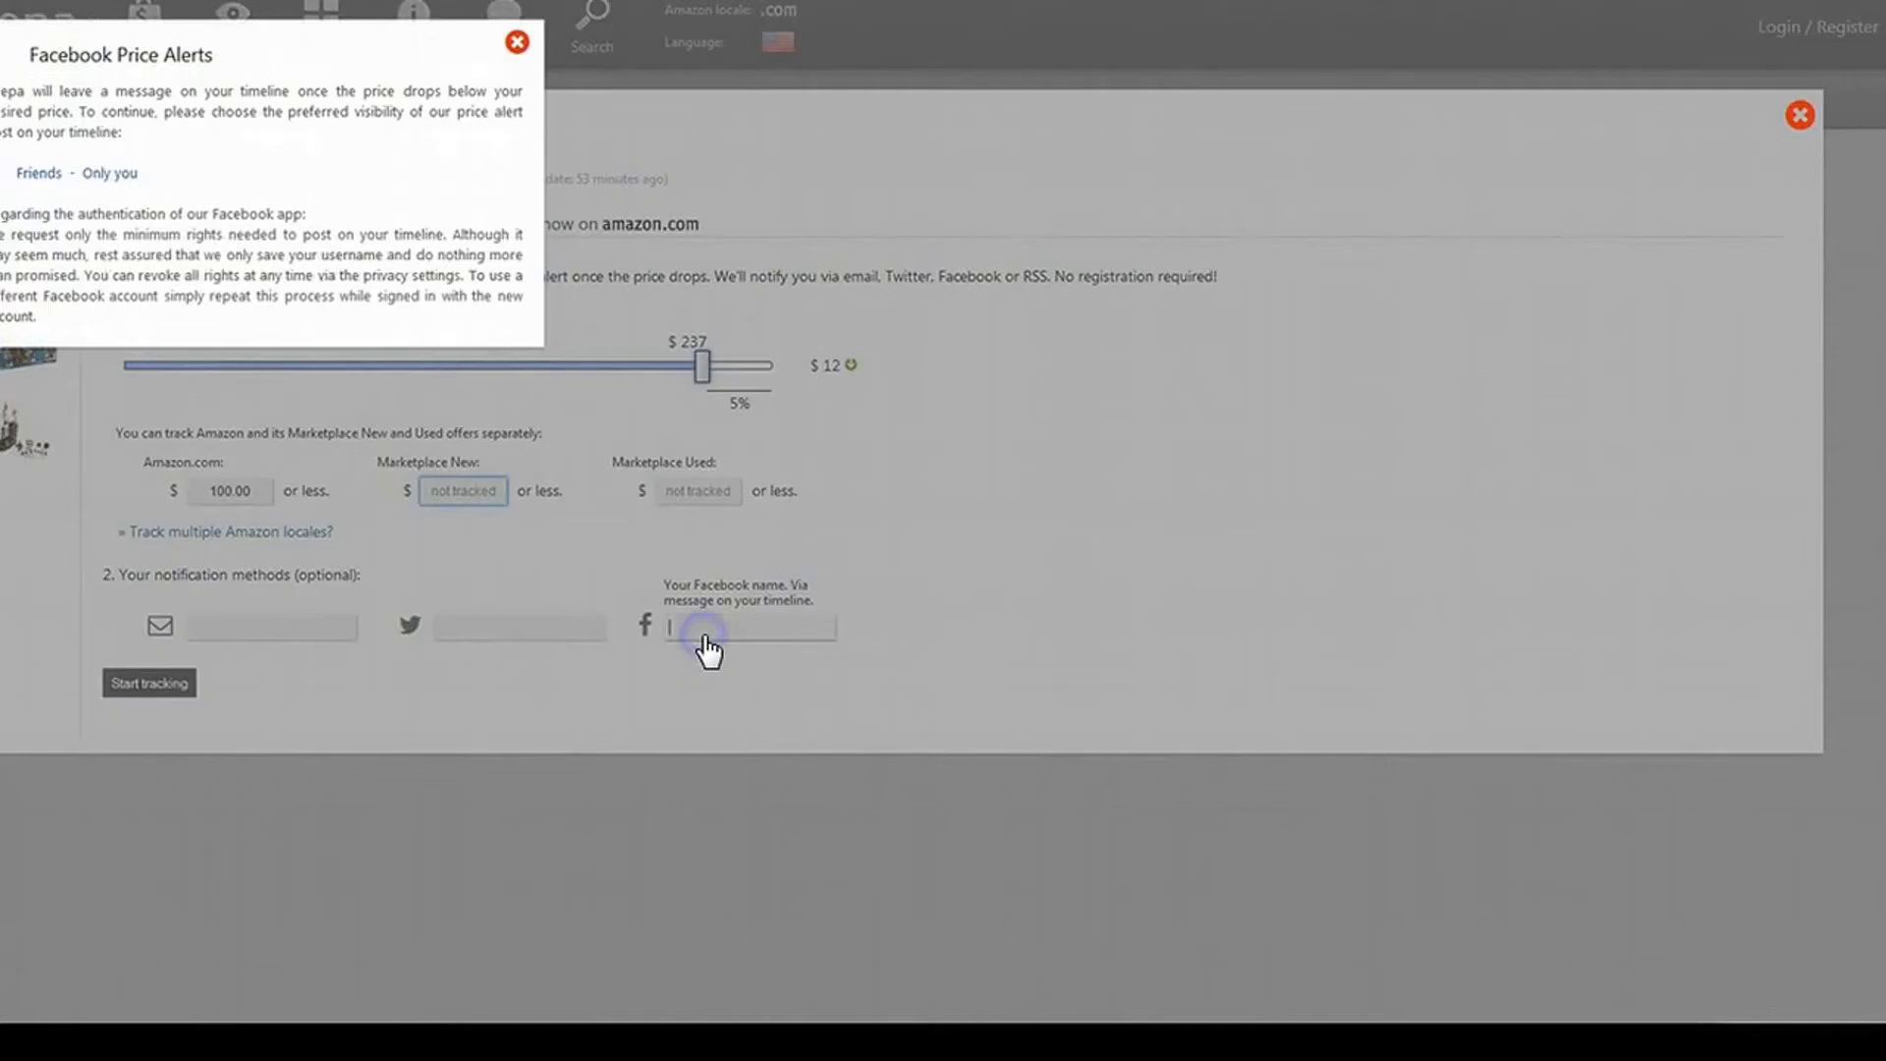
click(518, 41)
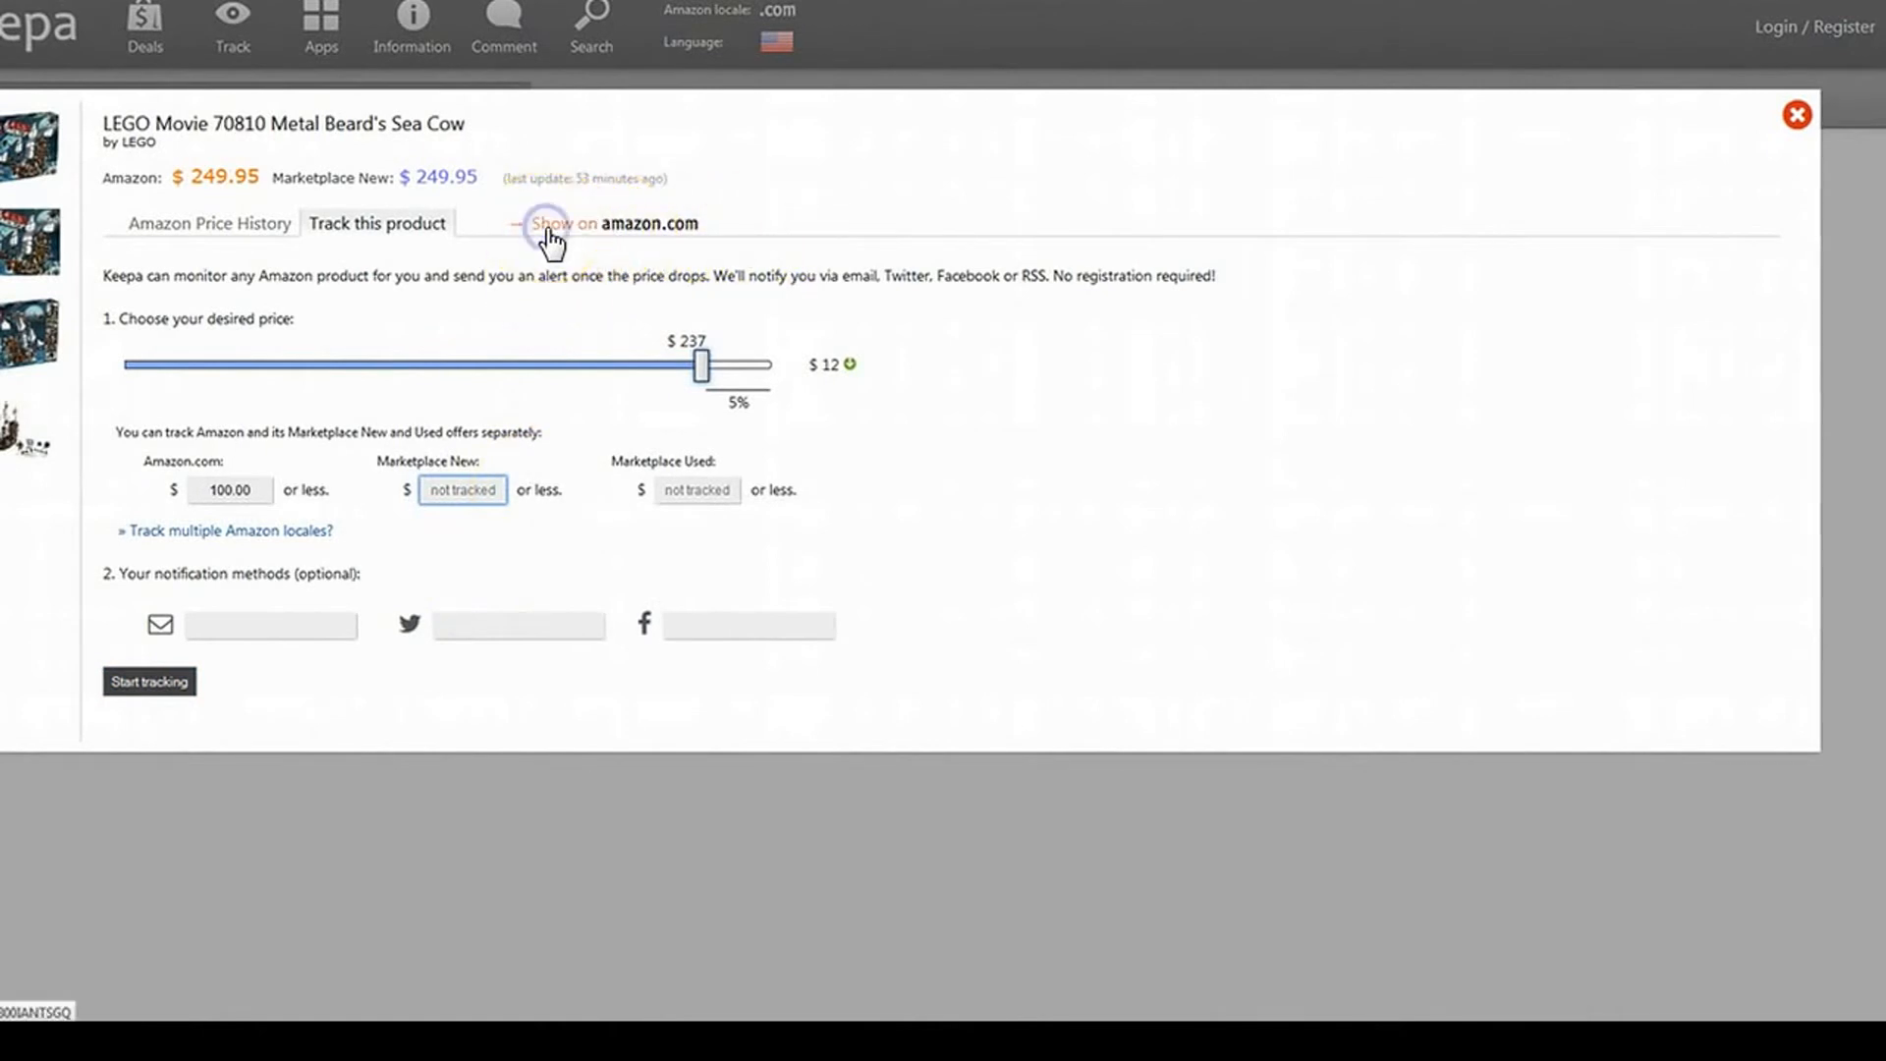
Step: Open the LEGO set via Show on amazon.com and scroll through the product listings
click(613, 224)
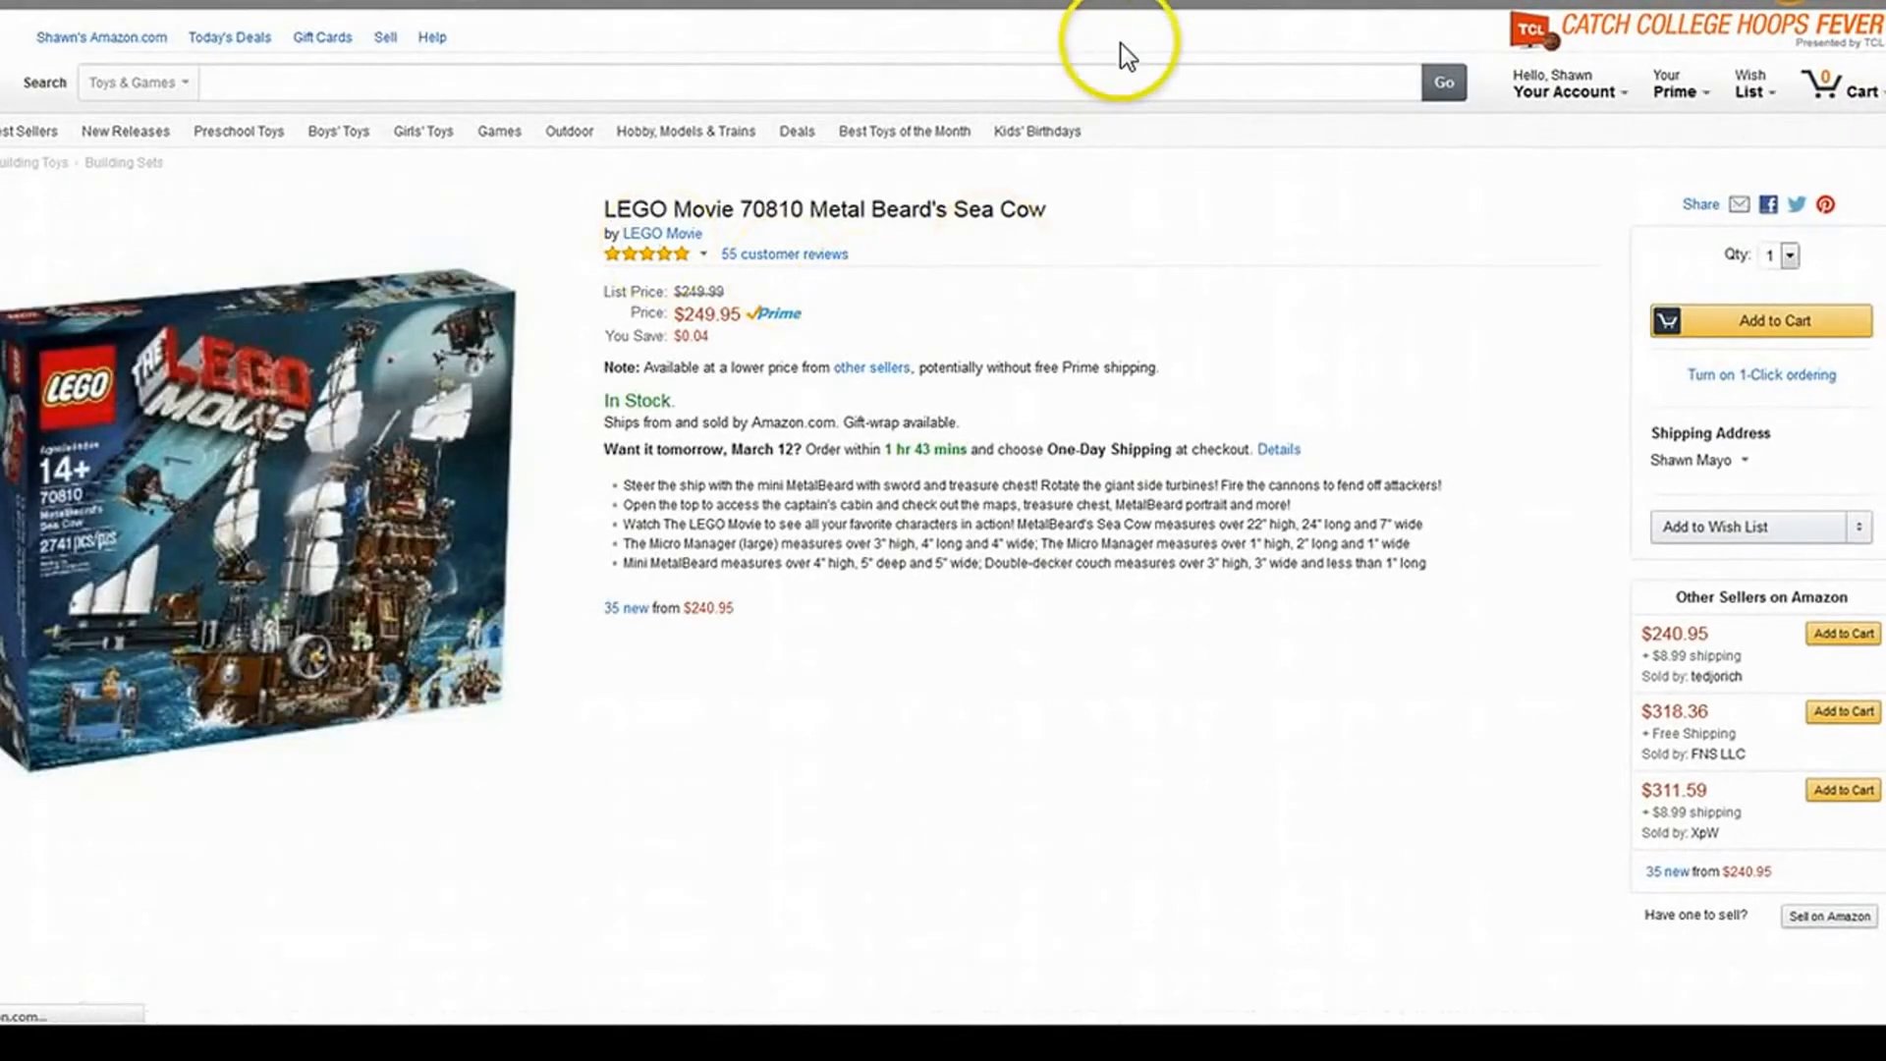
scroll(down, 3)
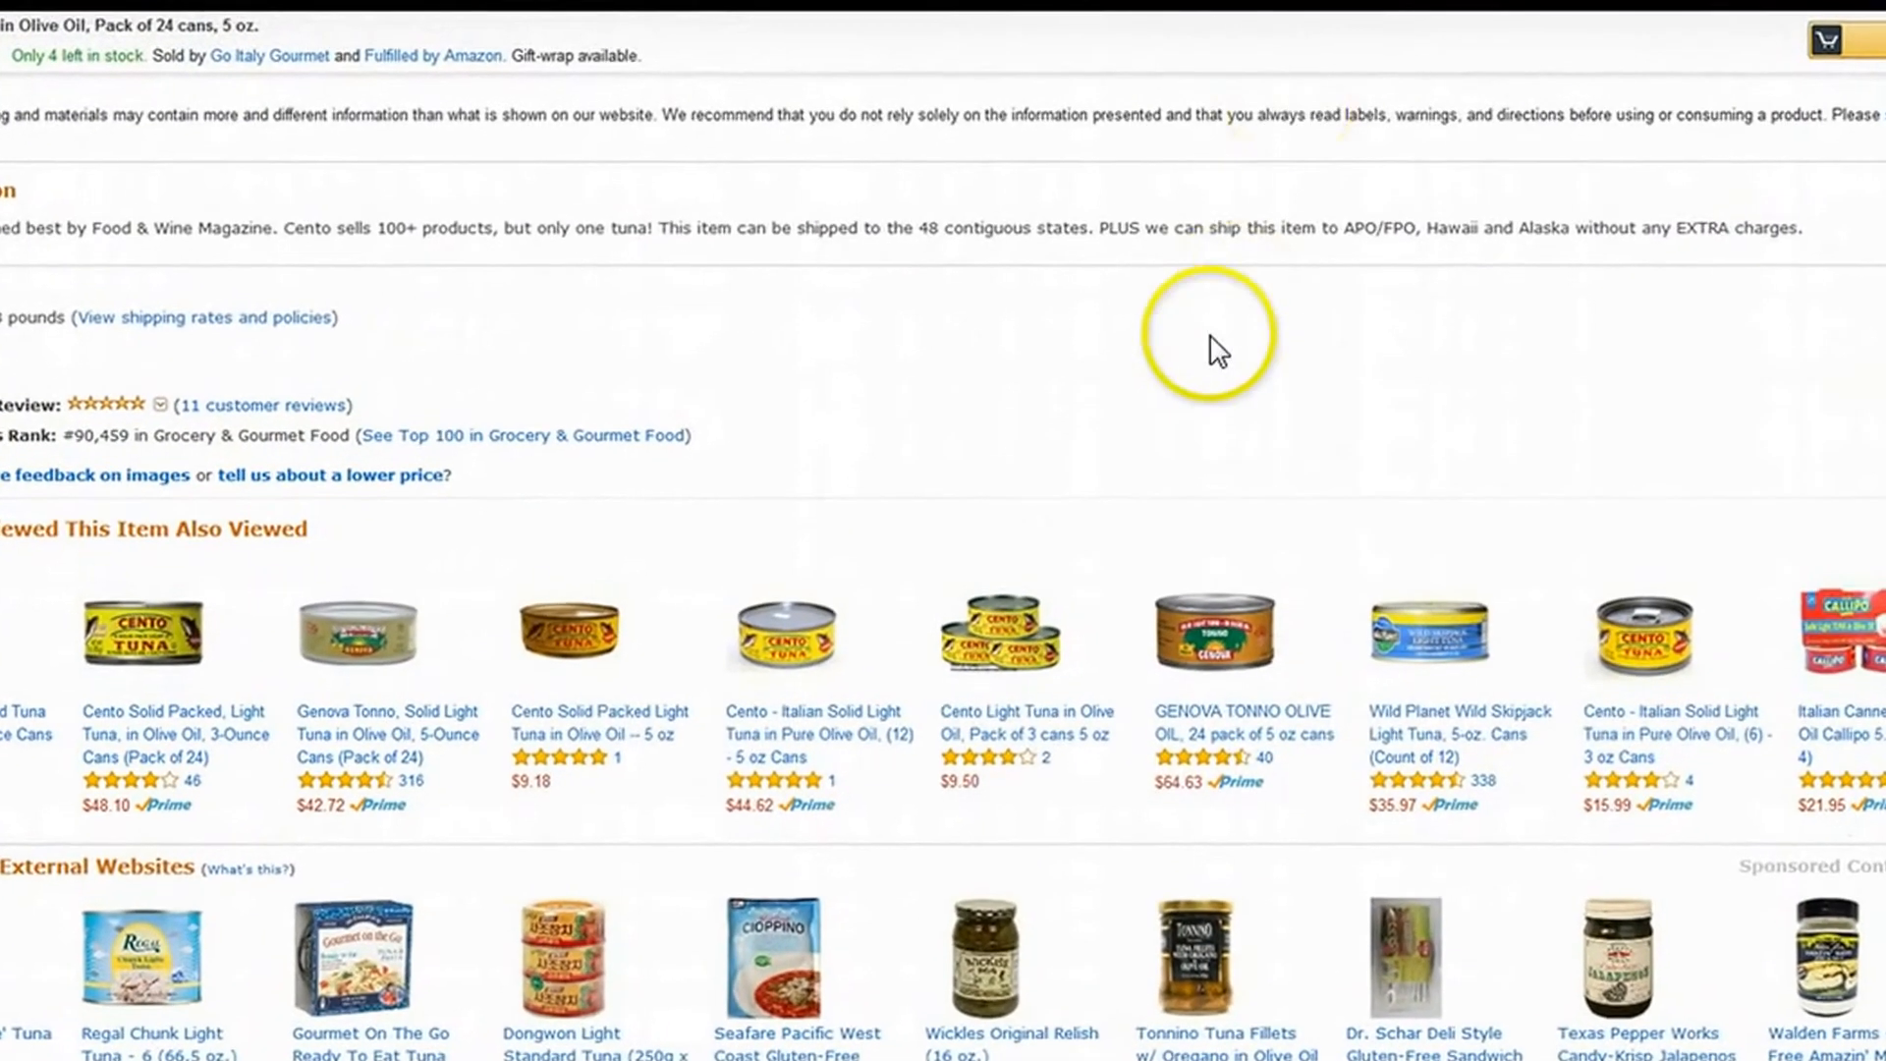
scroll(up, 3)
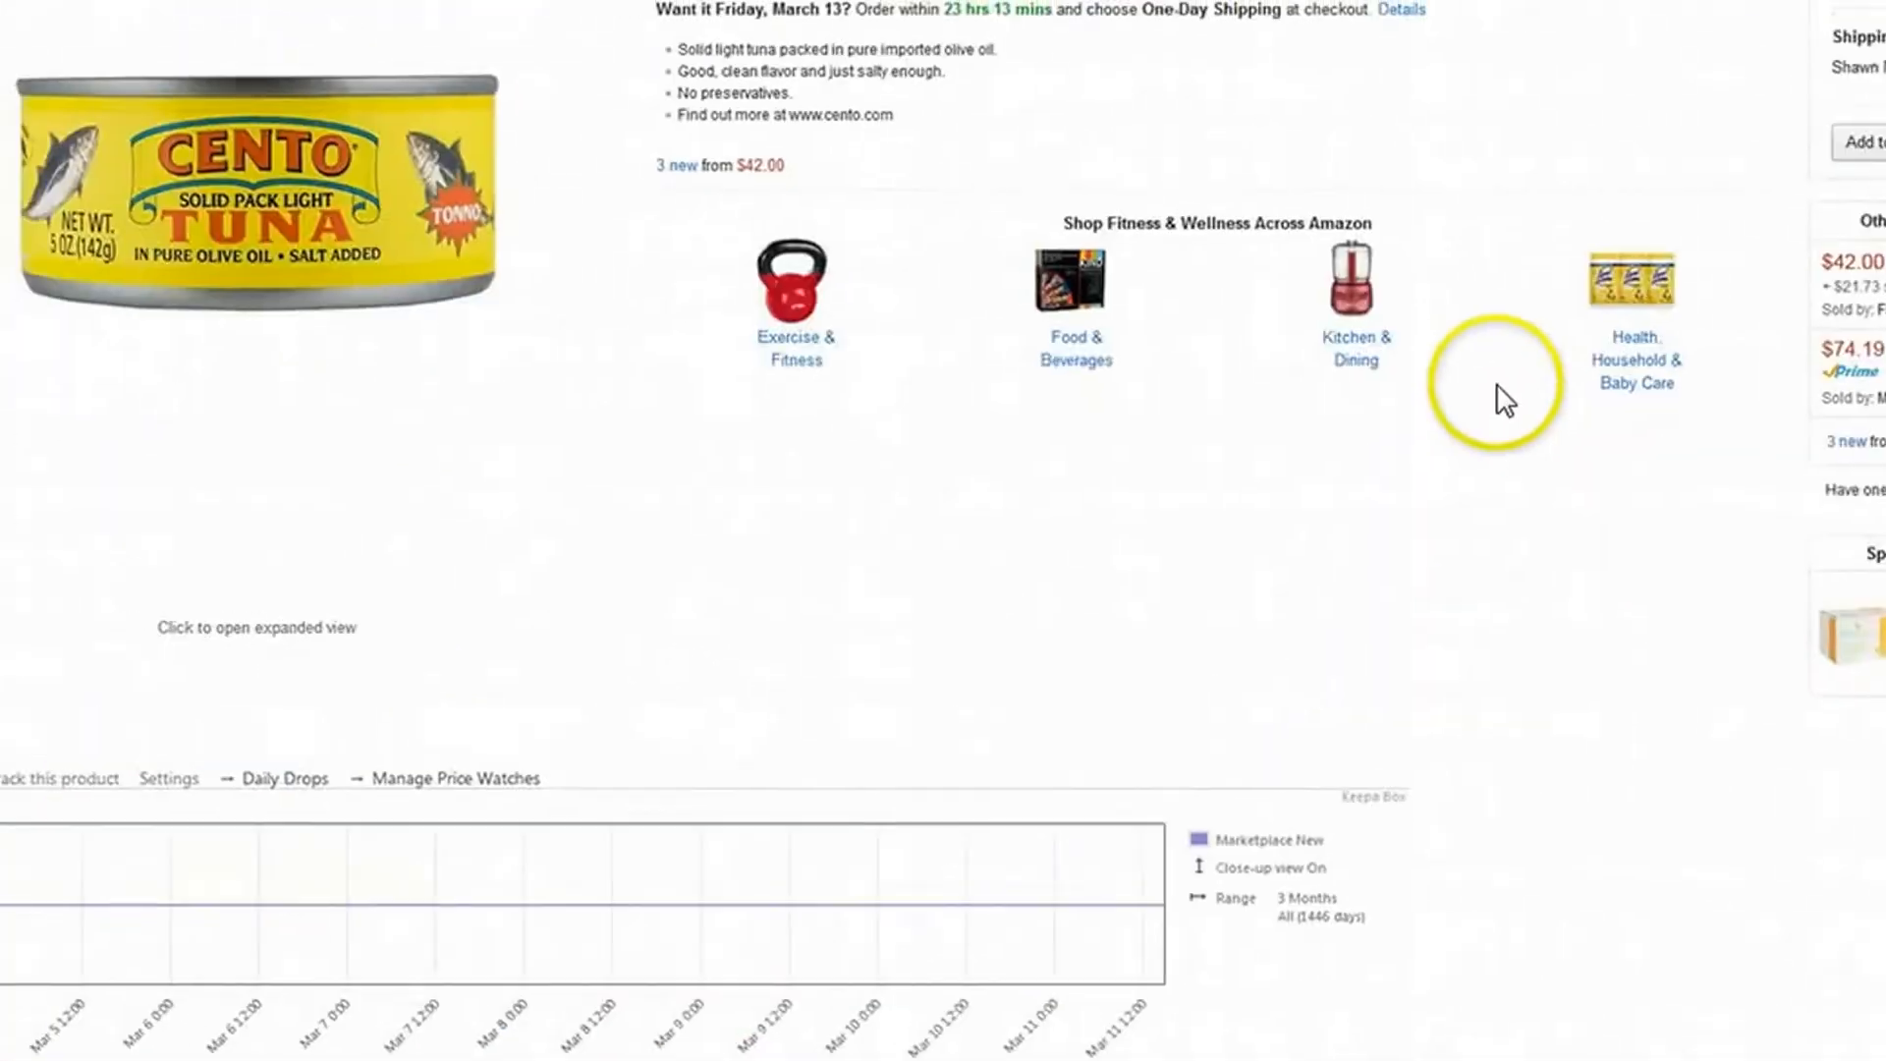
scroll(up, 3)
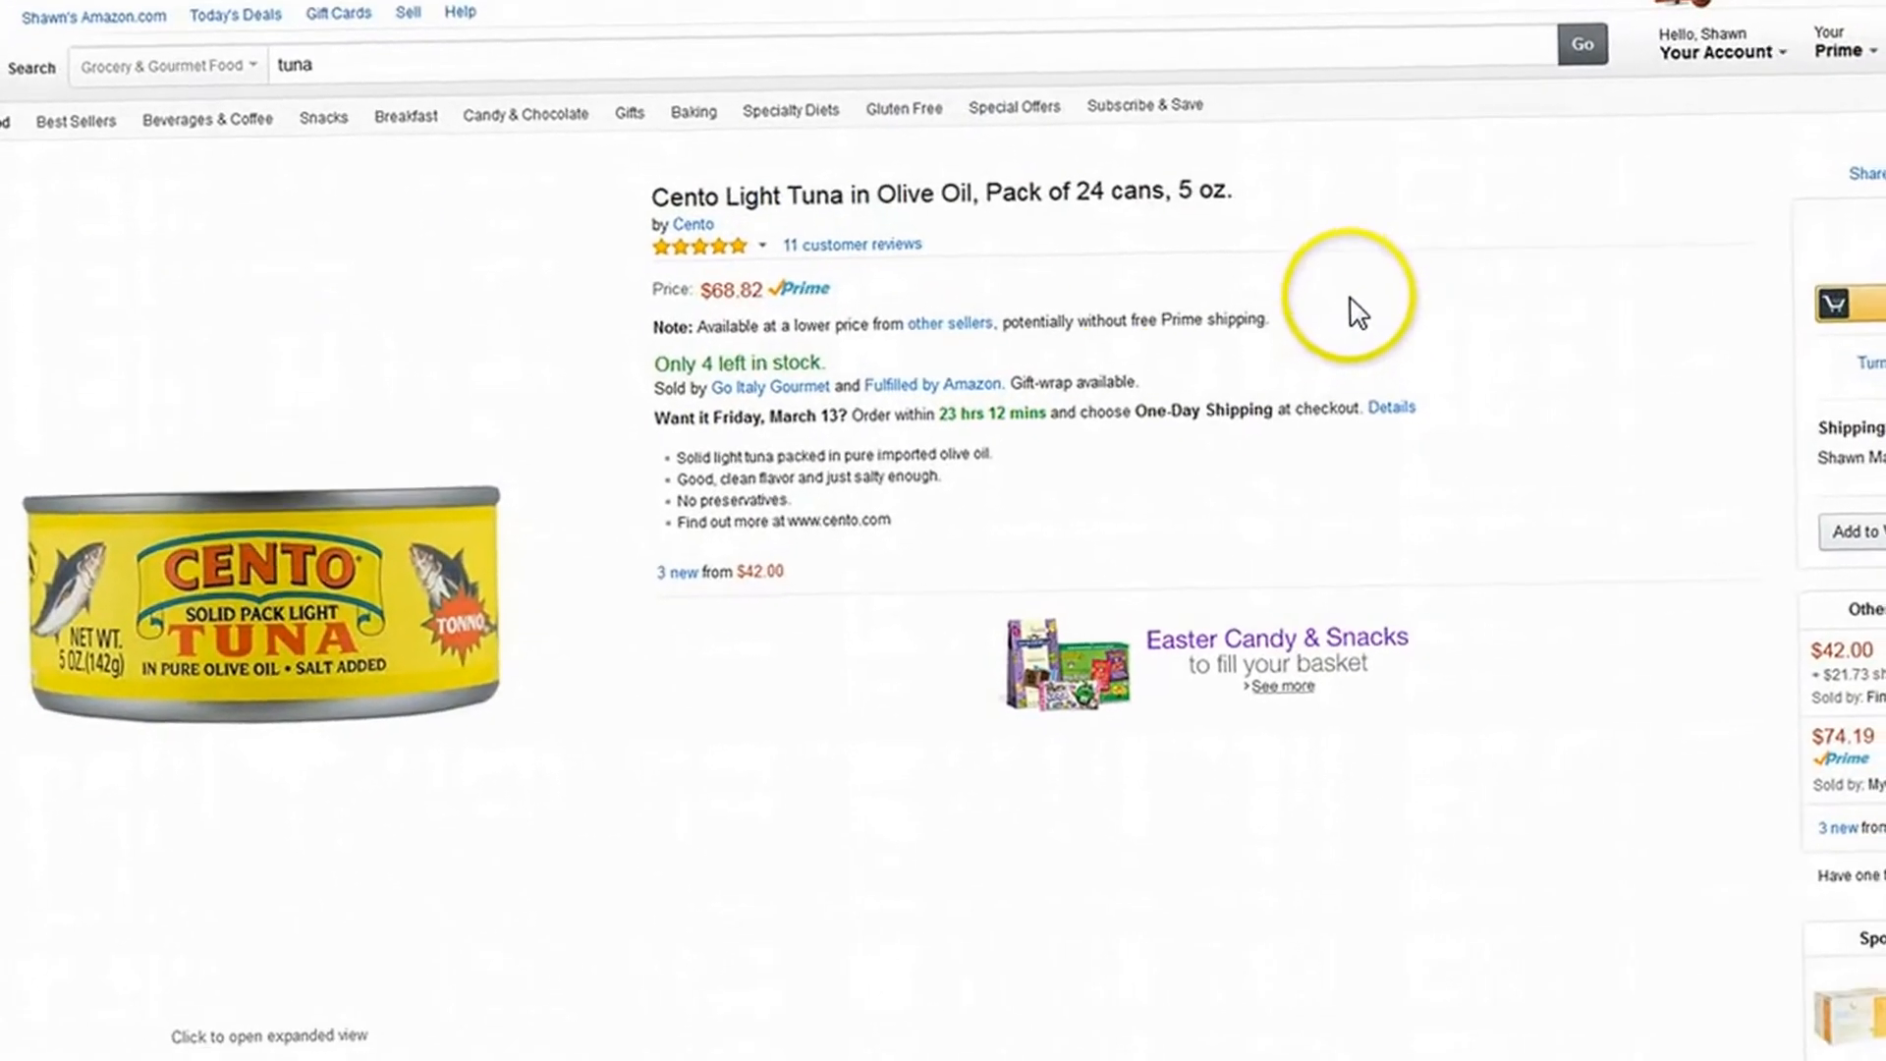
scroll(down, 3)
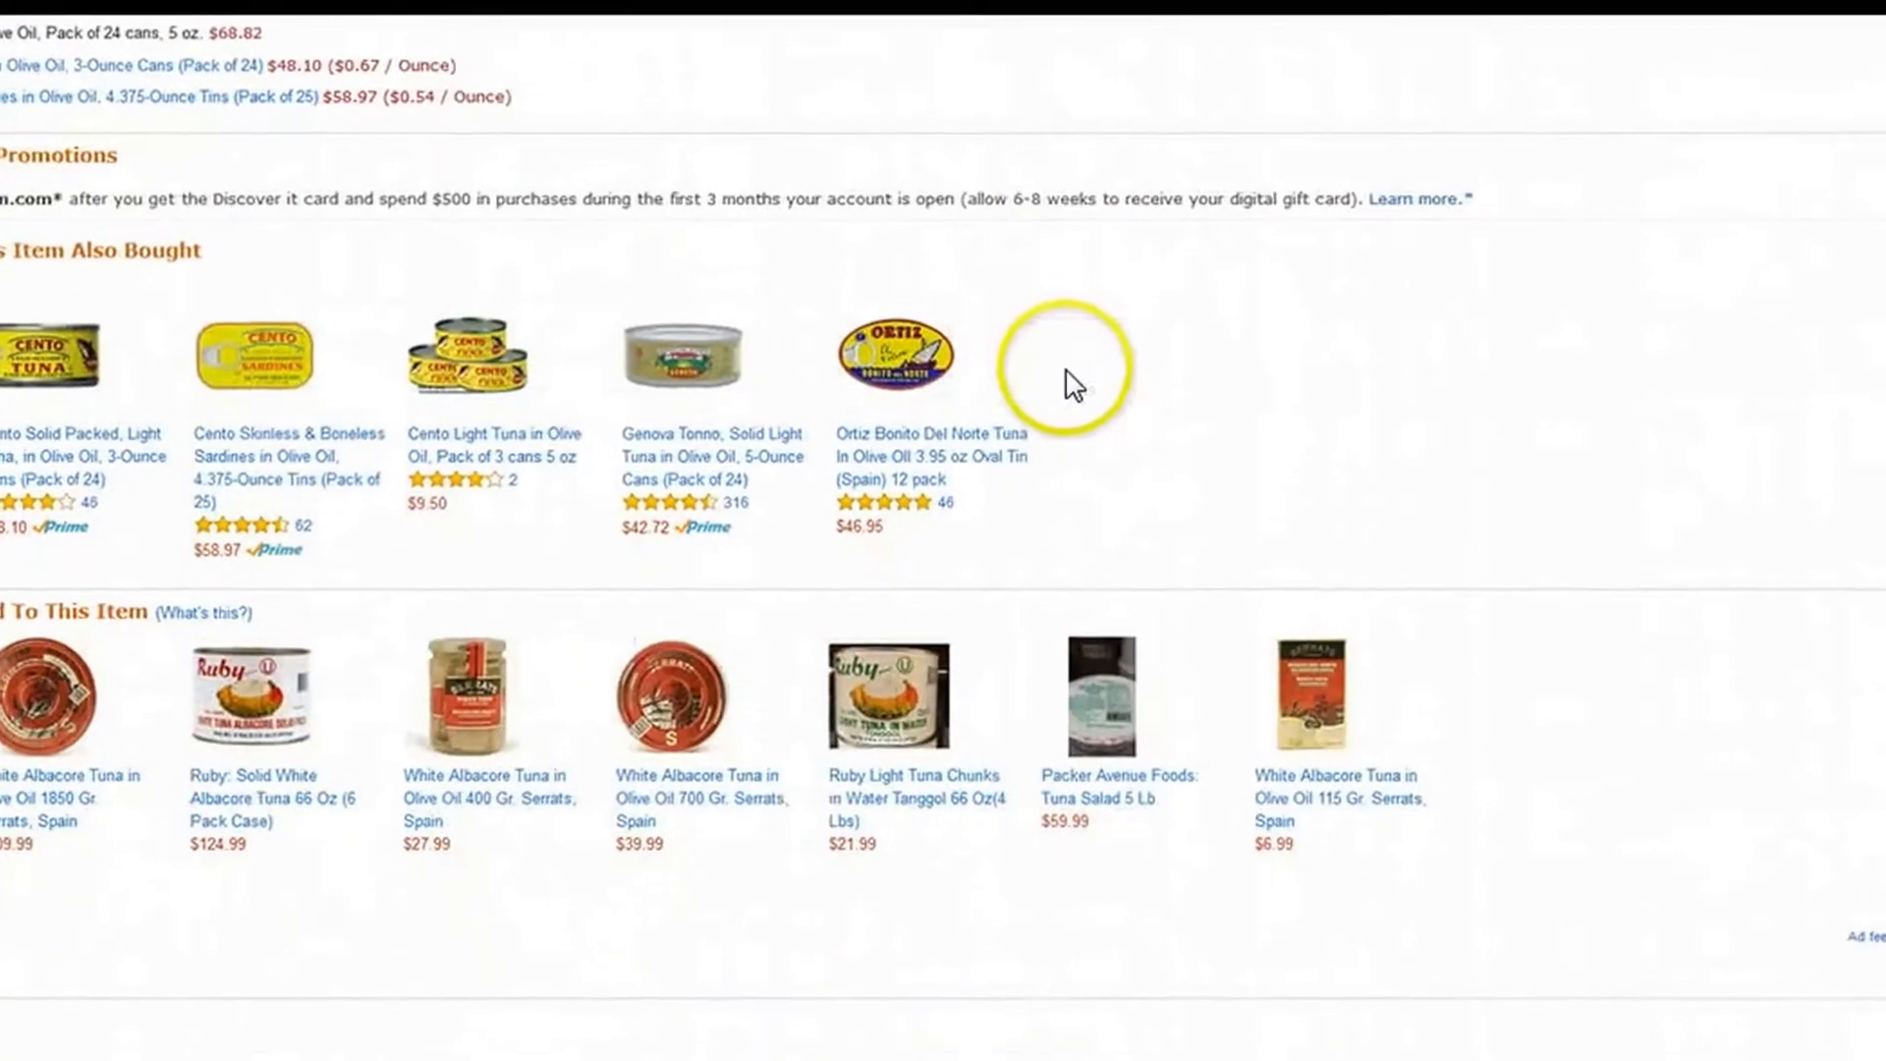
scroll(down, 3)
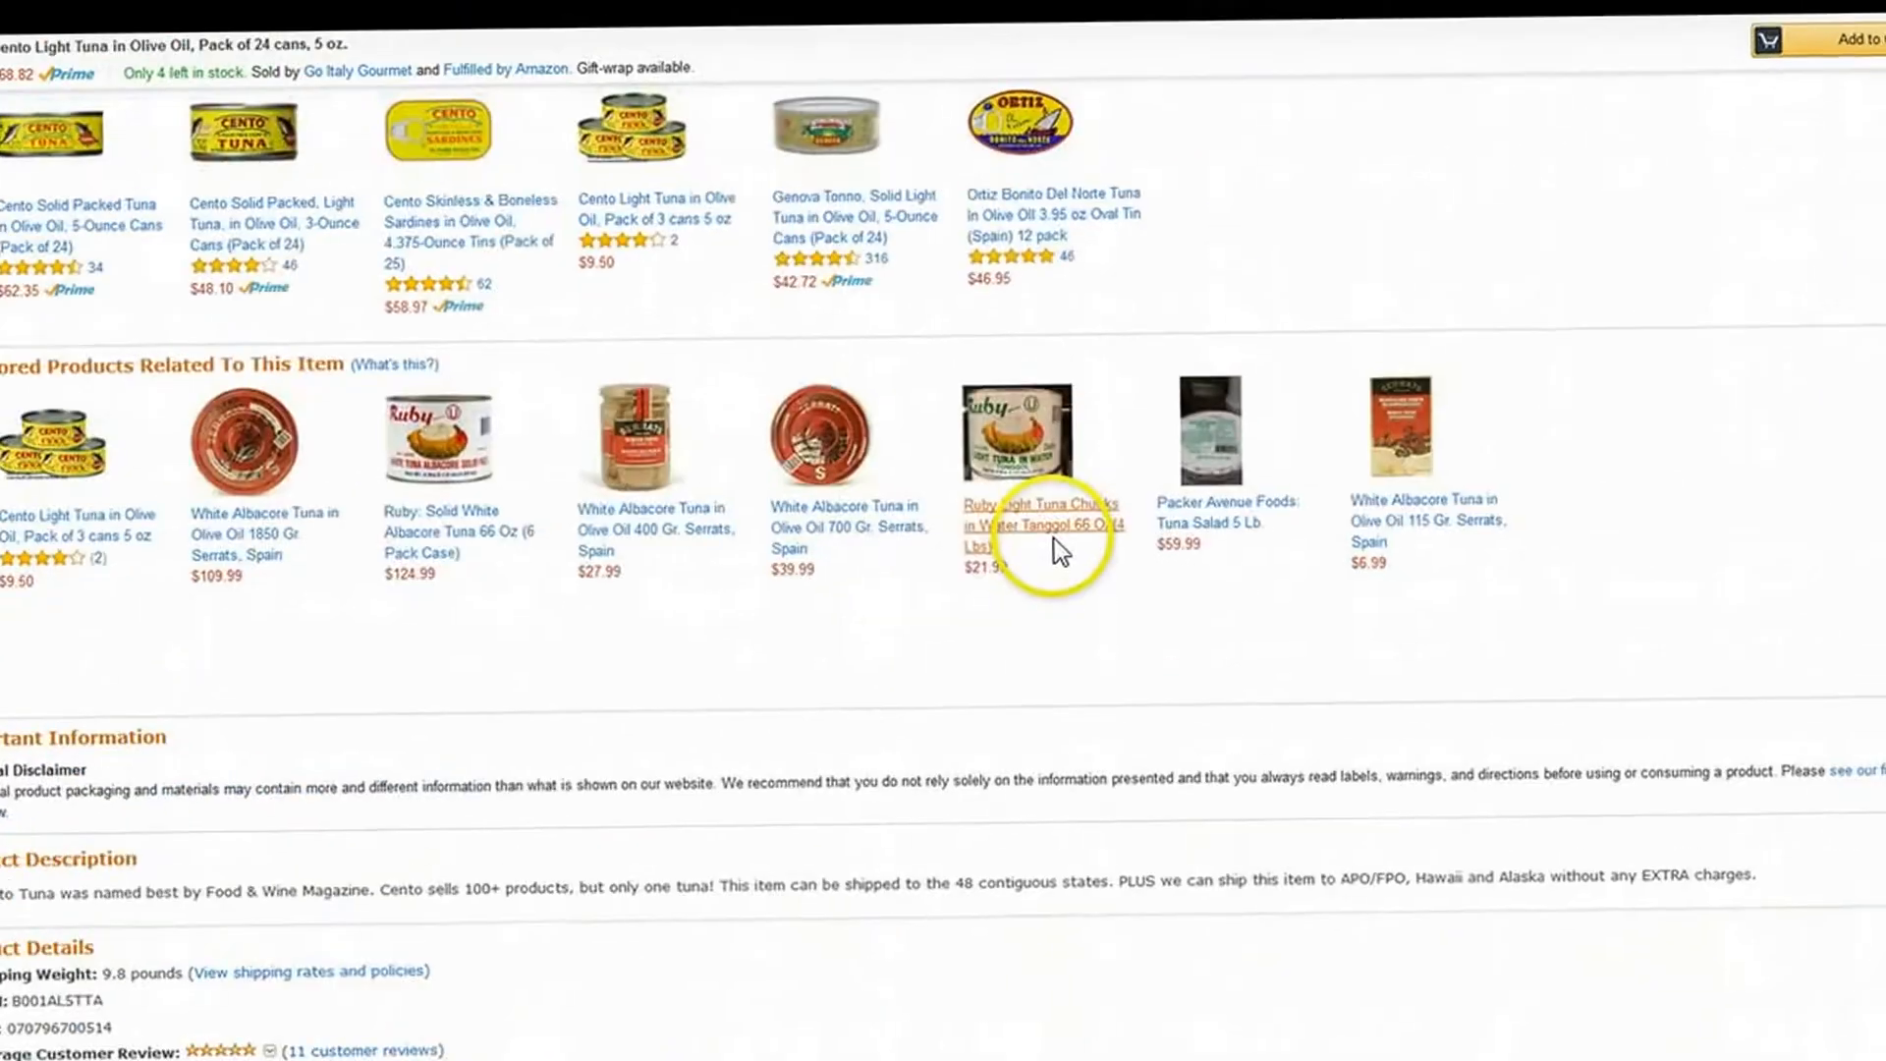
scroll(up, 3)
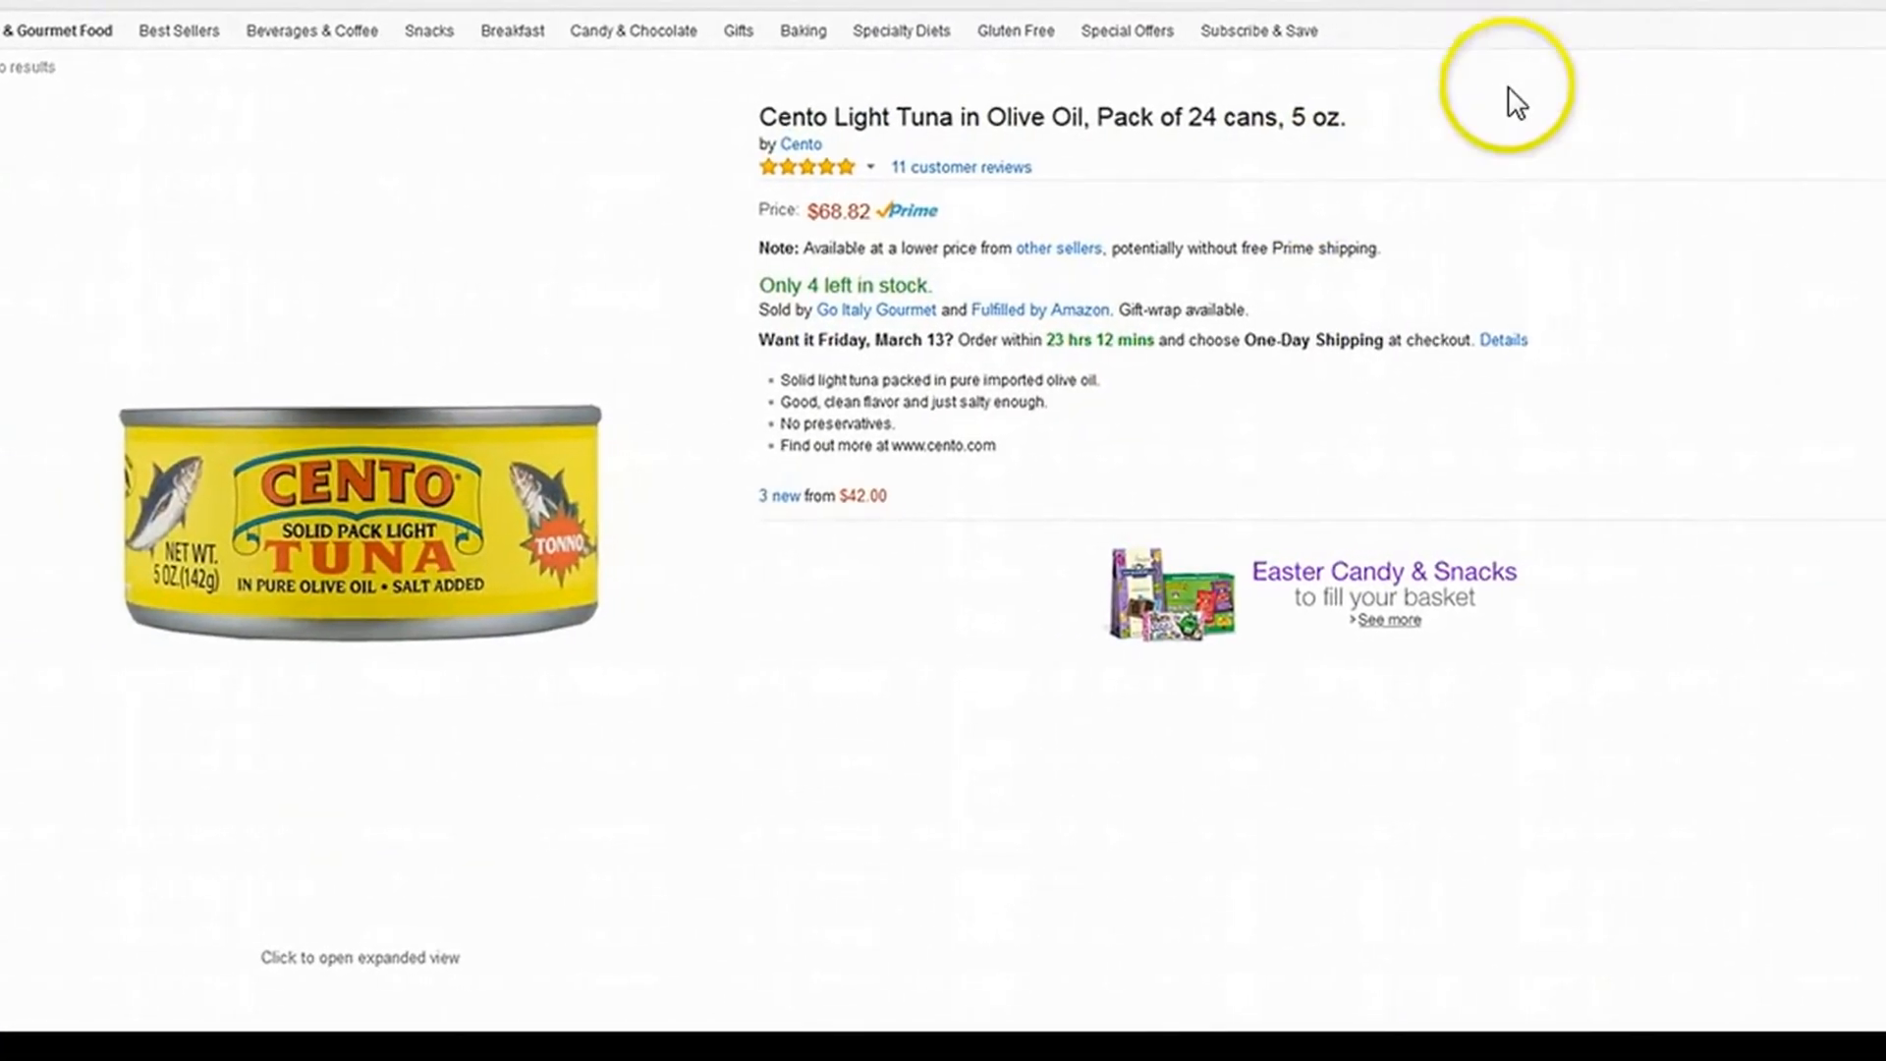
scroll(down, 3)
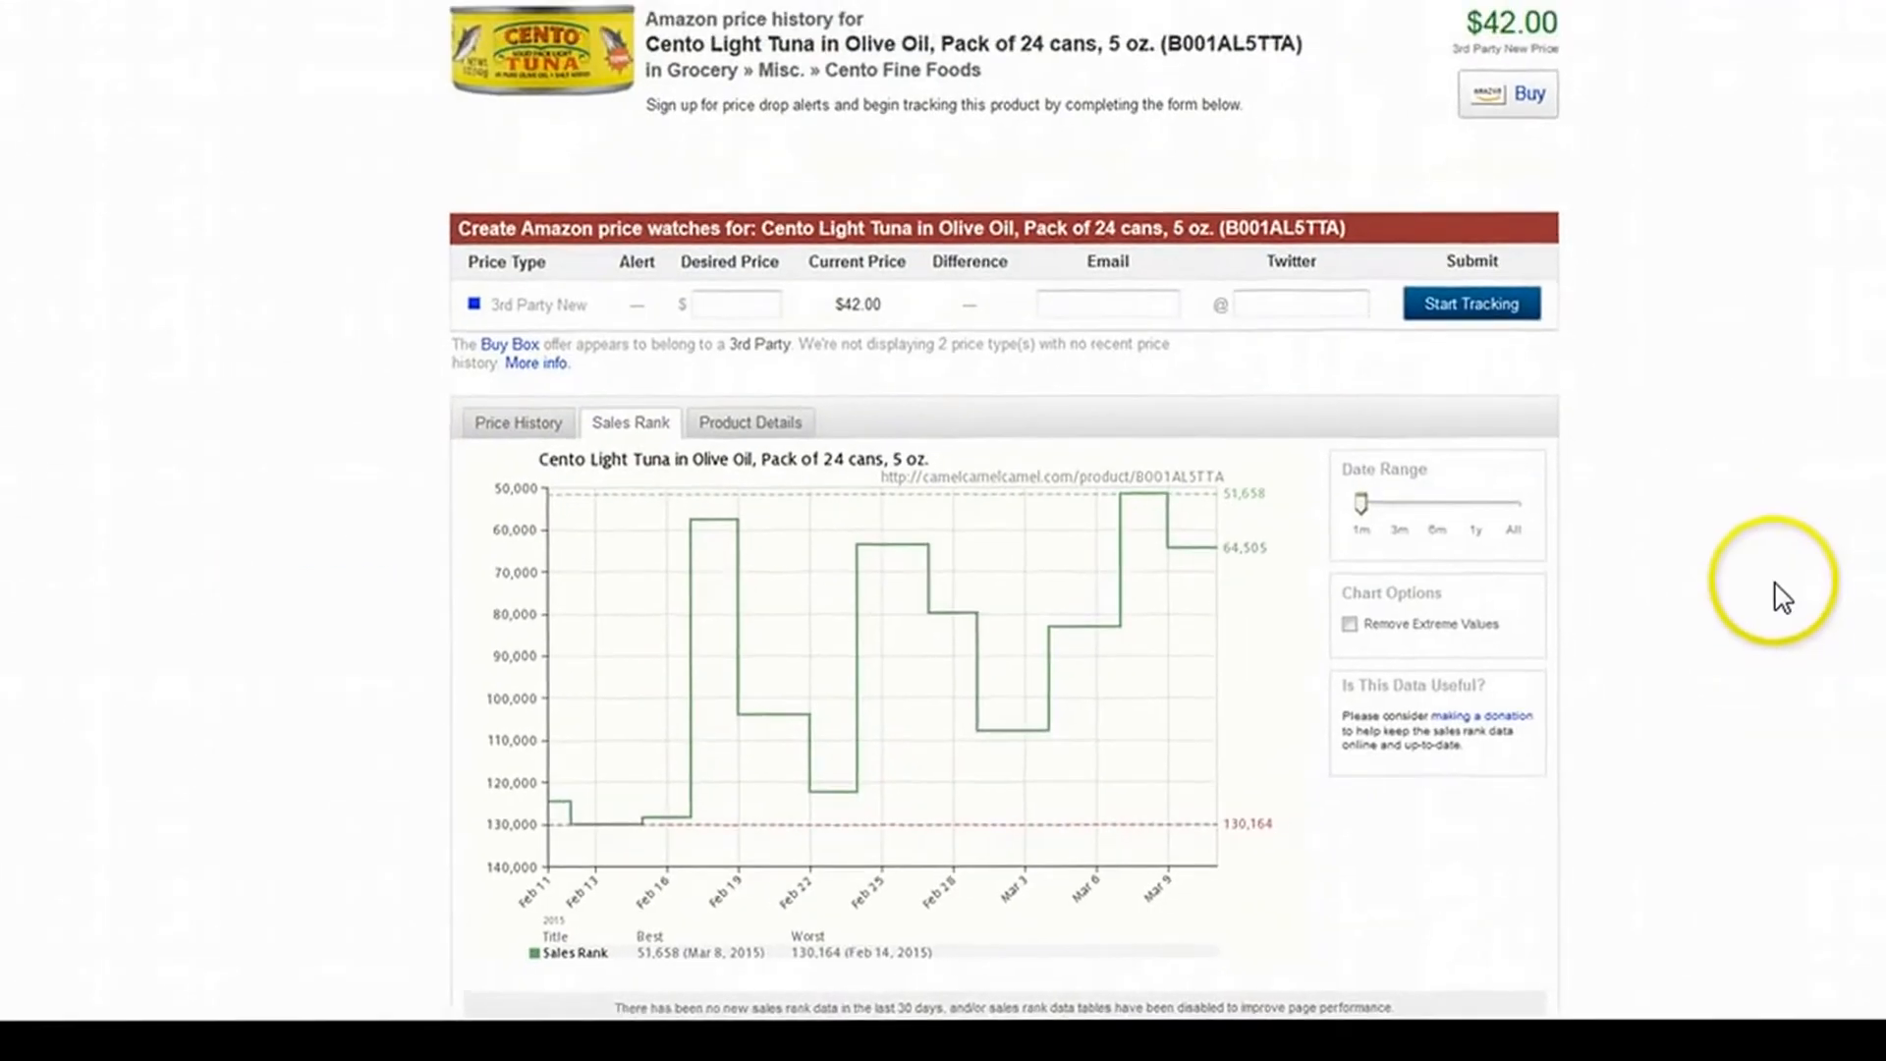
Step: Review the tuna's CamelCamelCamel sales rank chart, best 51,658 and worst 130,164
scroll(up, 3)
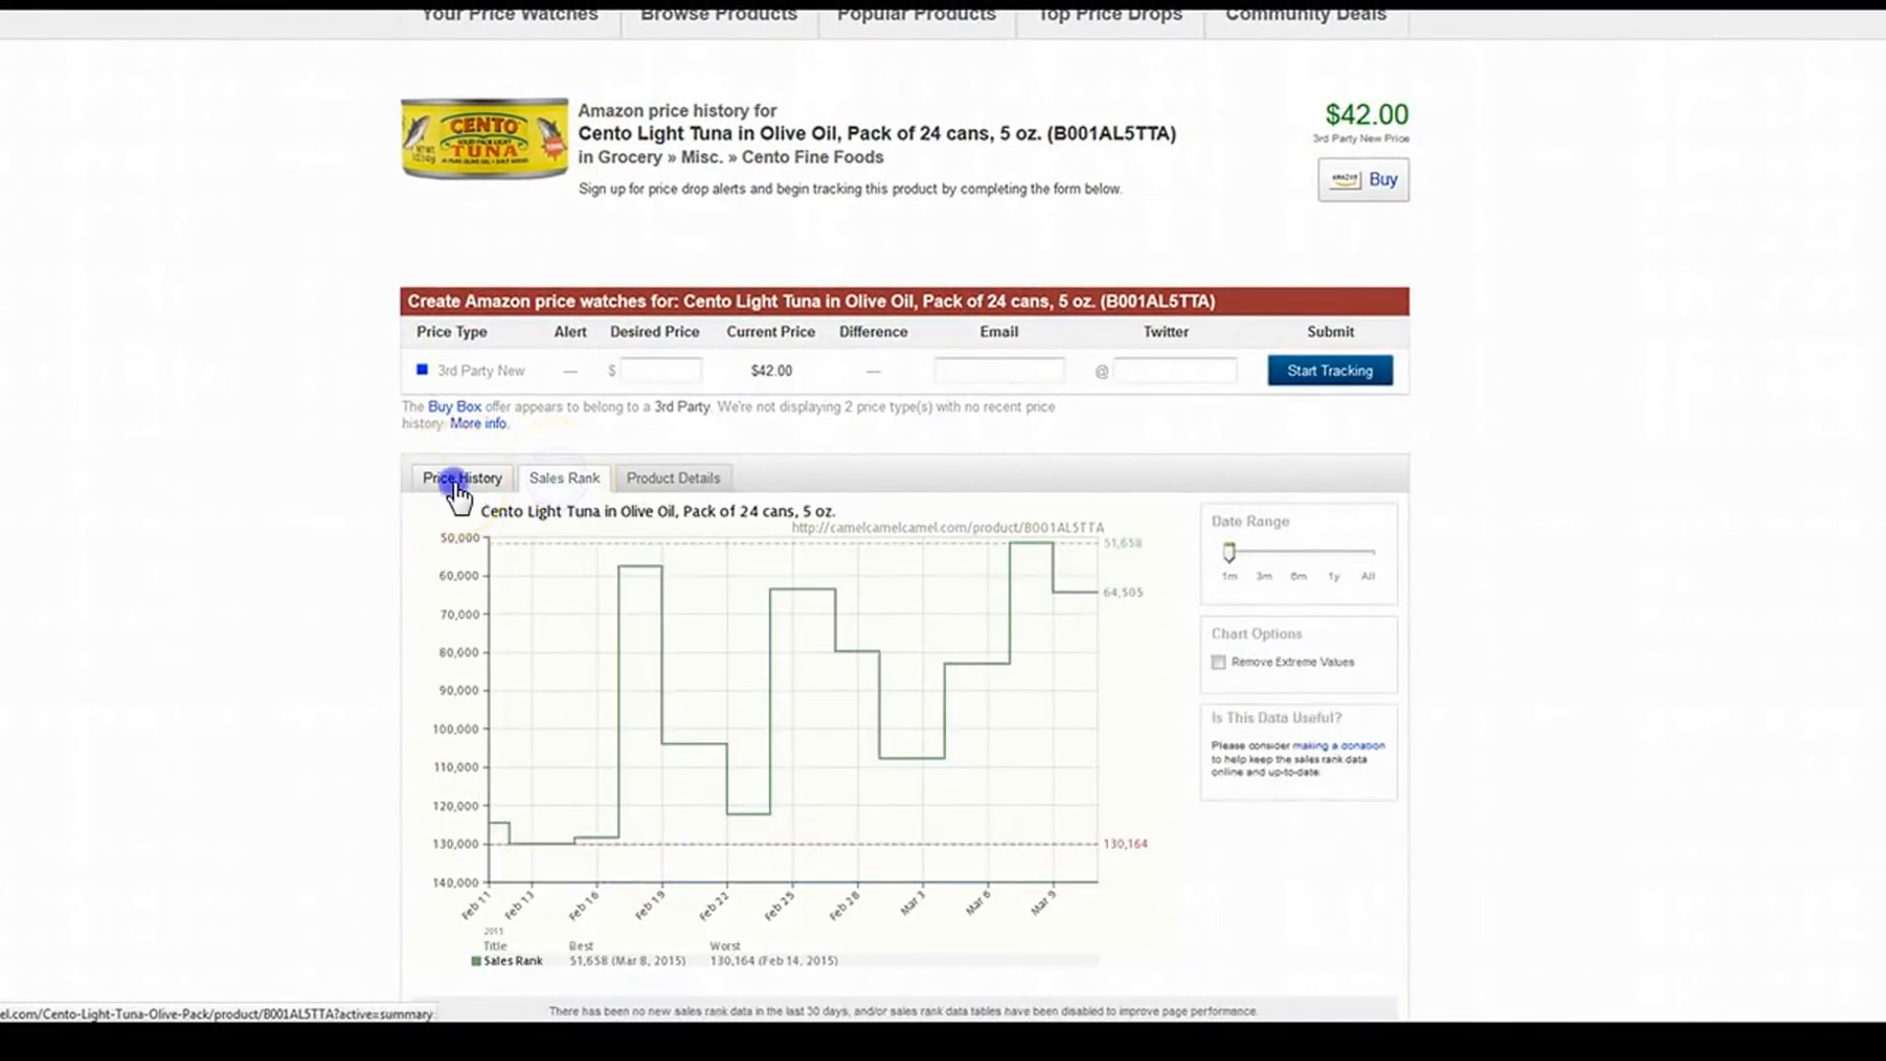
mouse_move(1308, 617)
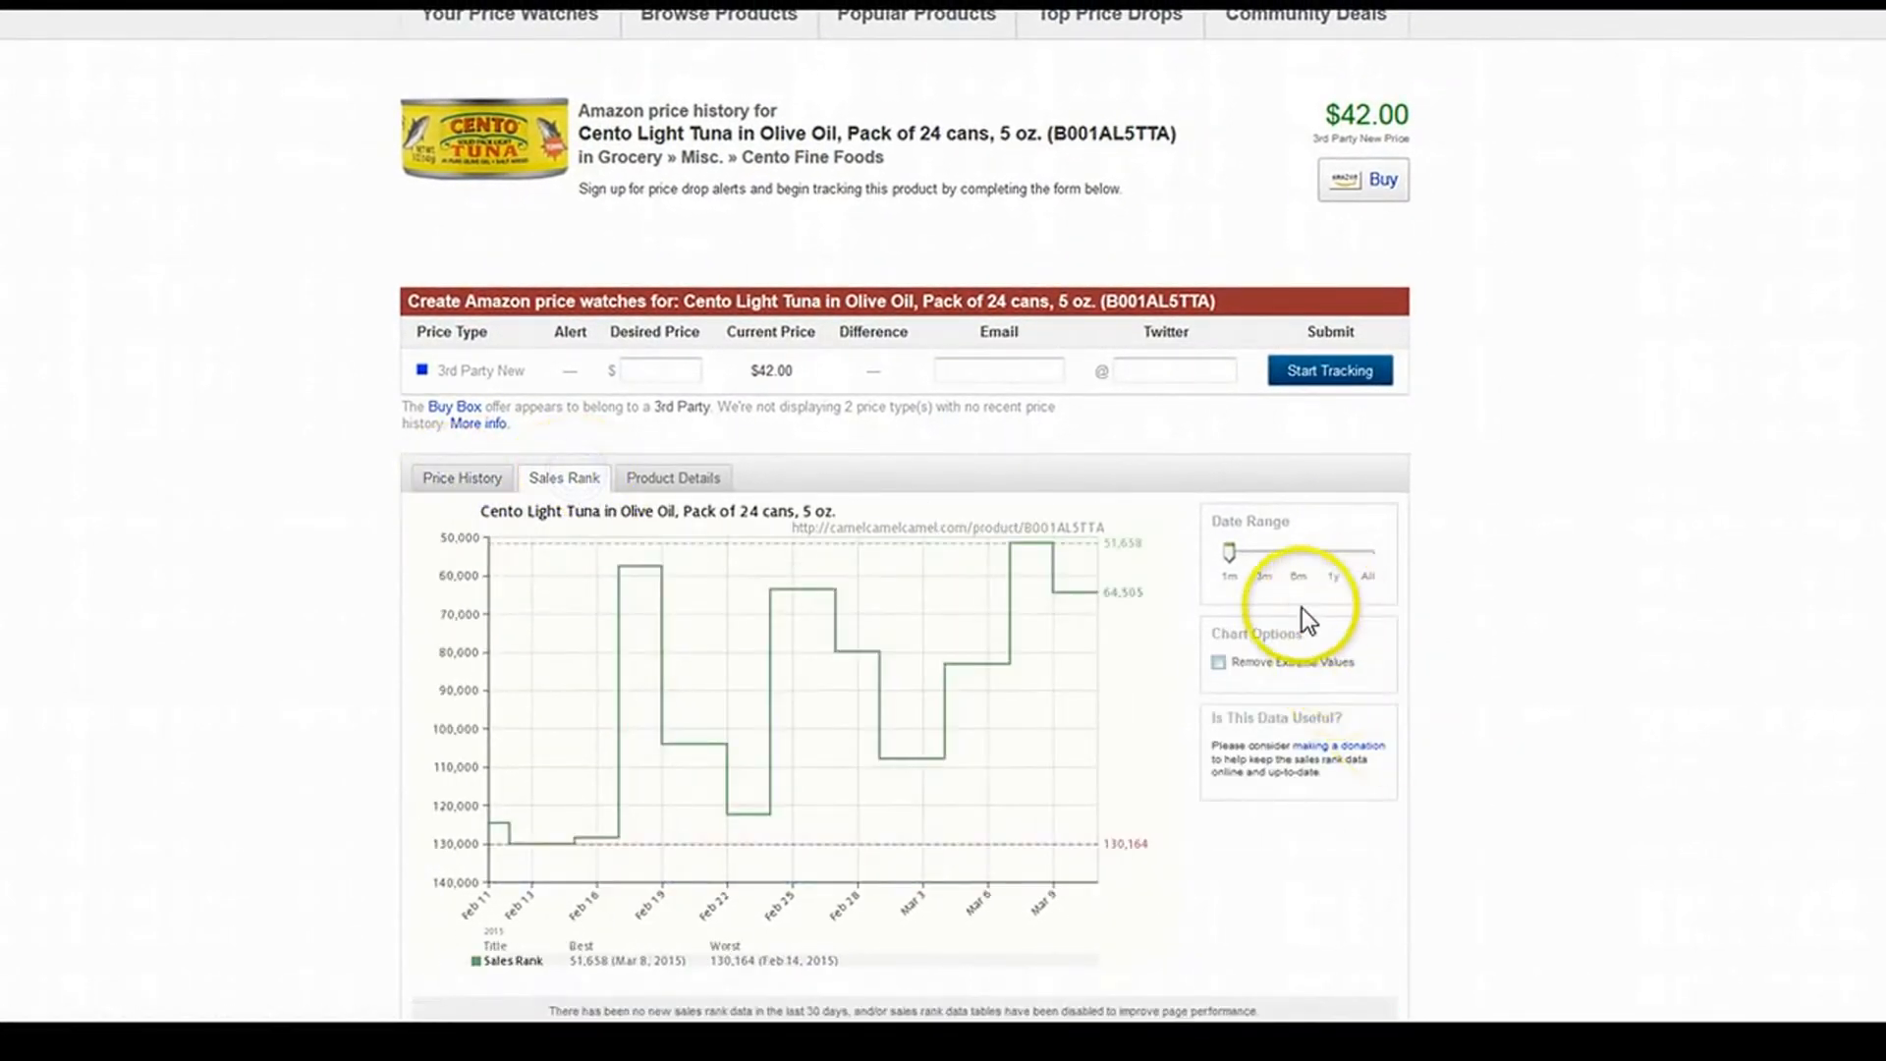
mouse_move(626, 853)
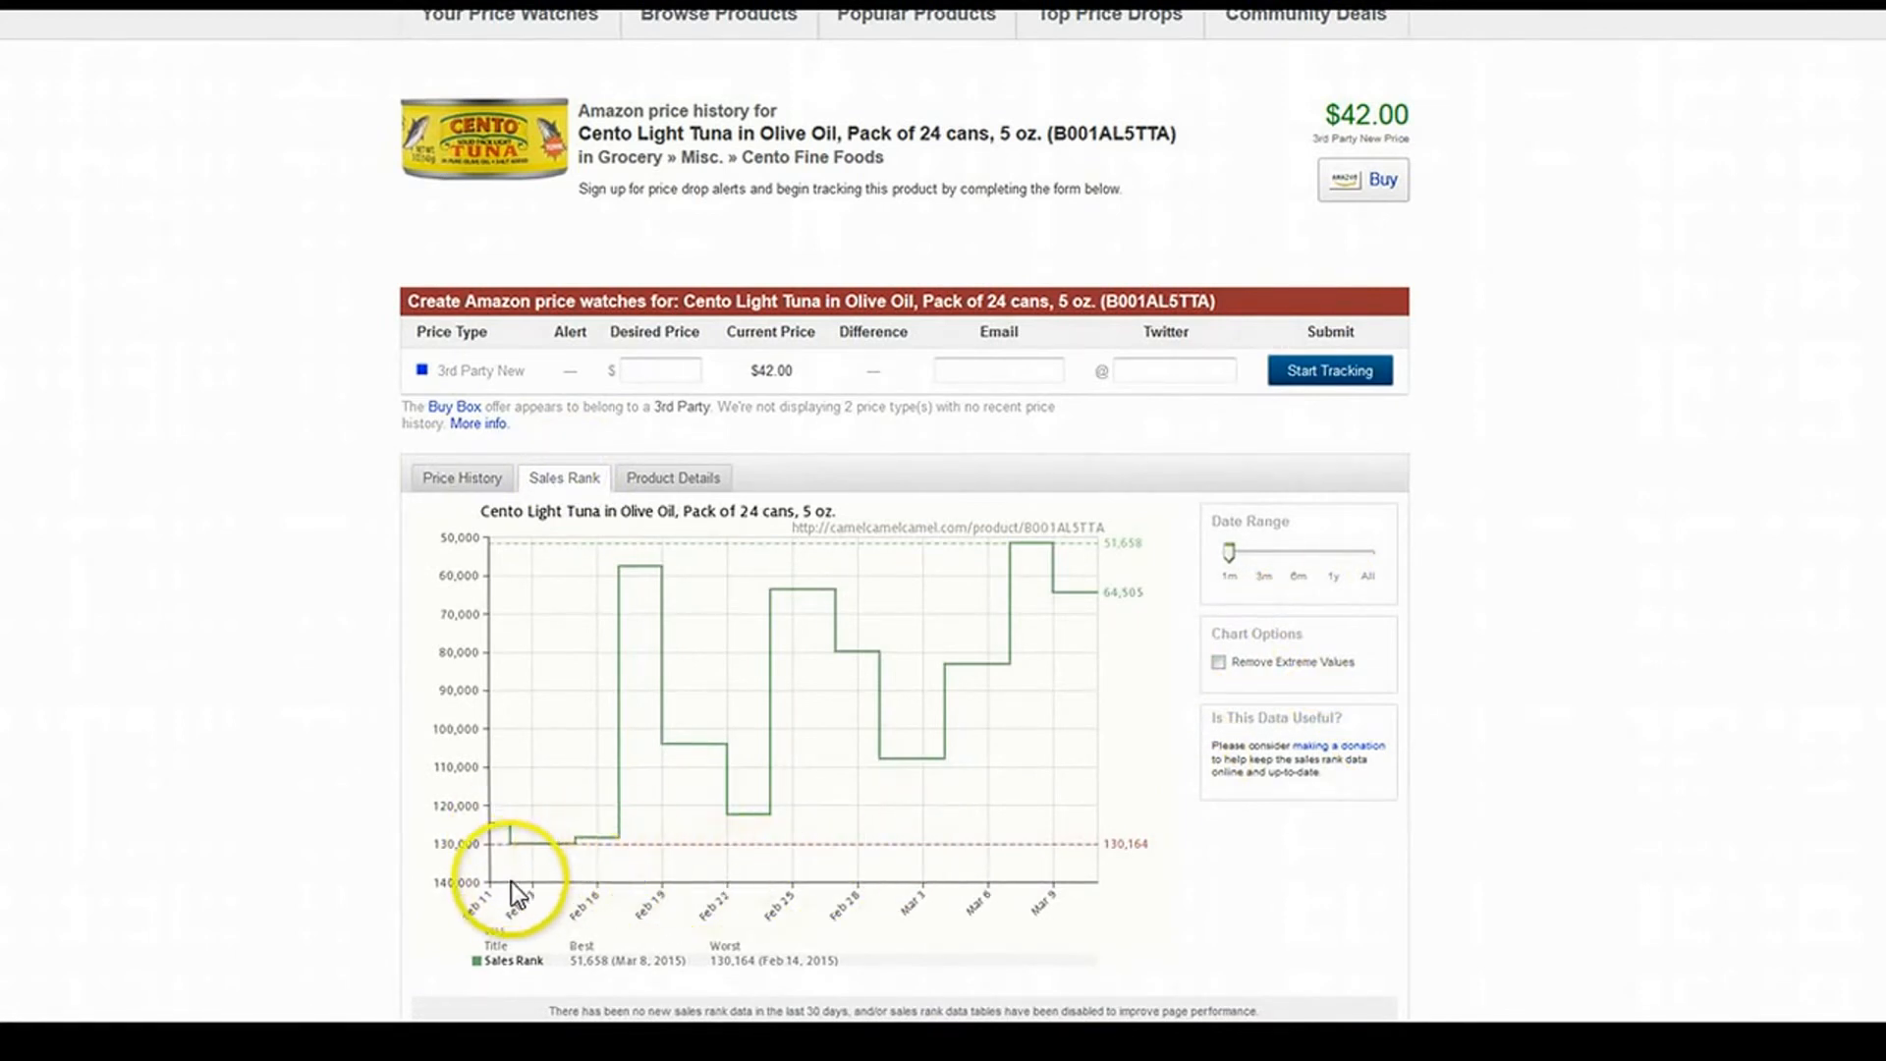
mouse_move(553, 883)
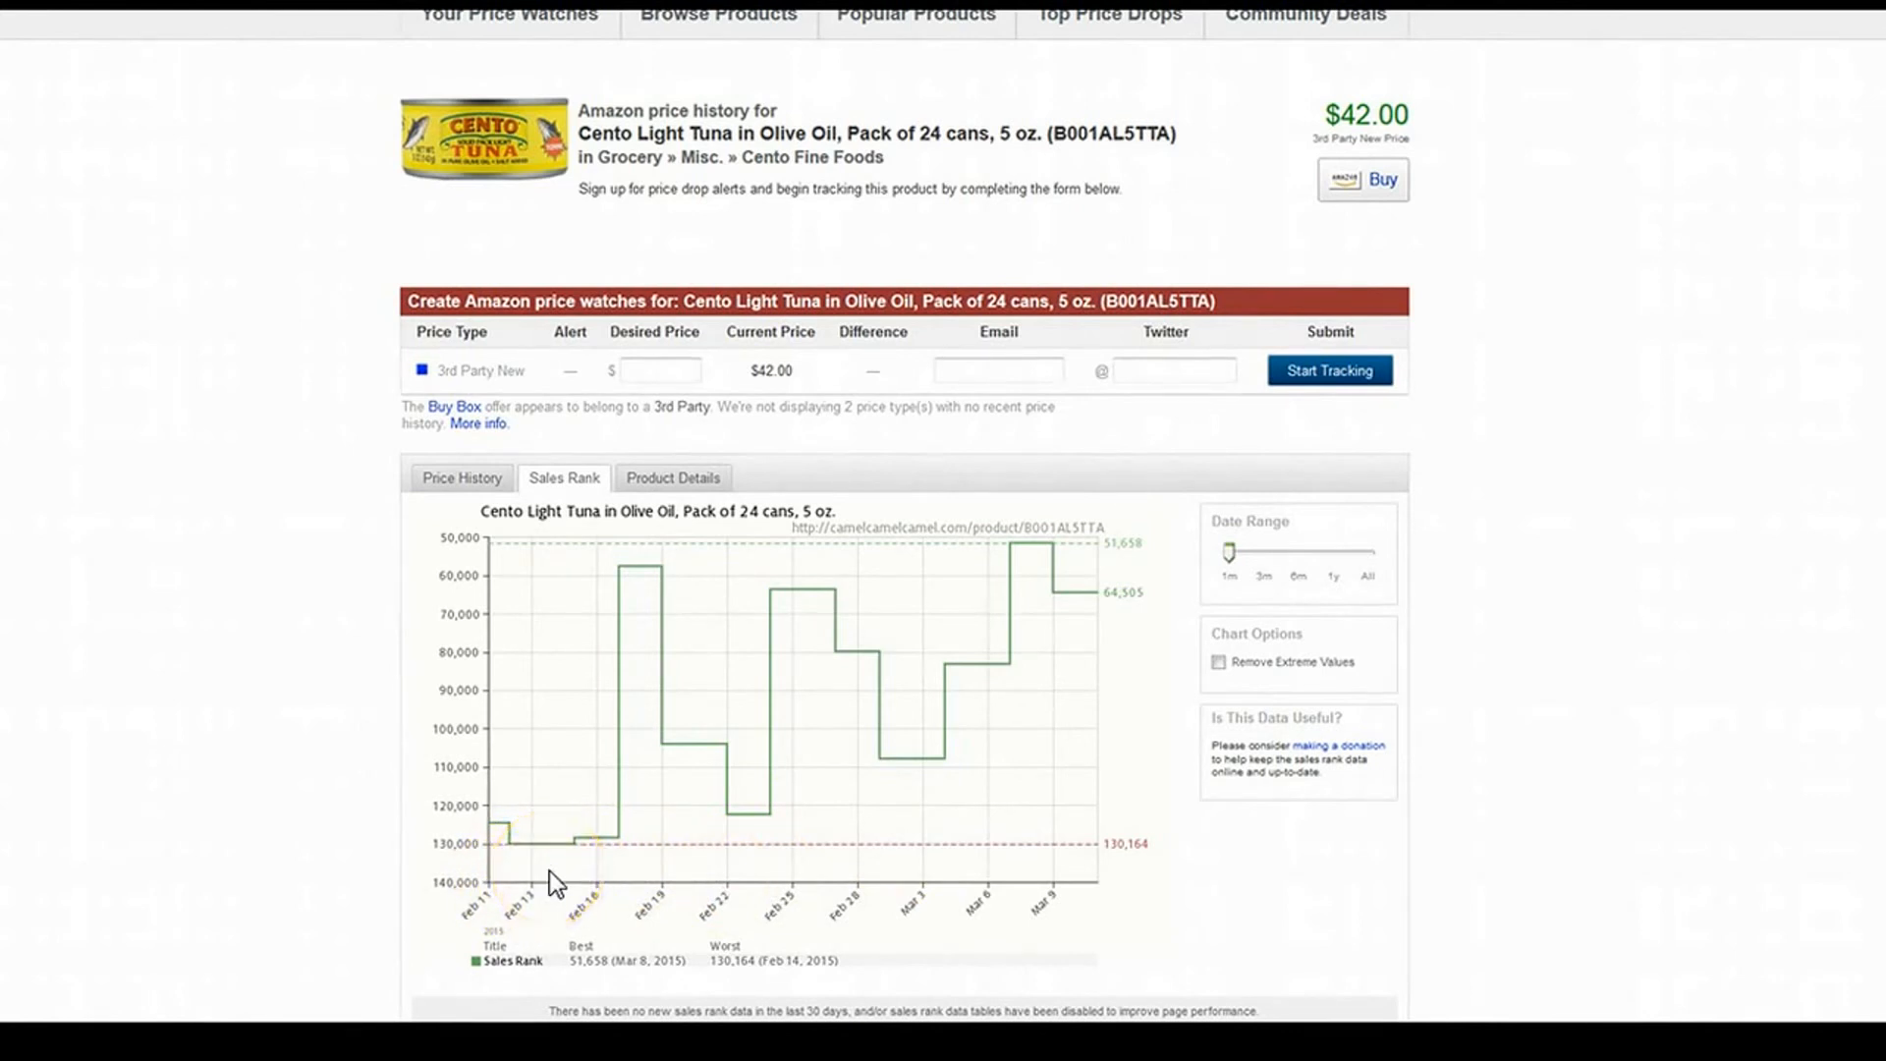
mouse_move(1168, 698)
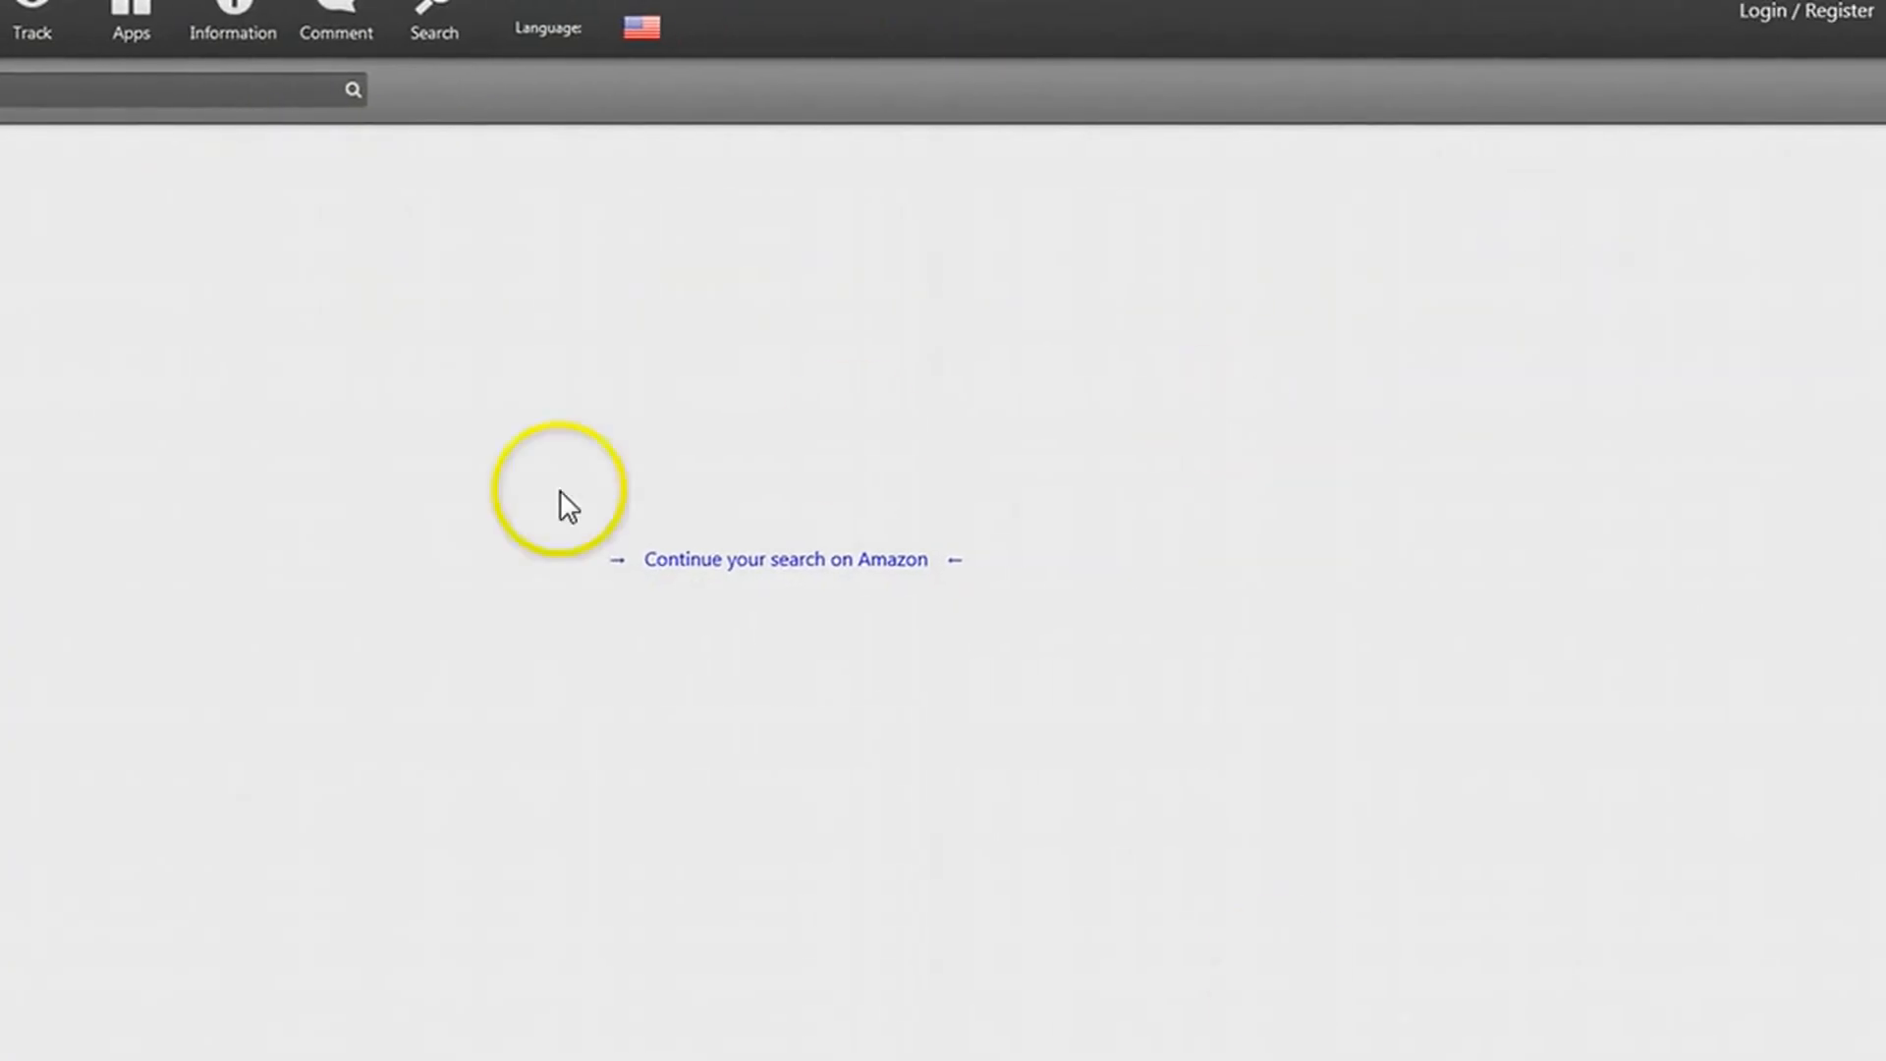
Step: Open the tuna pack's Keepa chart, try the Day range, then return to Week
click(145, 91)
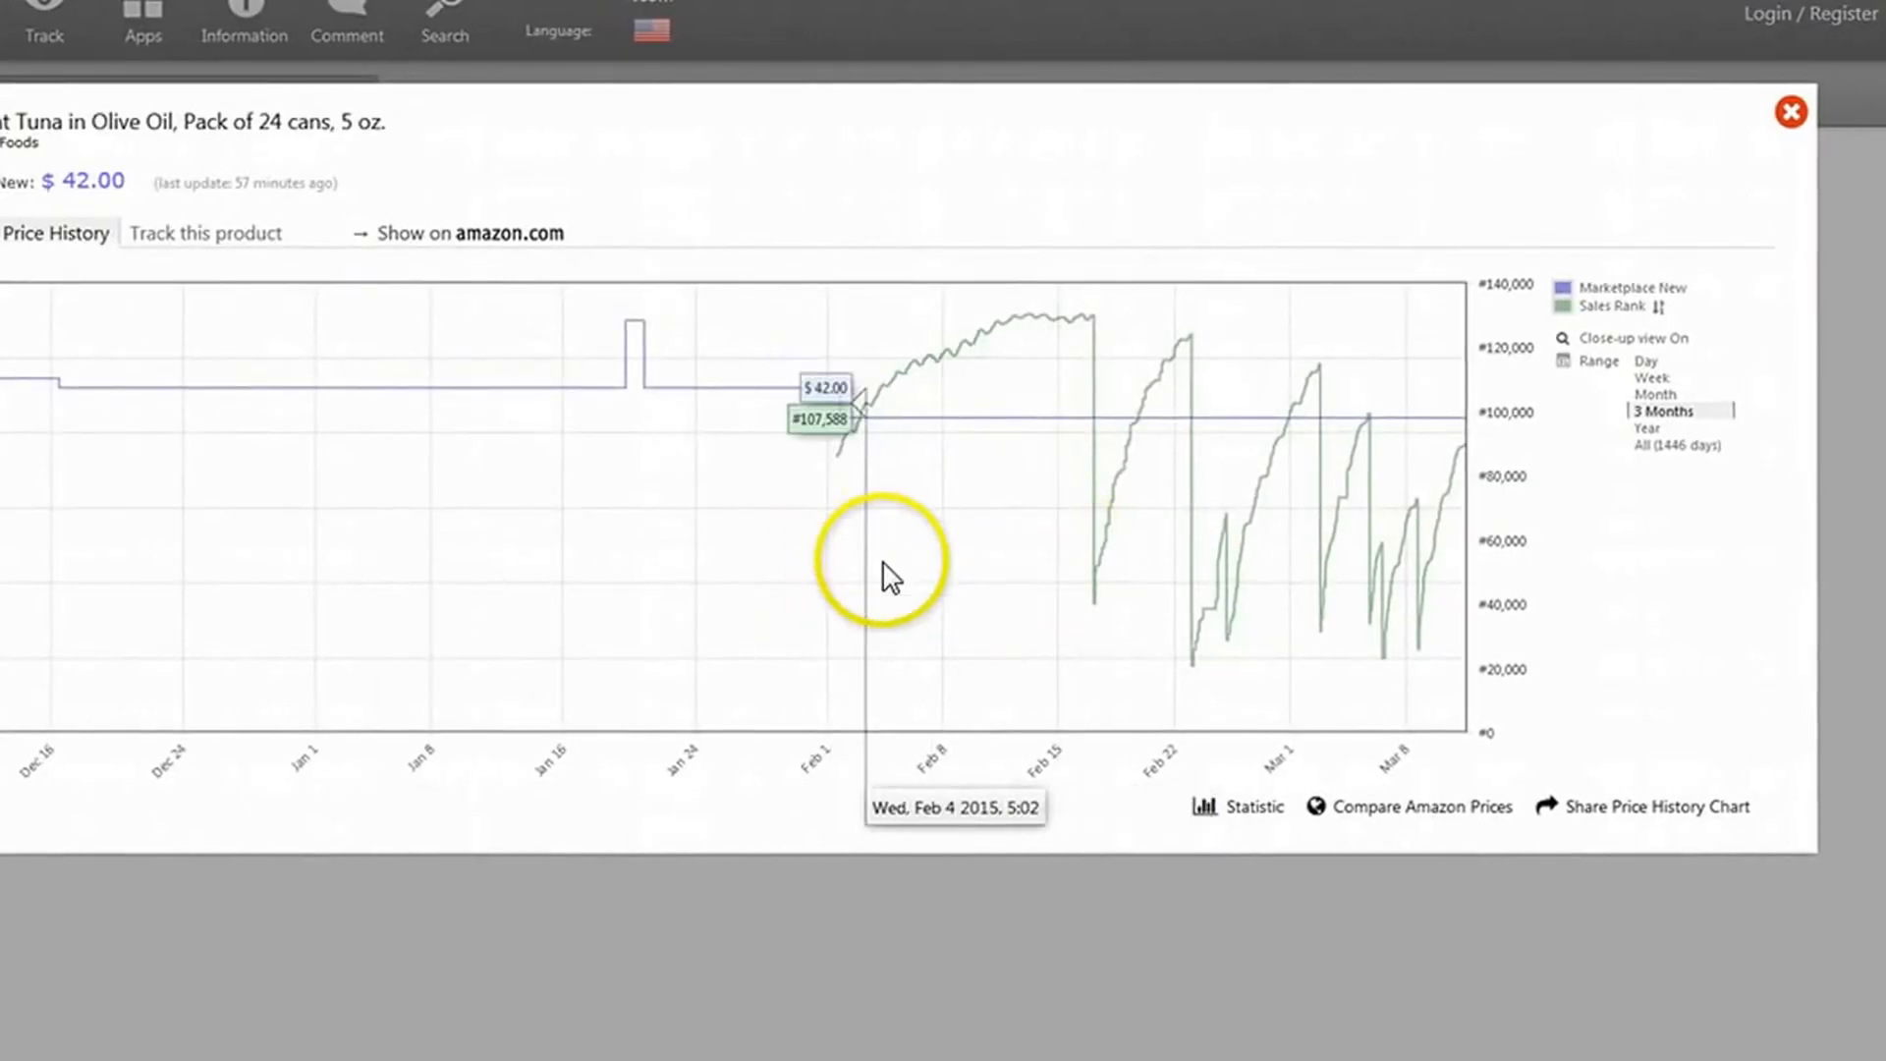
mouse_move(889, 572)
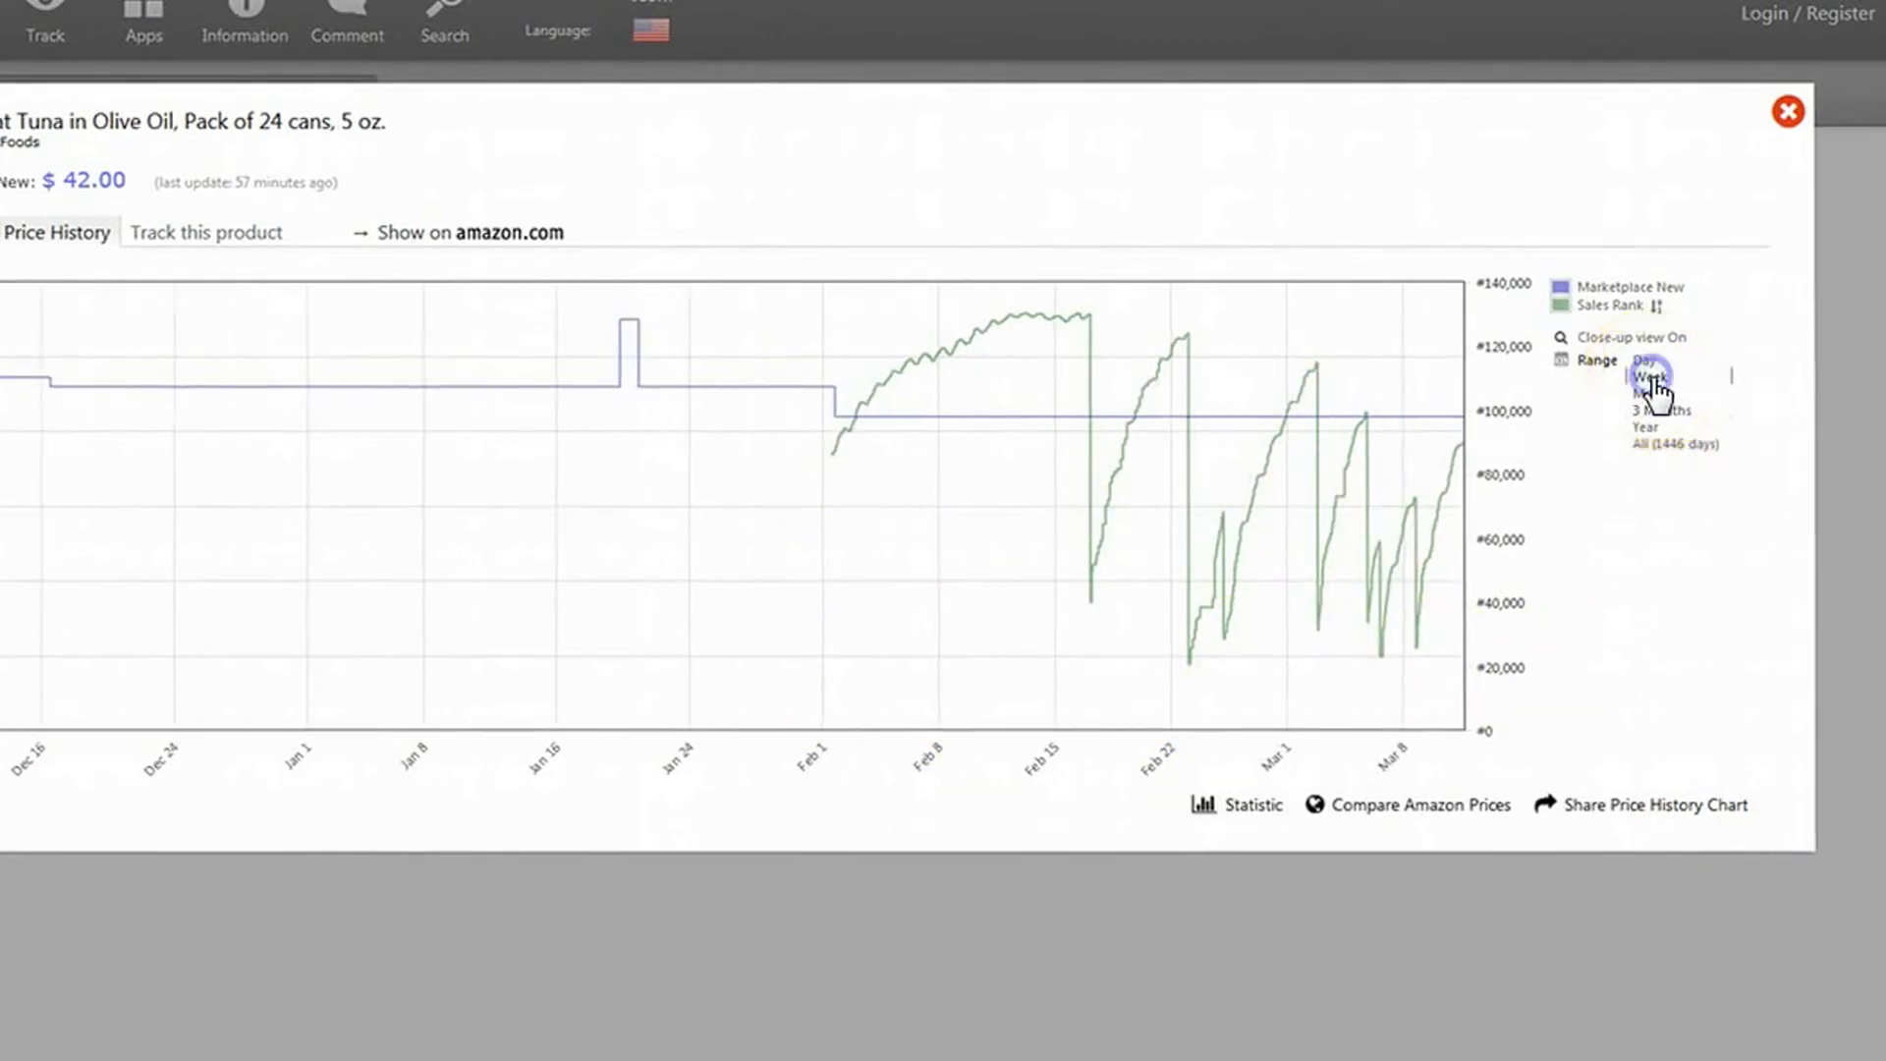
click(1649, 376)
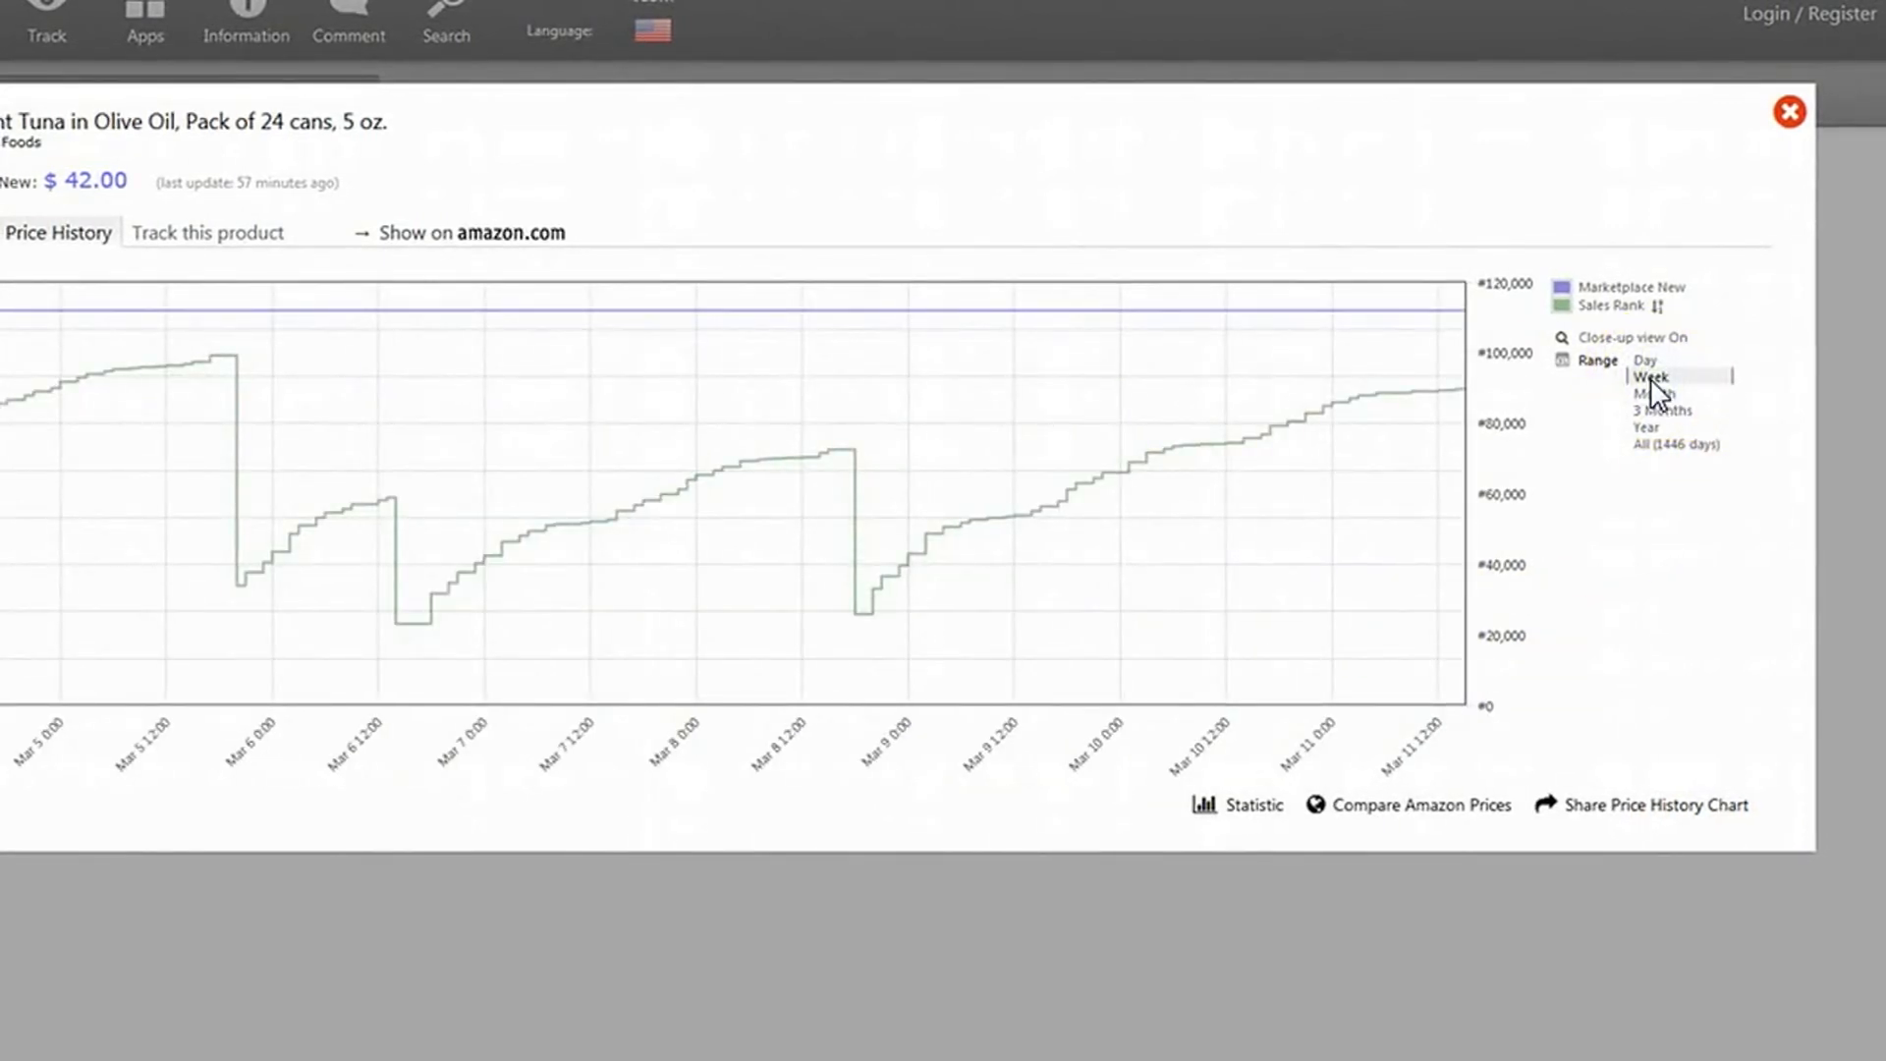
click(1644, 359)
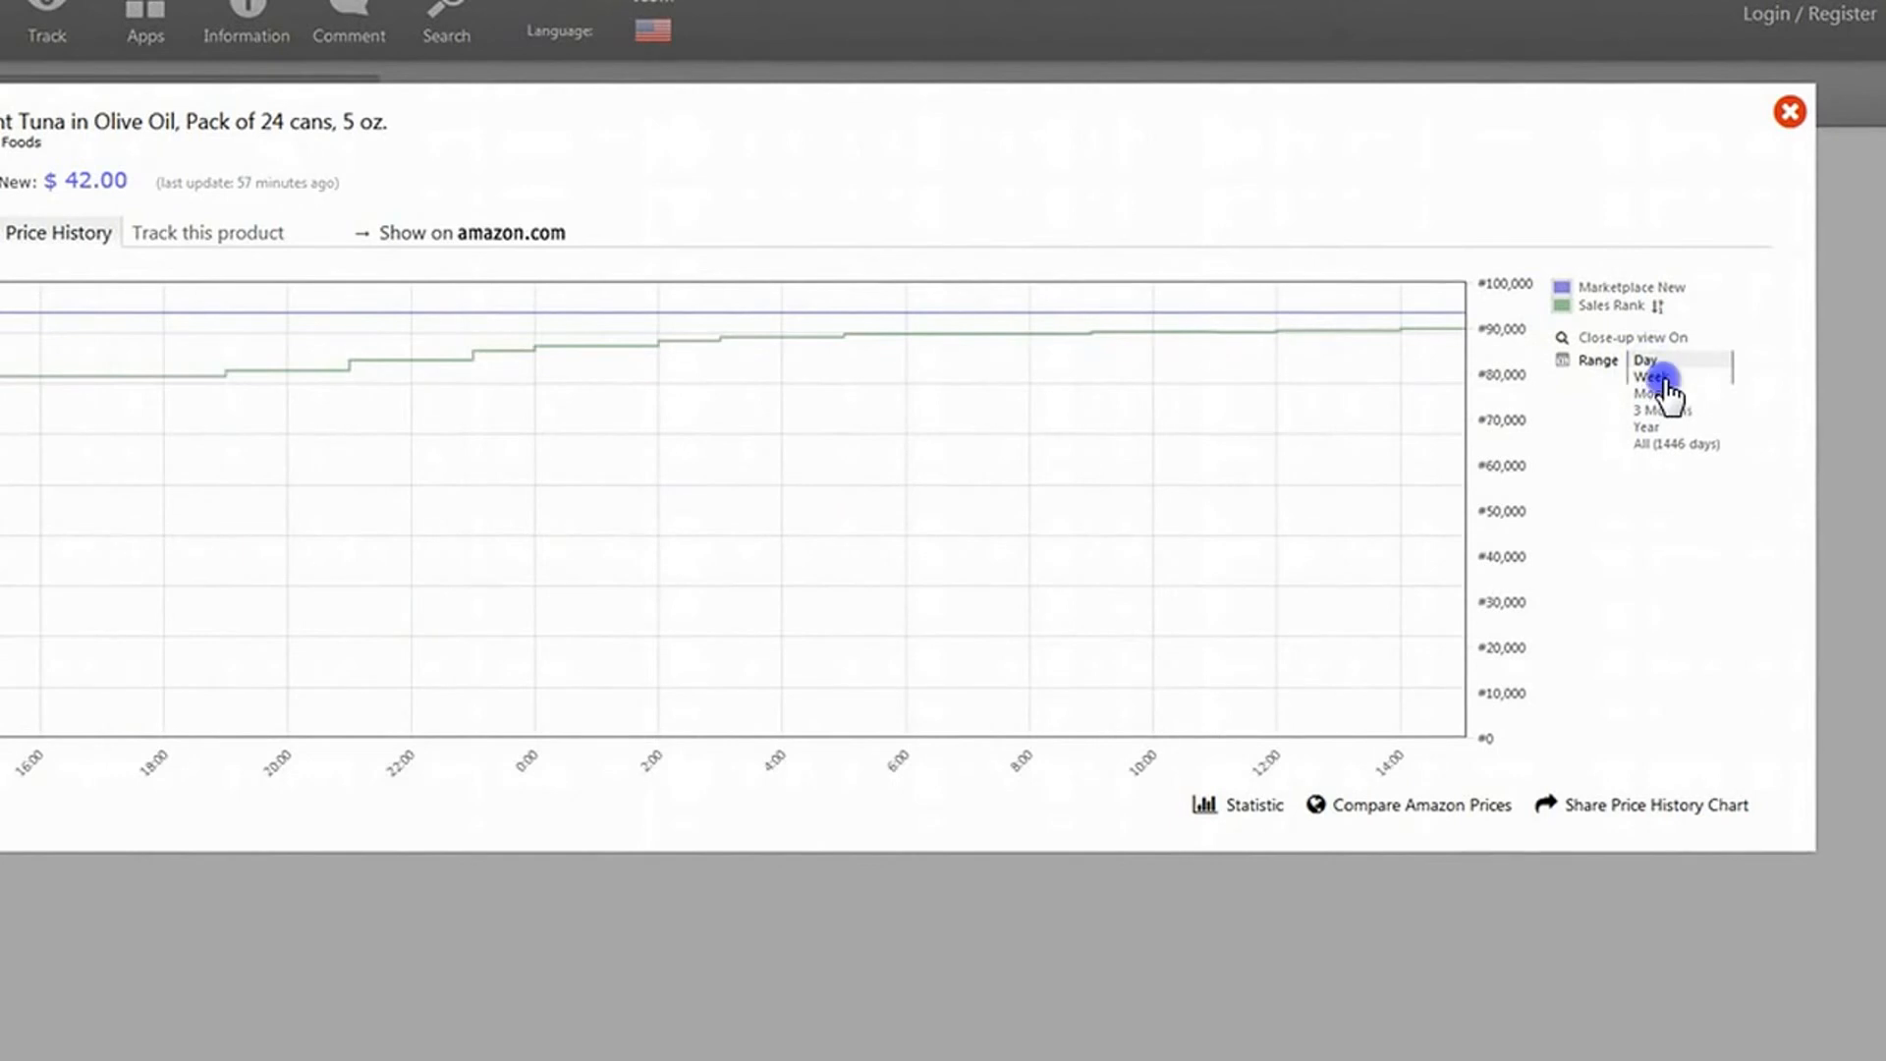
click(1648, 376)
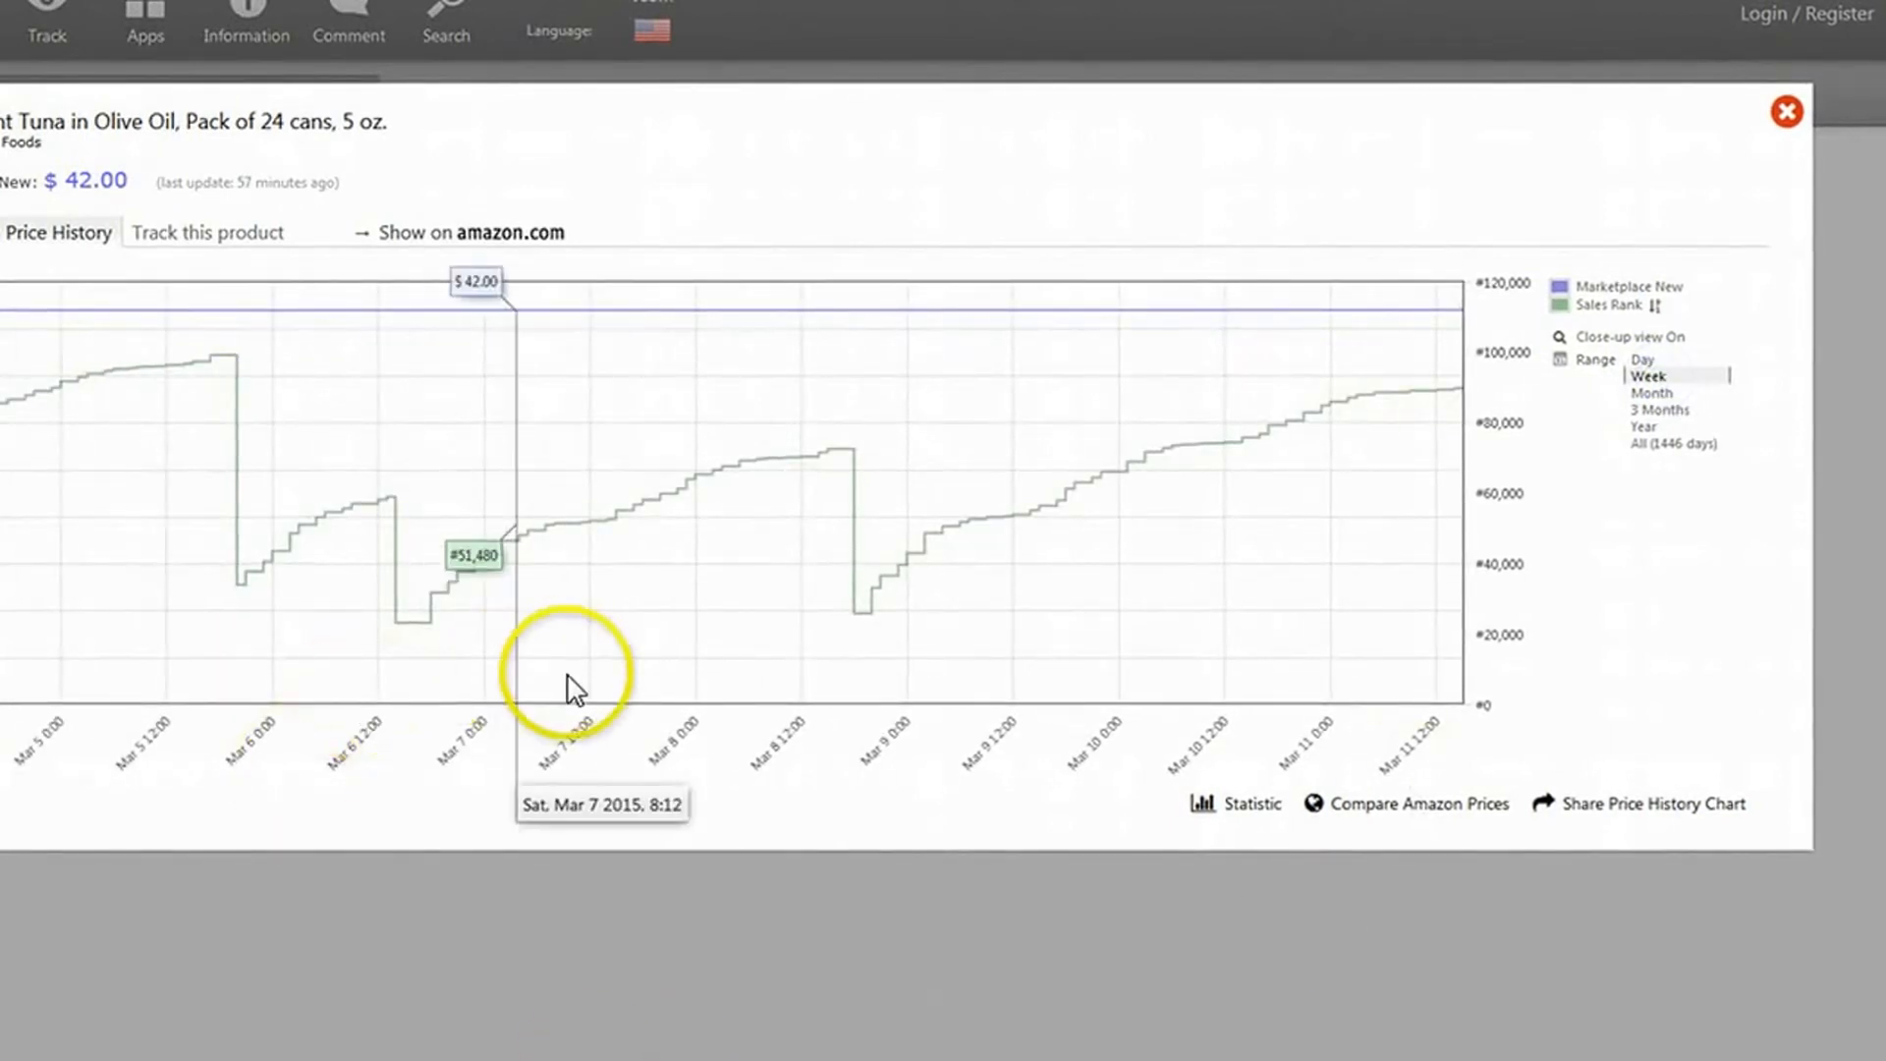
mouse_move(192, 481)
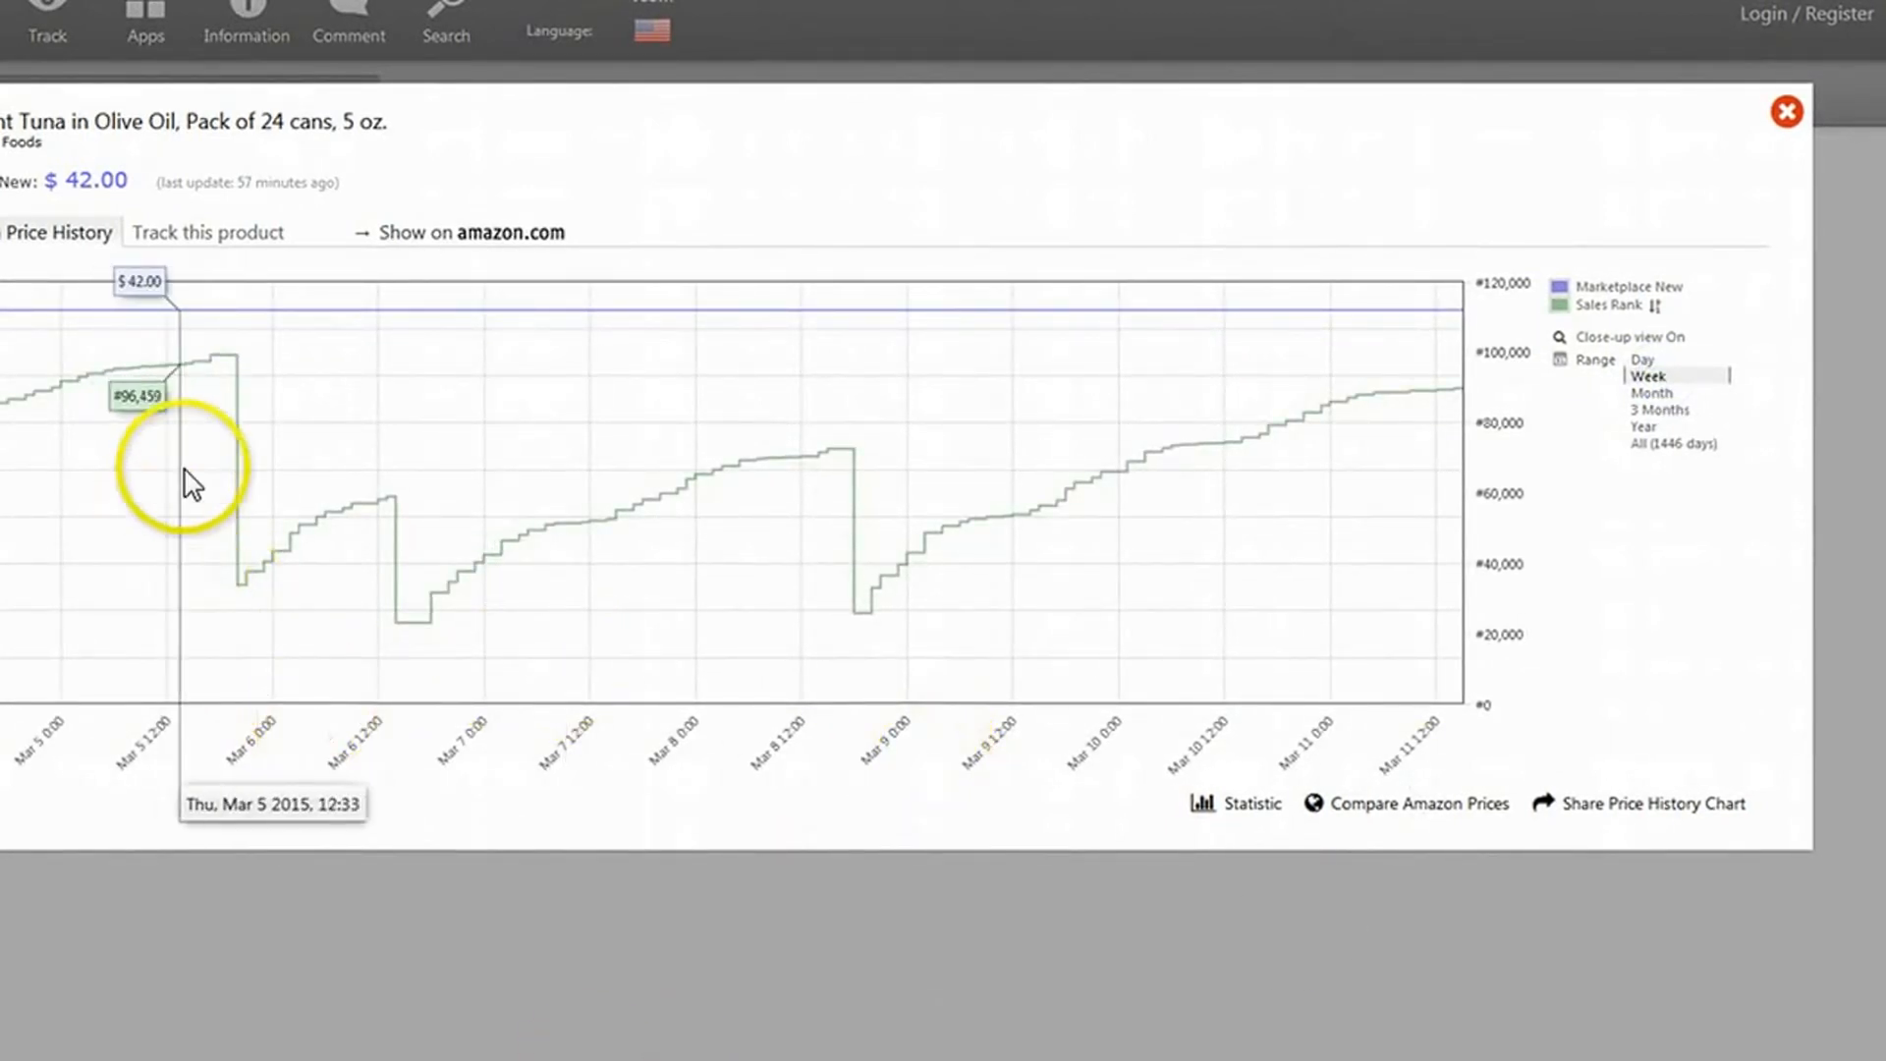
mouse_move(868, 502)
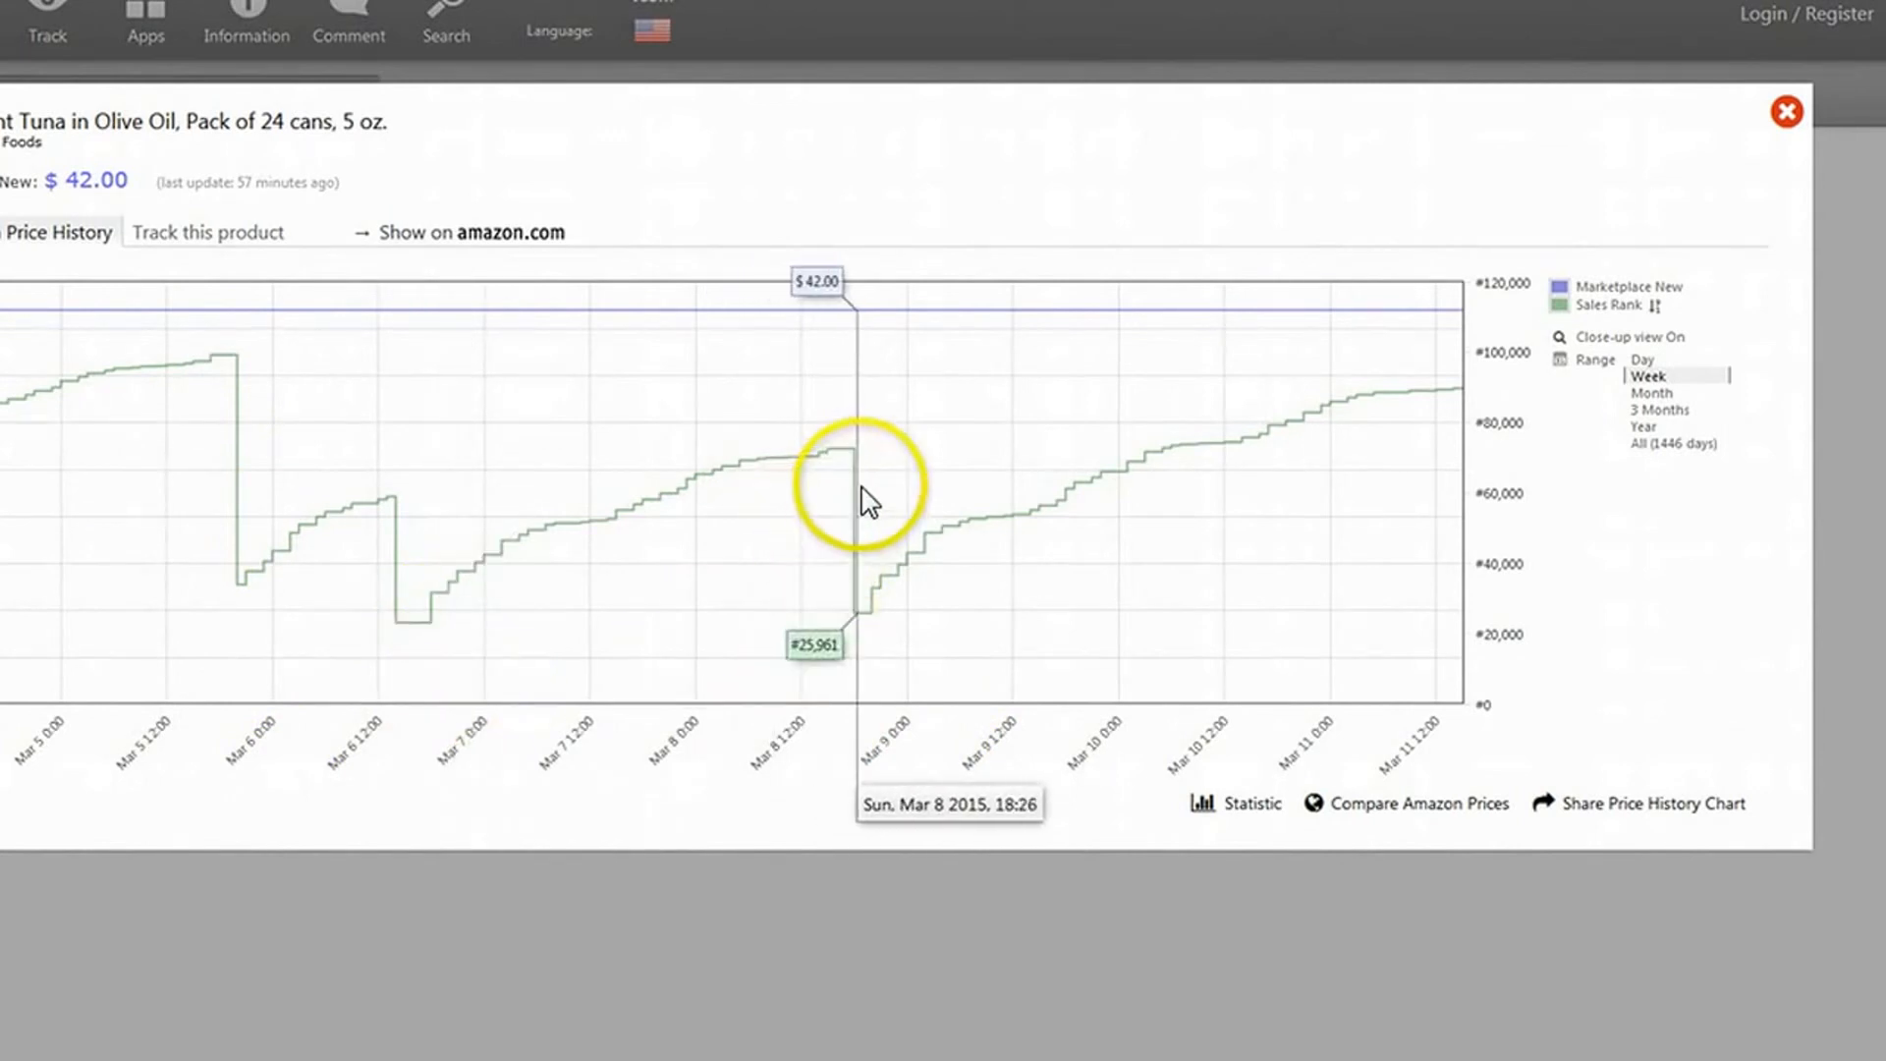
mouse_move(277, 337)
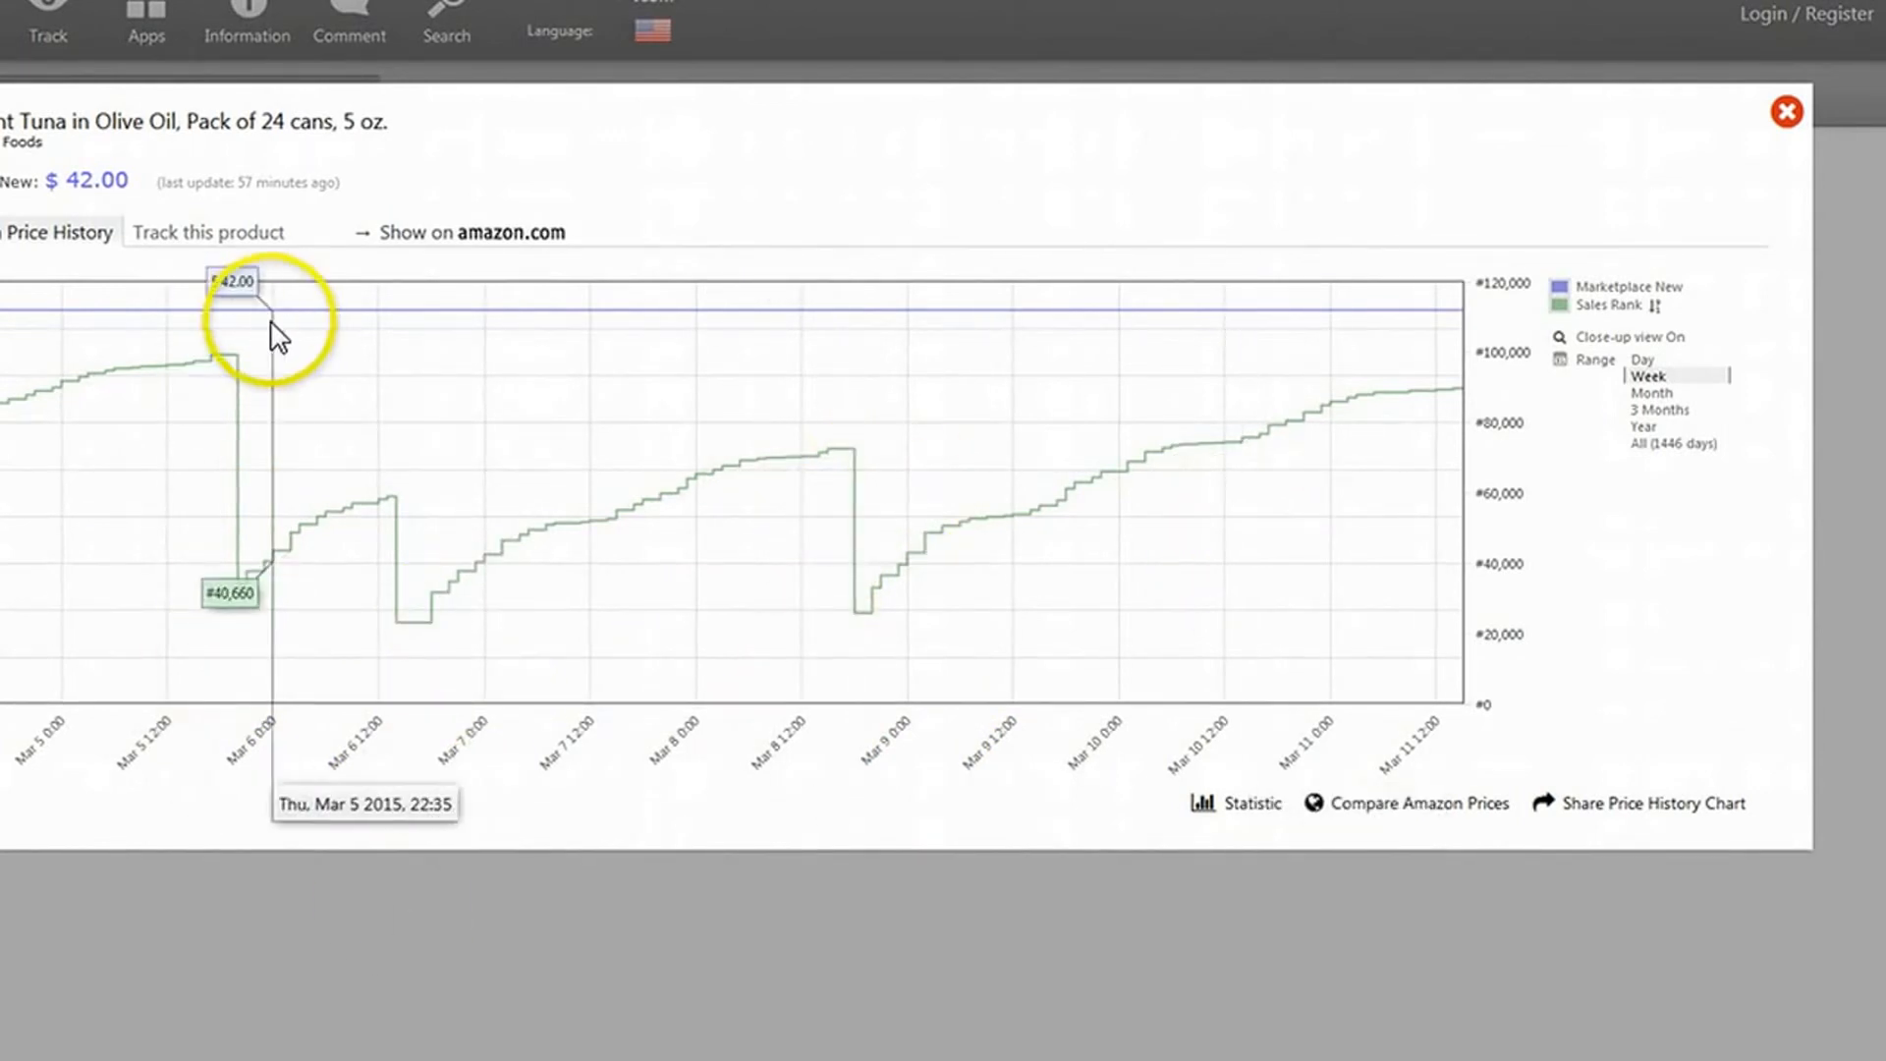
mouse_move(430, 455)
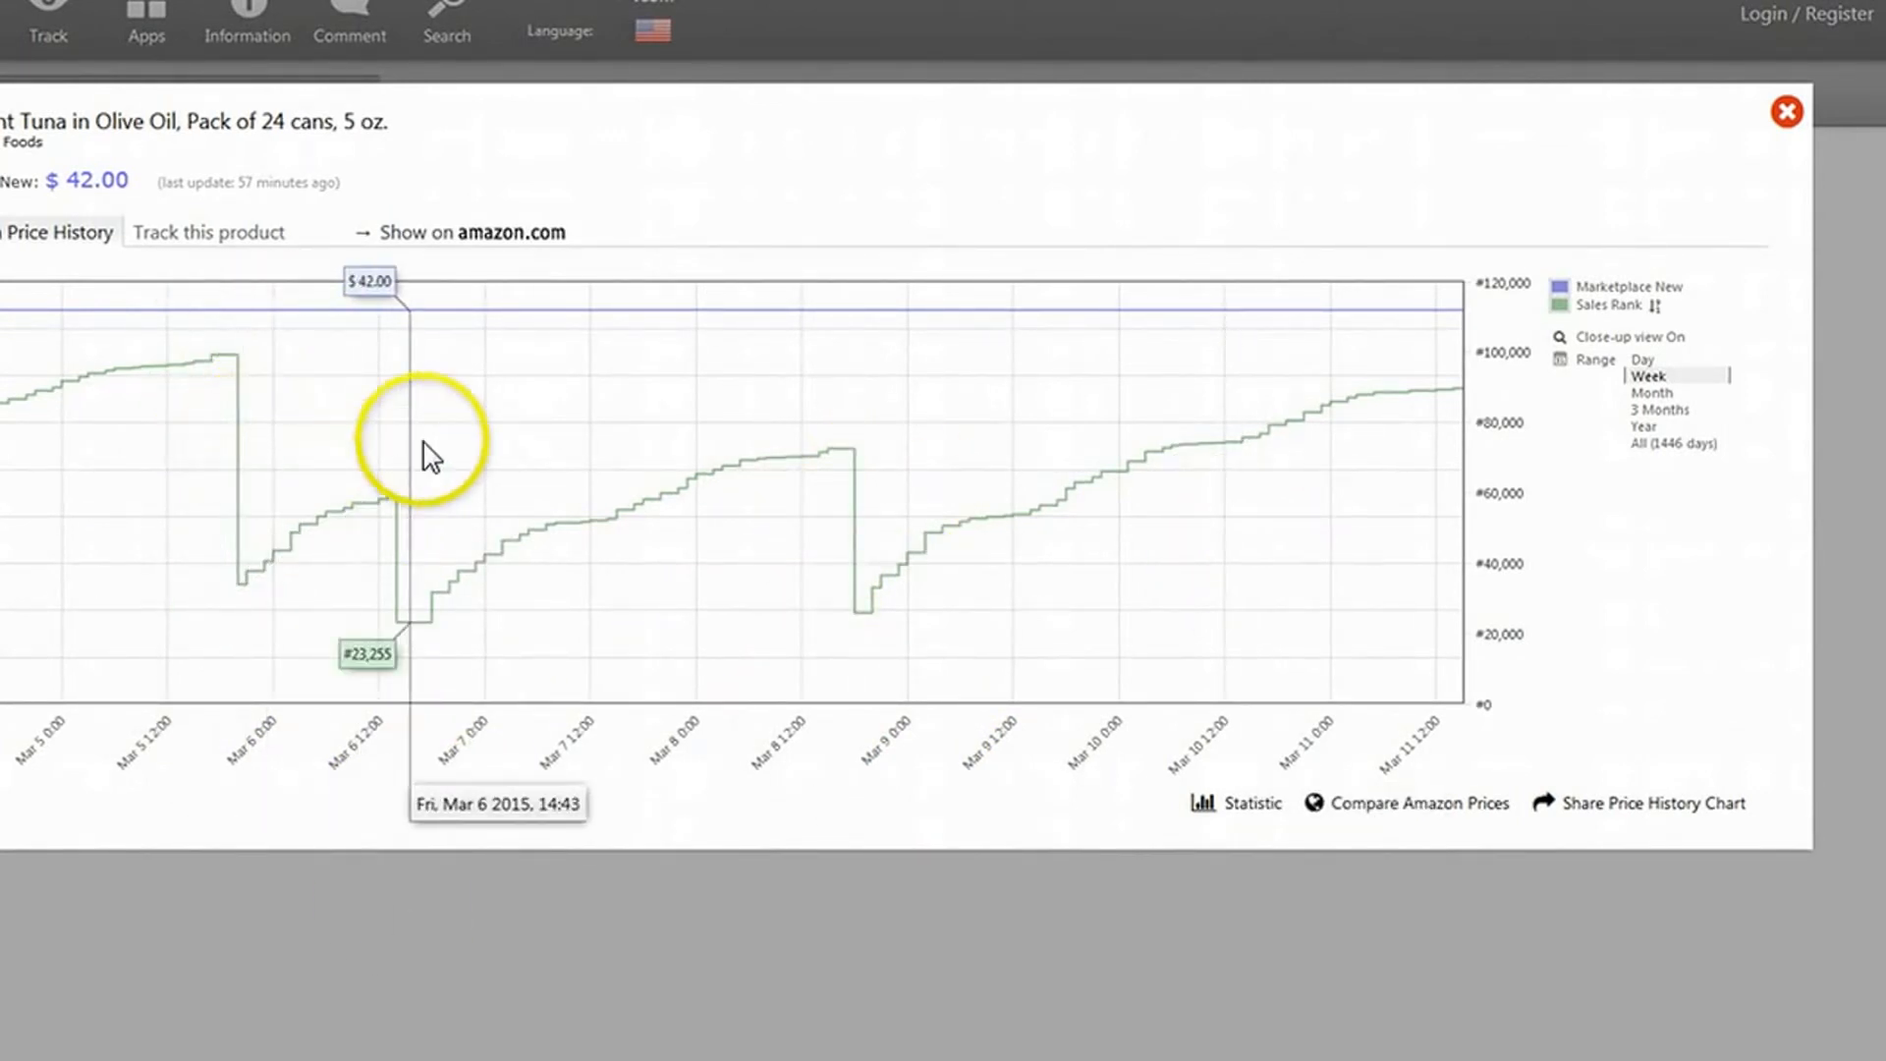
mouse_move(454, 451)
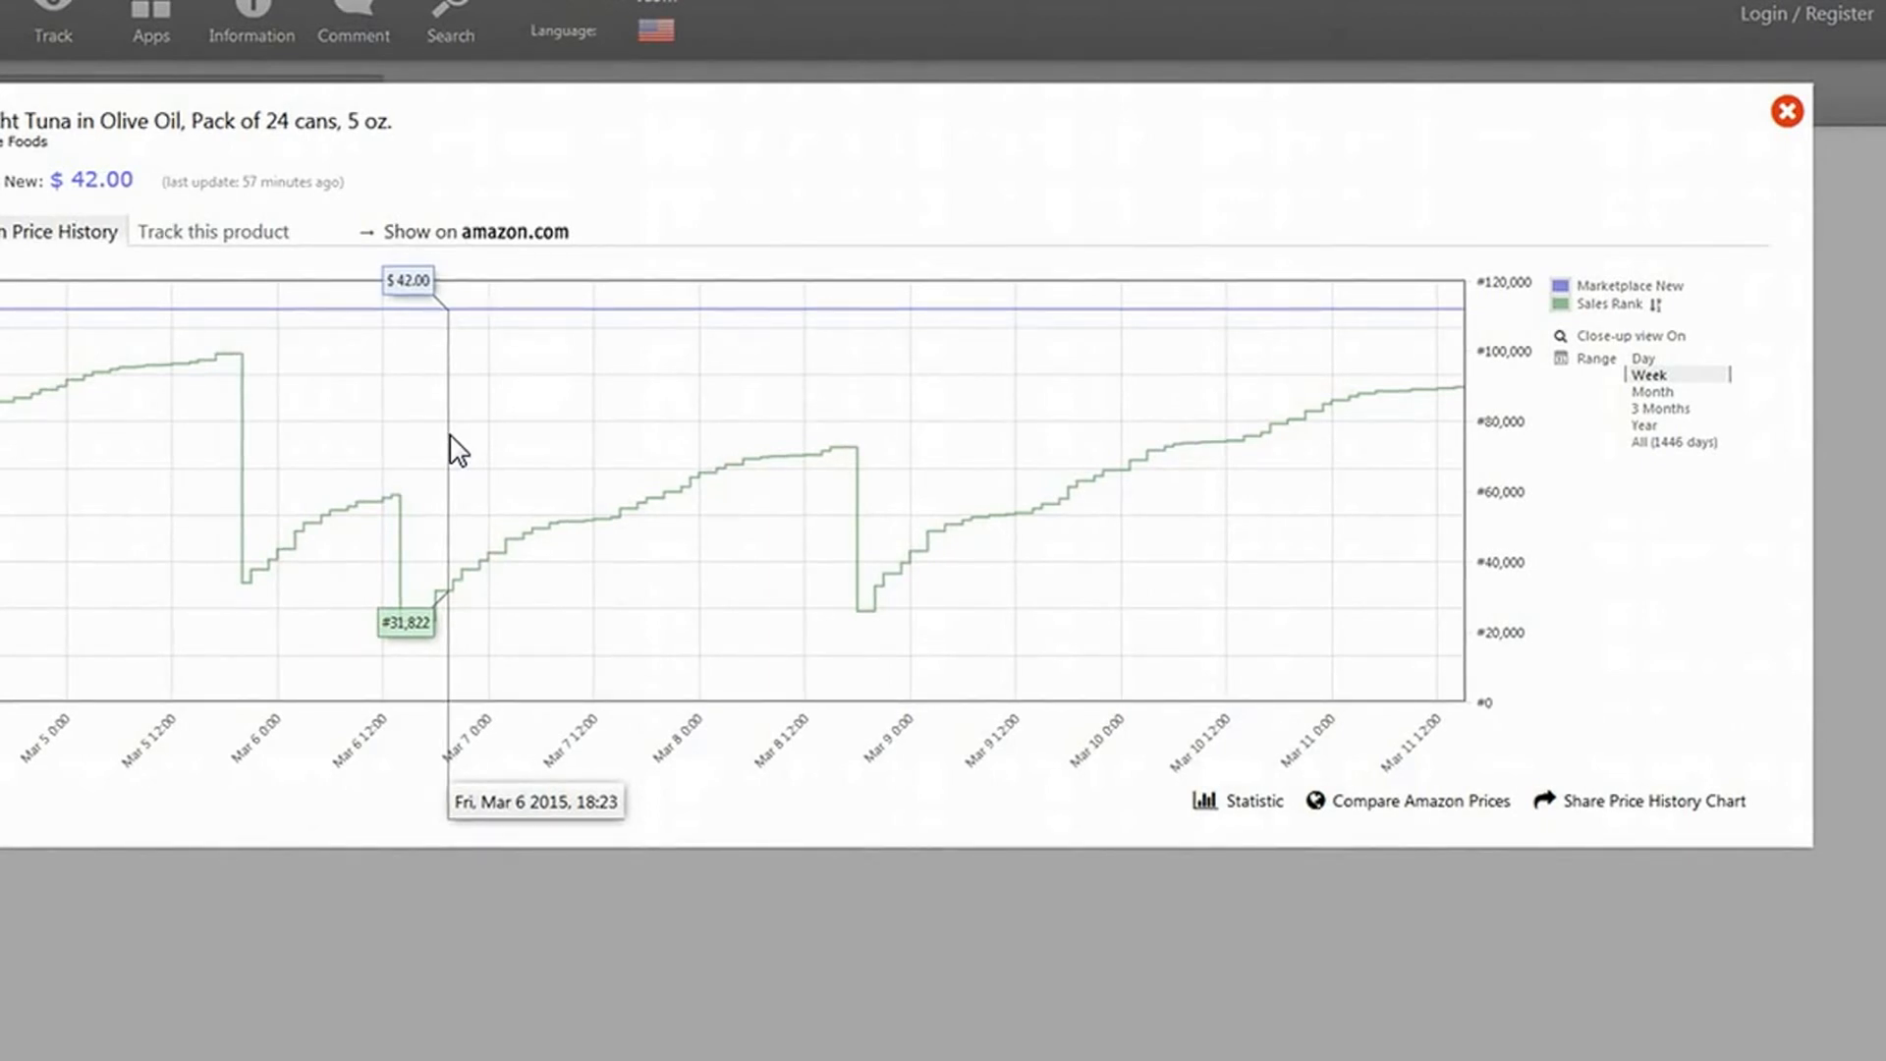
mouse_move(535, 573)
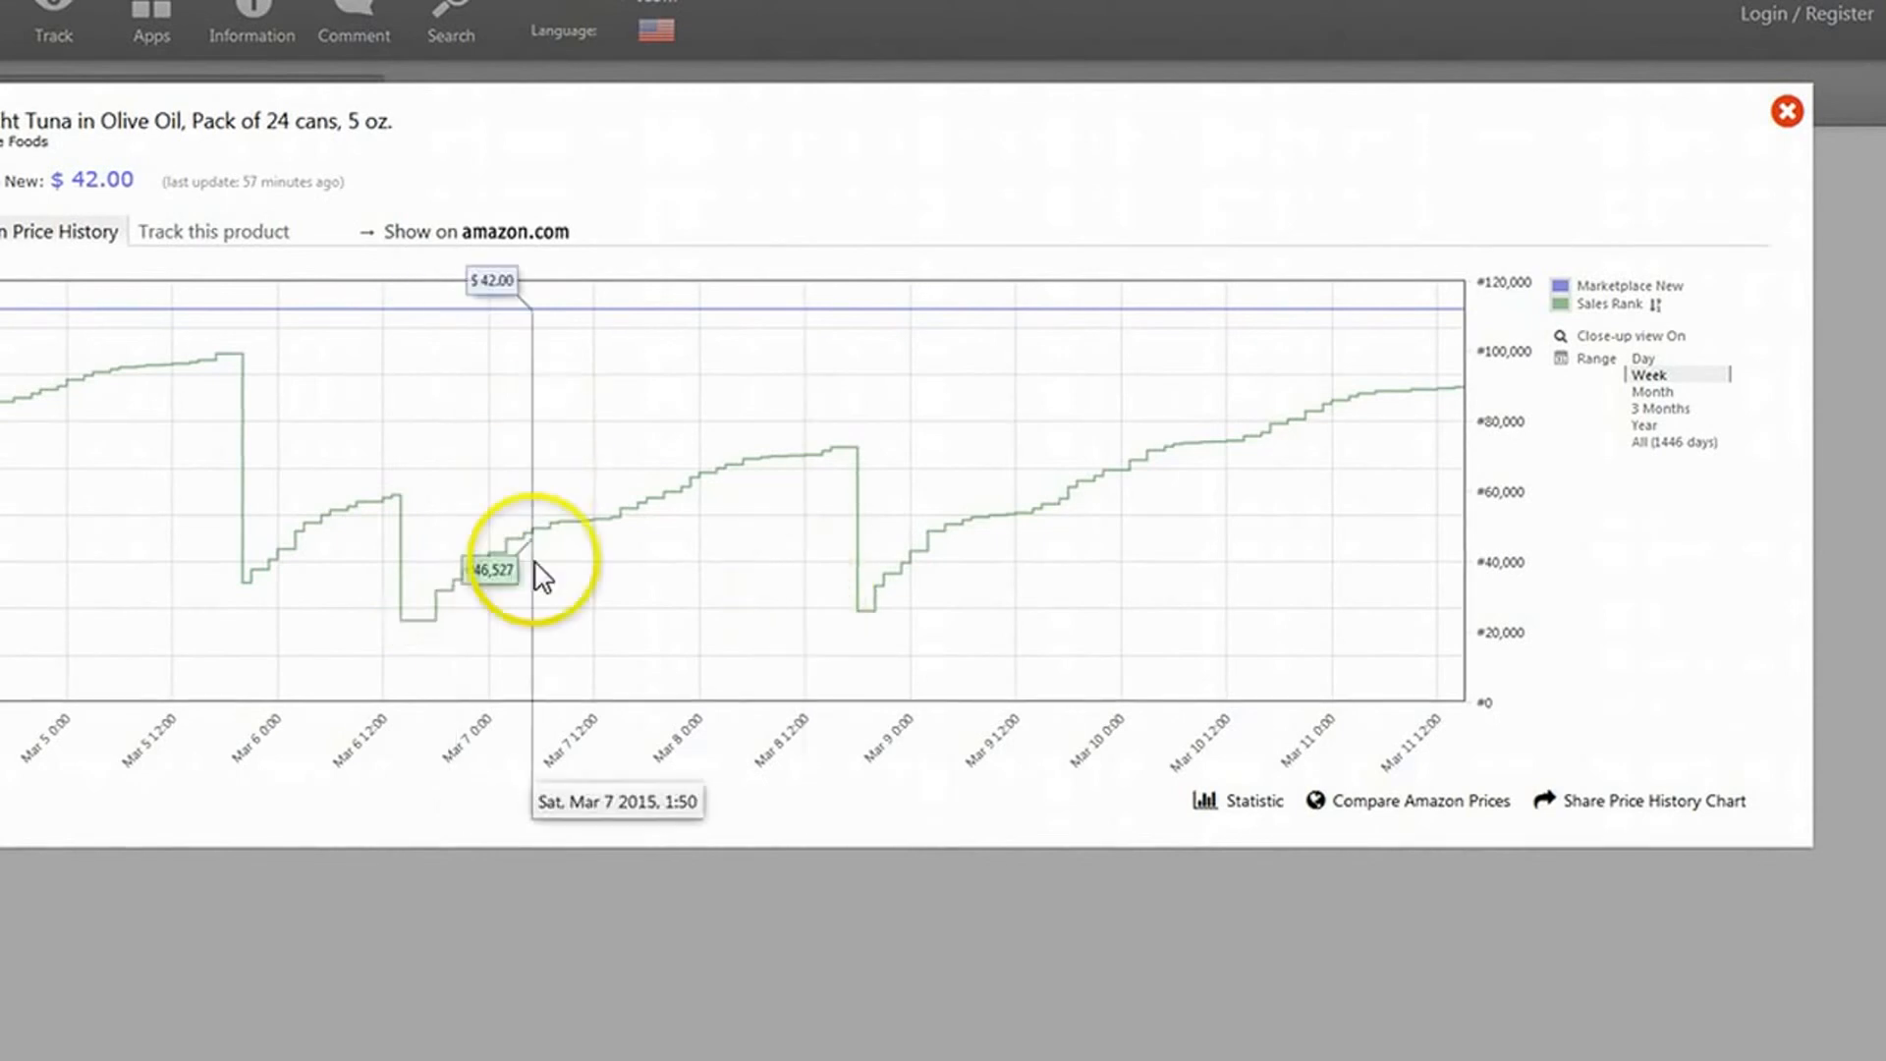
mouse_move(425, 598)
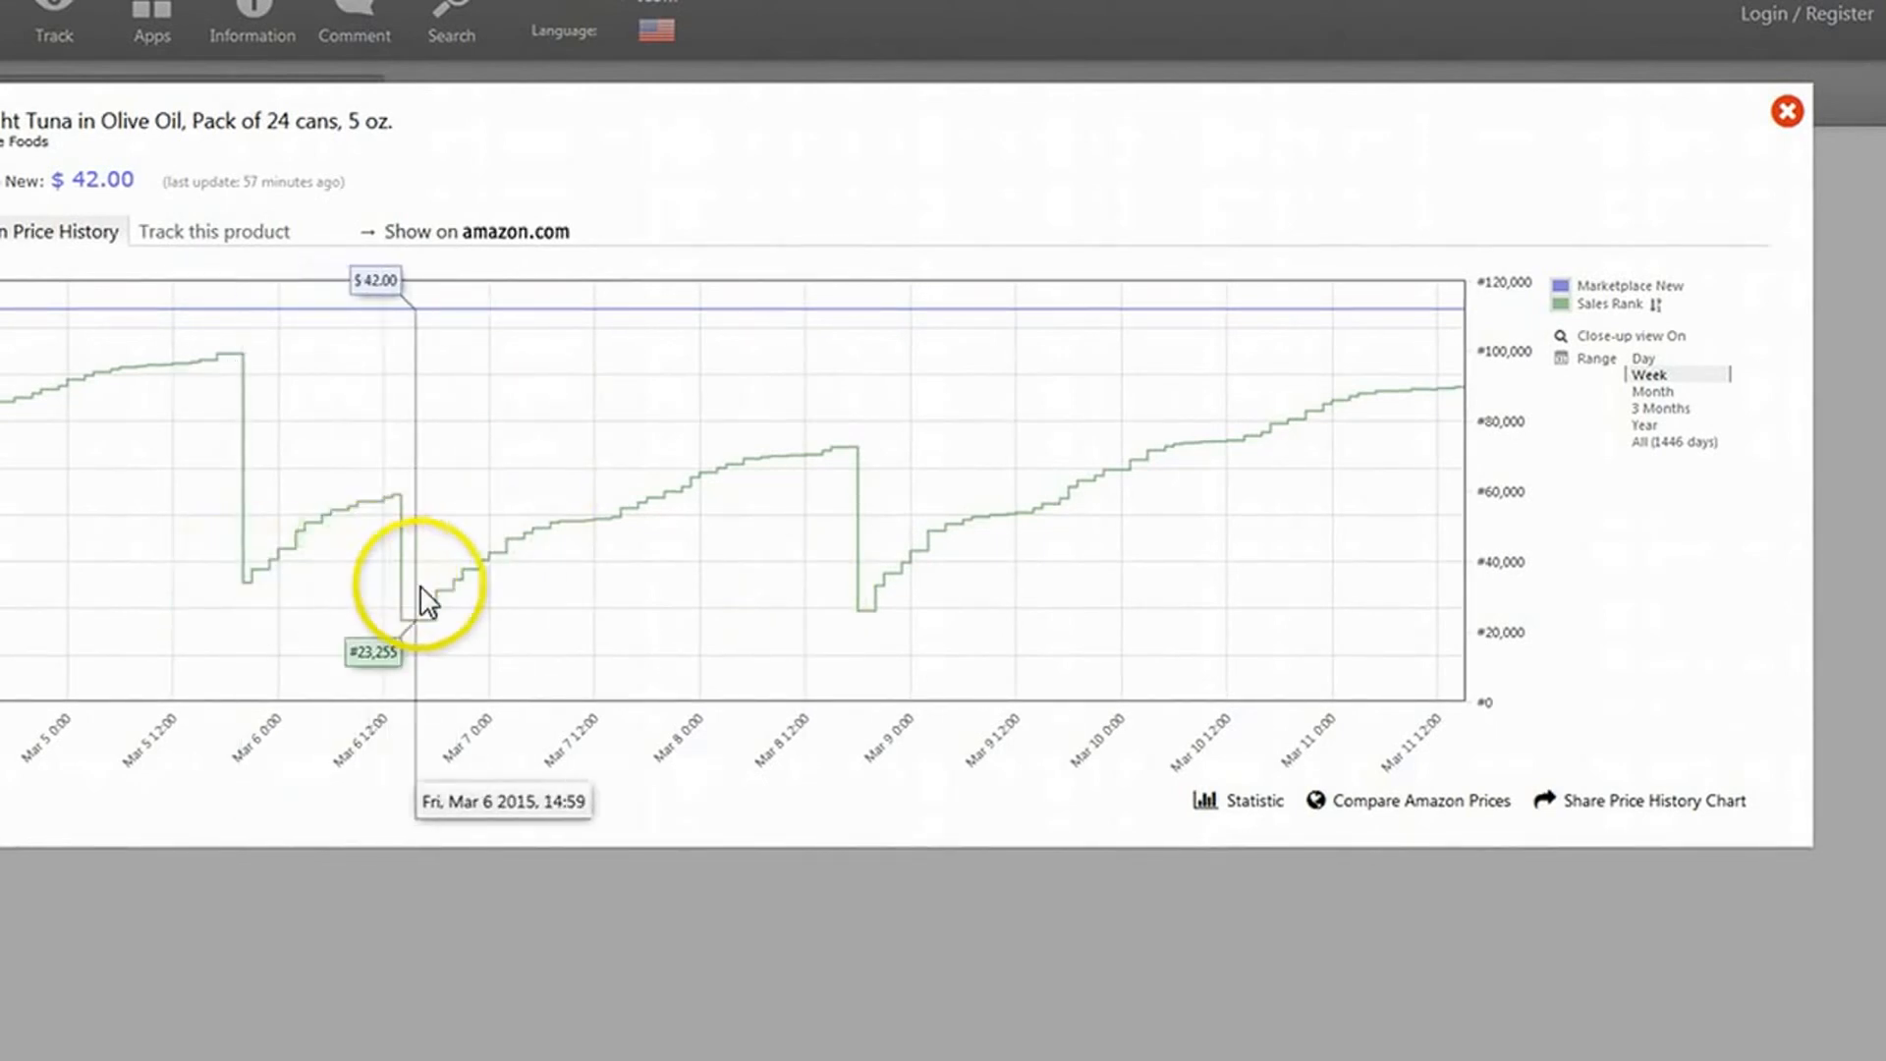
mouse_move(971, 644)
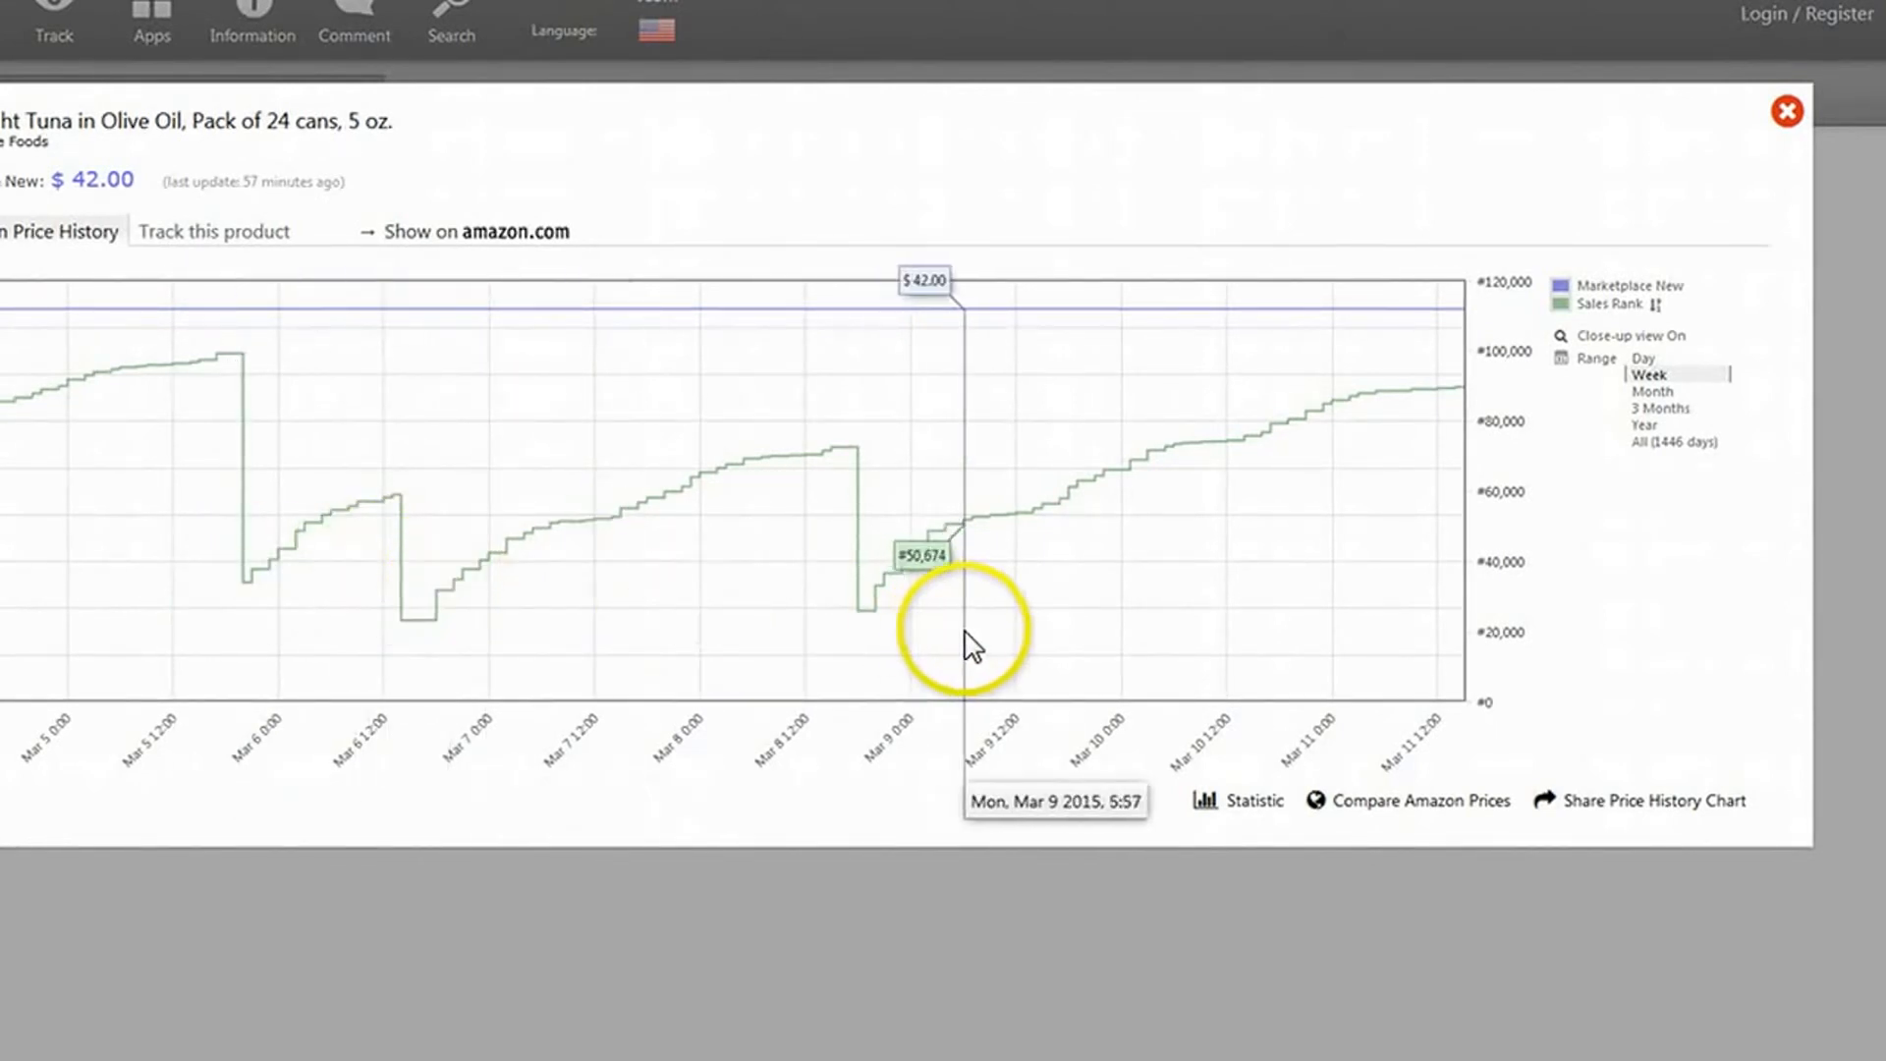
mouse_move(1660, 613)
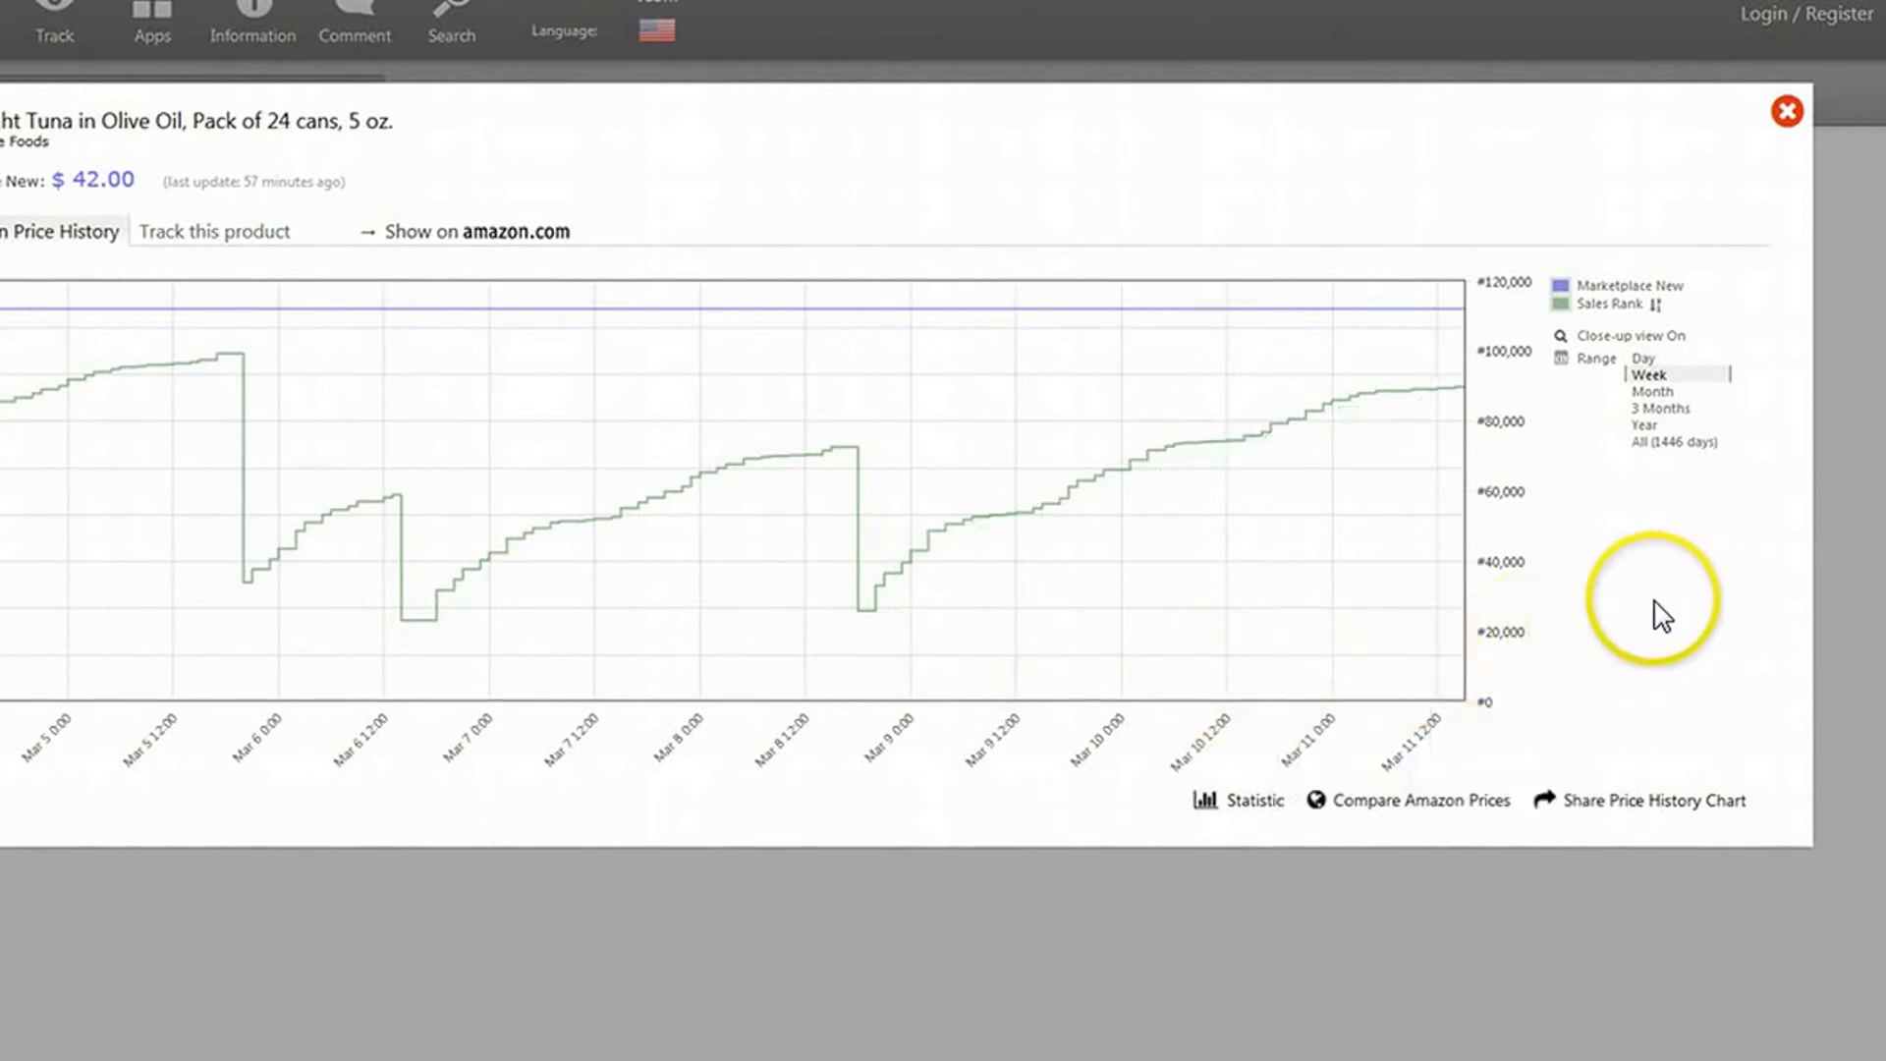
mouse_move(718, 617)
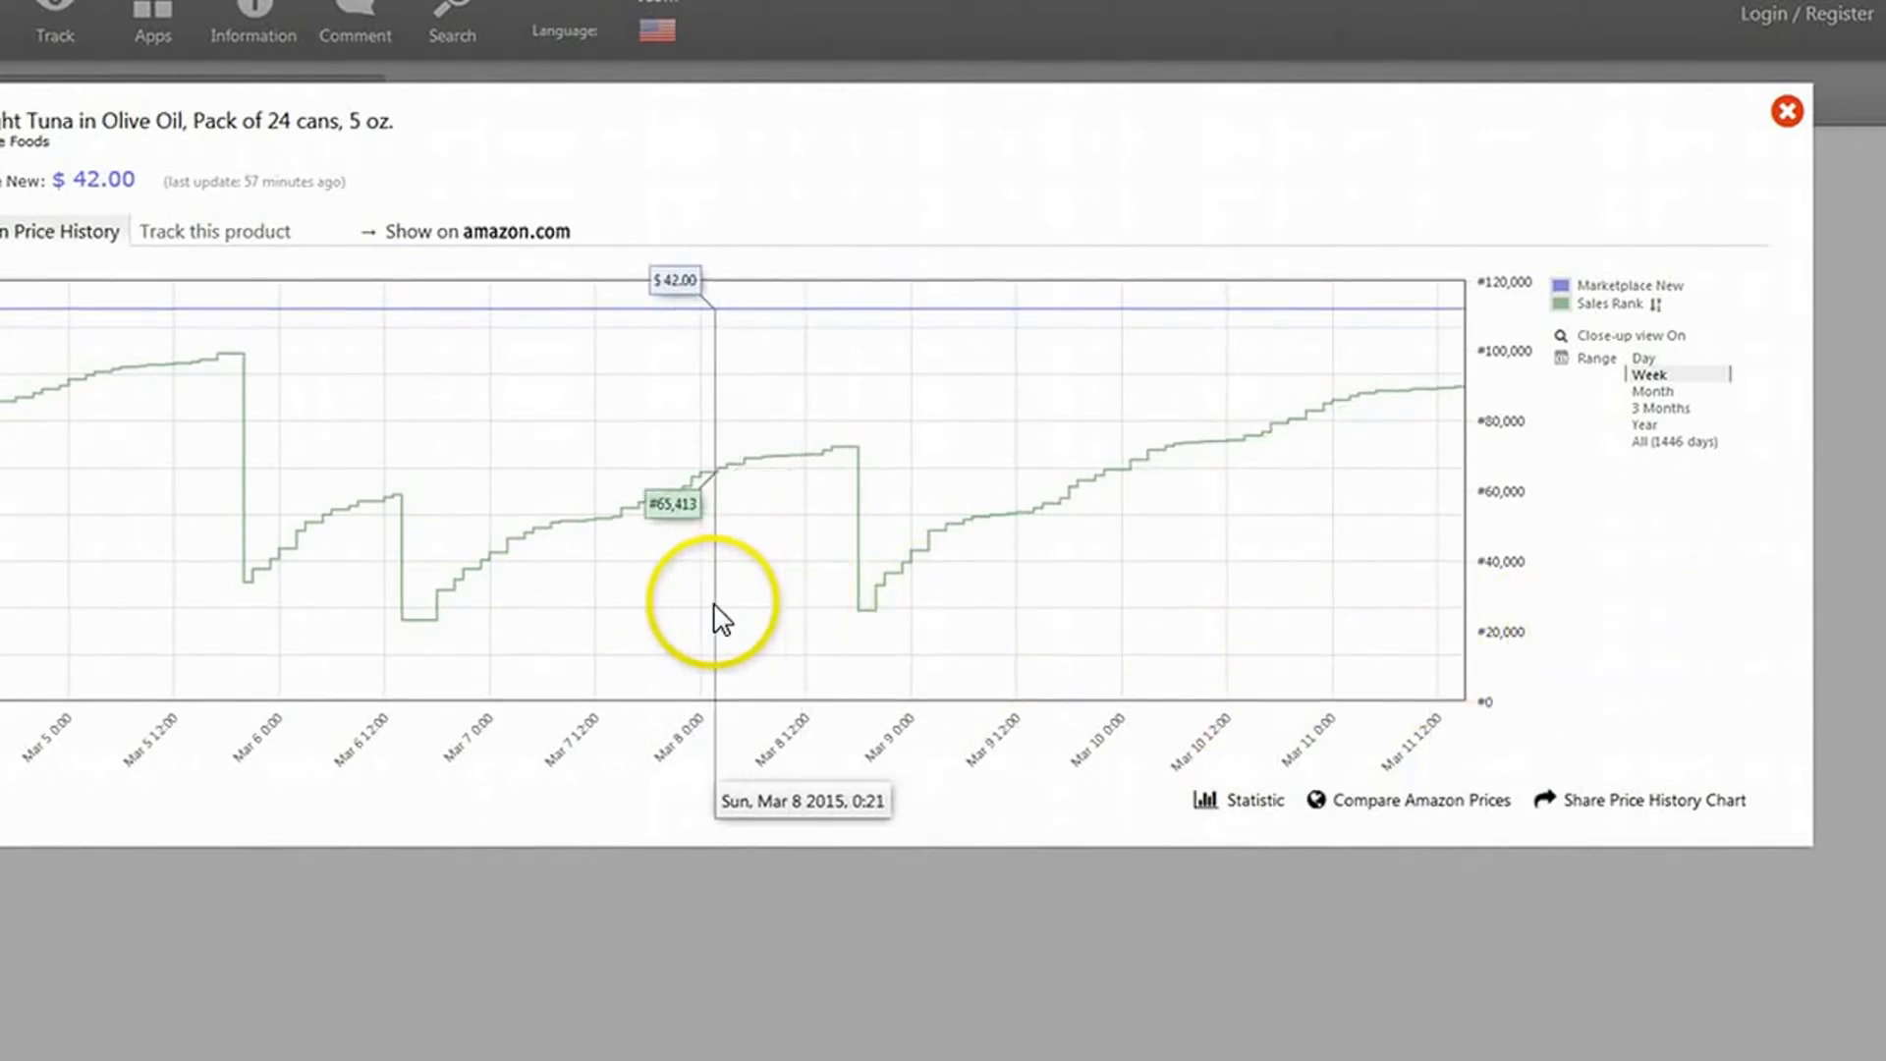
mouse_move(606, 598)
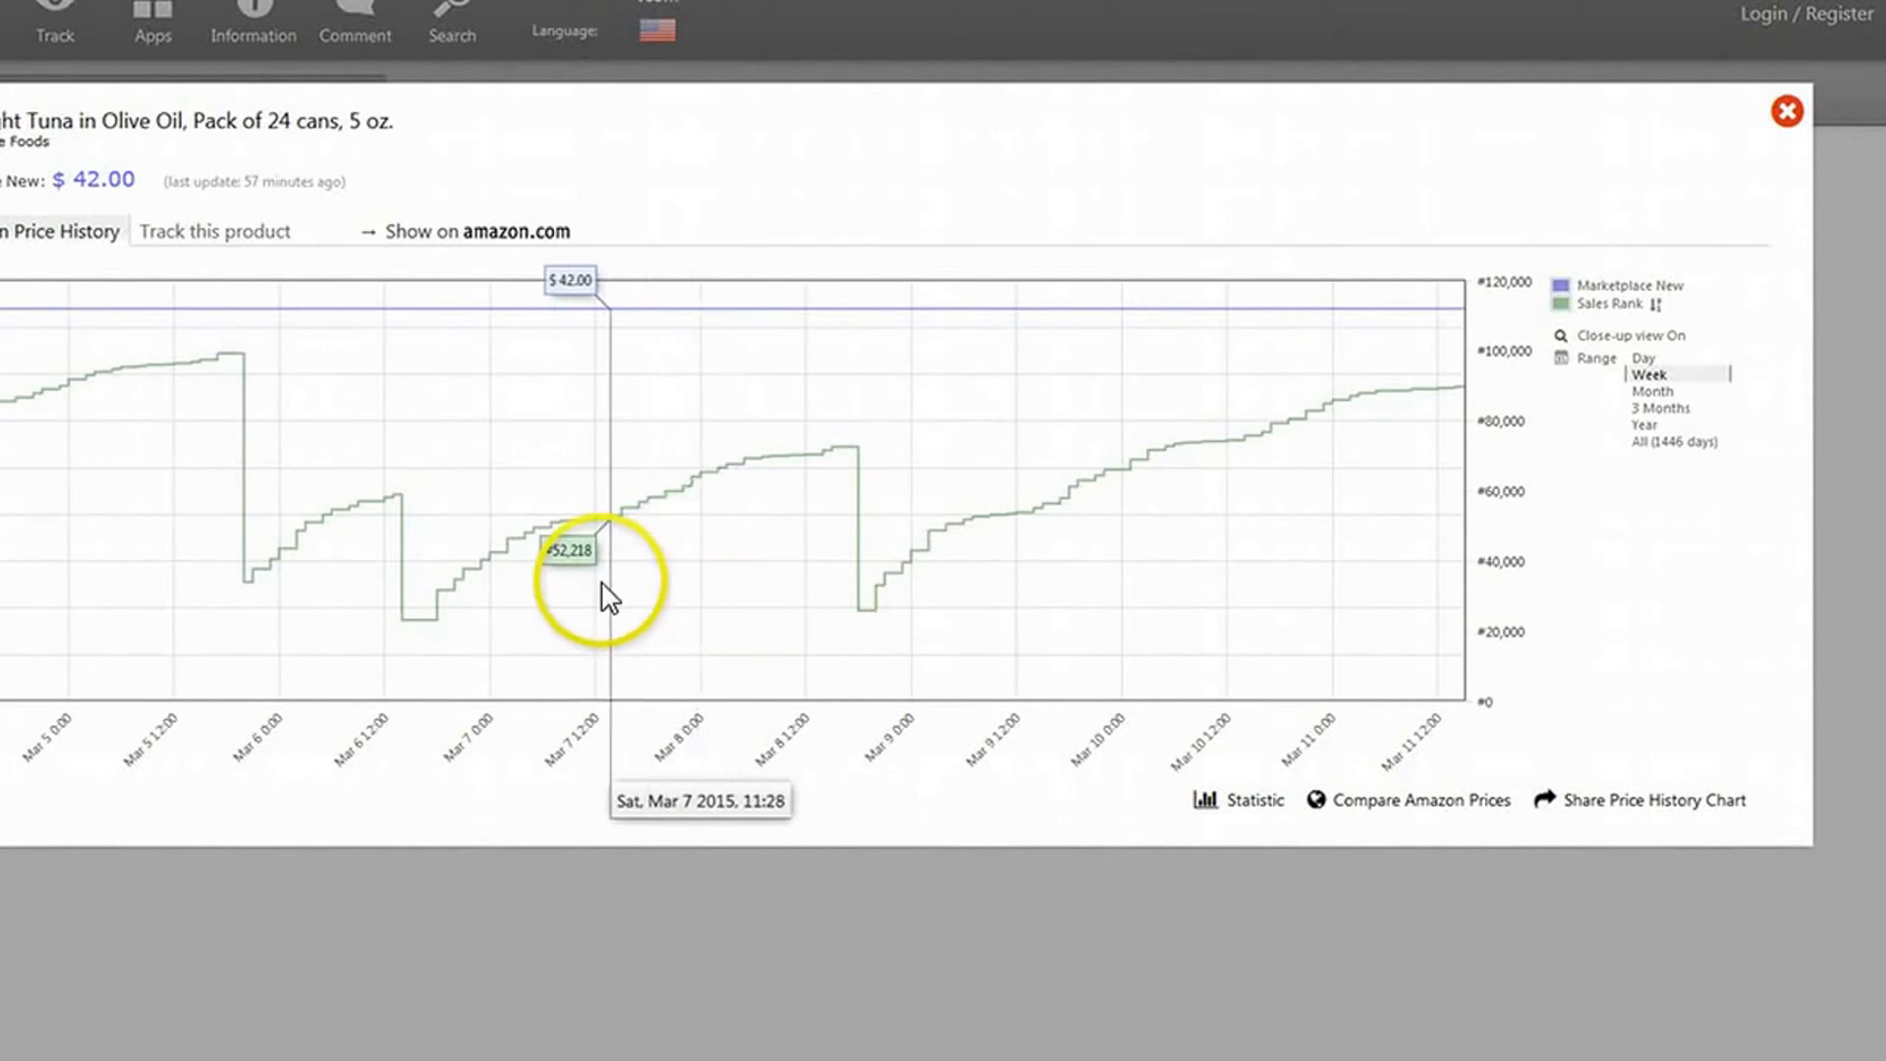
mouse_move(574, 321)
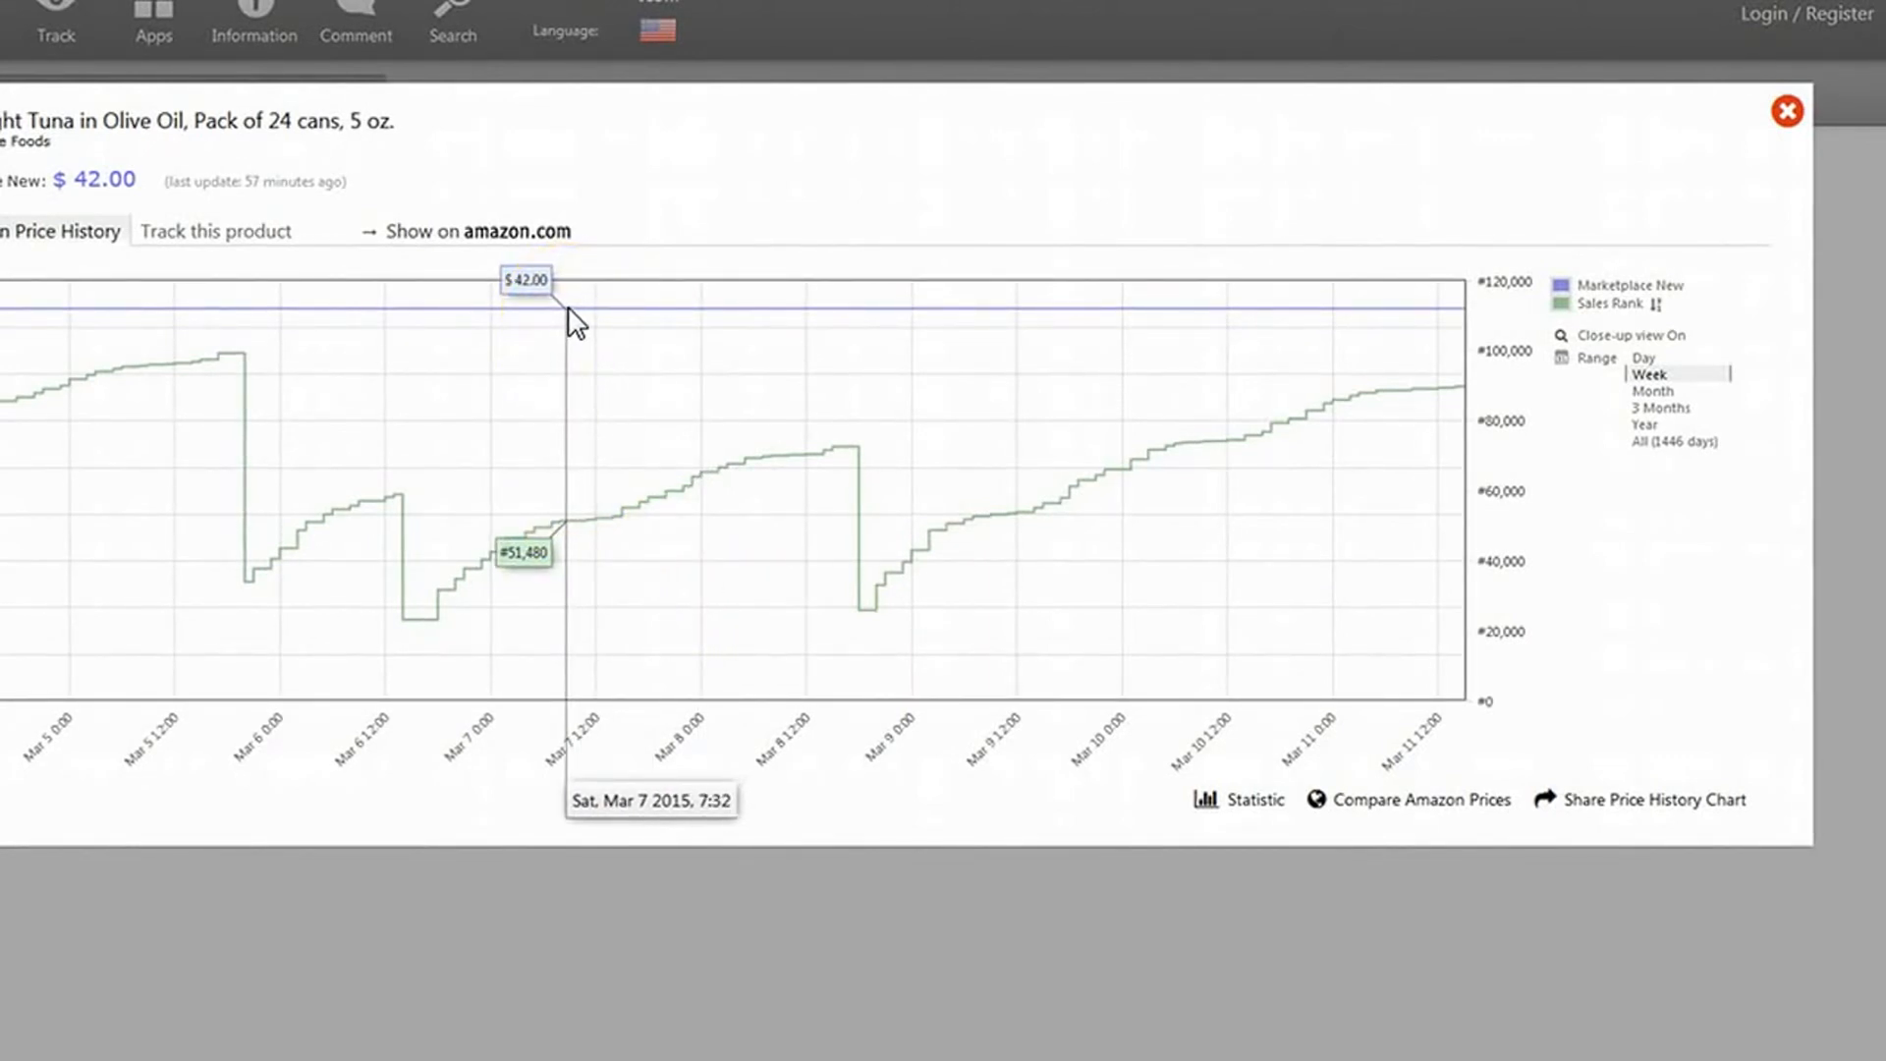
mouse_move(408, 325)
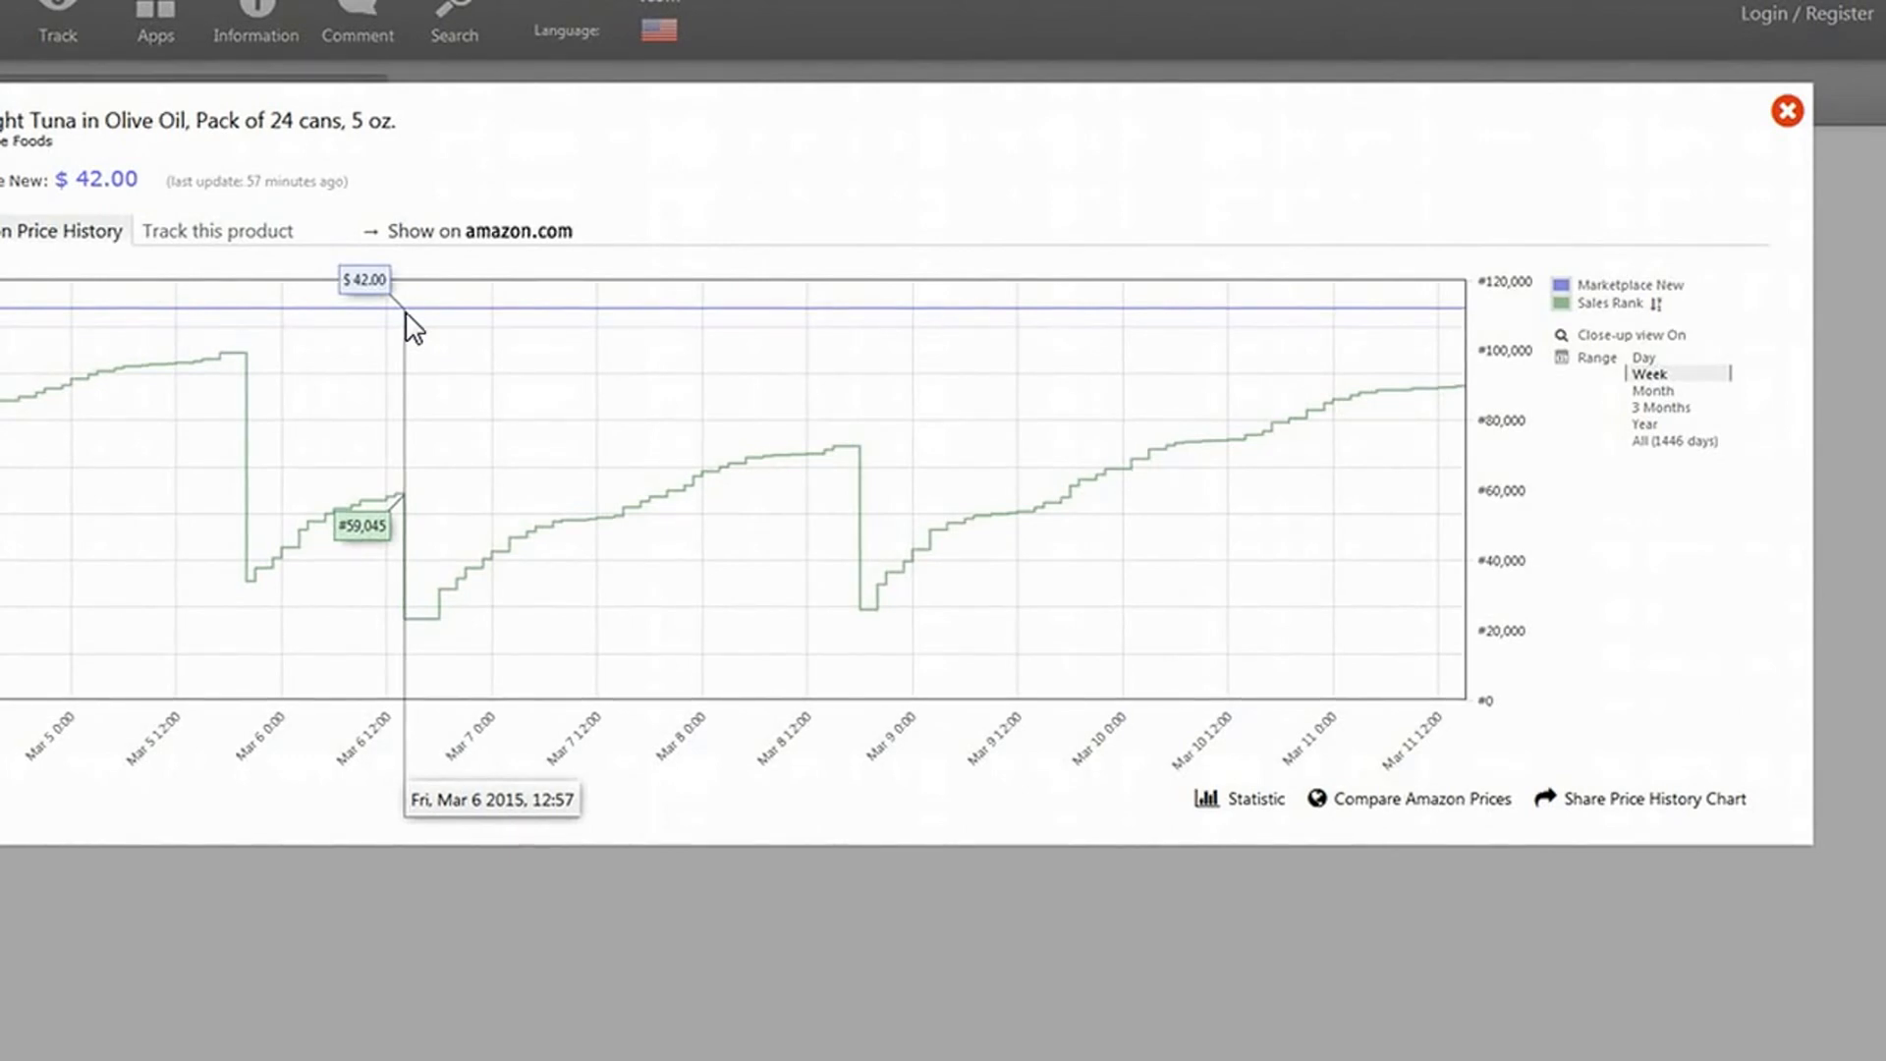
mouse_move(414, 336)
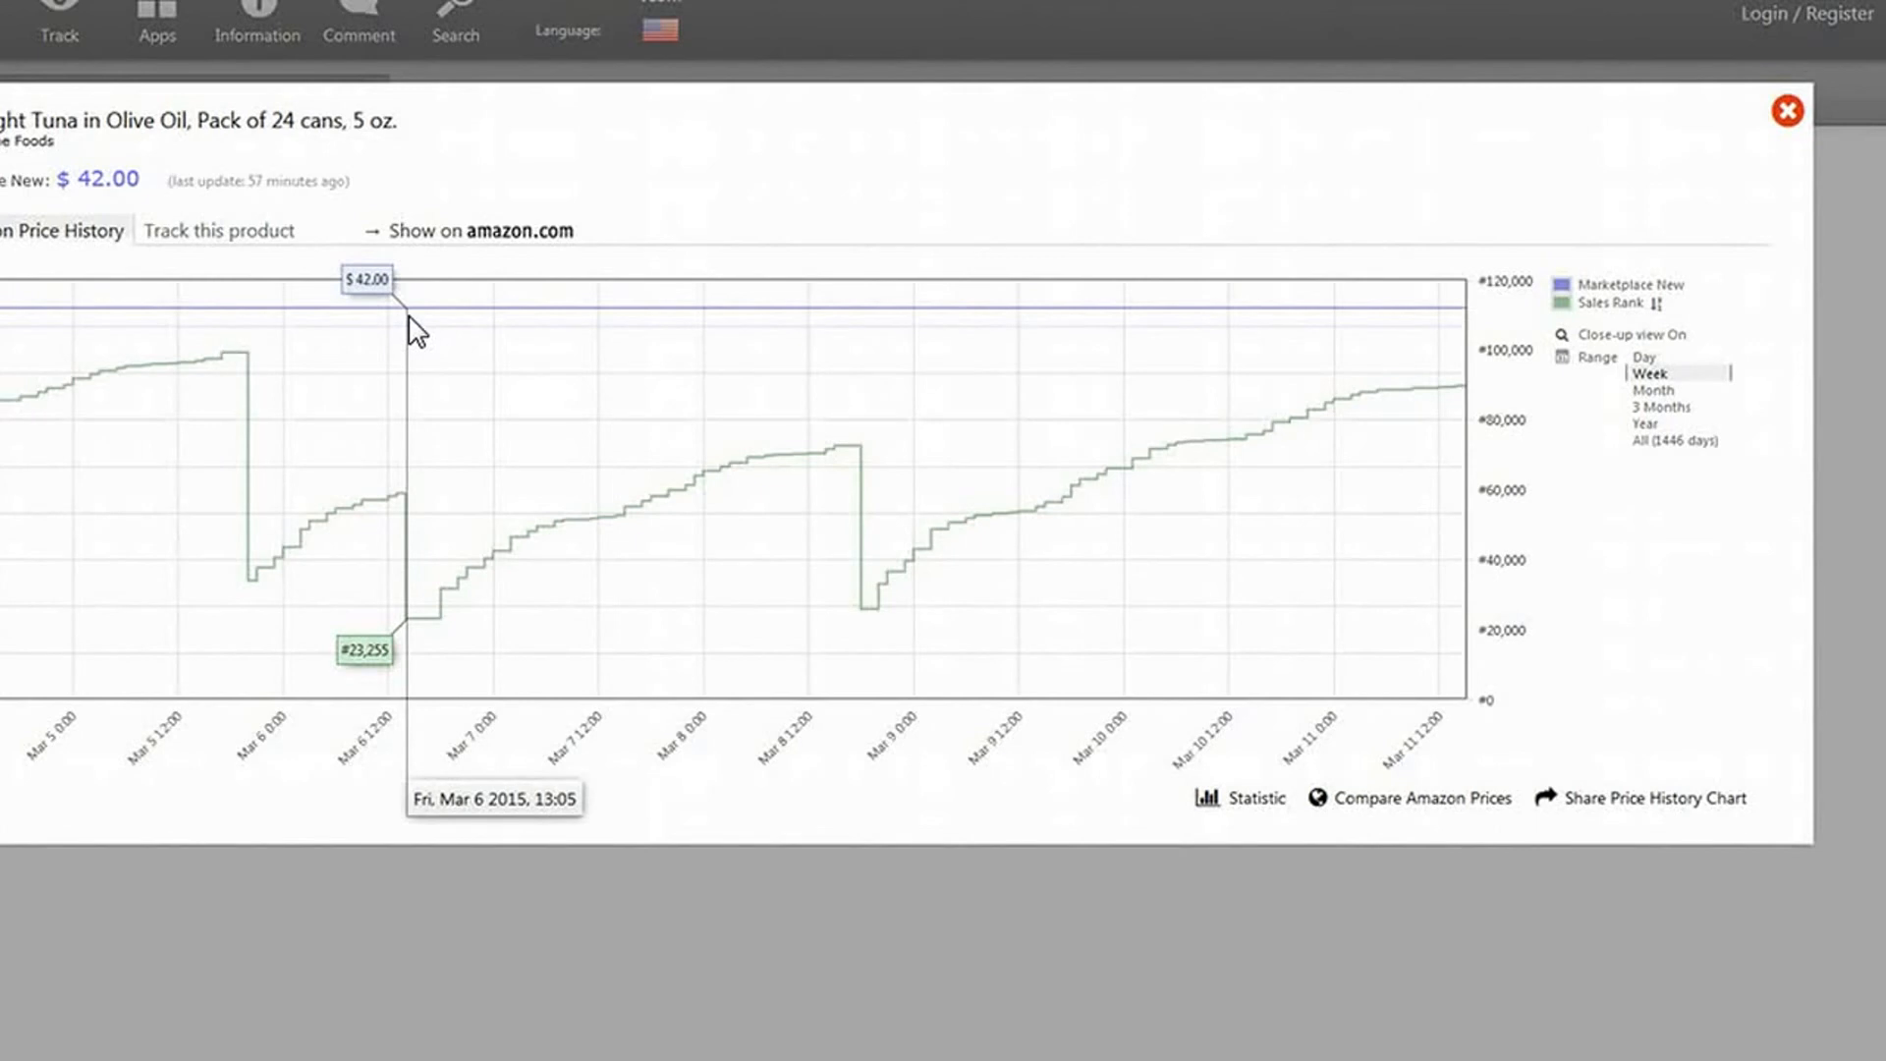
mouse_move(418, 339)
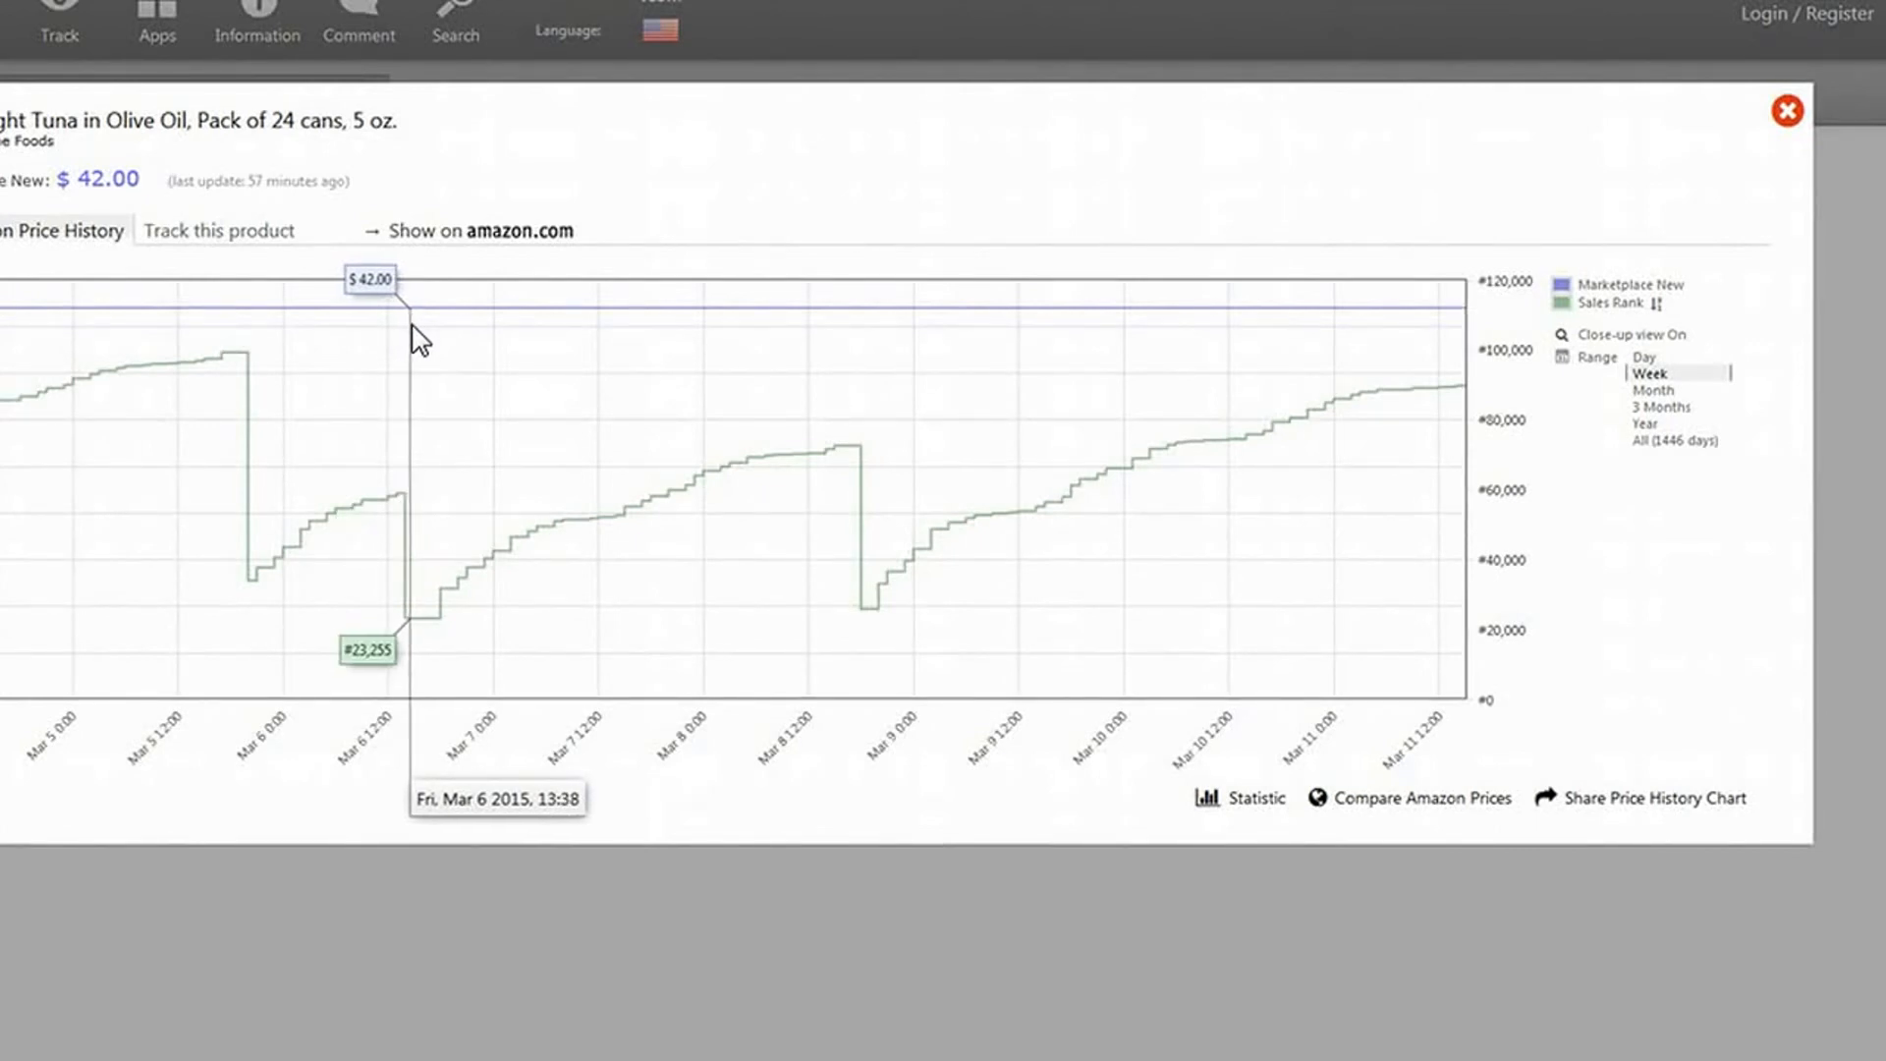
mouse_move(285, 285)
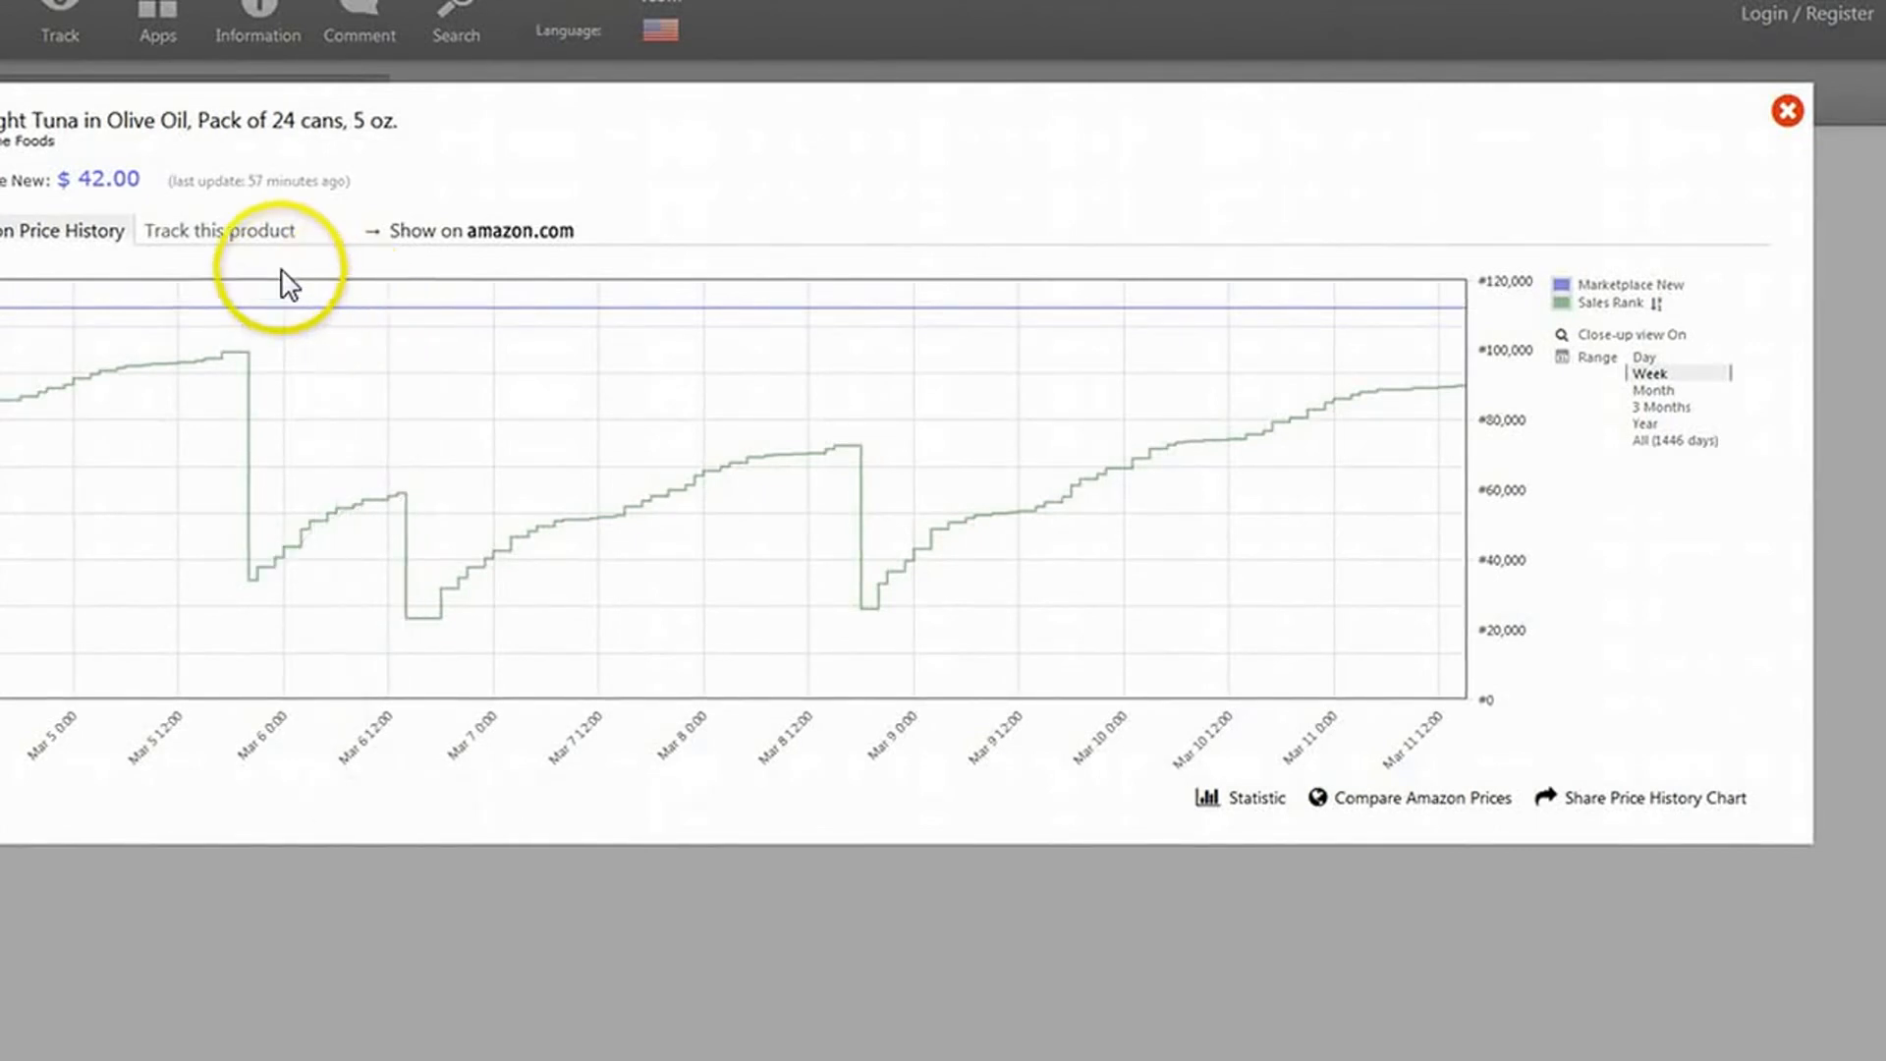
mouse_move(300, 311)
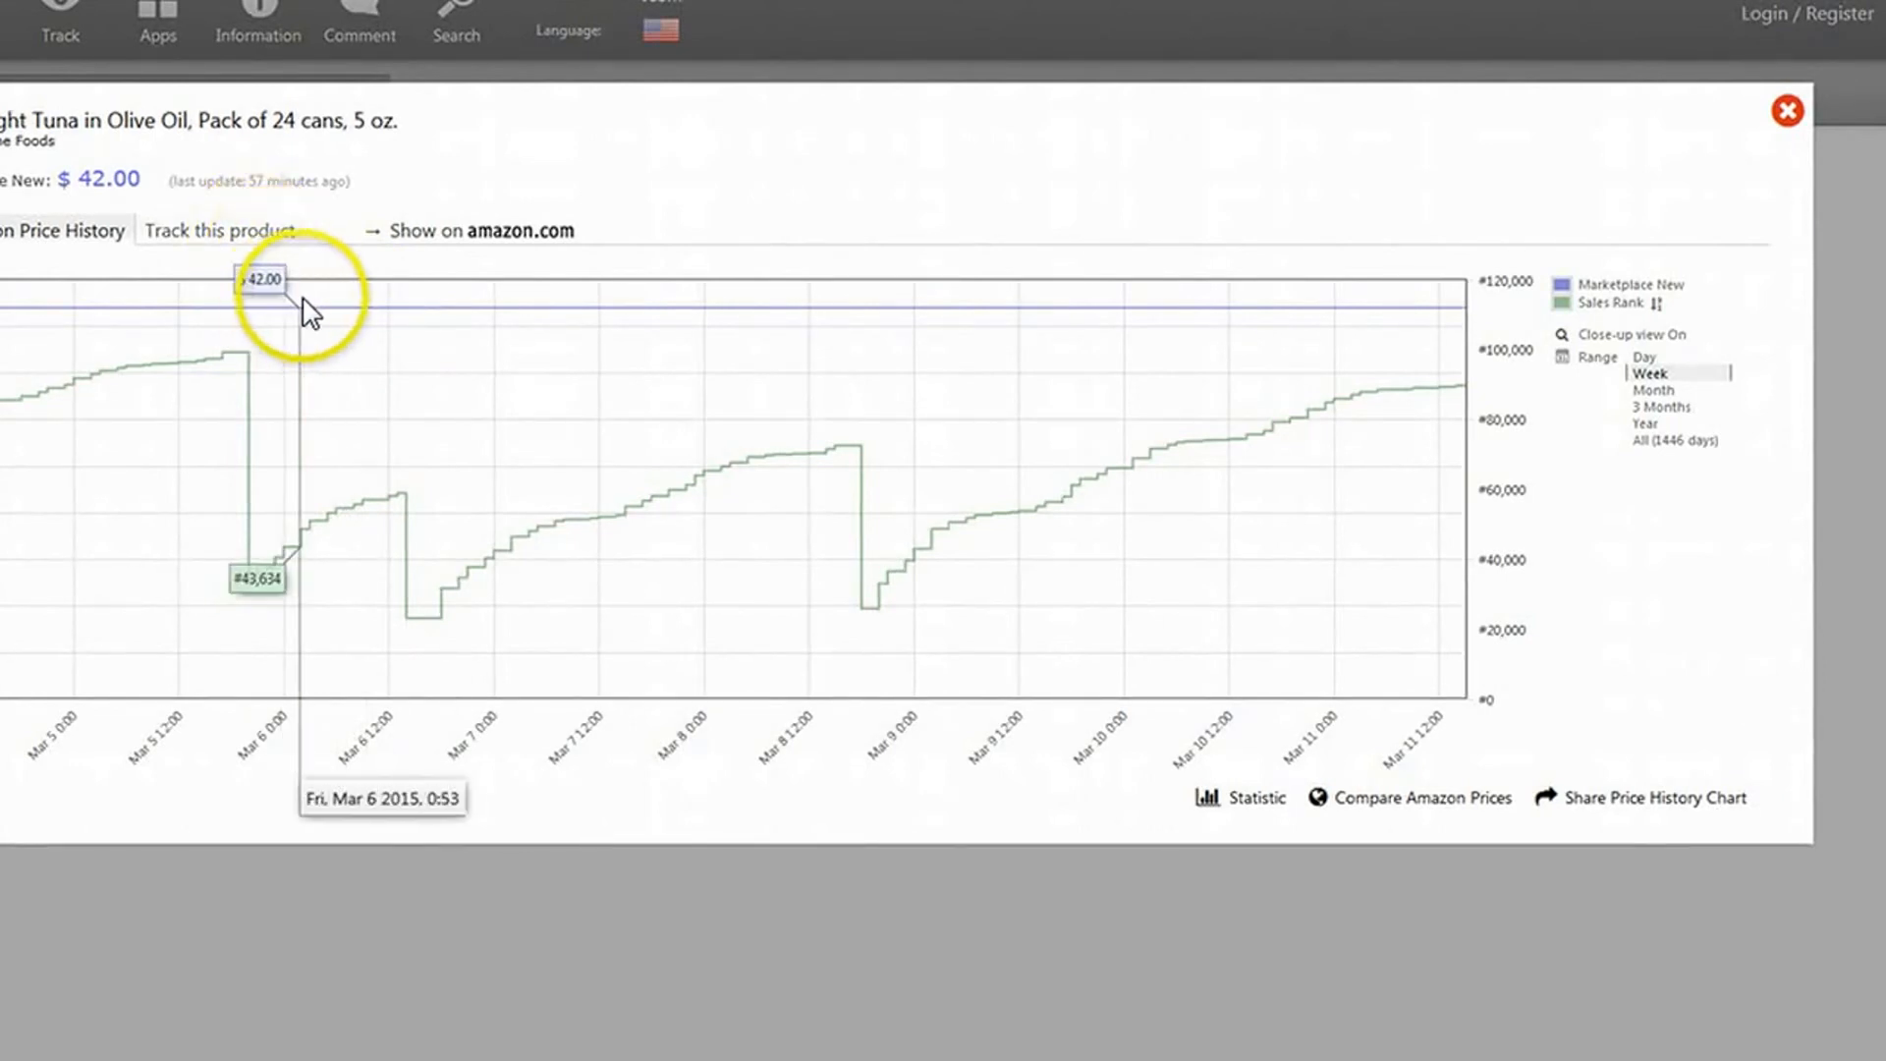
mouse_move(875, 601)
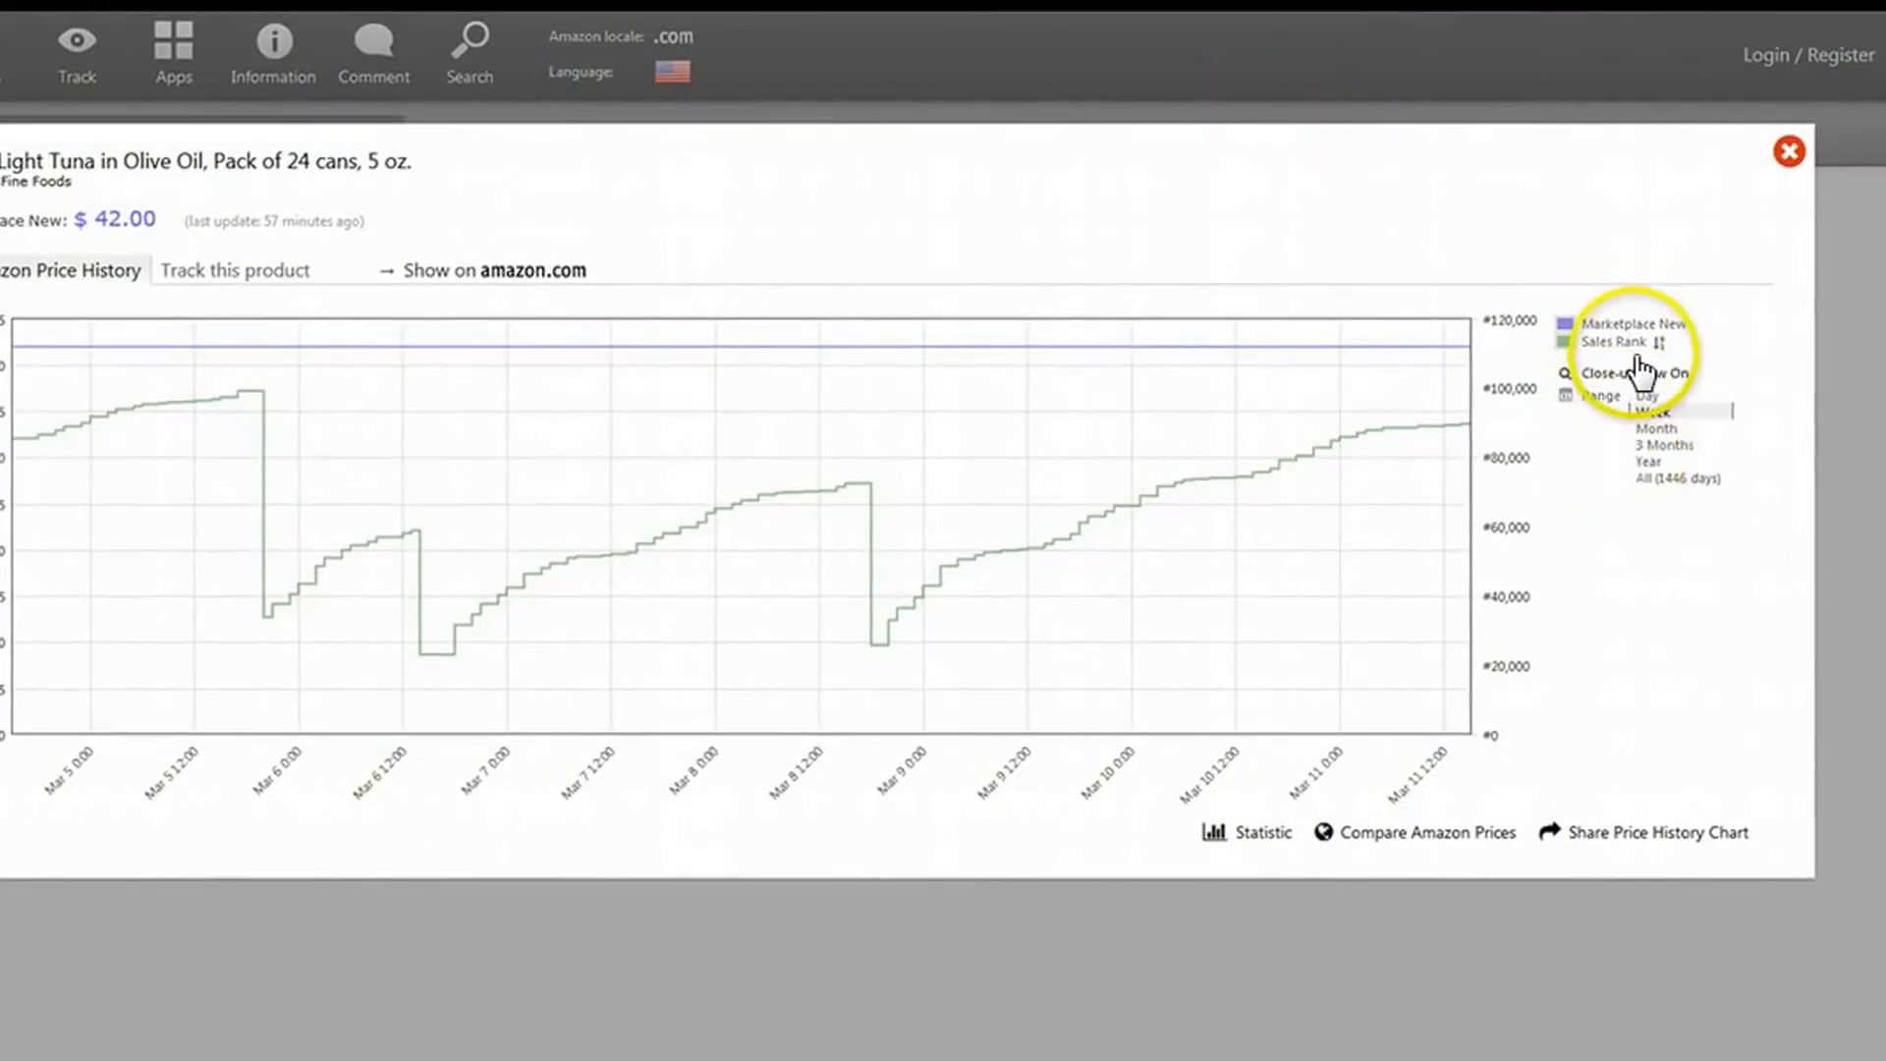
Step: Close the Keepa popup and scroll the $68.82 Cento tuna page down to related products
click(1242, 831)
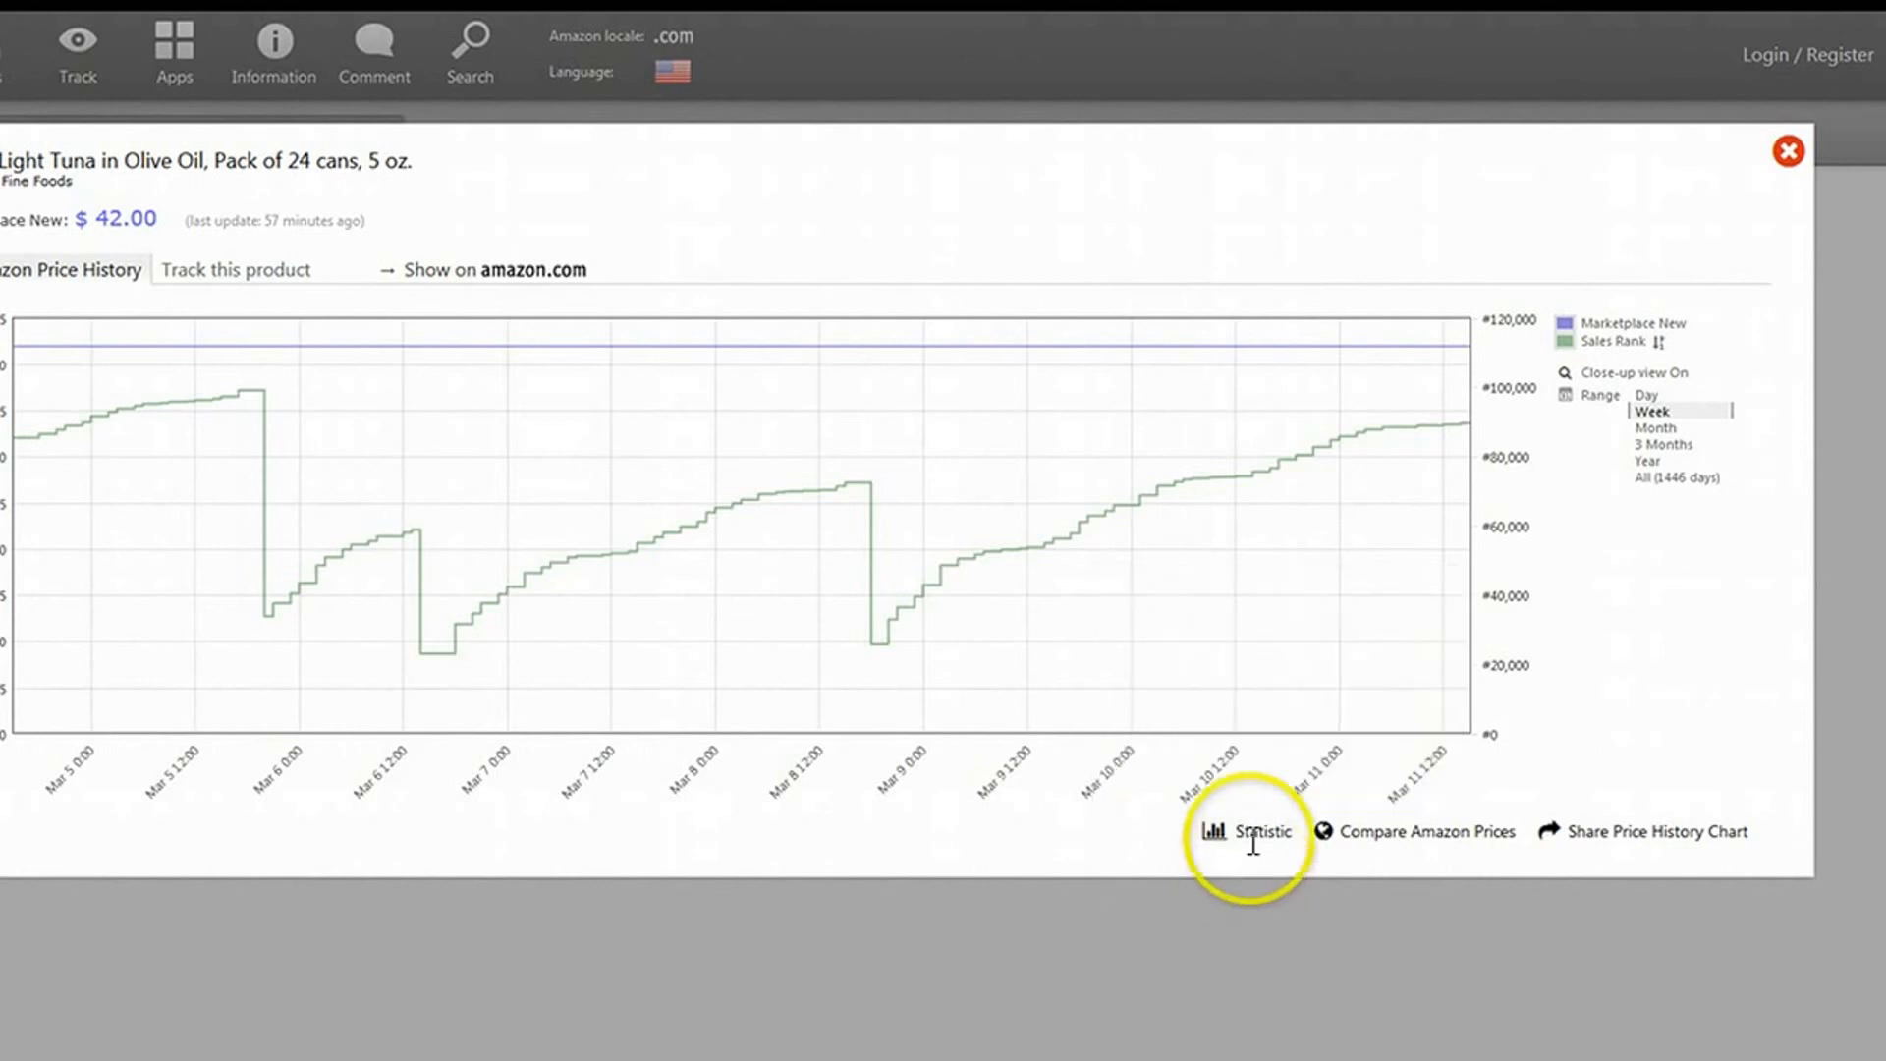
click(1258, 831)
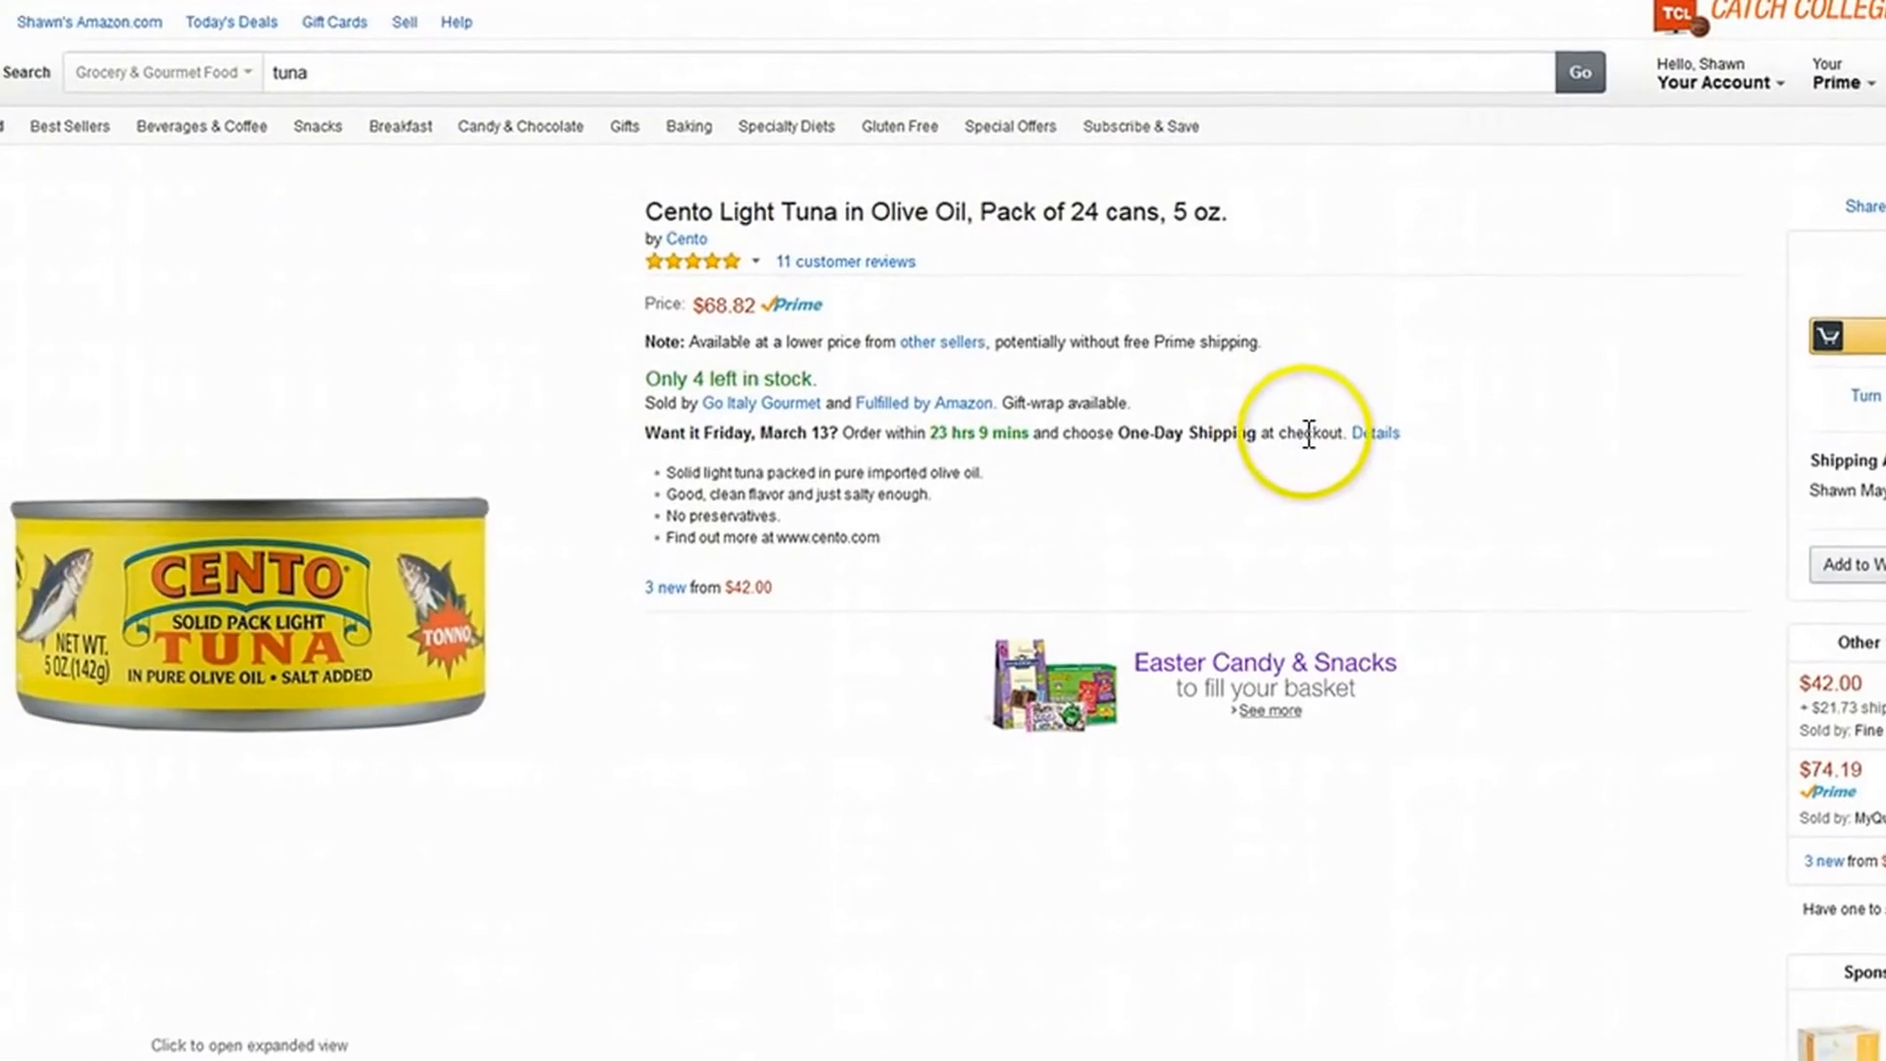
scroll(down, 3)
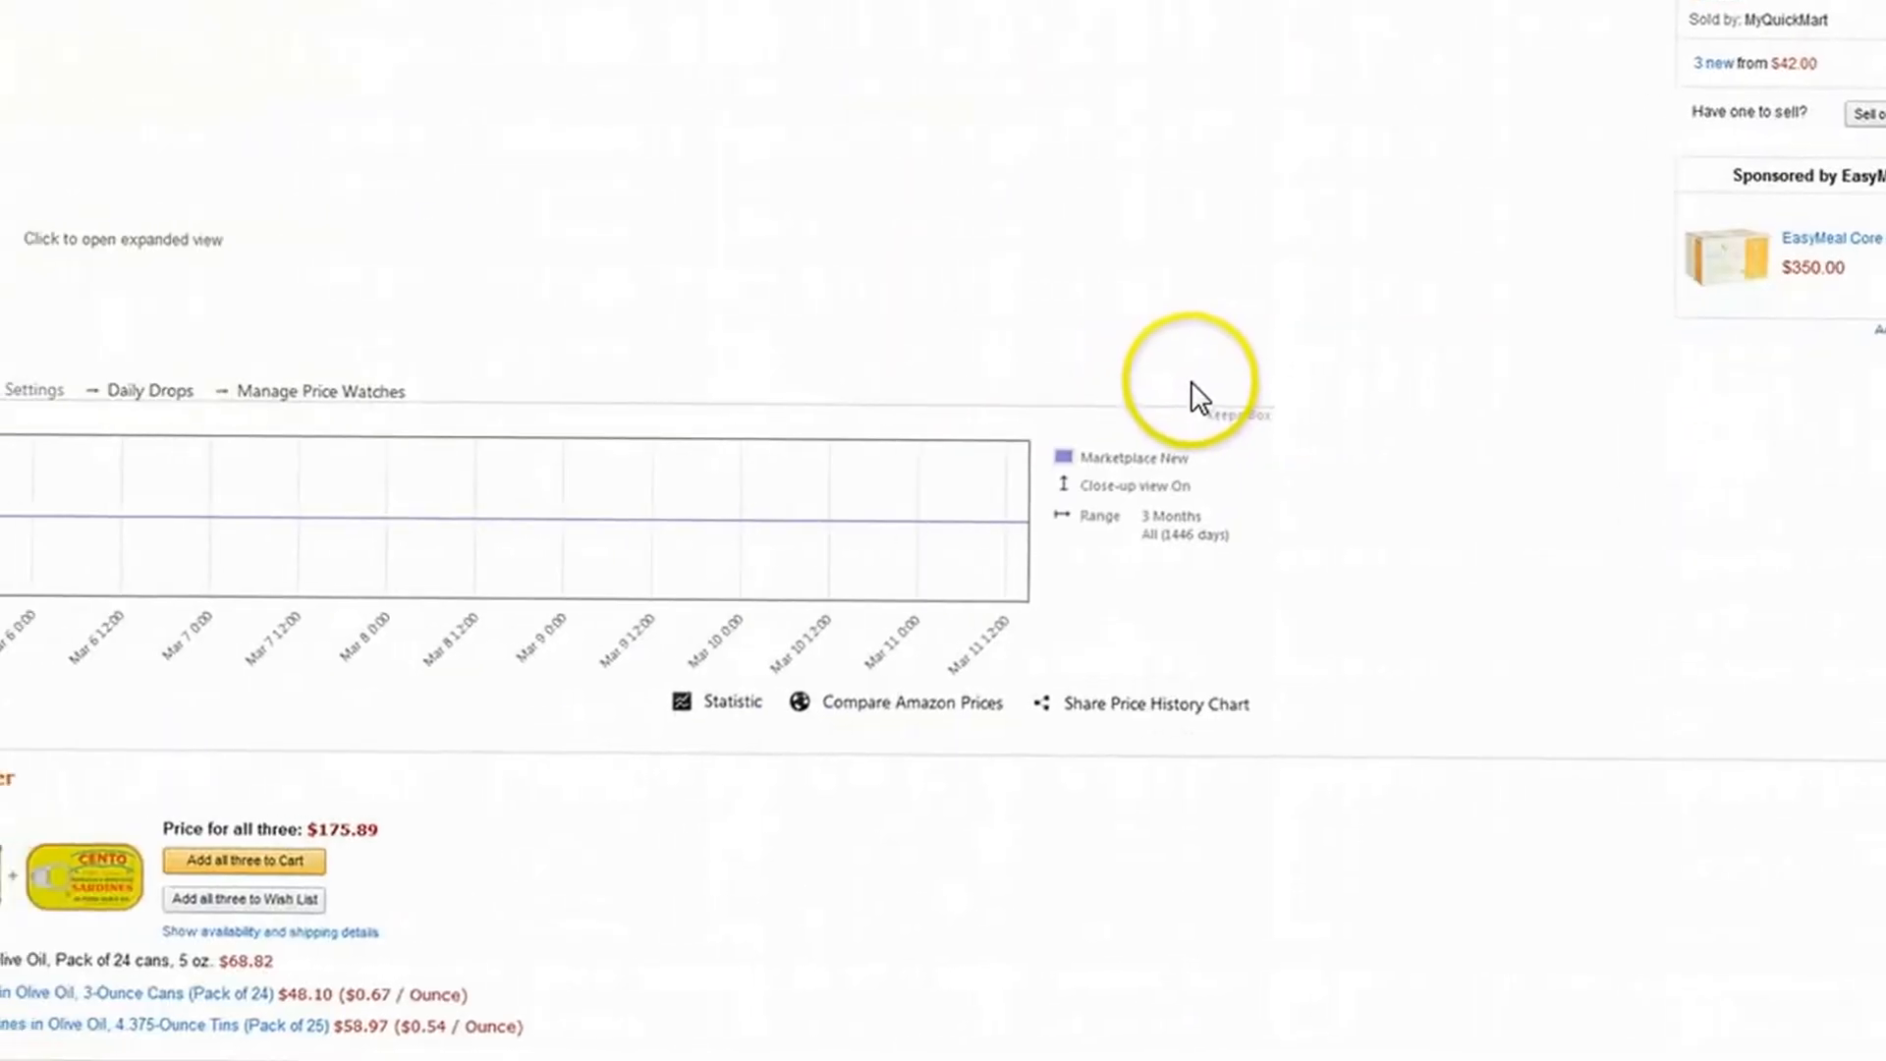
scroll(down, 3)
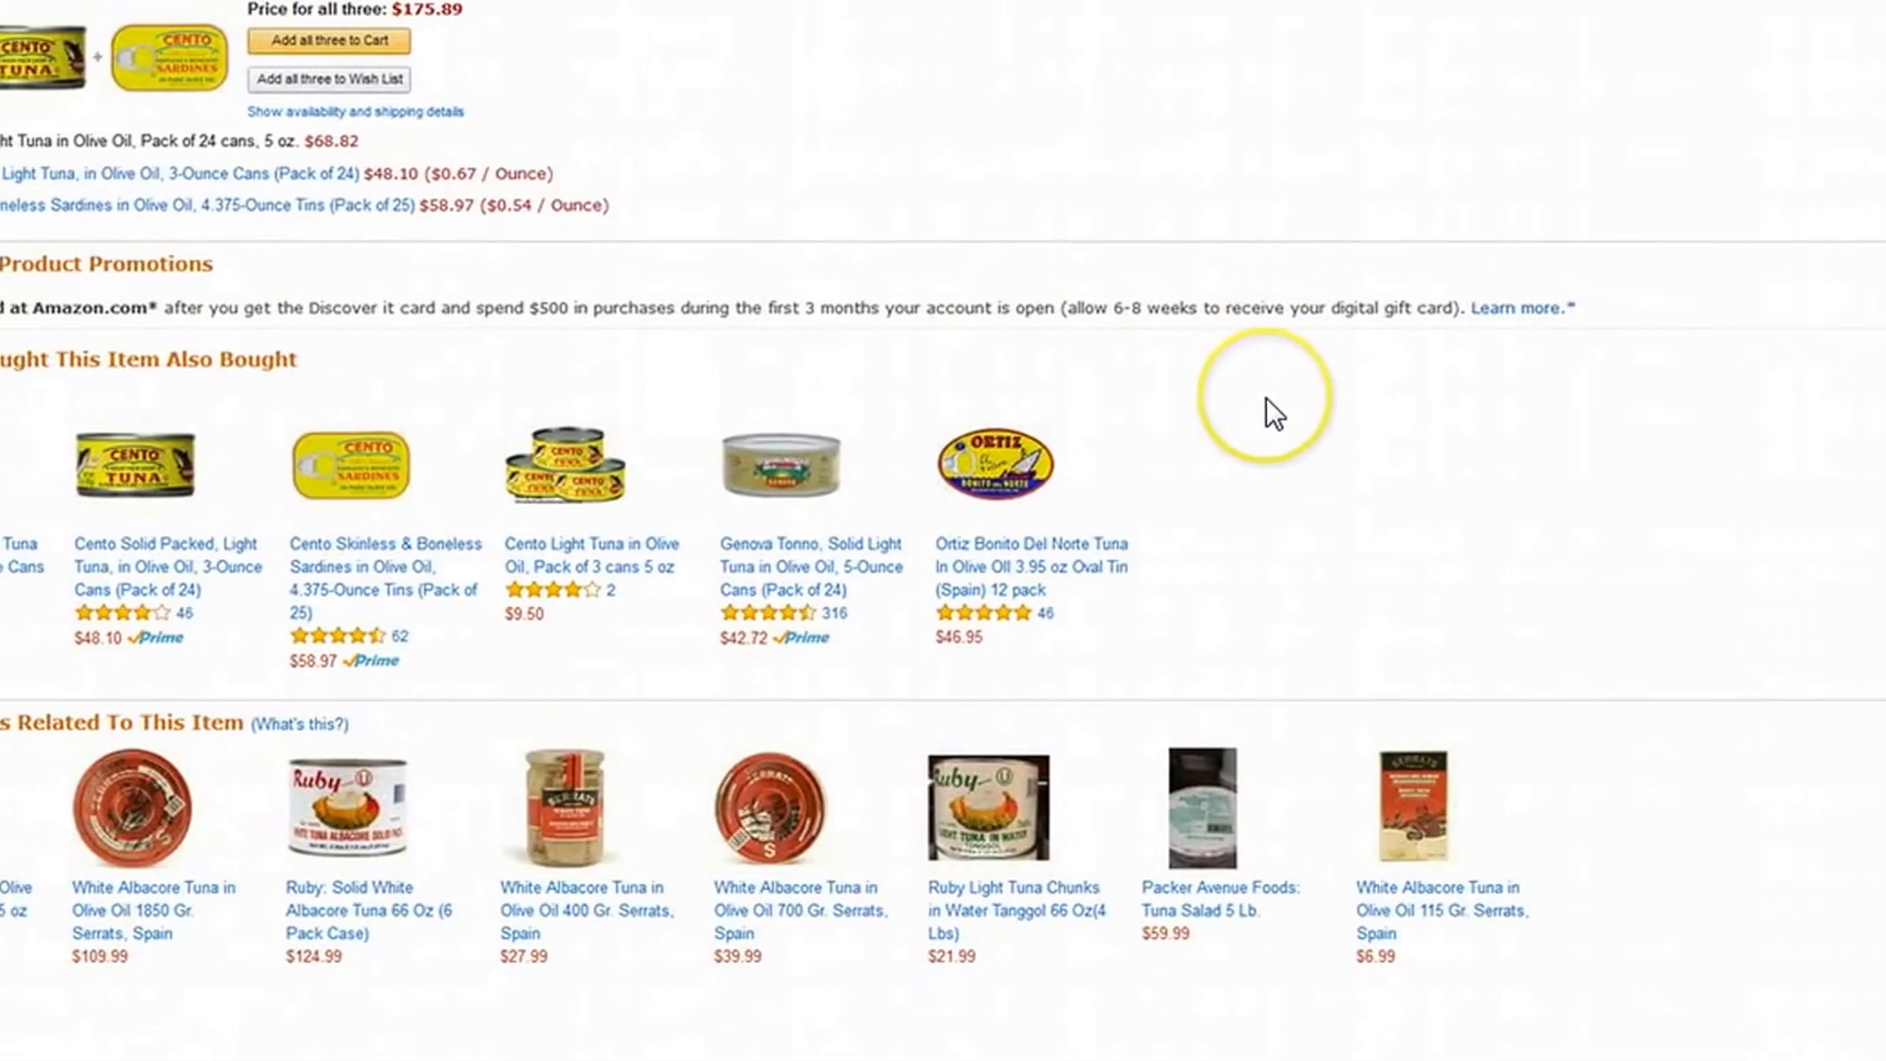